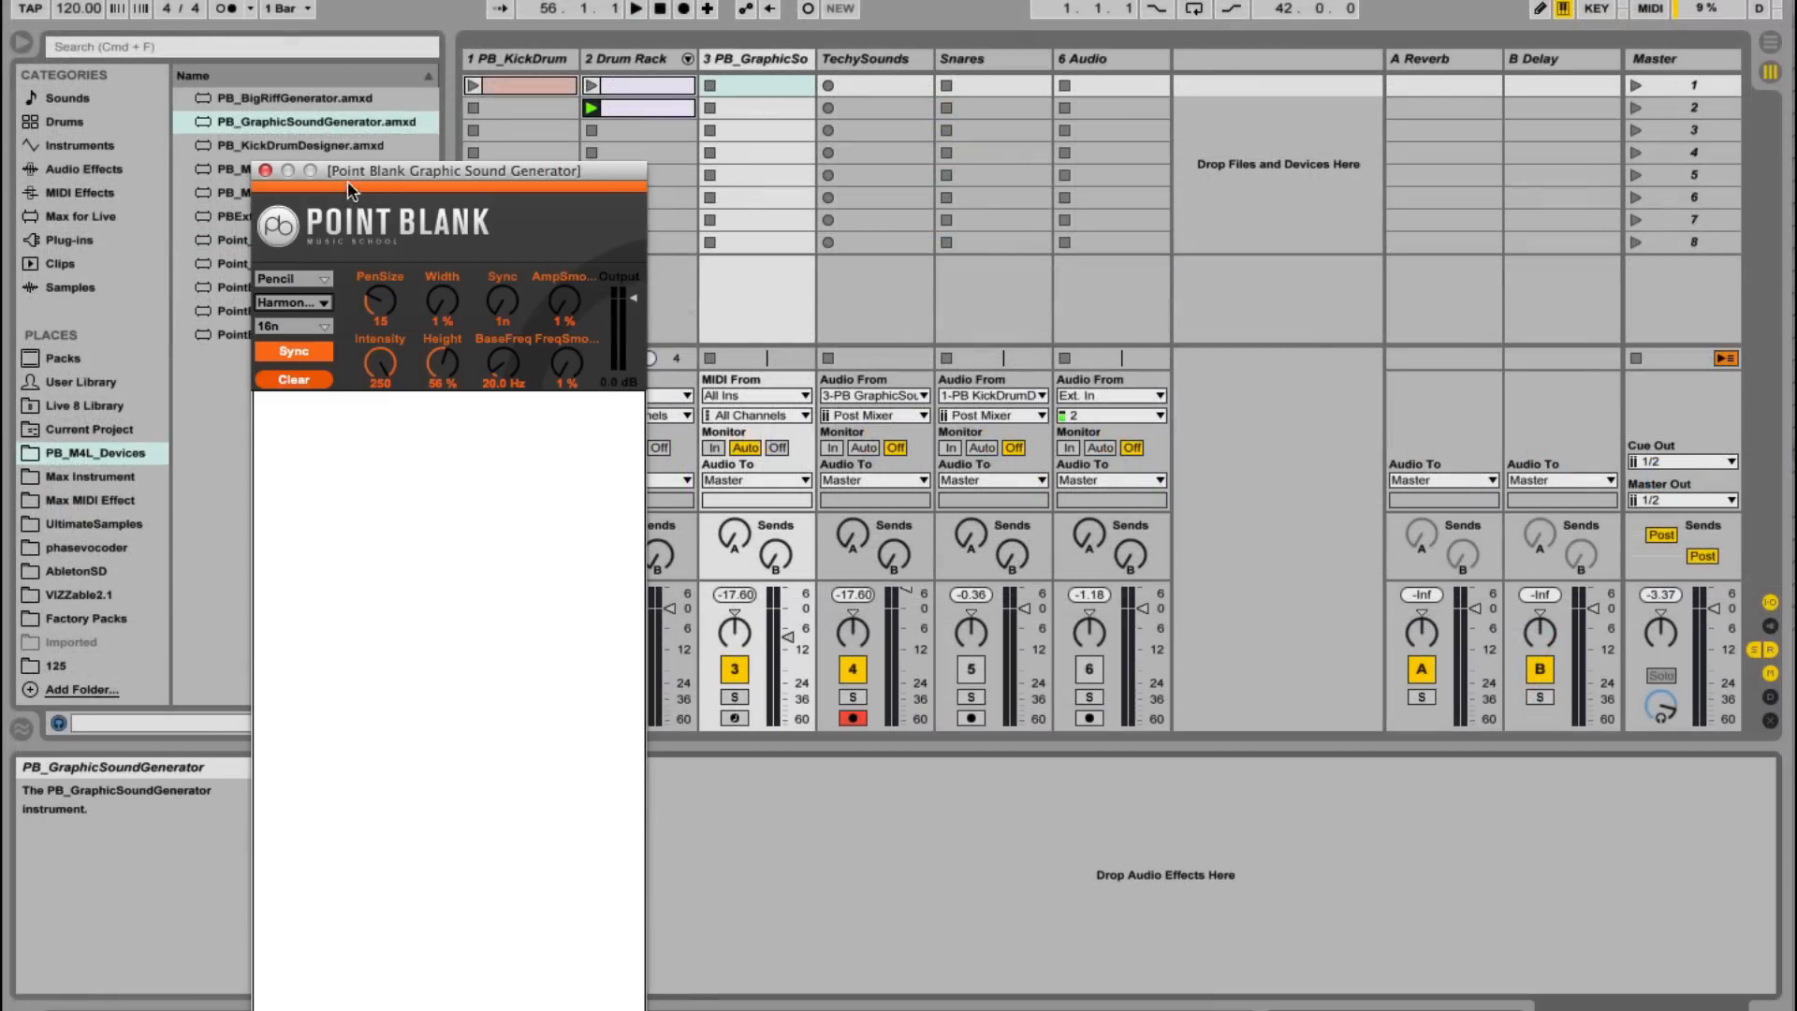
Step: Draw a rising curve with quantise Off in Direct mode, record a TechySounds clip, then clear
left_click_drag(453, 170, 470, 138)
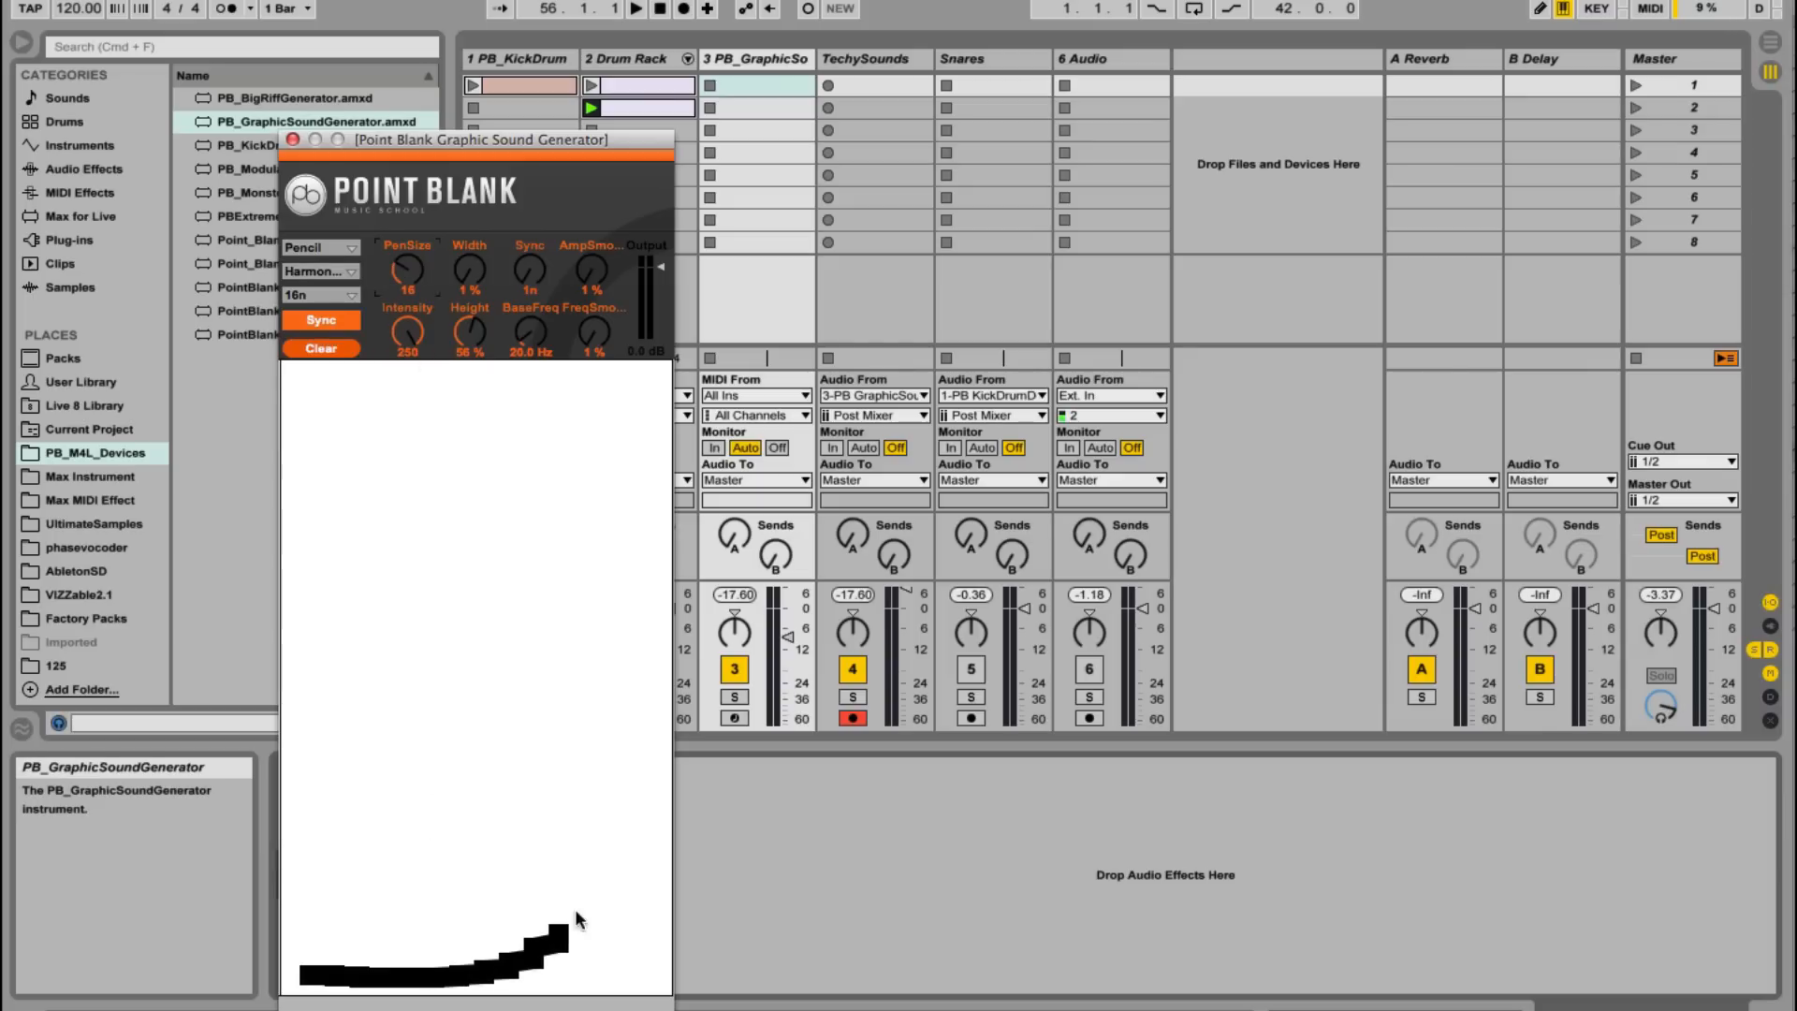
left_click(318, 296)
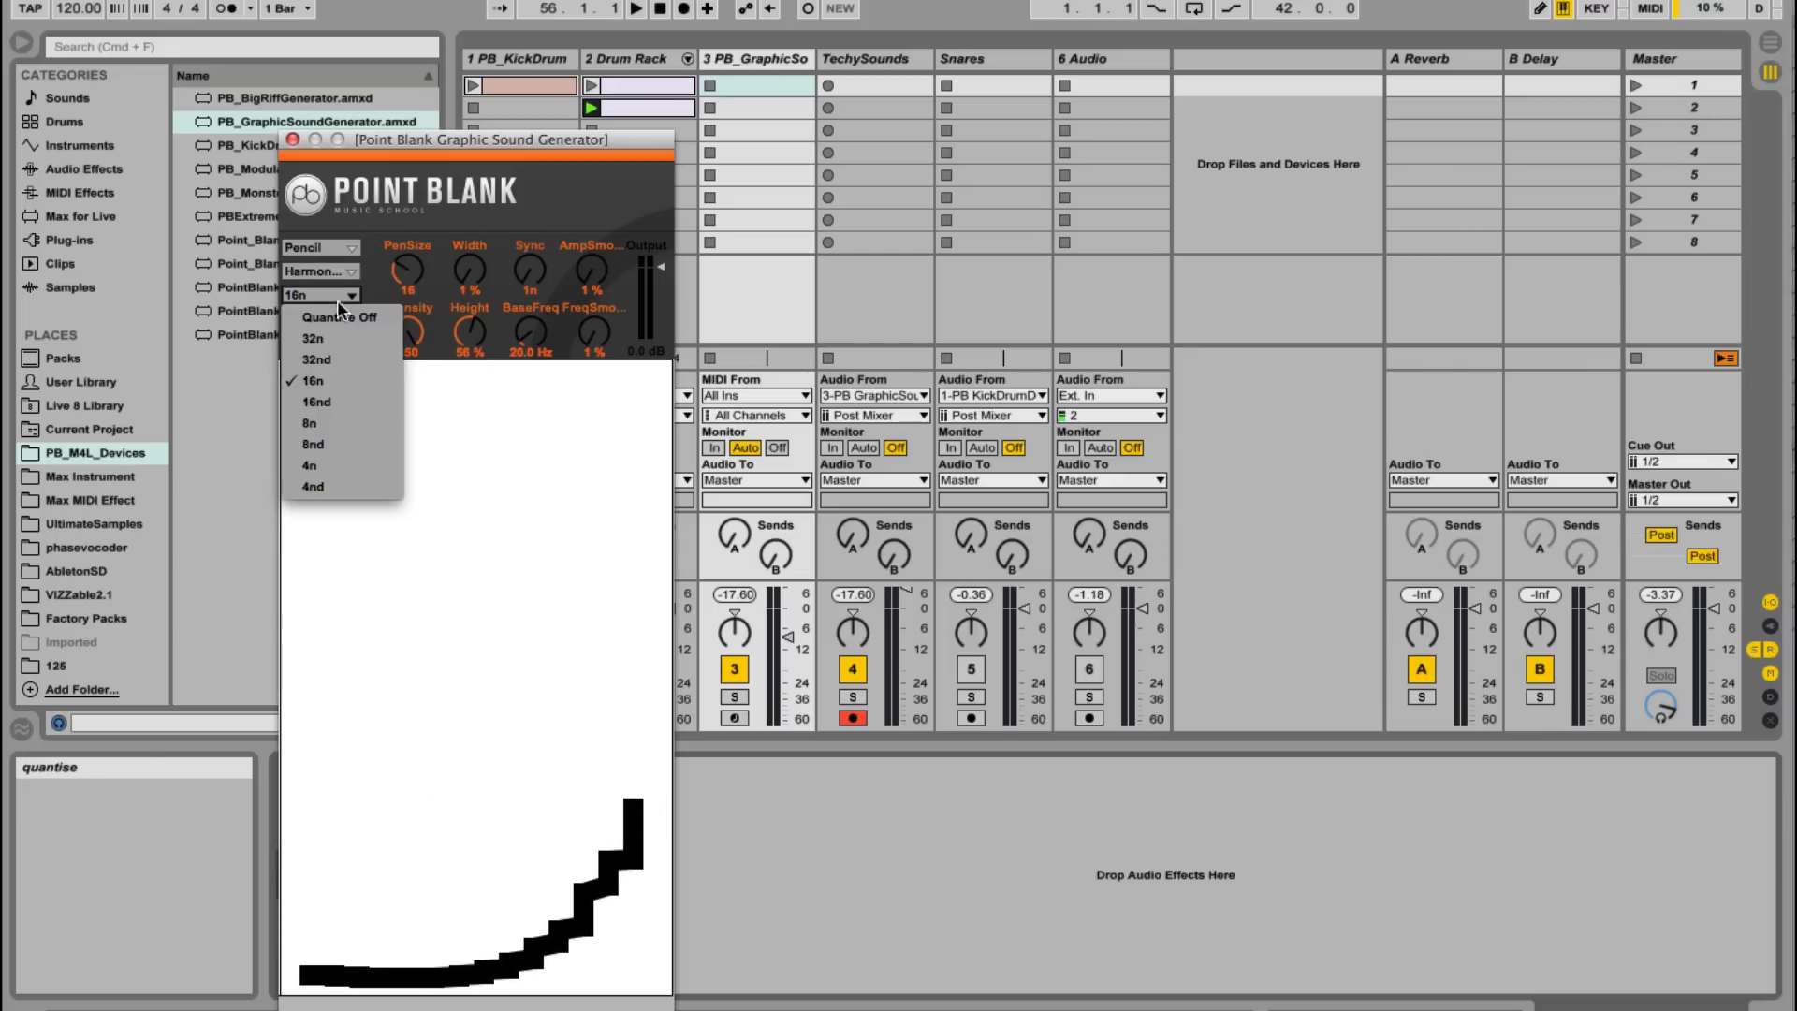
left_click(339, 318)
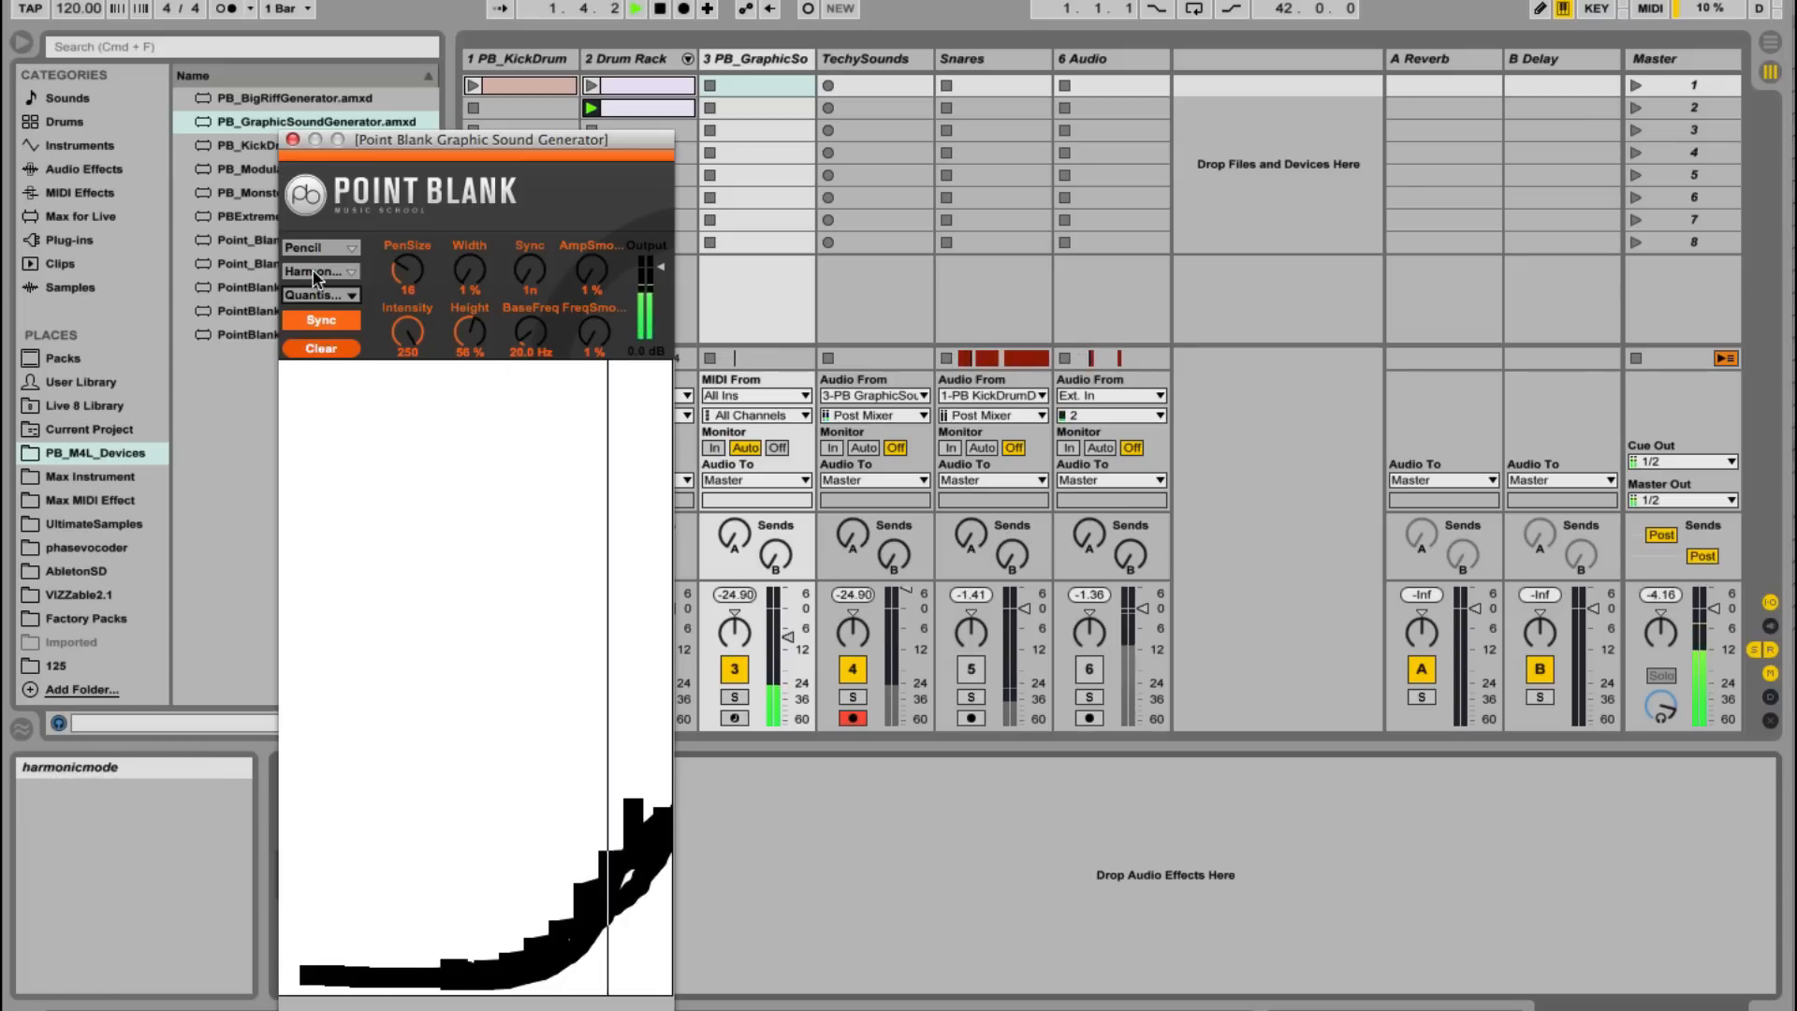
left_click(319, 271)
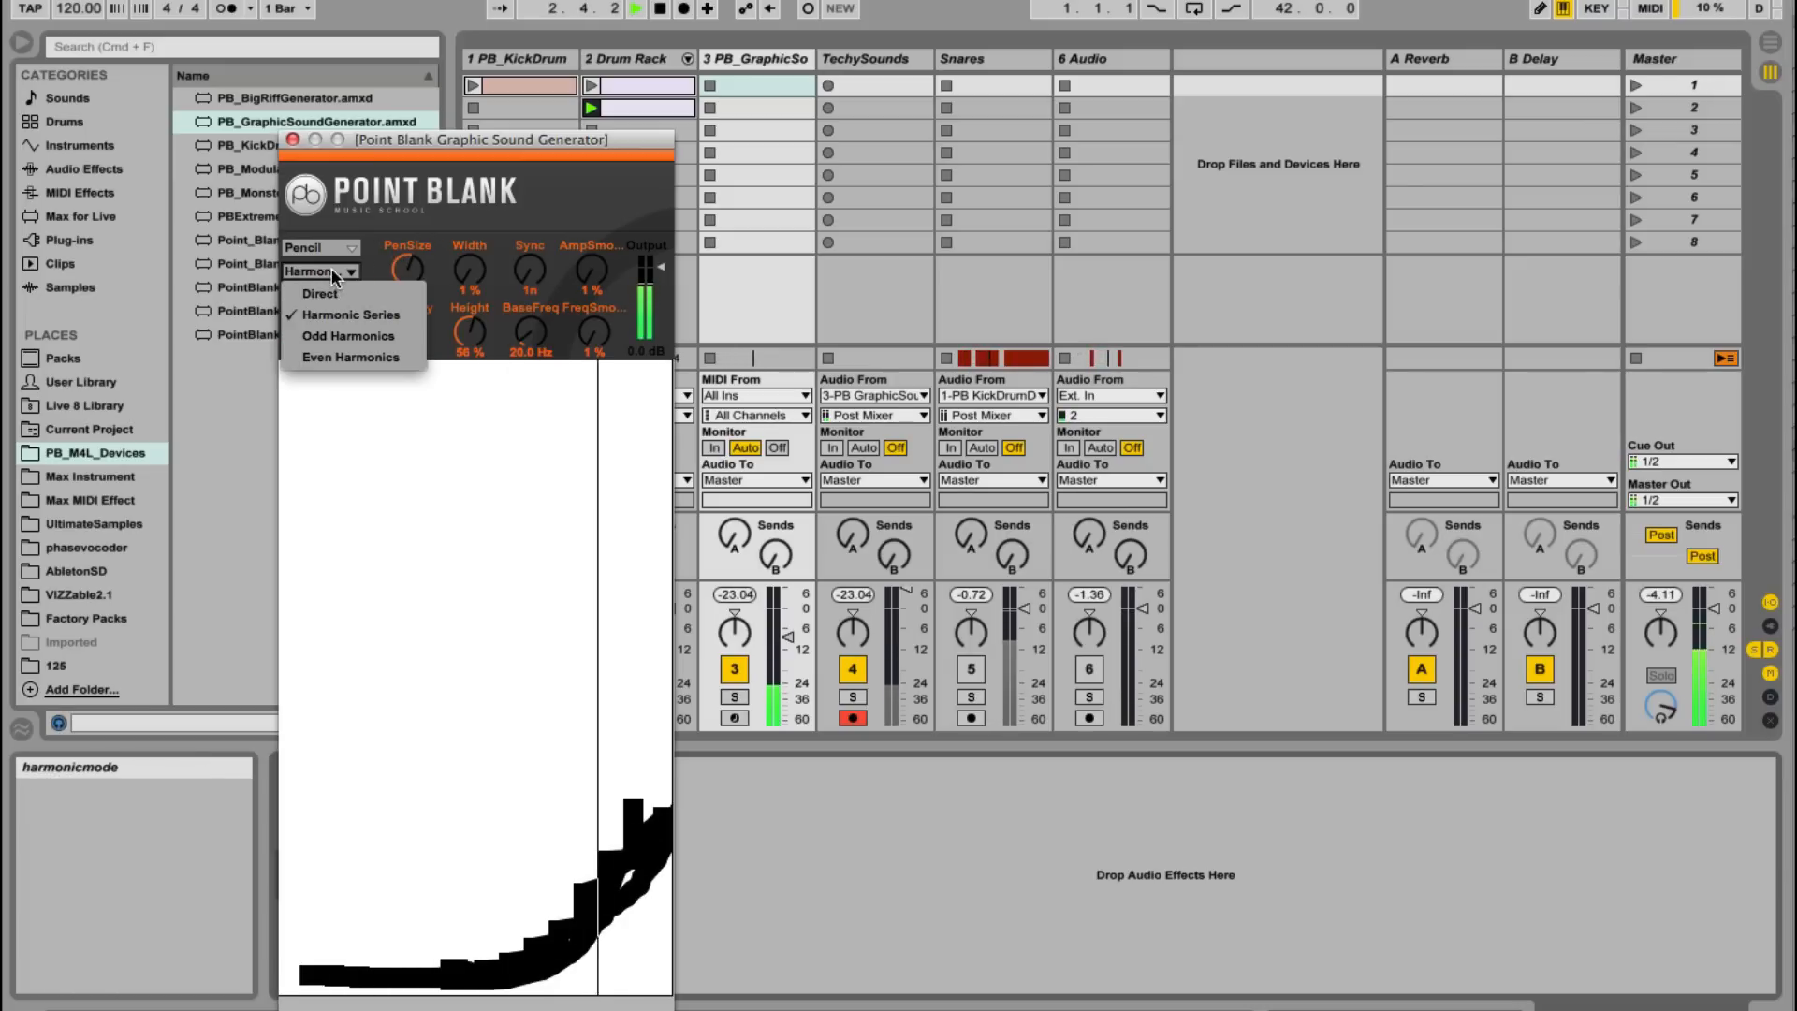
left_click(323, 293)
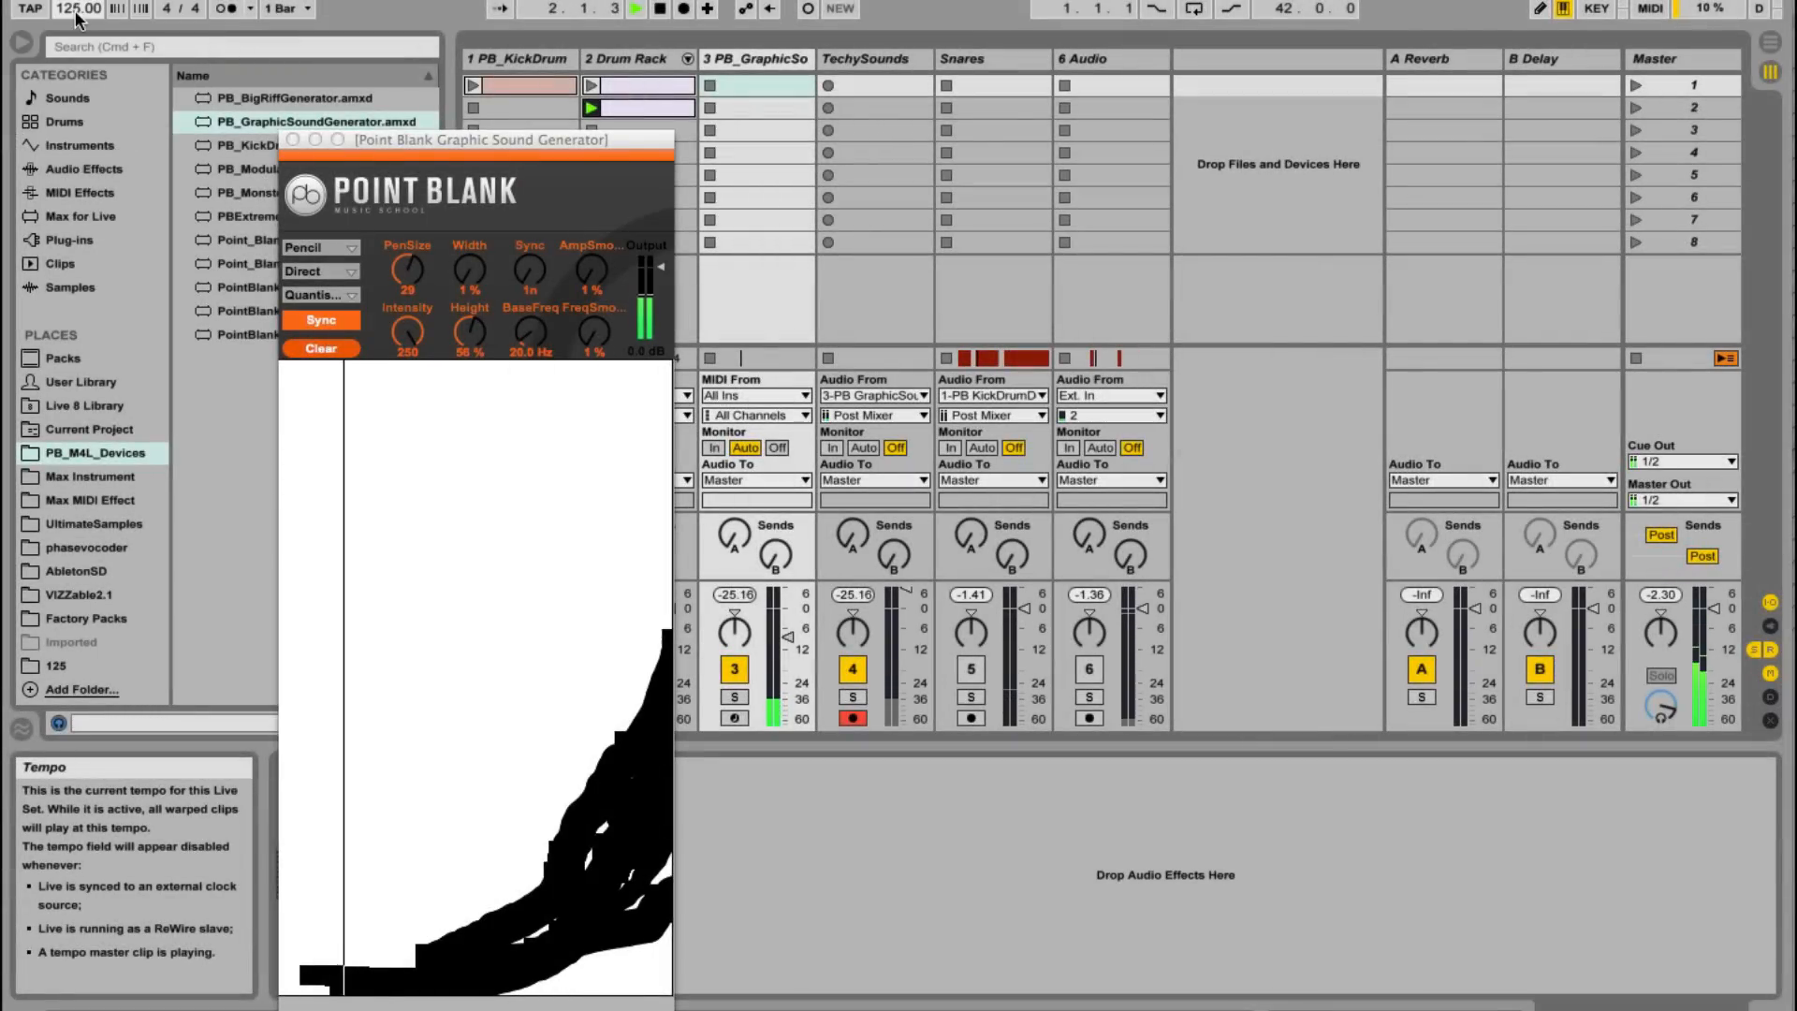
mouse_move(853, 87)
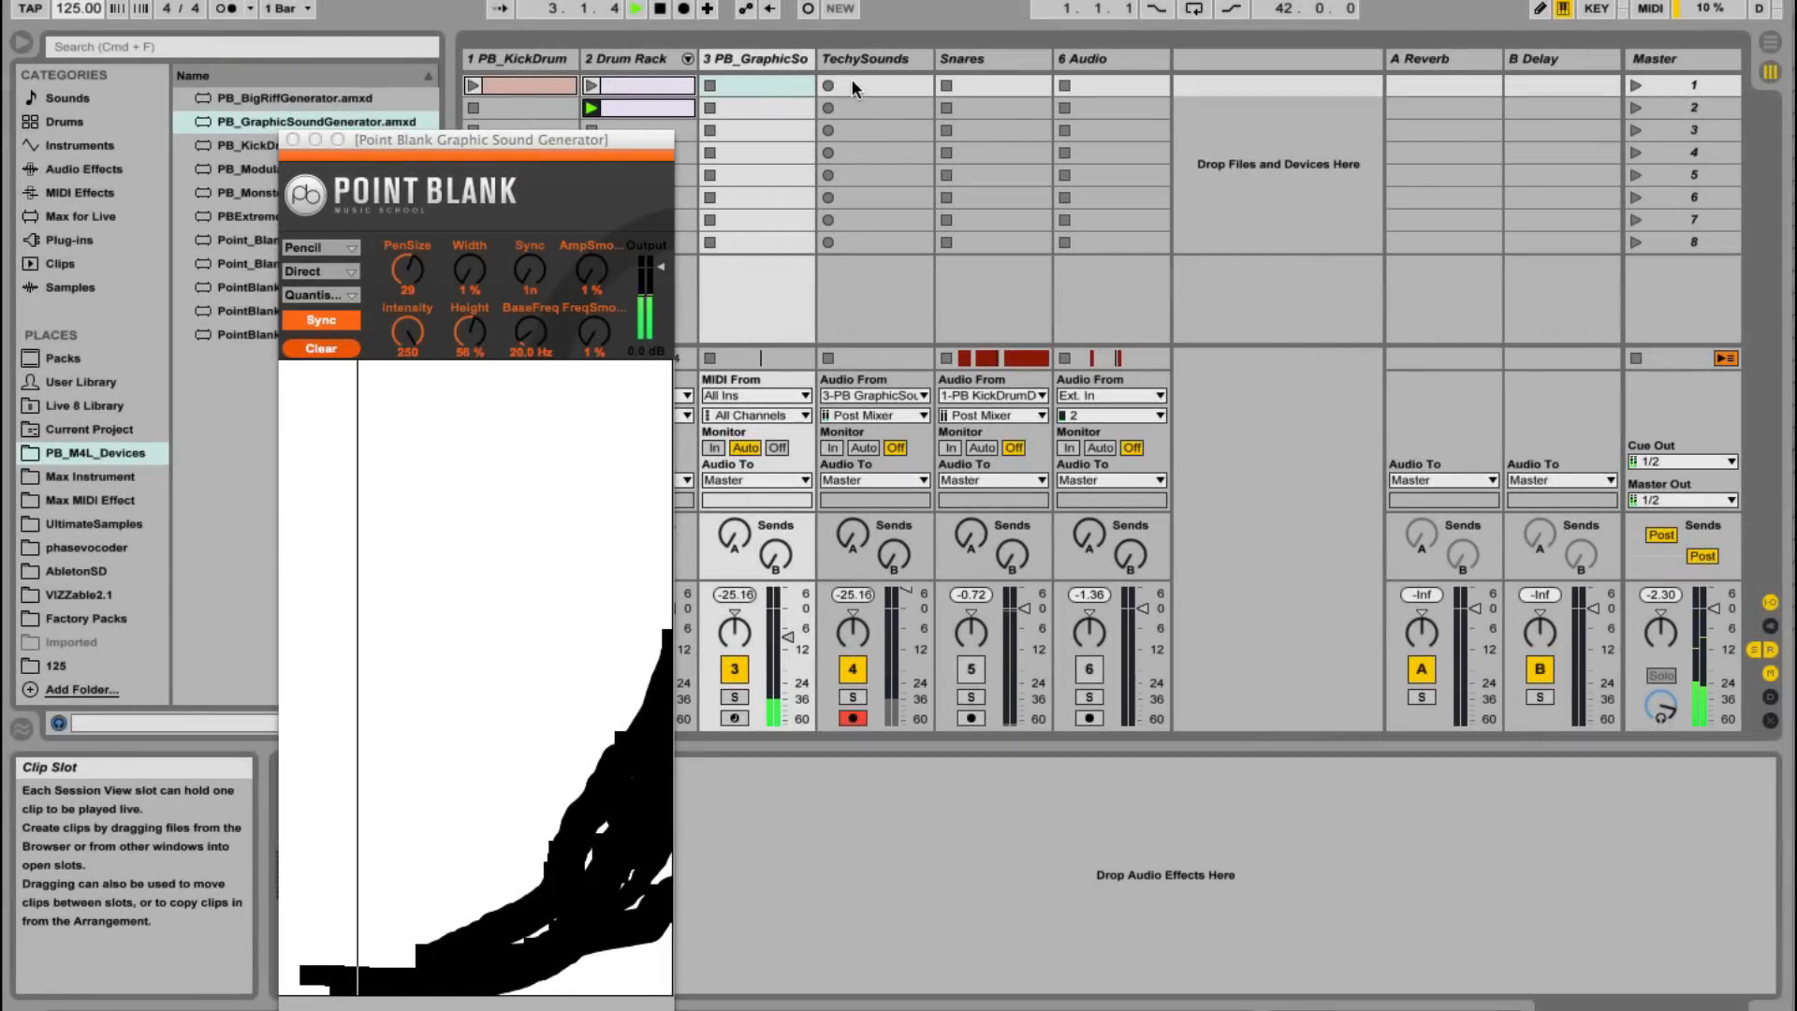
left_click(875, 86)
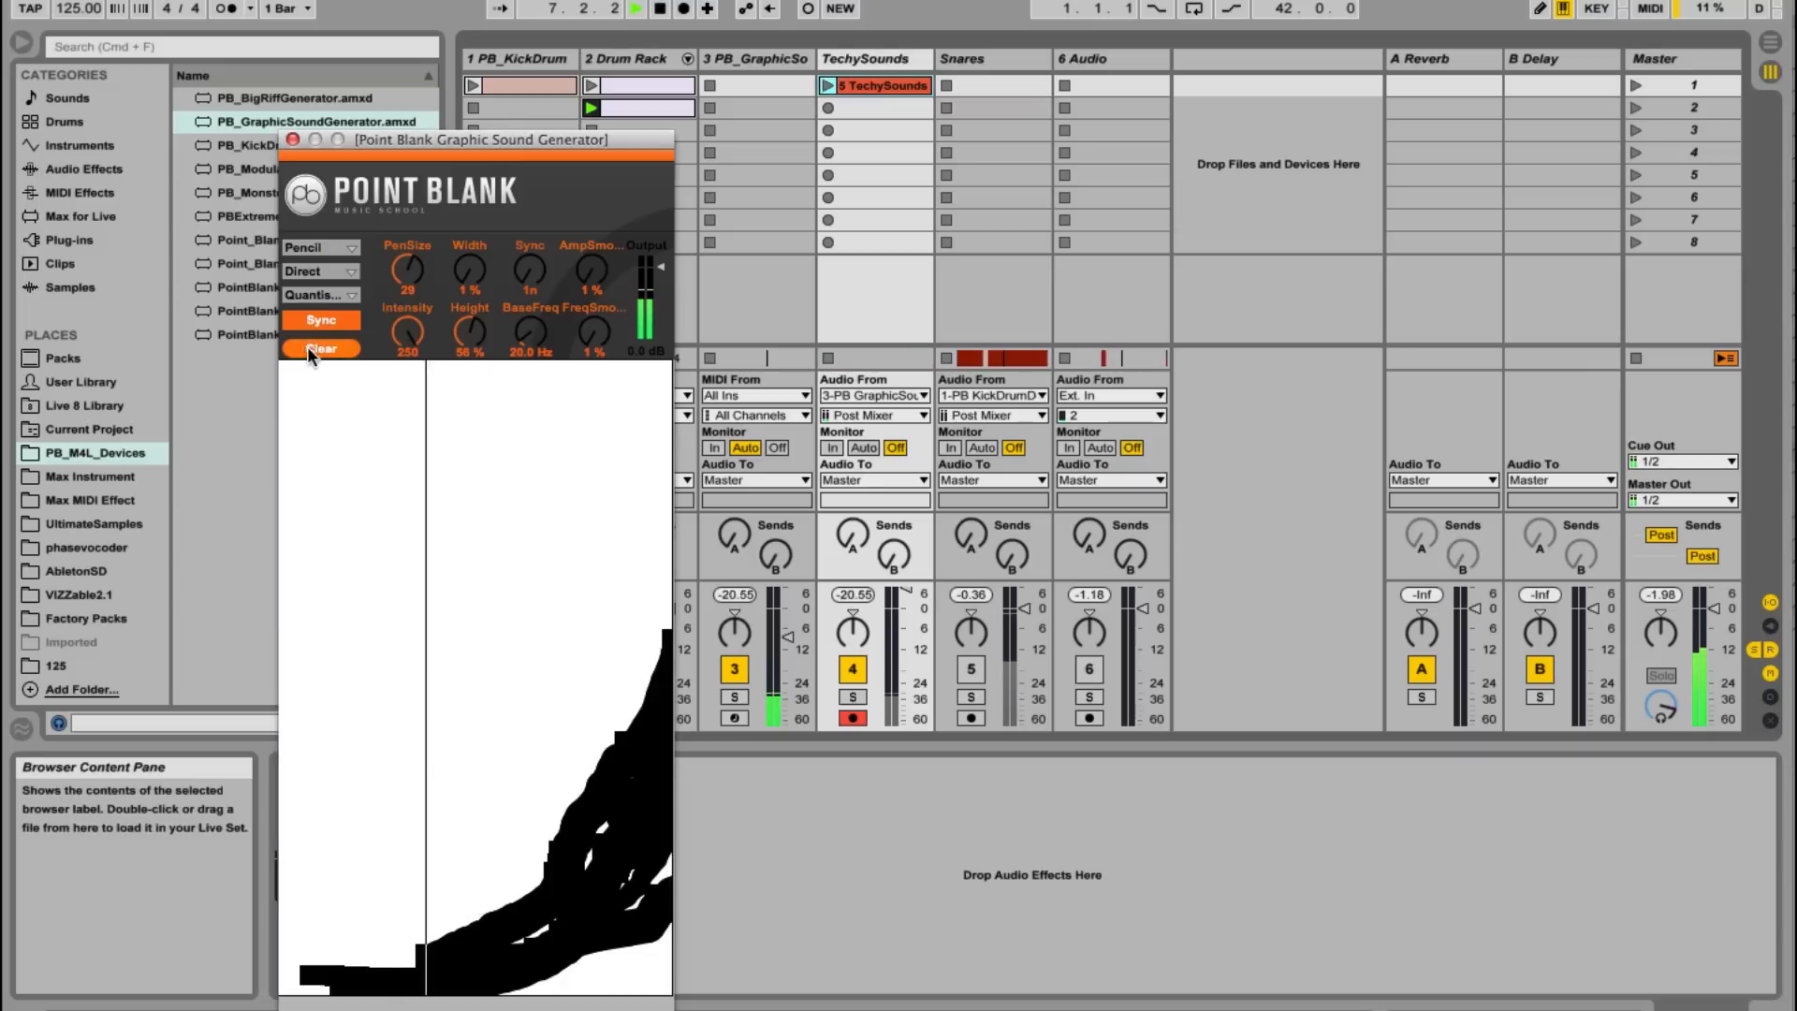
left_click(323, 347)
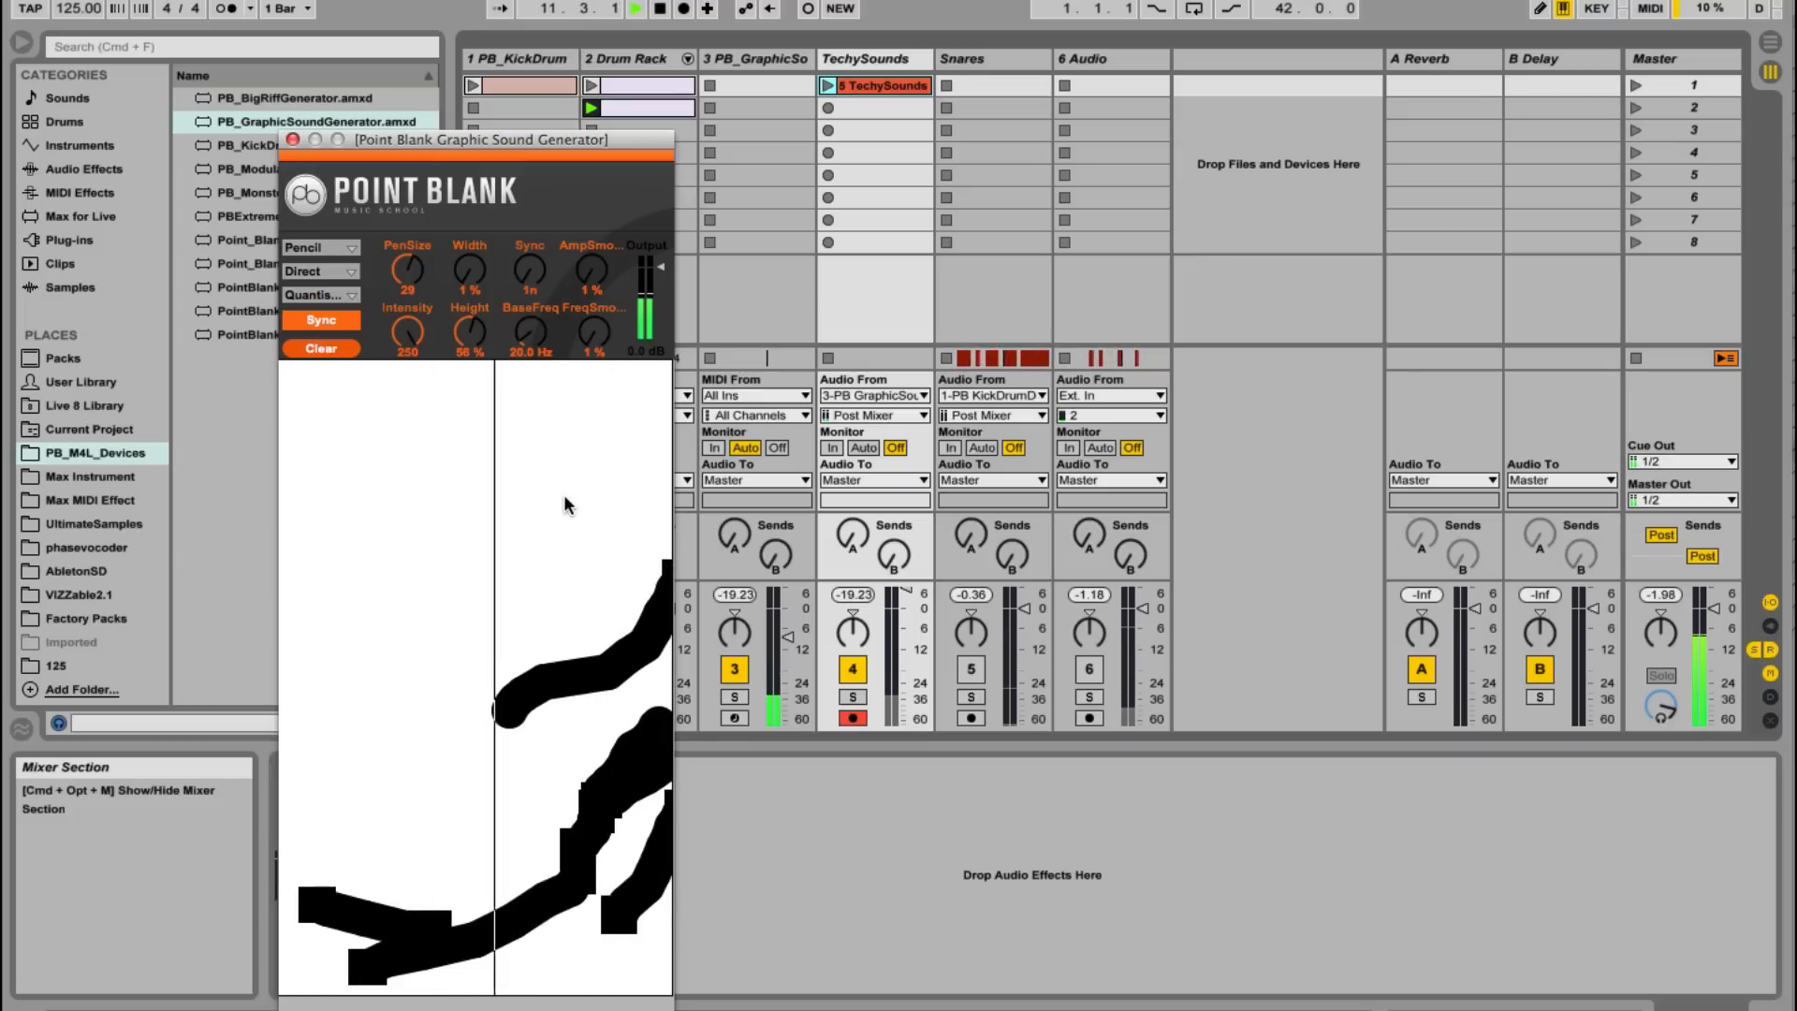
mouse_move(322, 349)
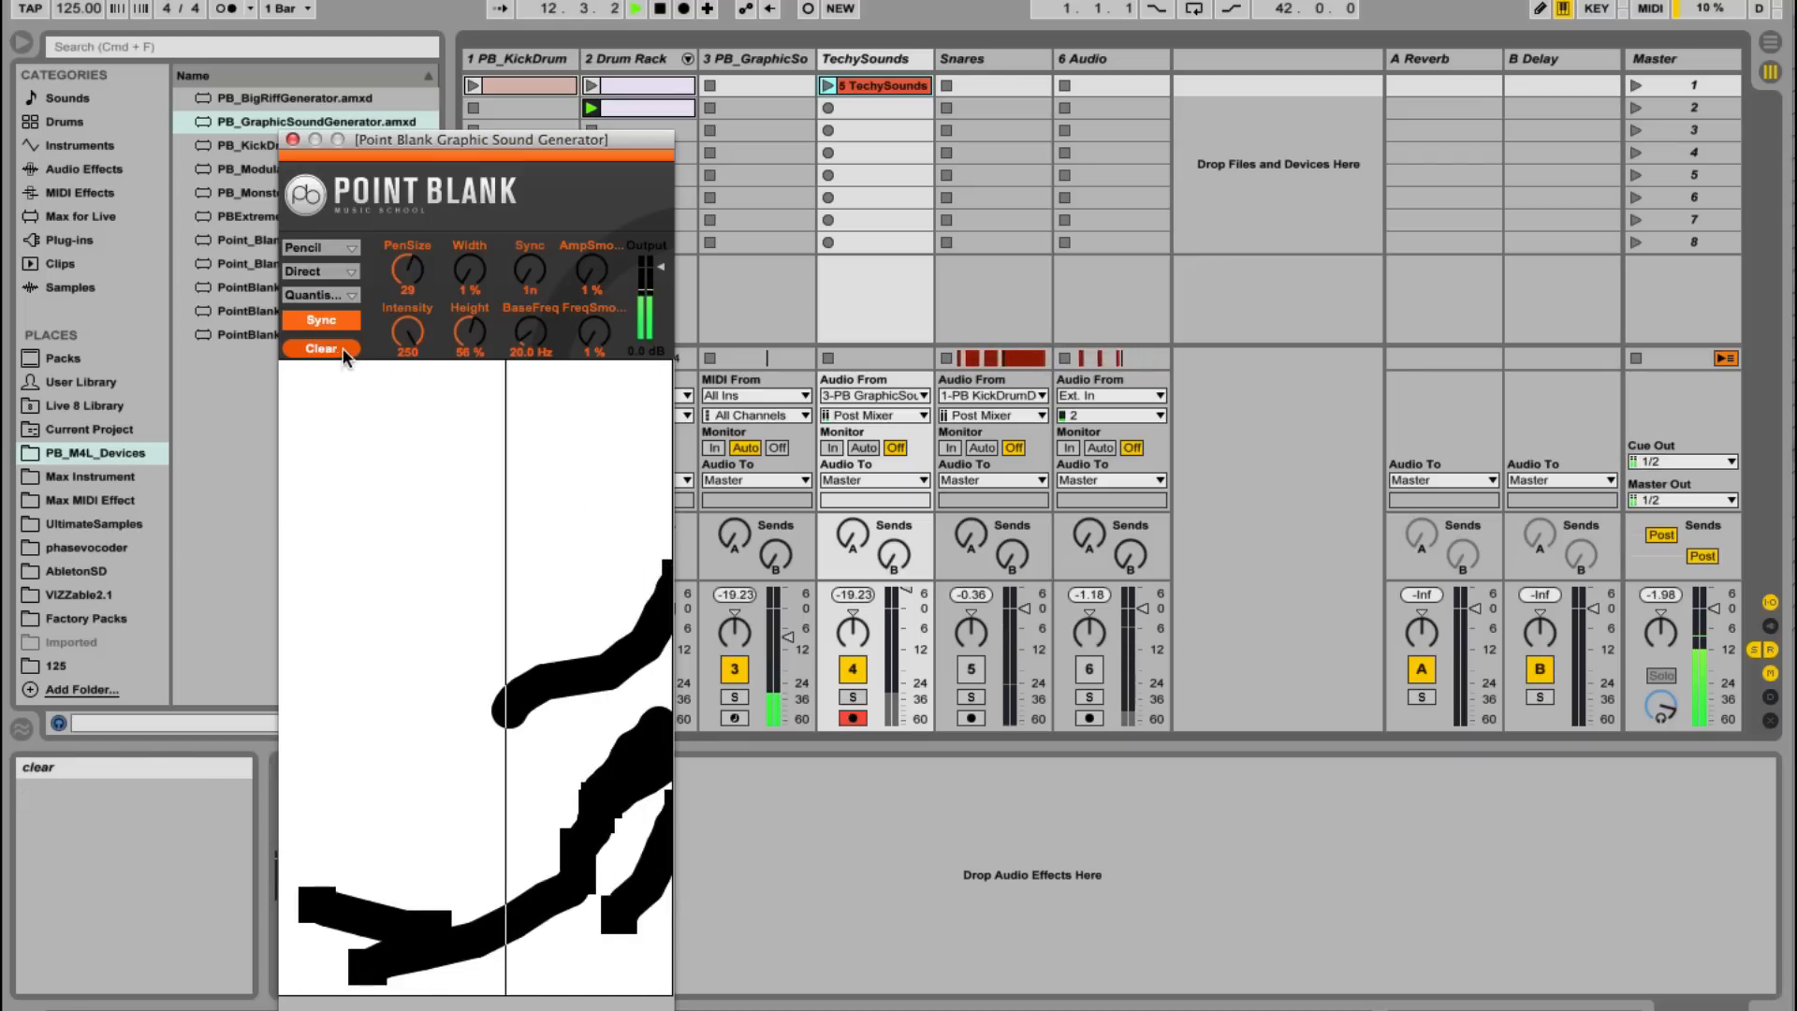
Step: Clear the canvas, quantise to 8n, record into TechySounds slot 2, and add another bar
left_click(321, 295)
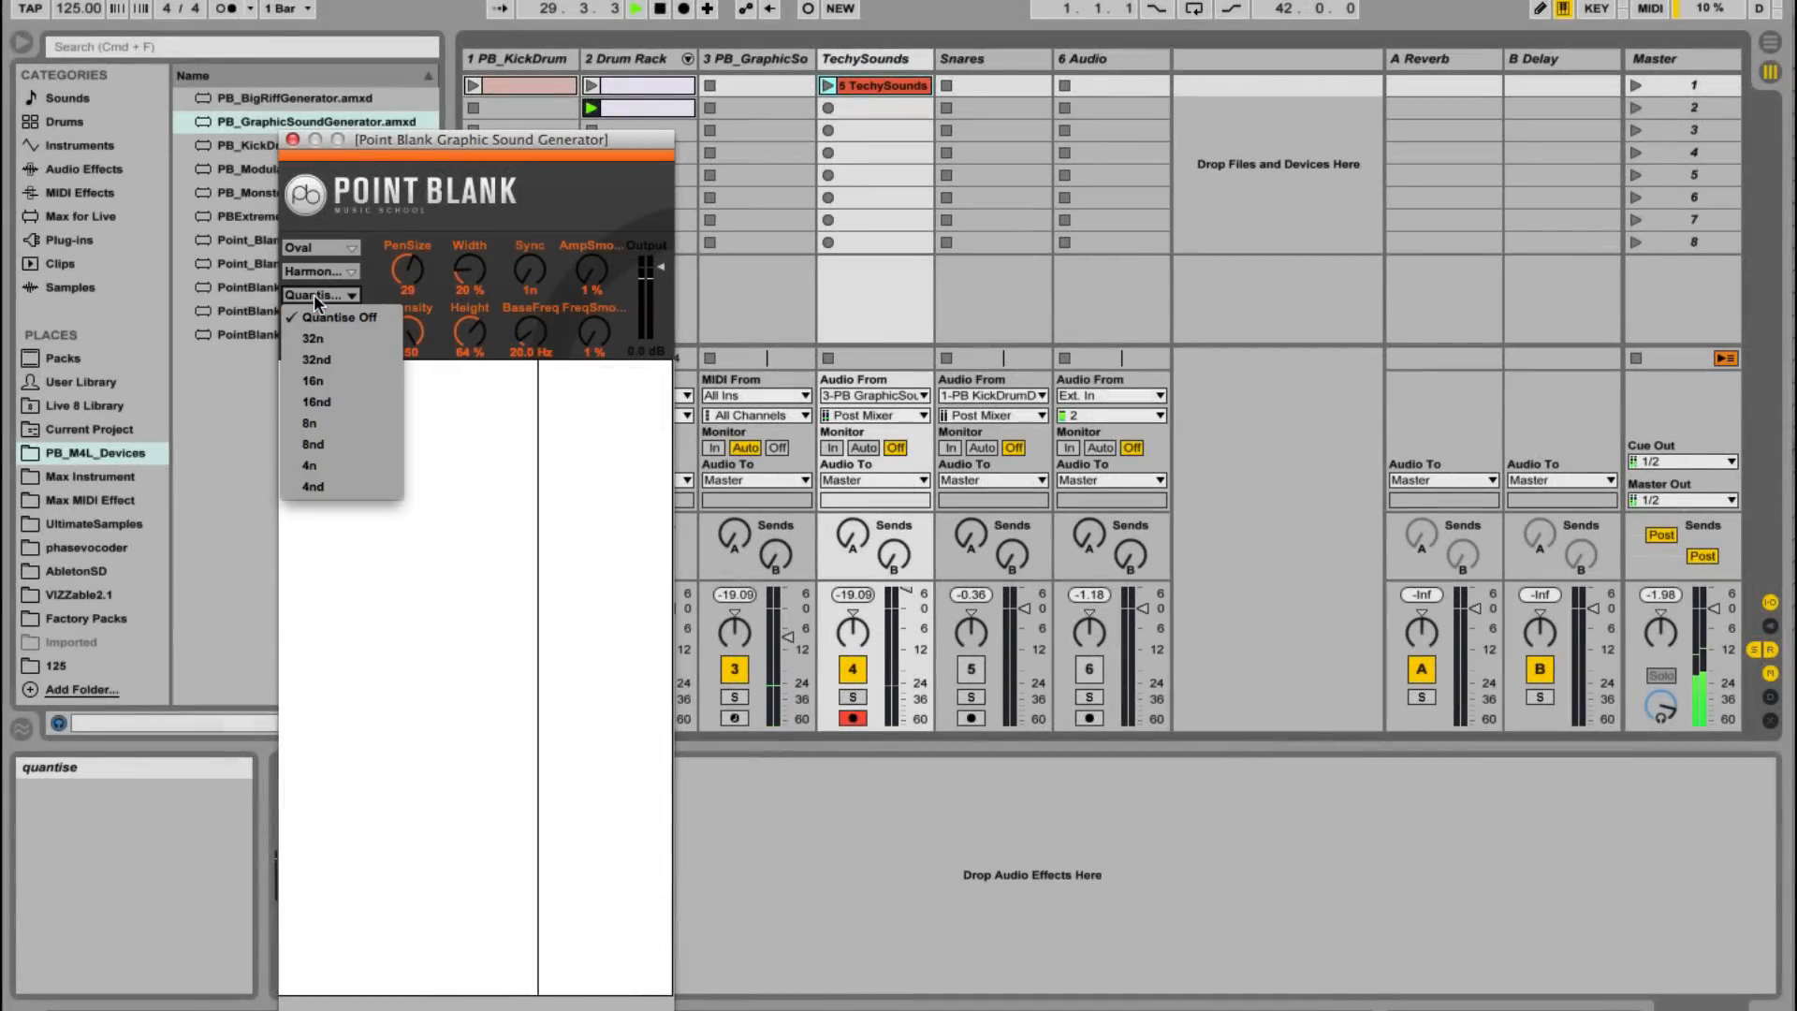
left_click(311, 443)
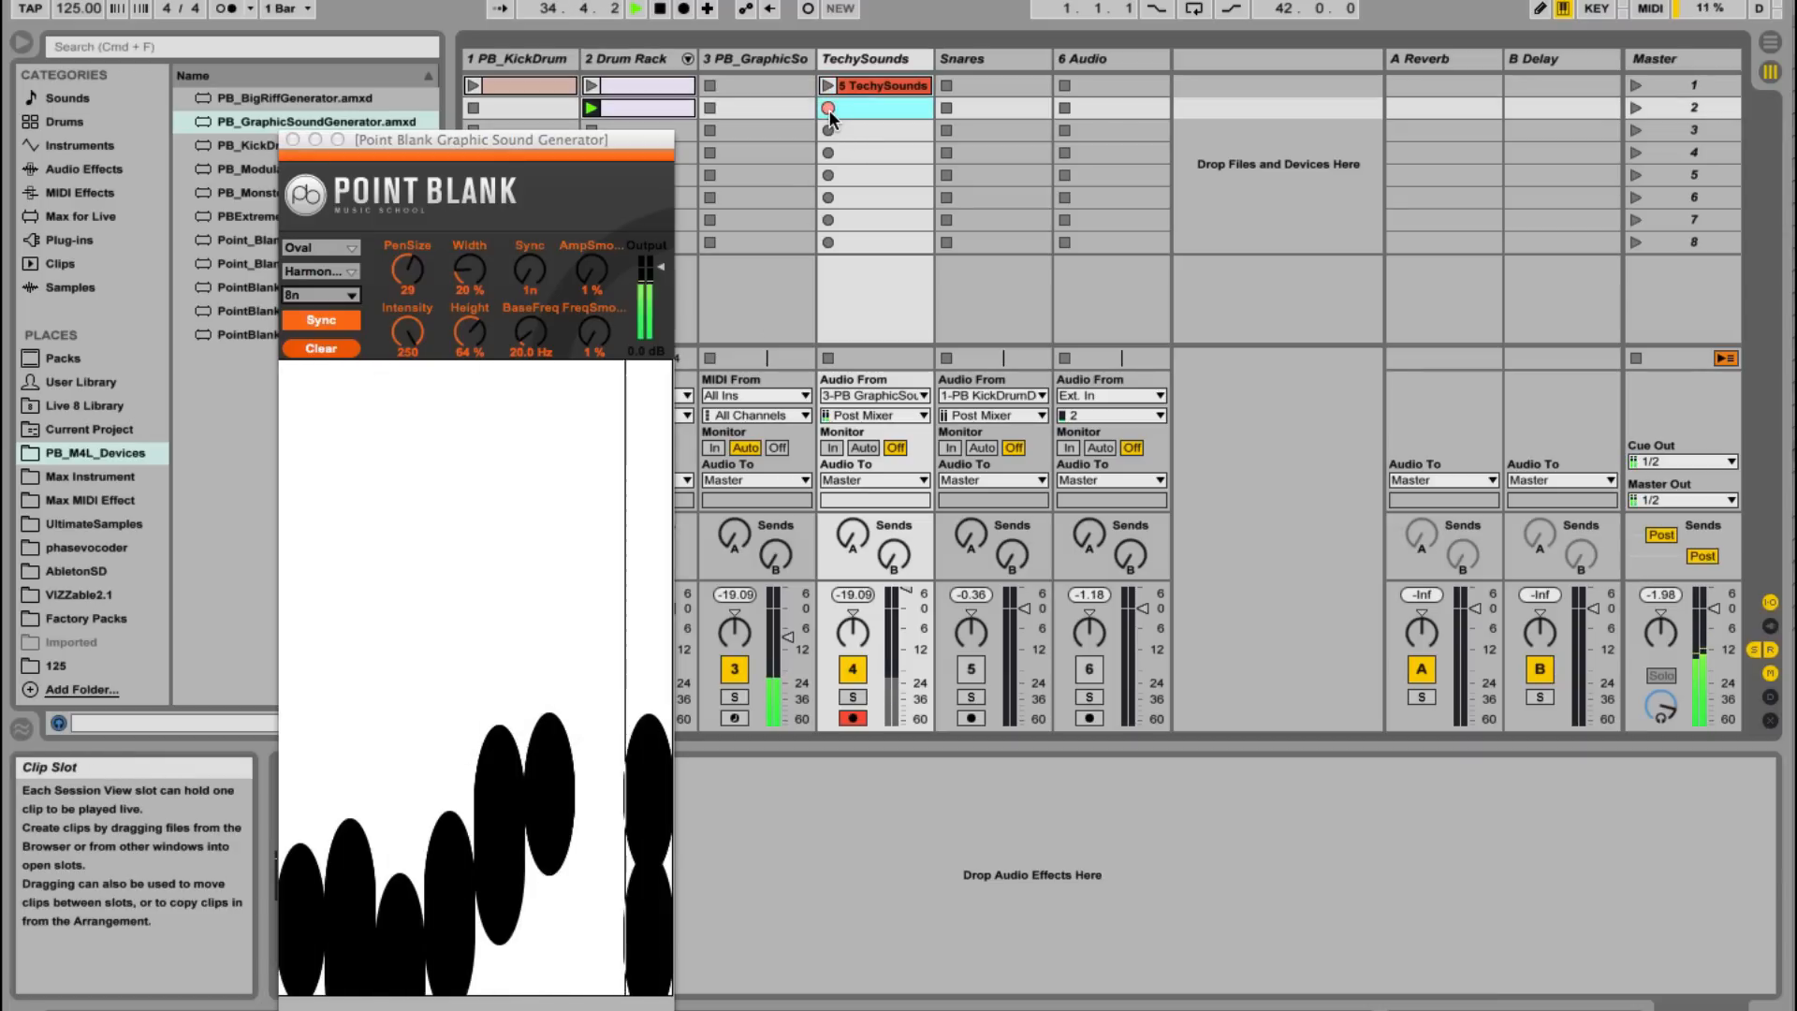
left_click(829, 107)
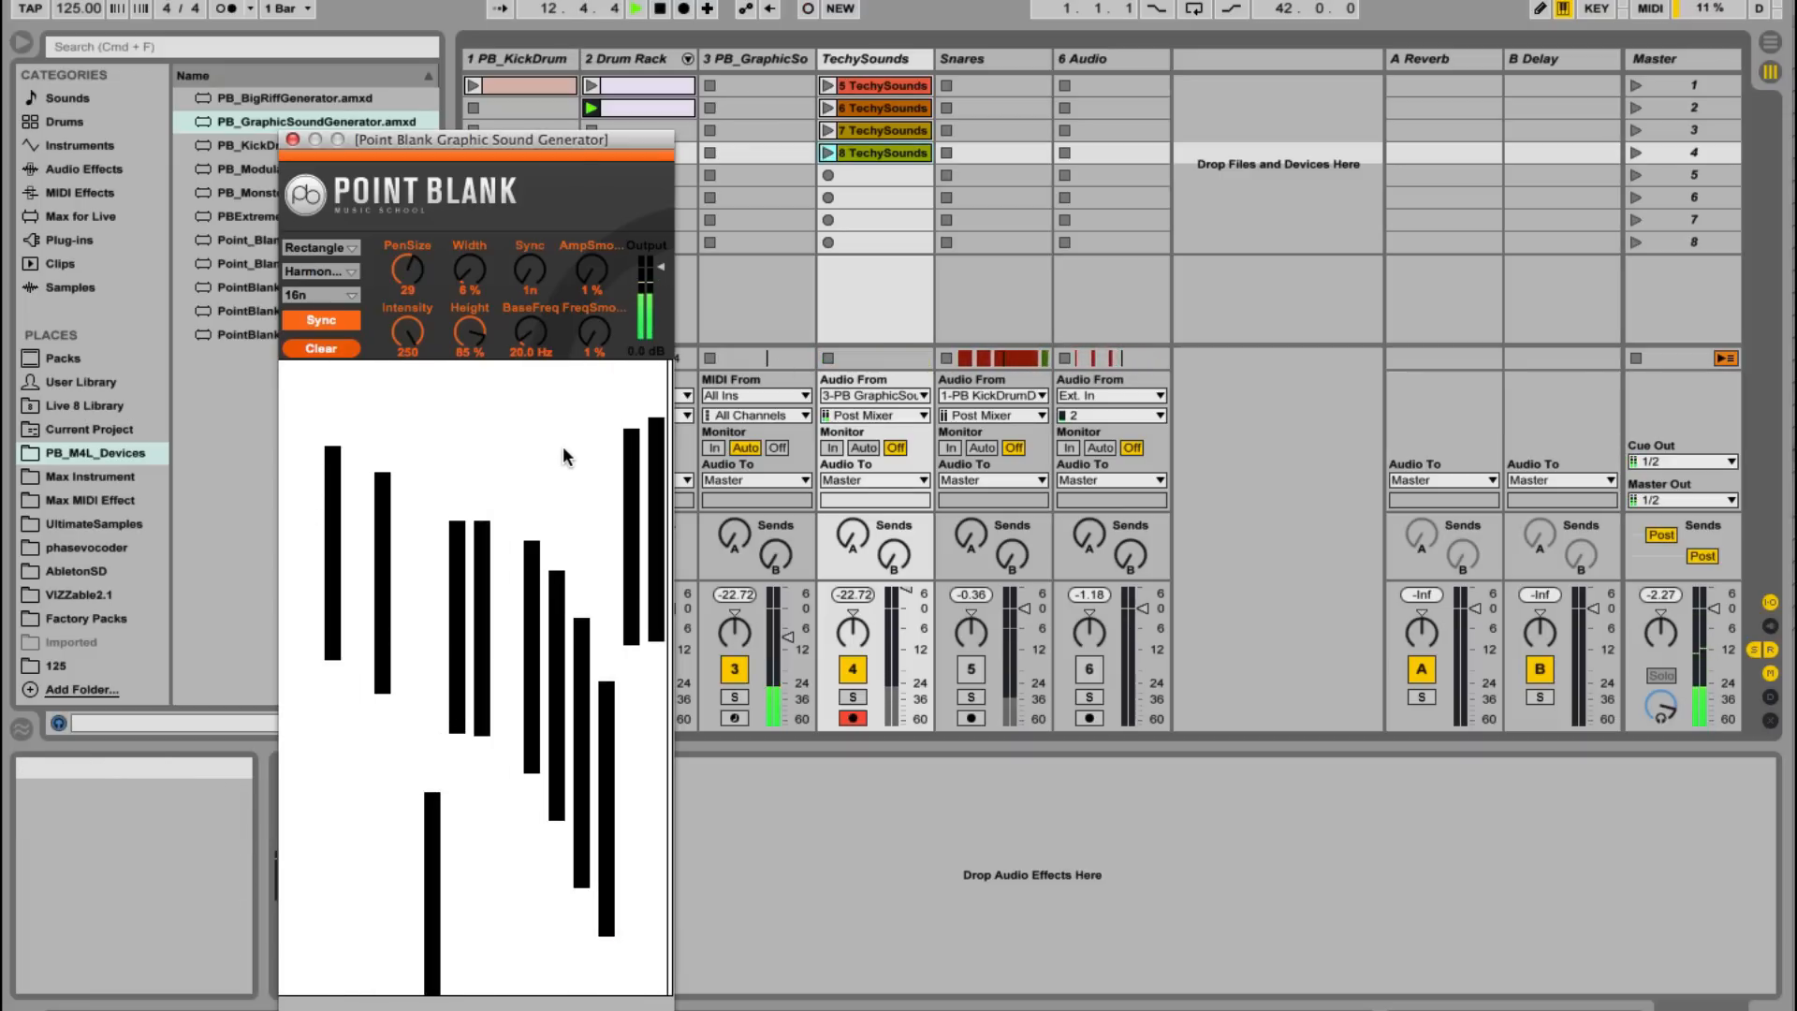
left_click(322, 348)
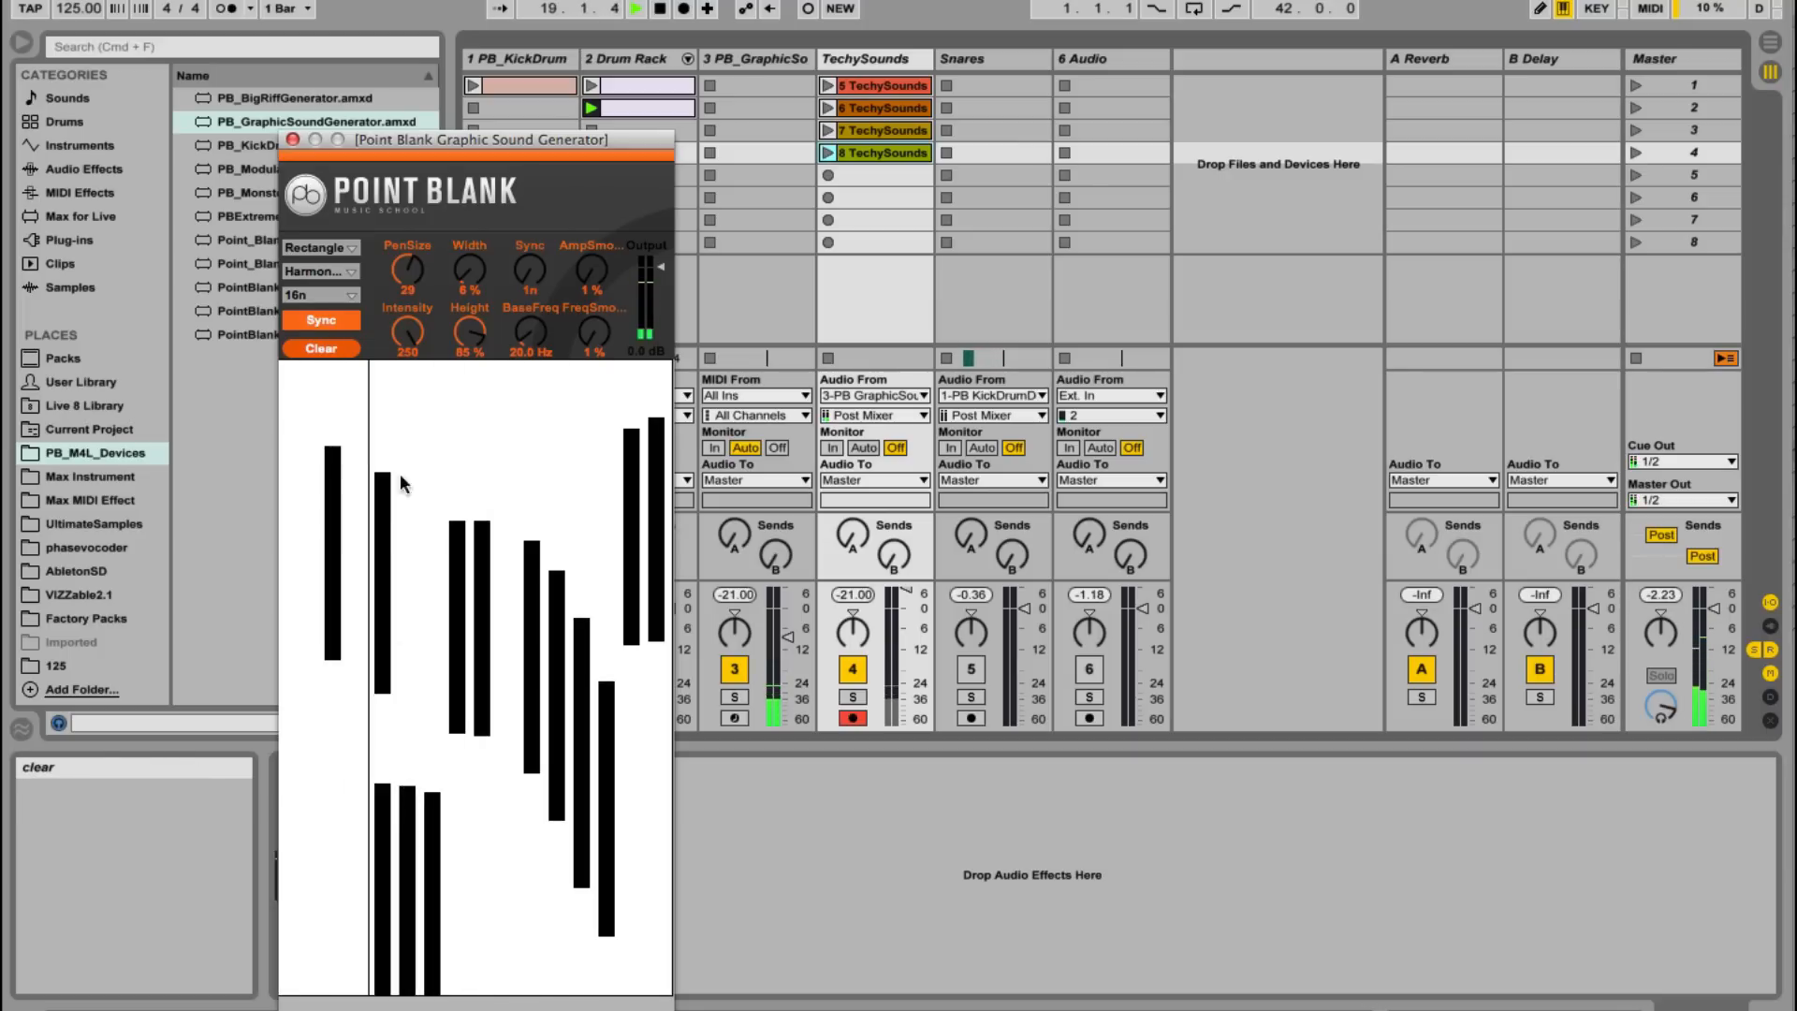
mouse_move(407, 332)
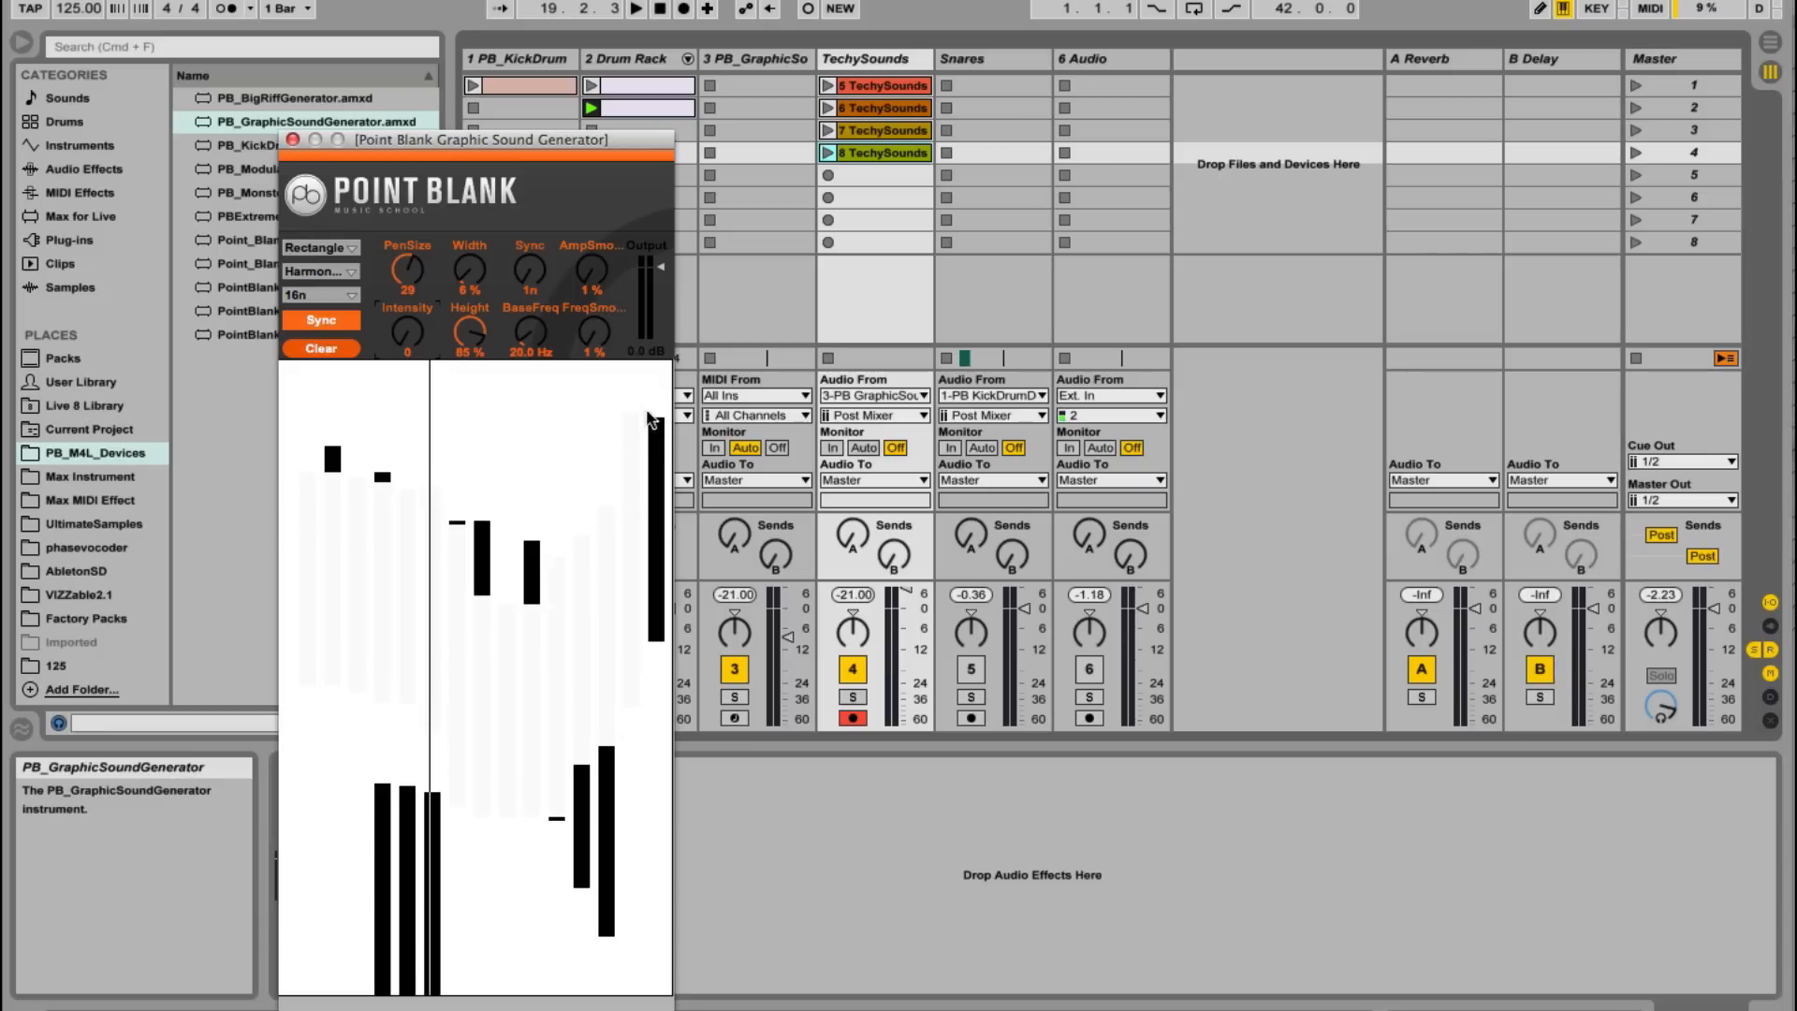
Step: Record a clip into the fifth TechySounds slot and switch harmonic mode to Odd Harmonics
left_click(637, 10)
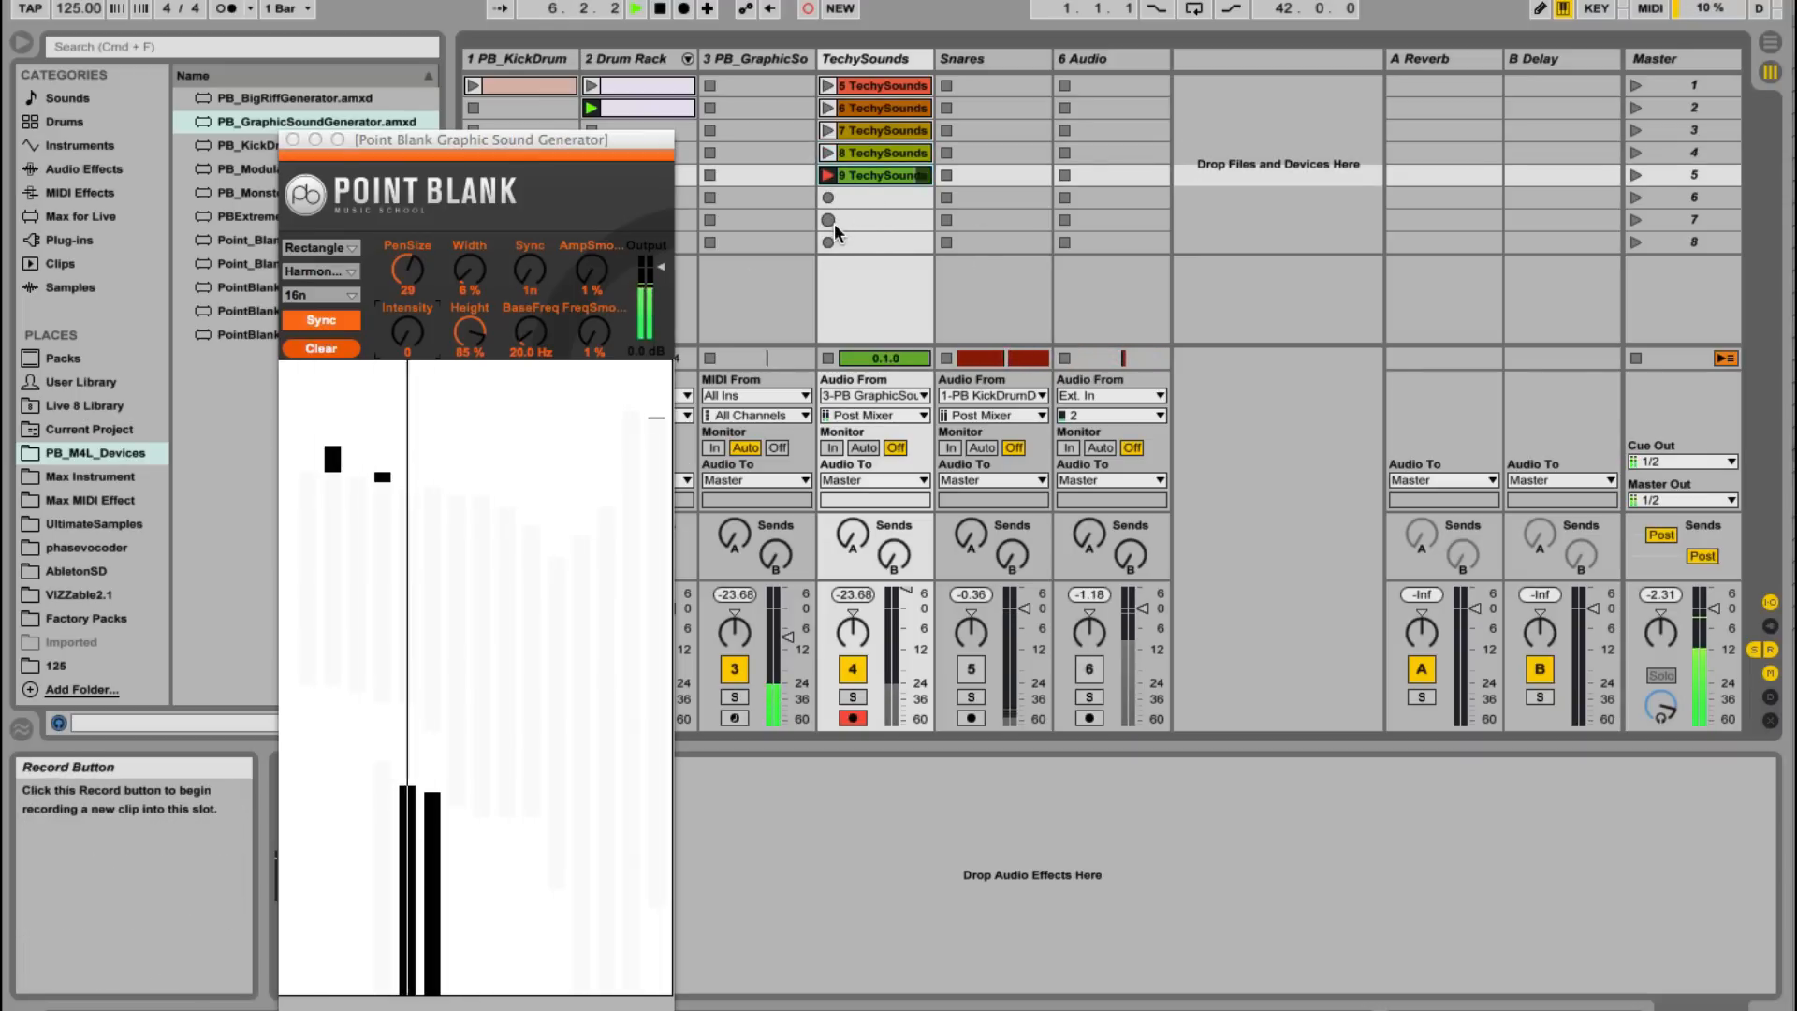
mouse_move(369, 607)
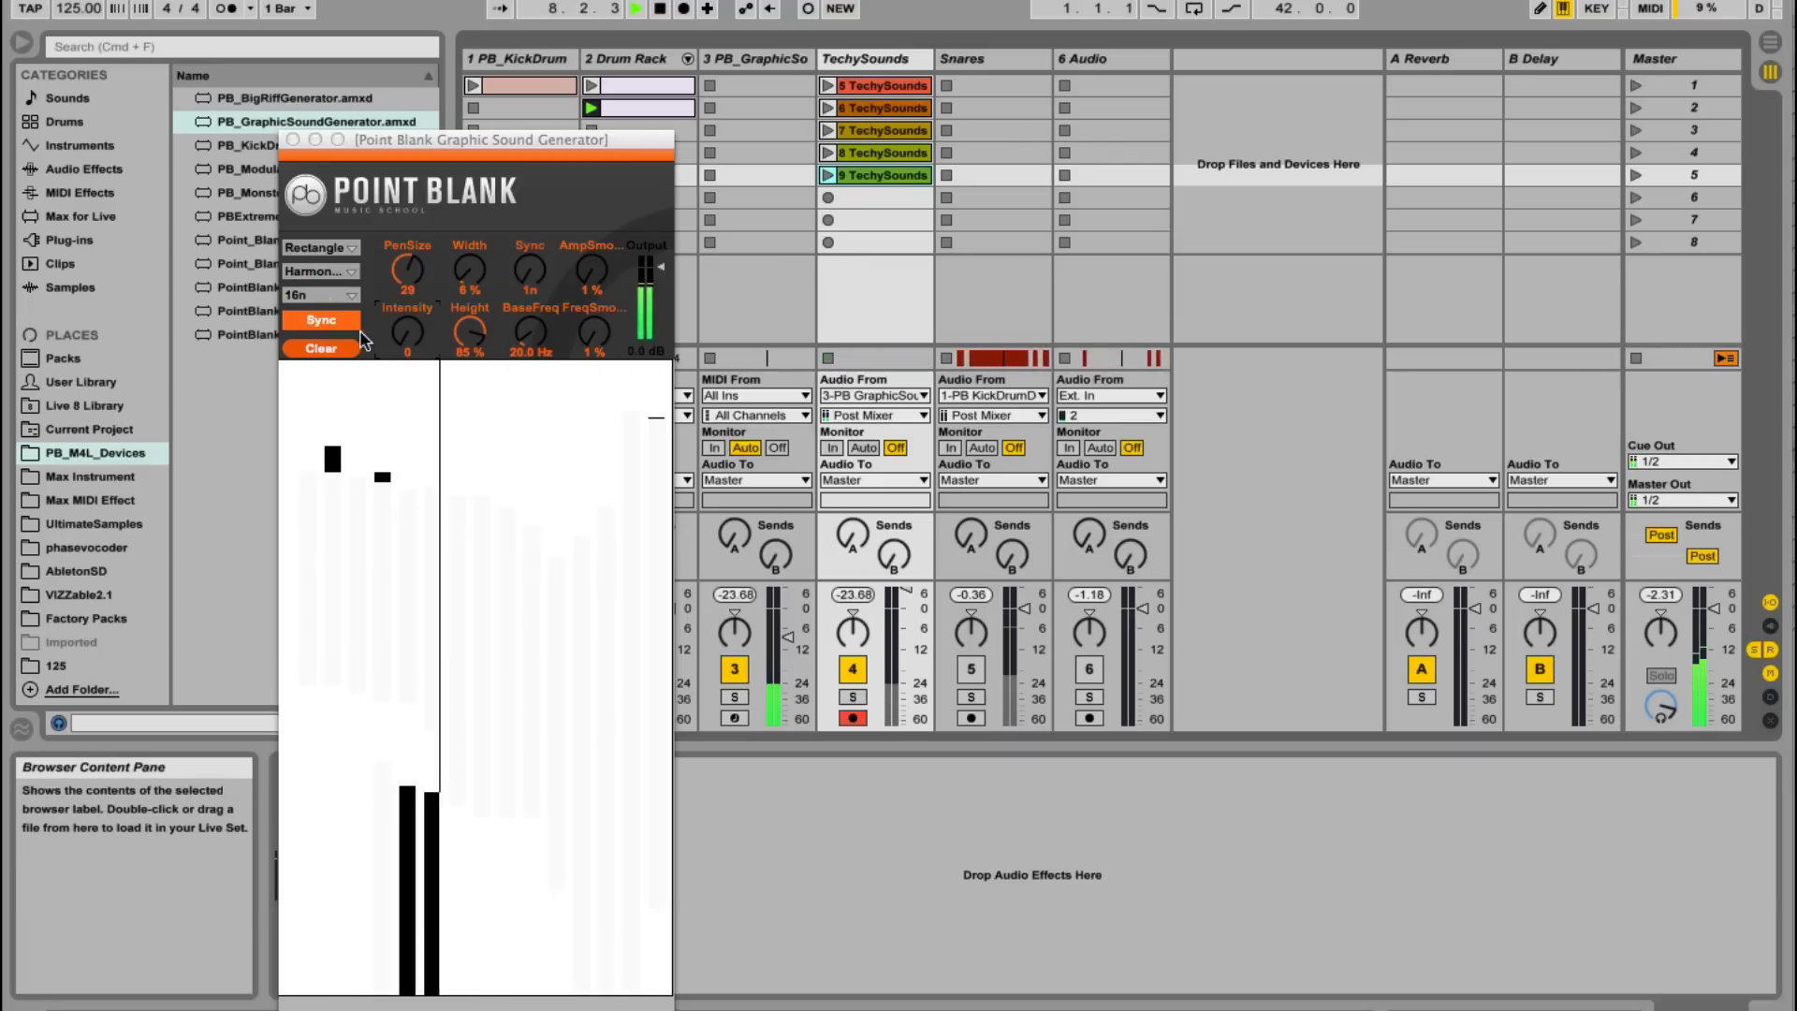
left_click(318, 271)
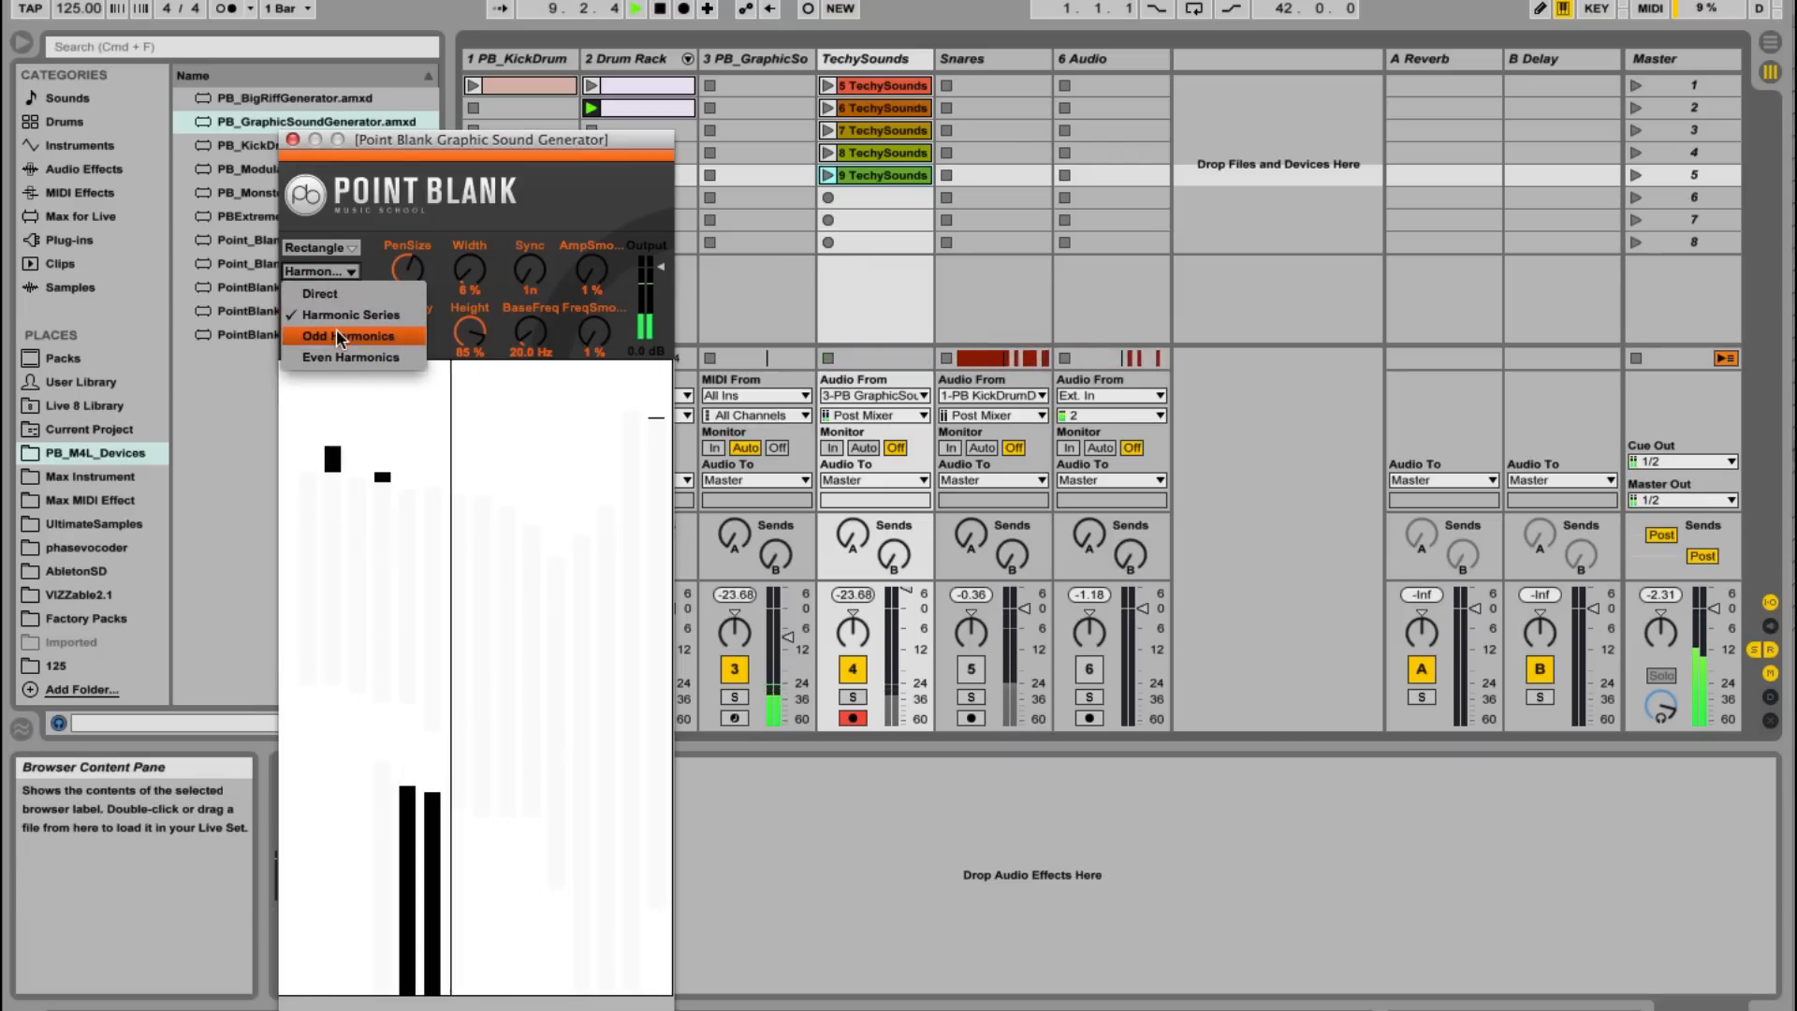
left_click(350, 335)
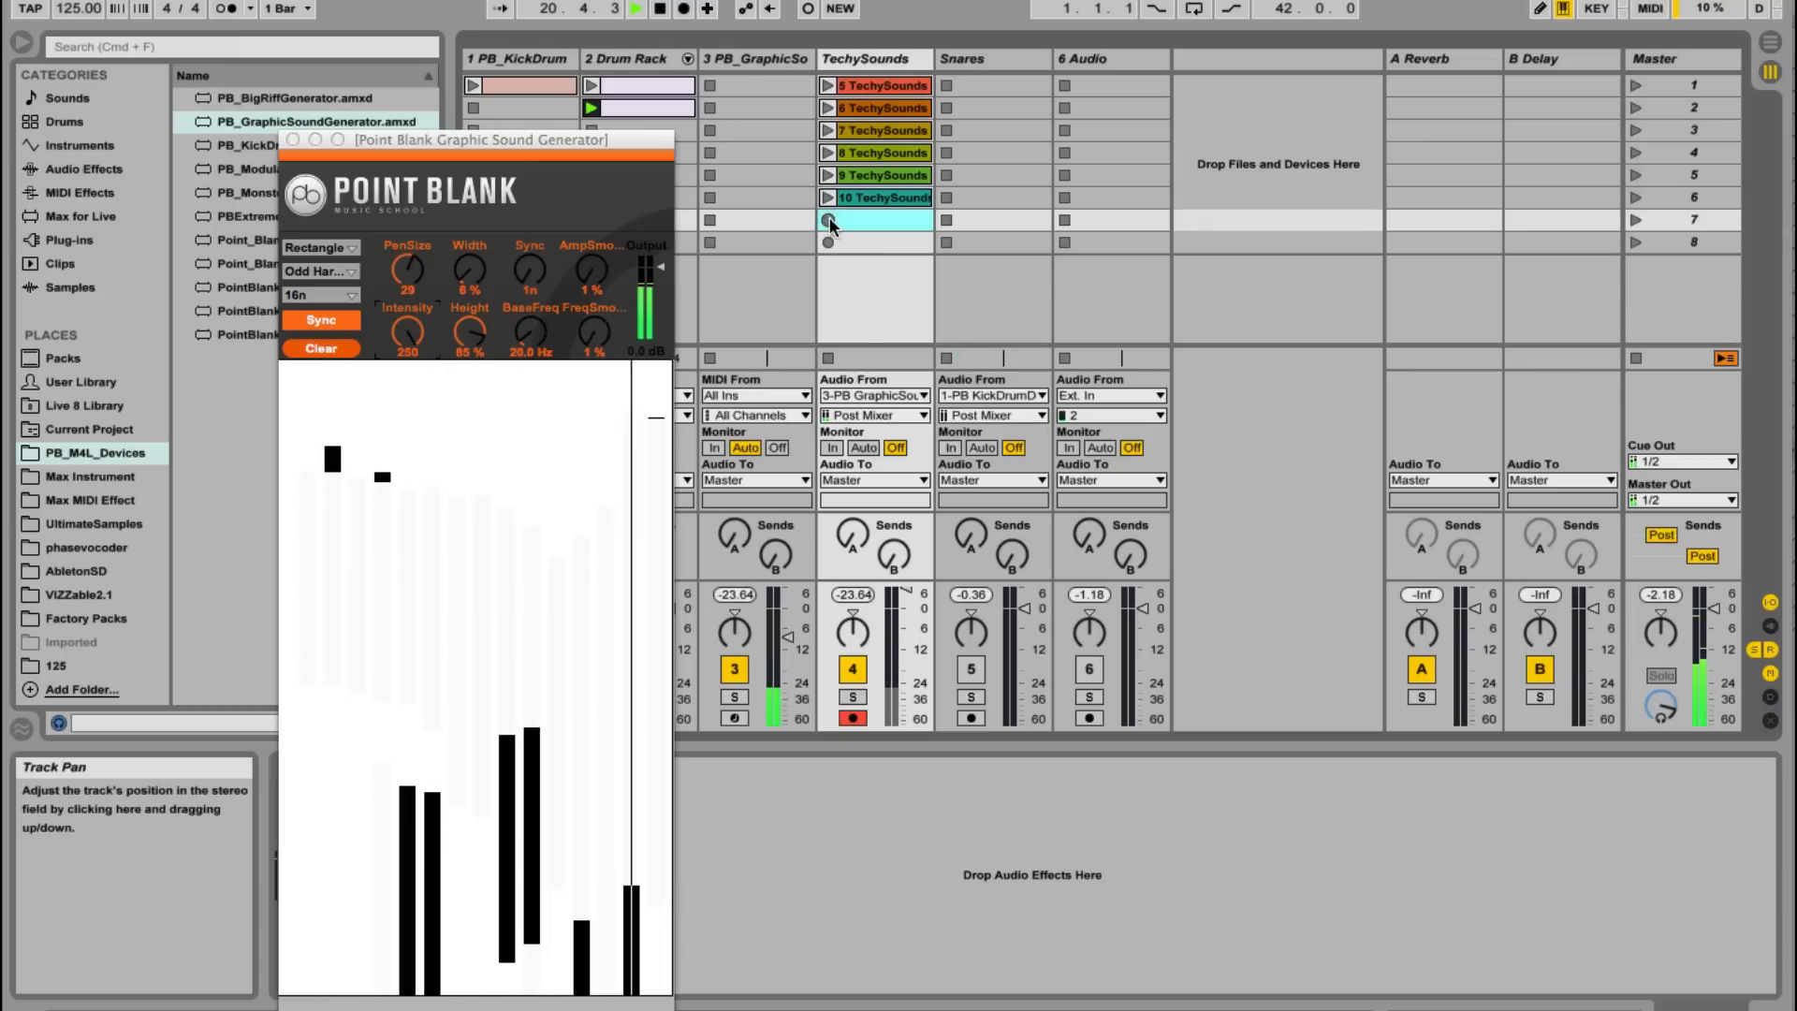
Step: Record into slot 7, insert scenes with Cmd+I, record another clip, and clear the canvas
left_click(828, 219)
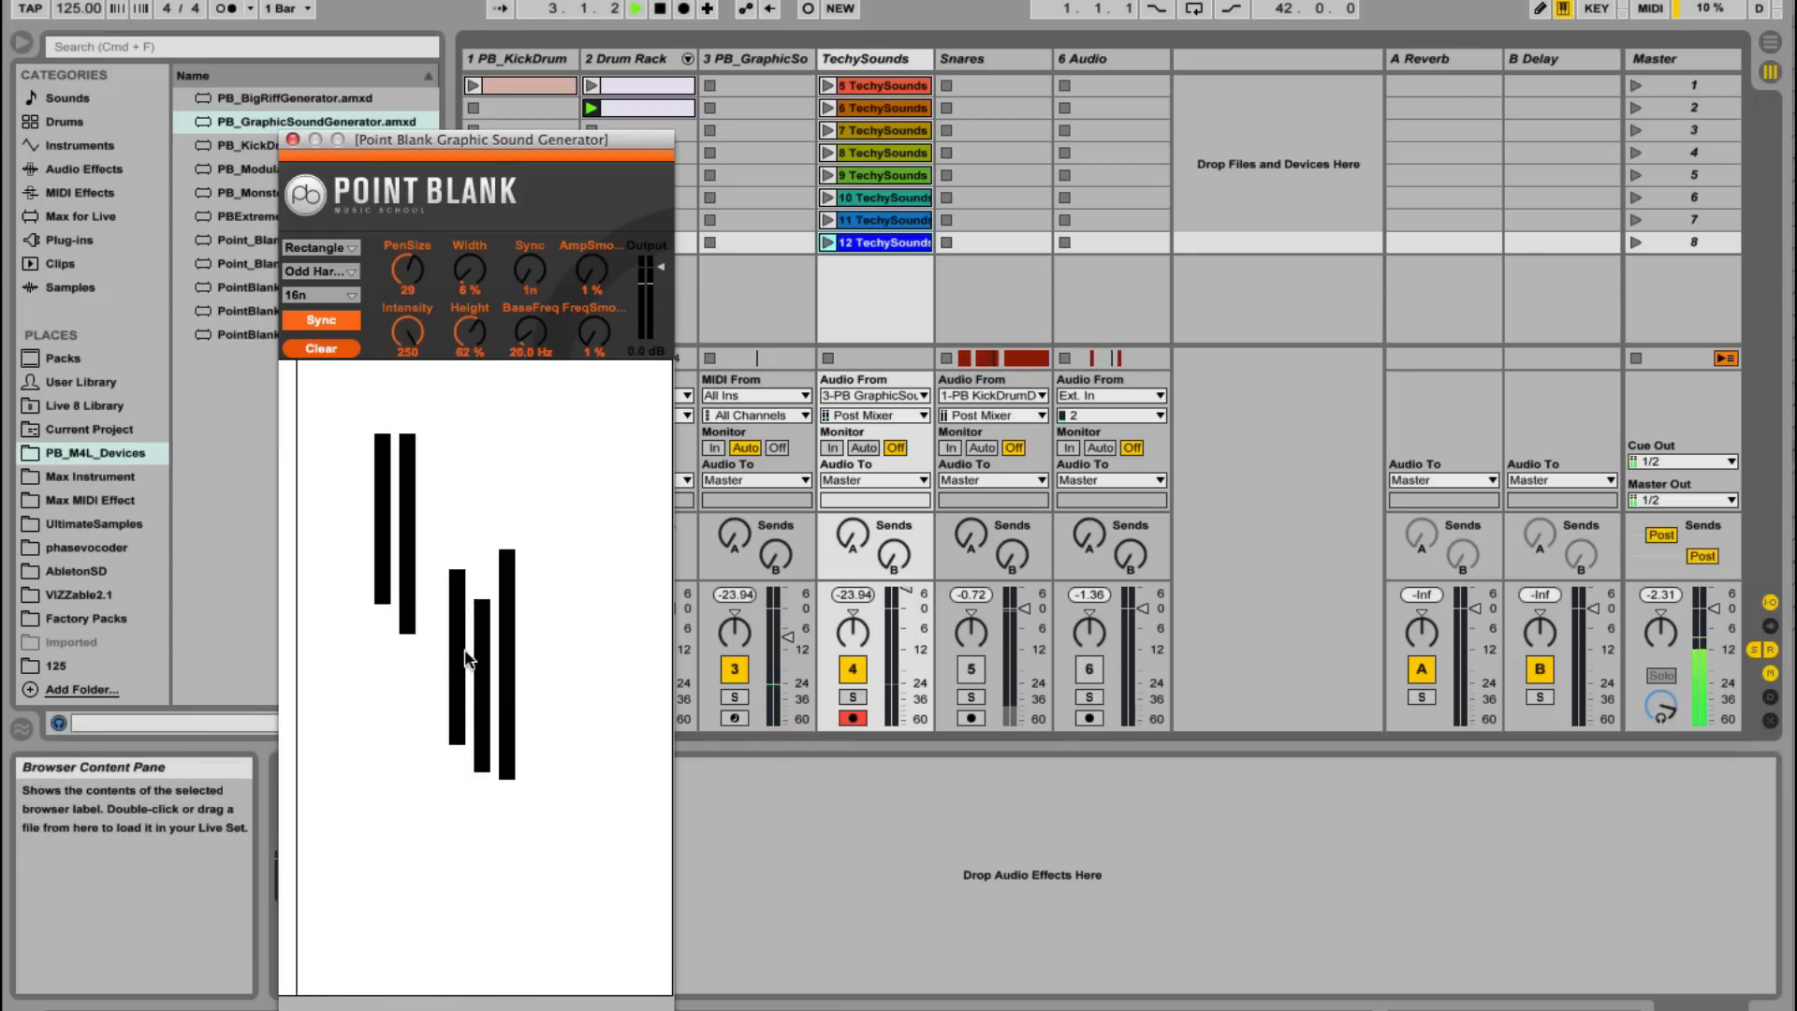
key("cmd+i")
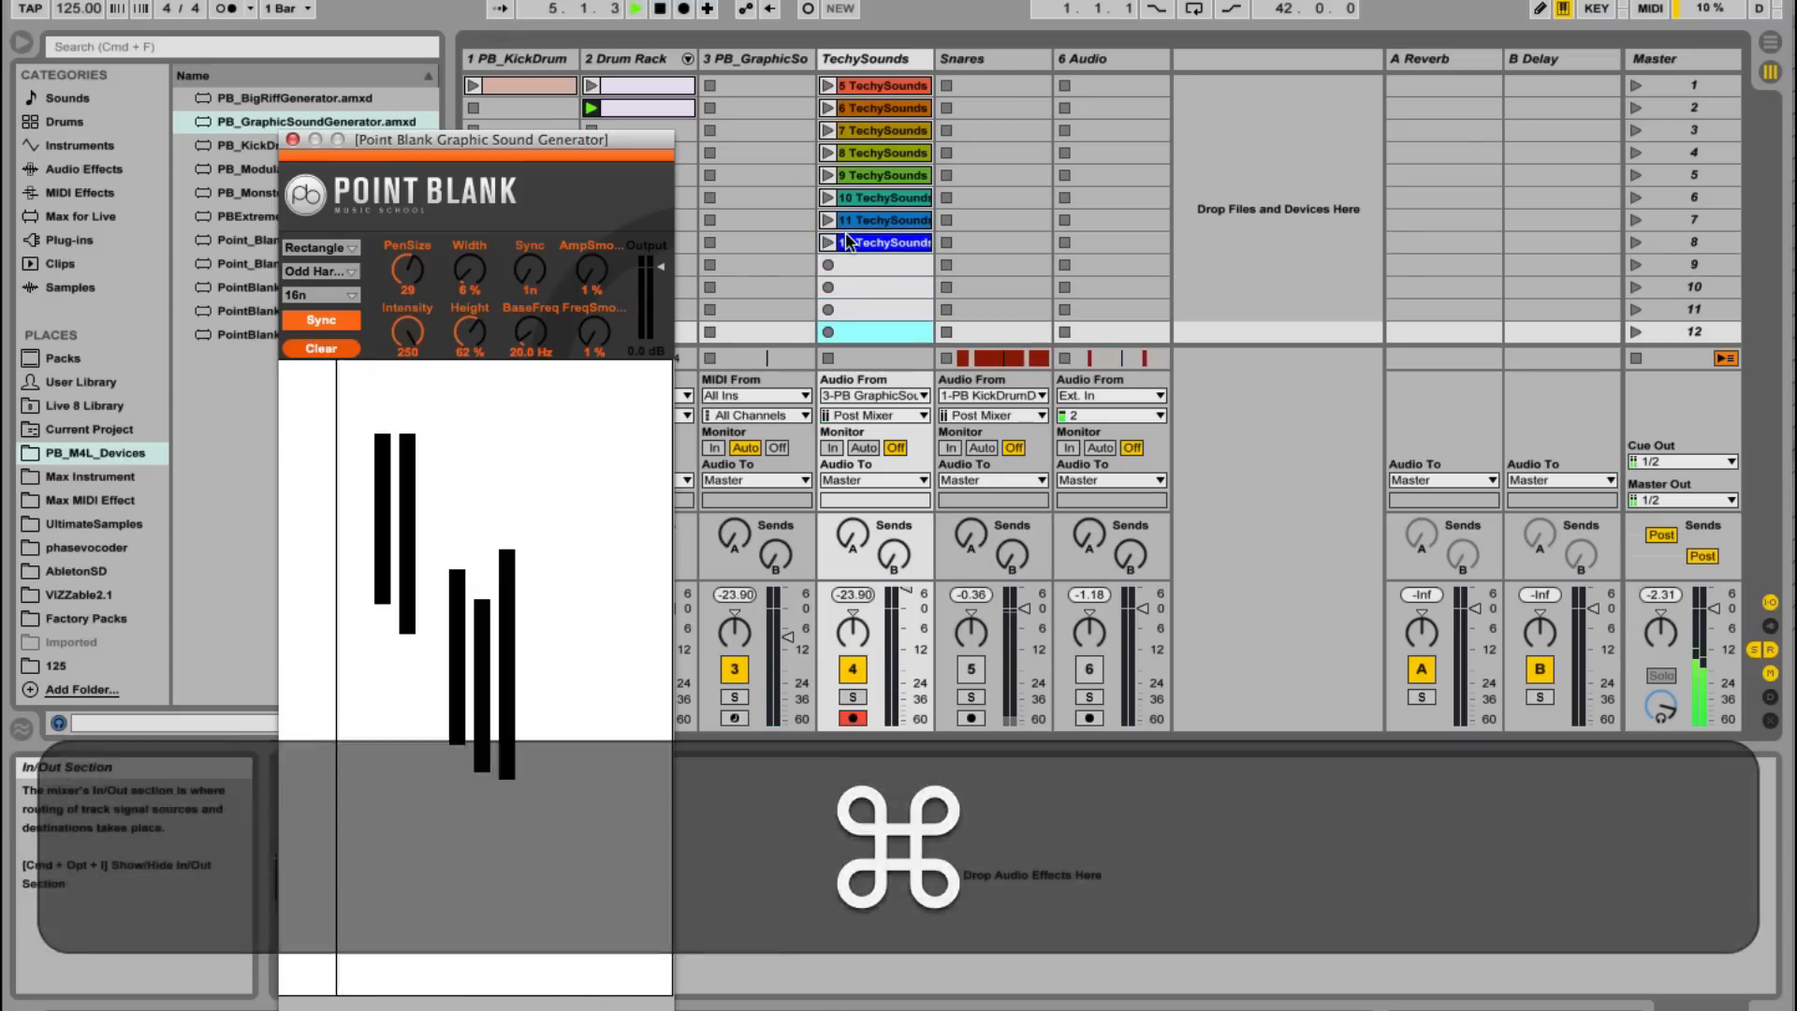
left_click(873, 357)
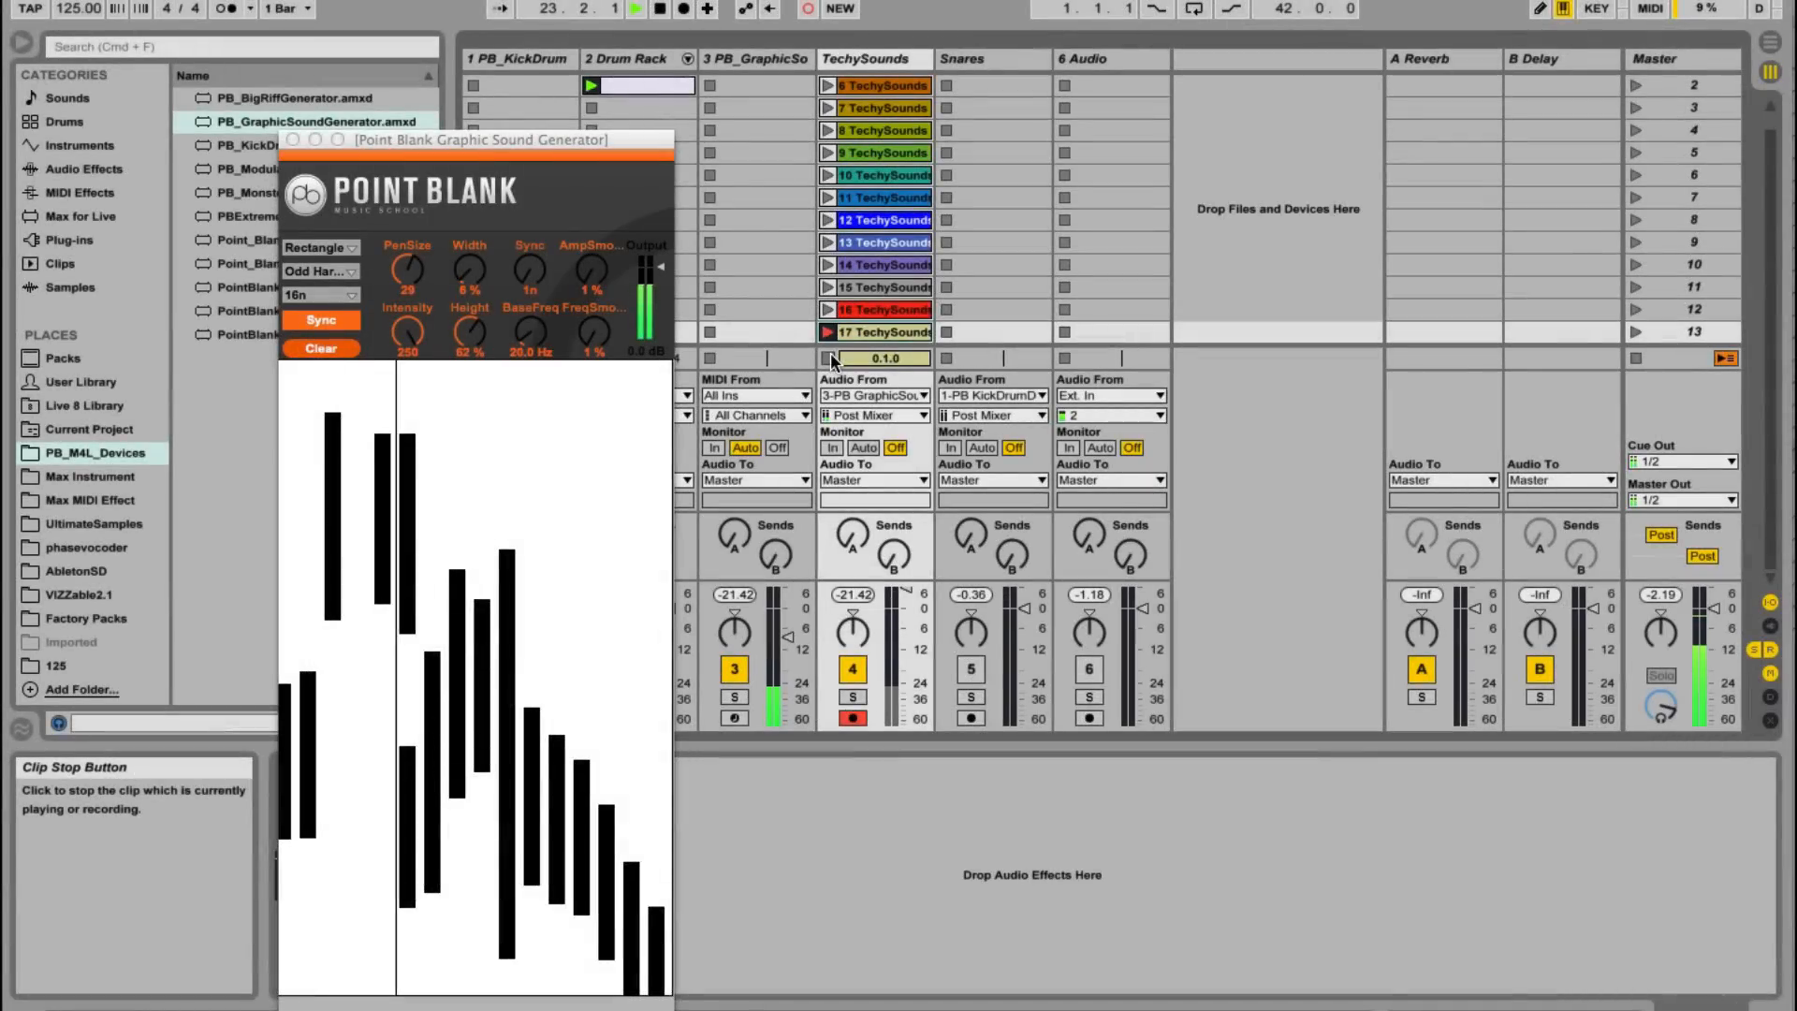
mouse_move(323, 349)
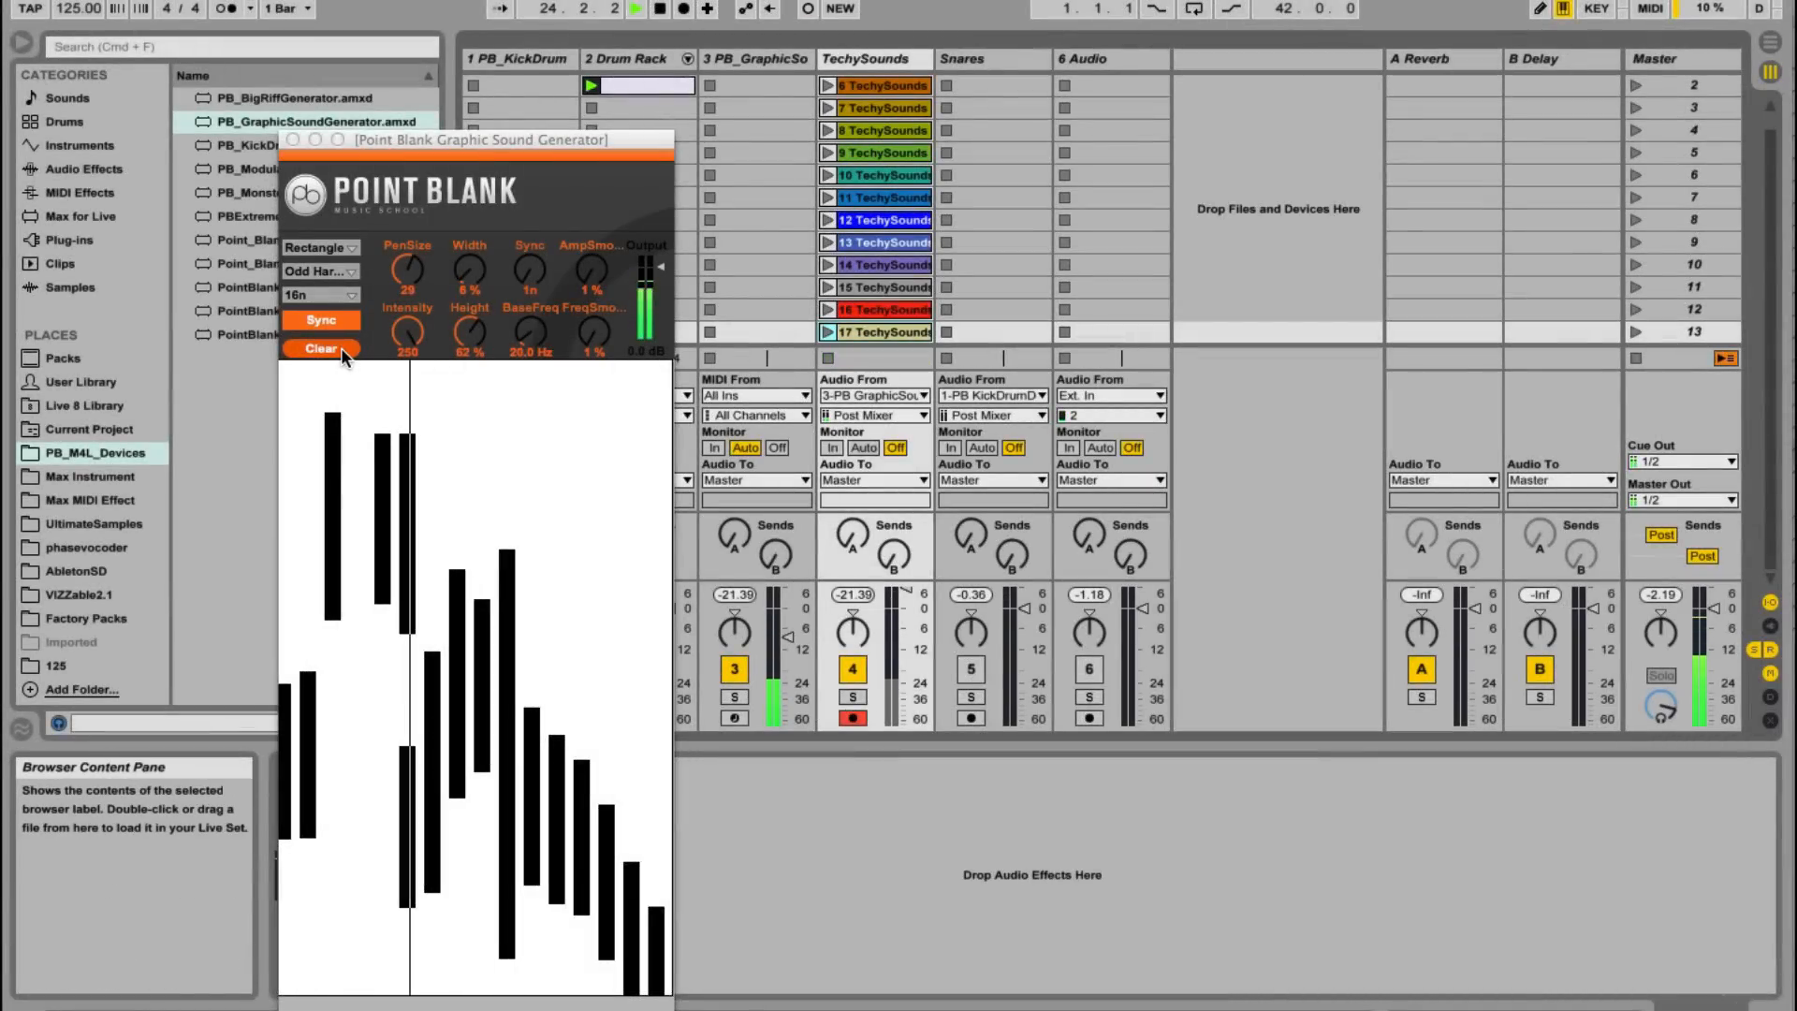
left_click(321, 348)
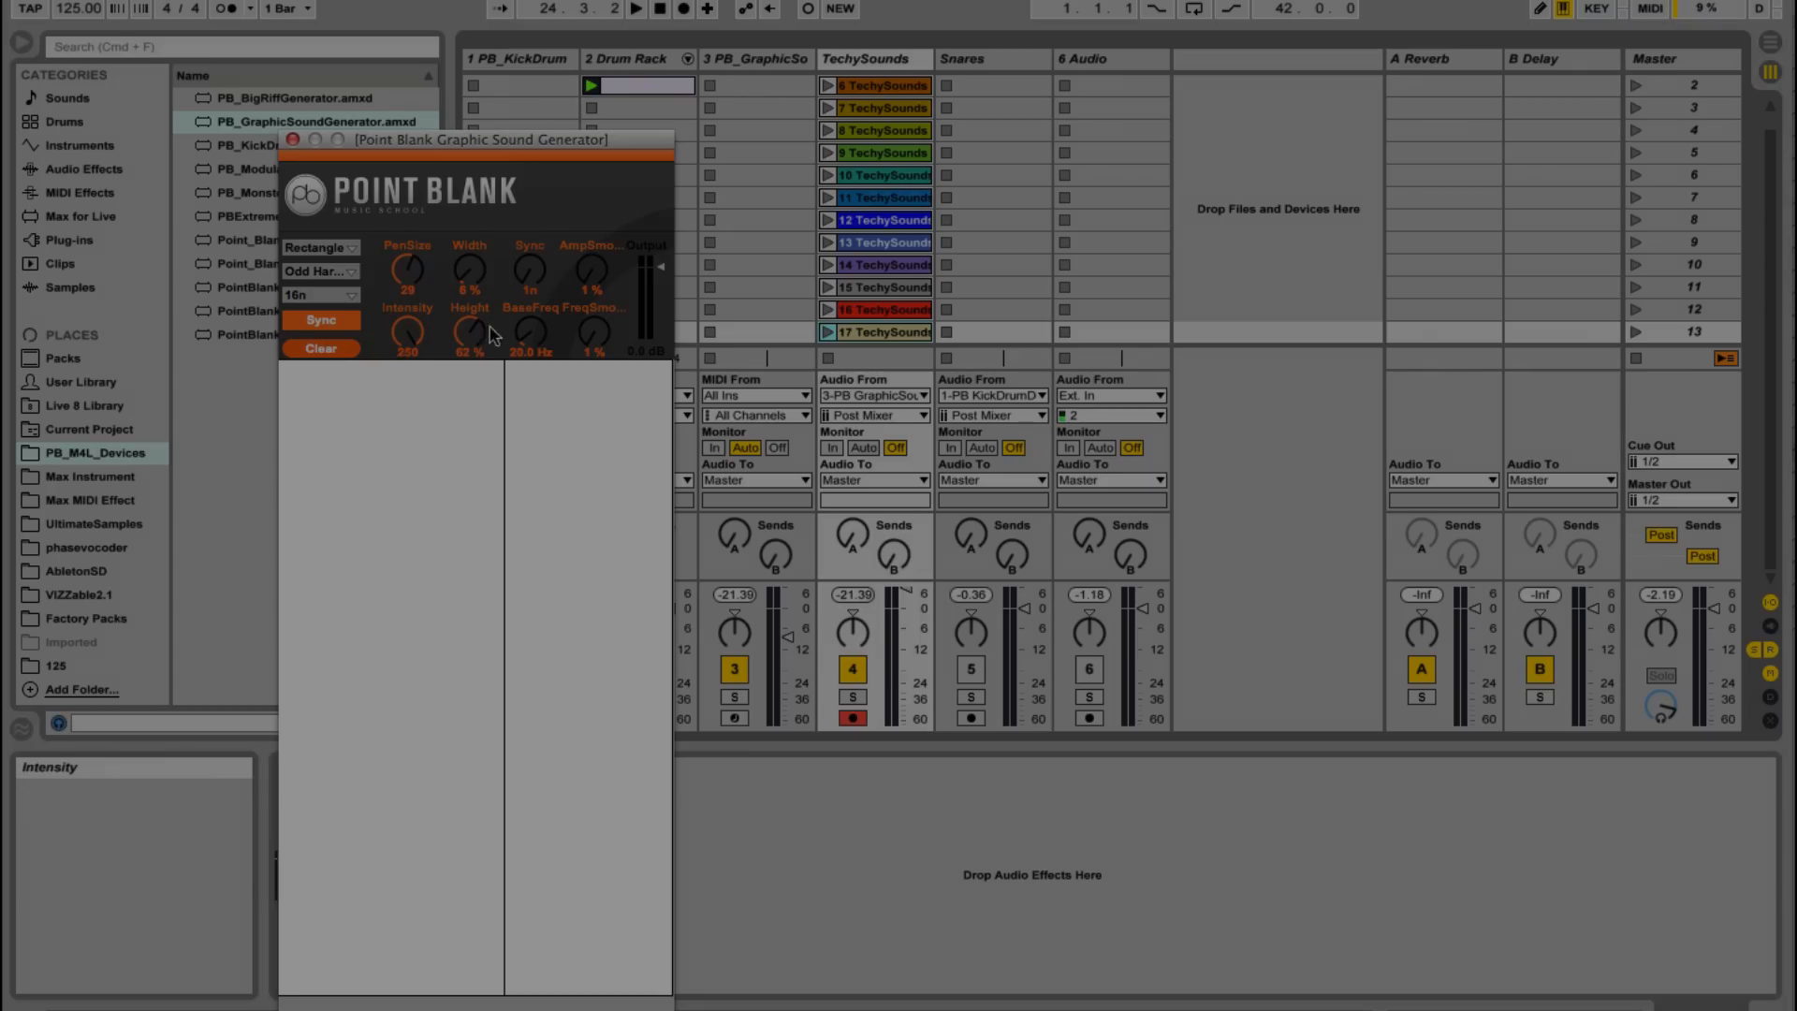
Step: Load PBSynth.amxd from the Max for Live devices onto track 7, then return to PB_M4L_Devices
left_click(295, 139)
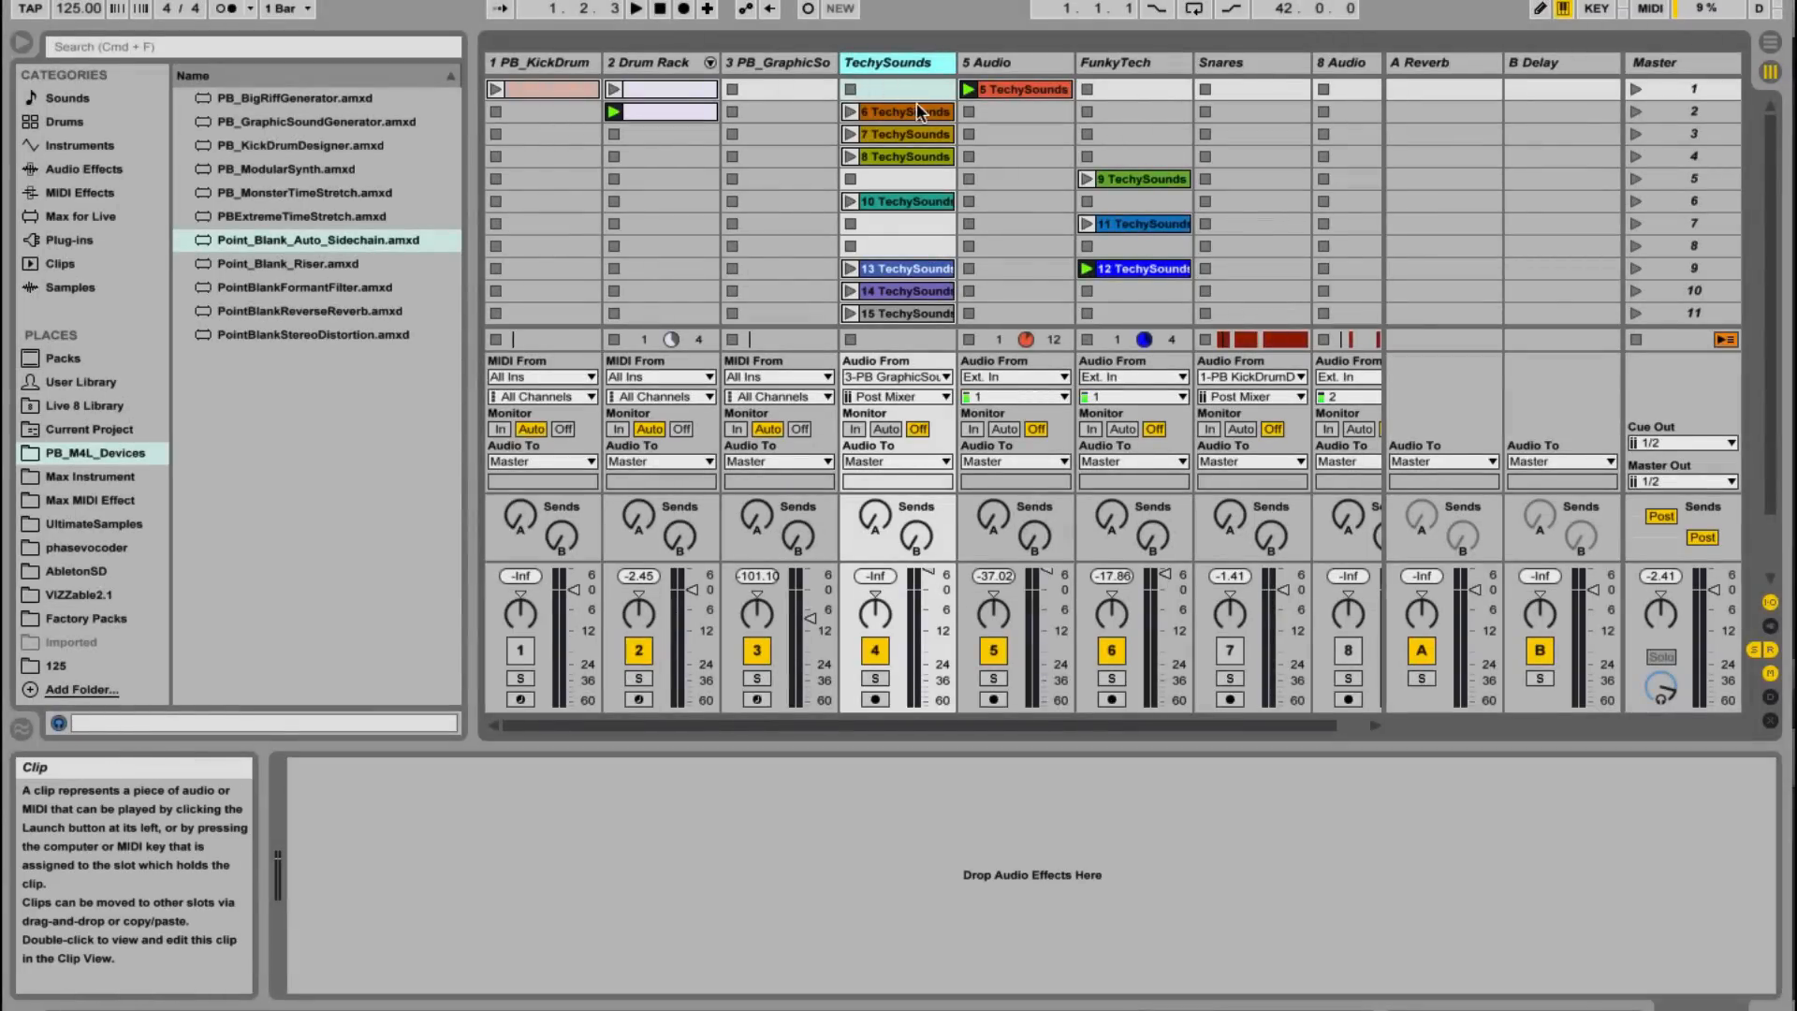
mouse_move(1369, 333)
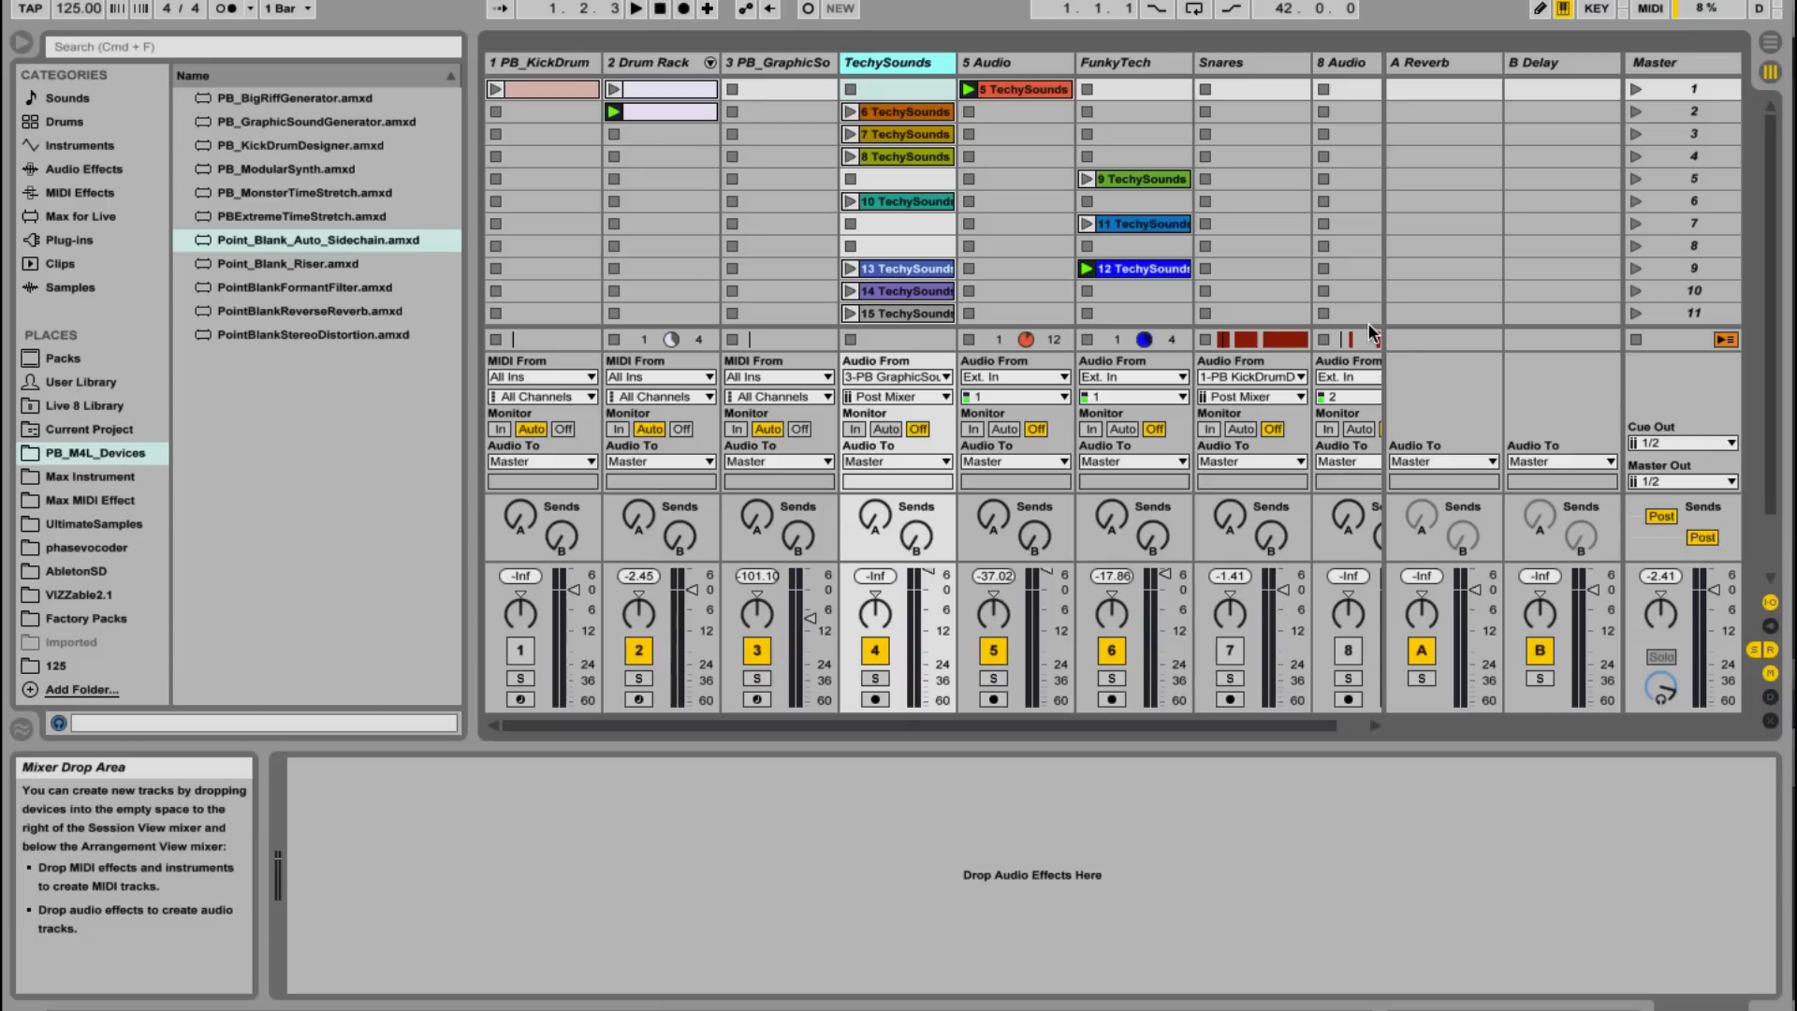
mouse_move(905, 202)
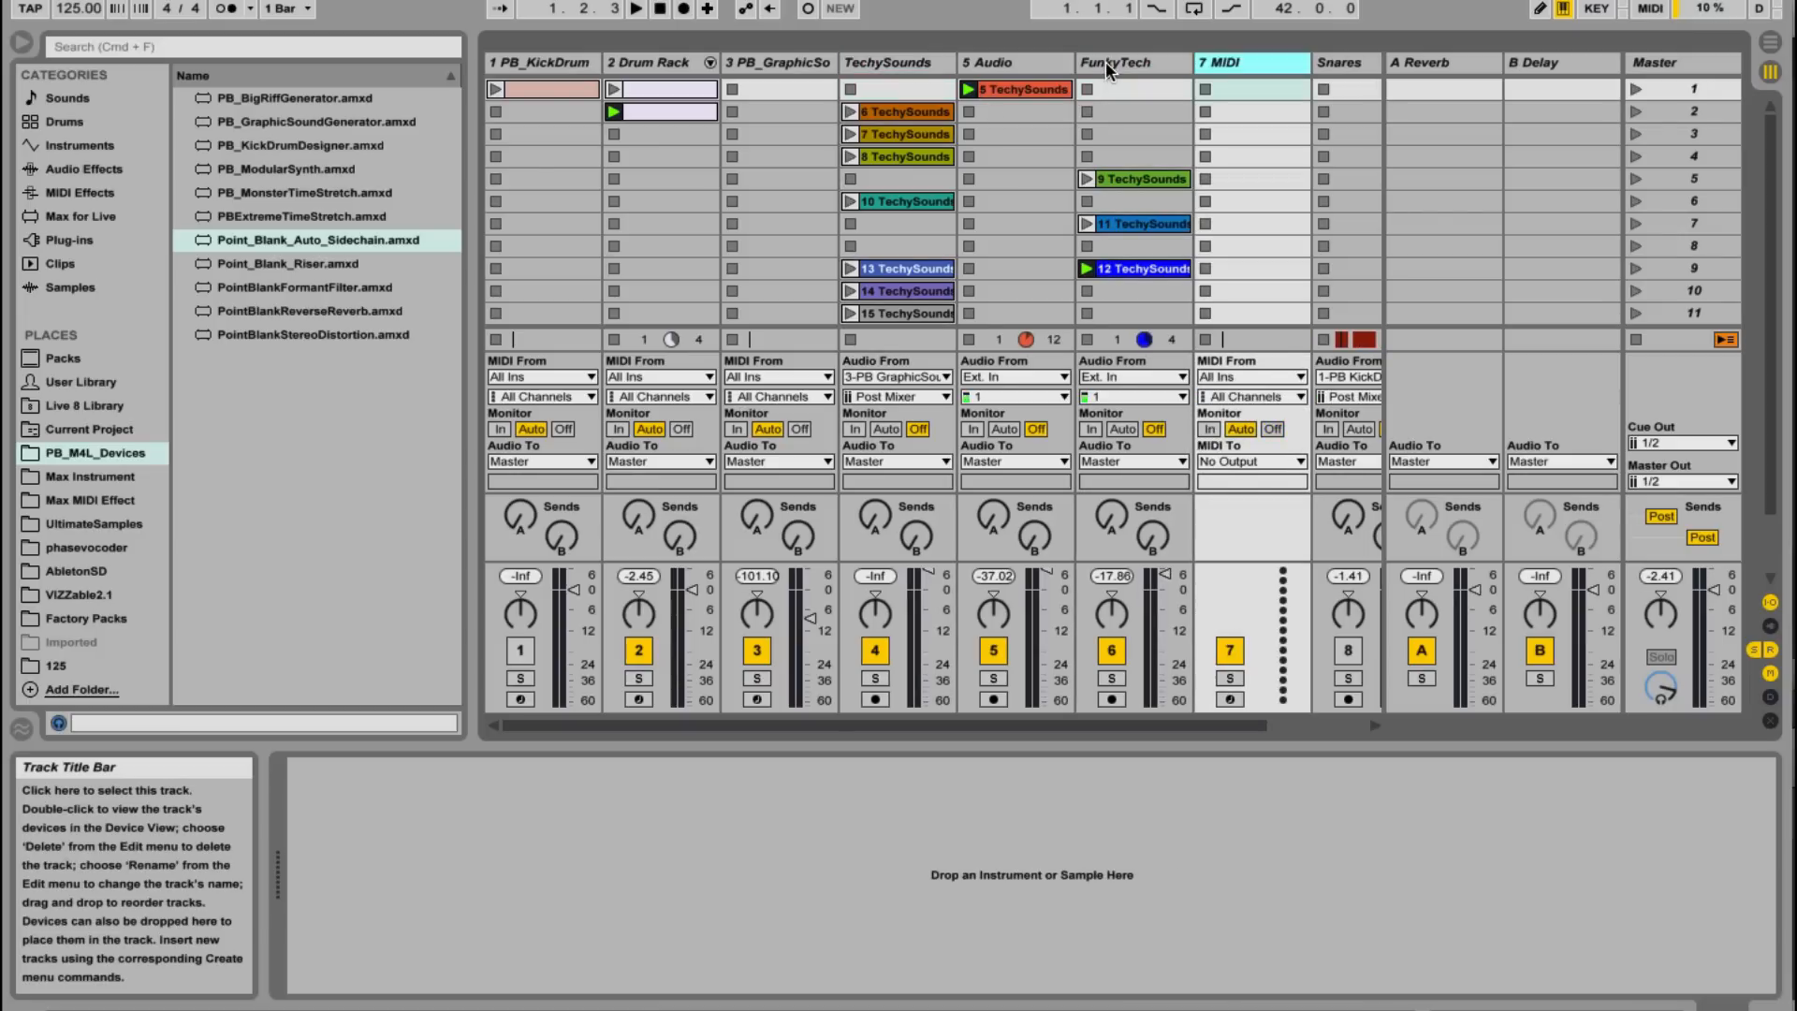
mouse_move(281, 180)
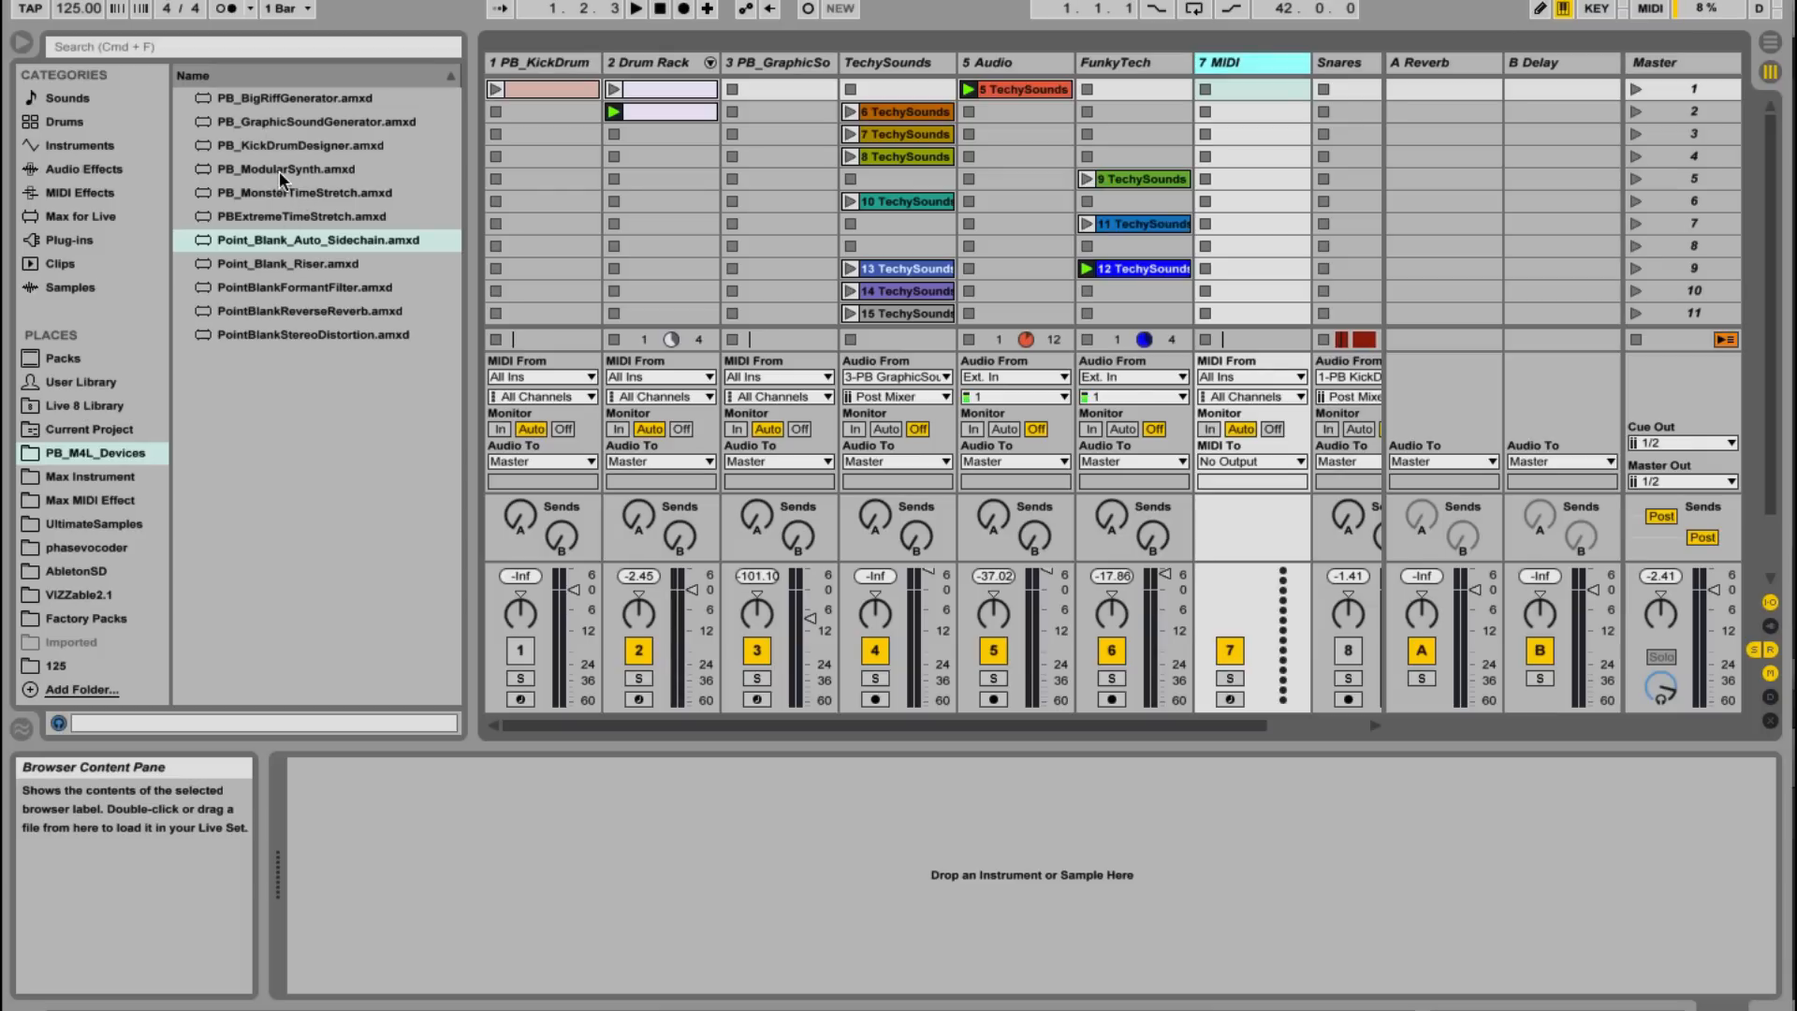
mouse_move(75, 215)
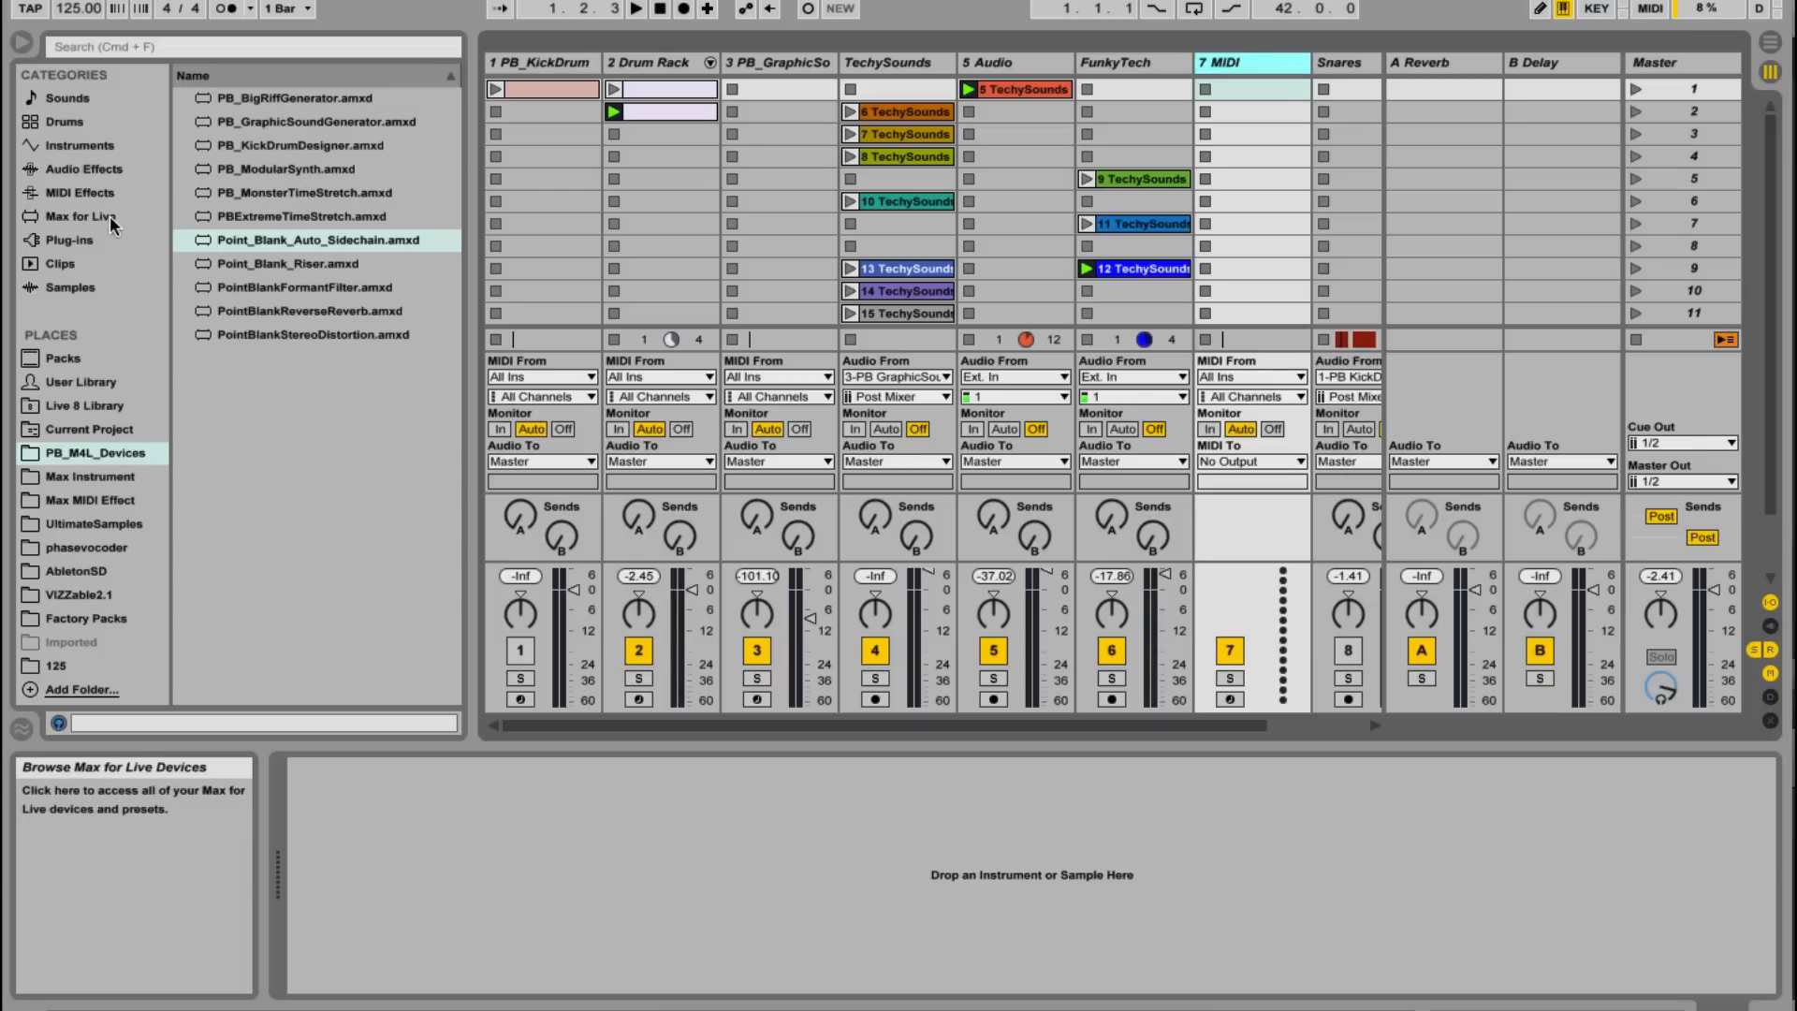
left_click(81, 216)
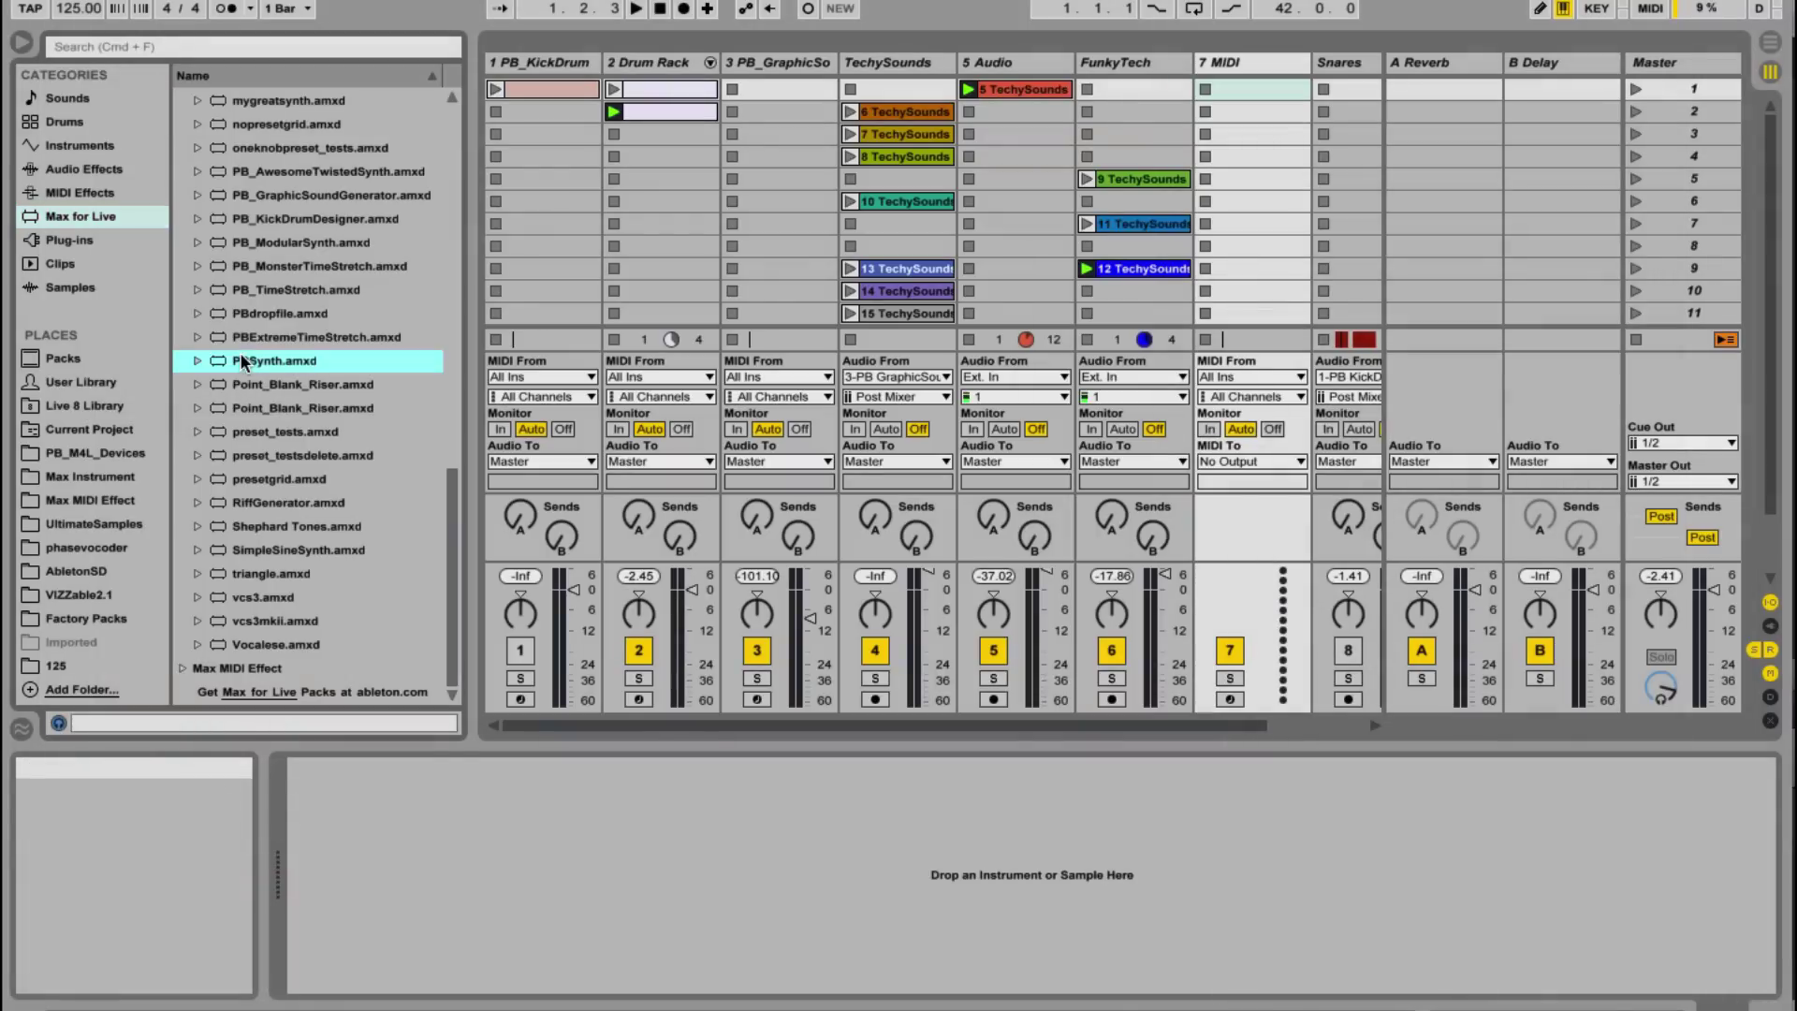
double_click(281, 360)
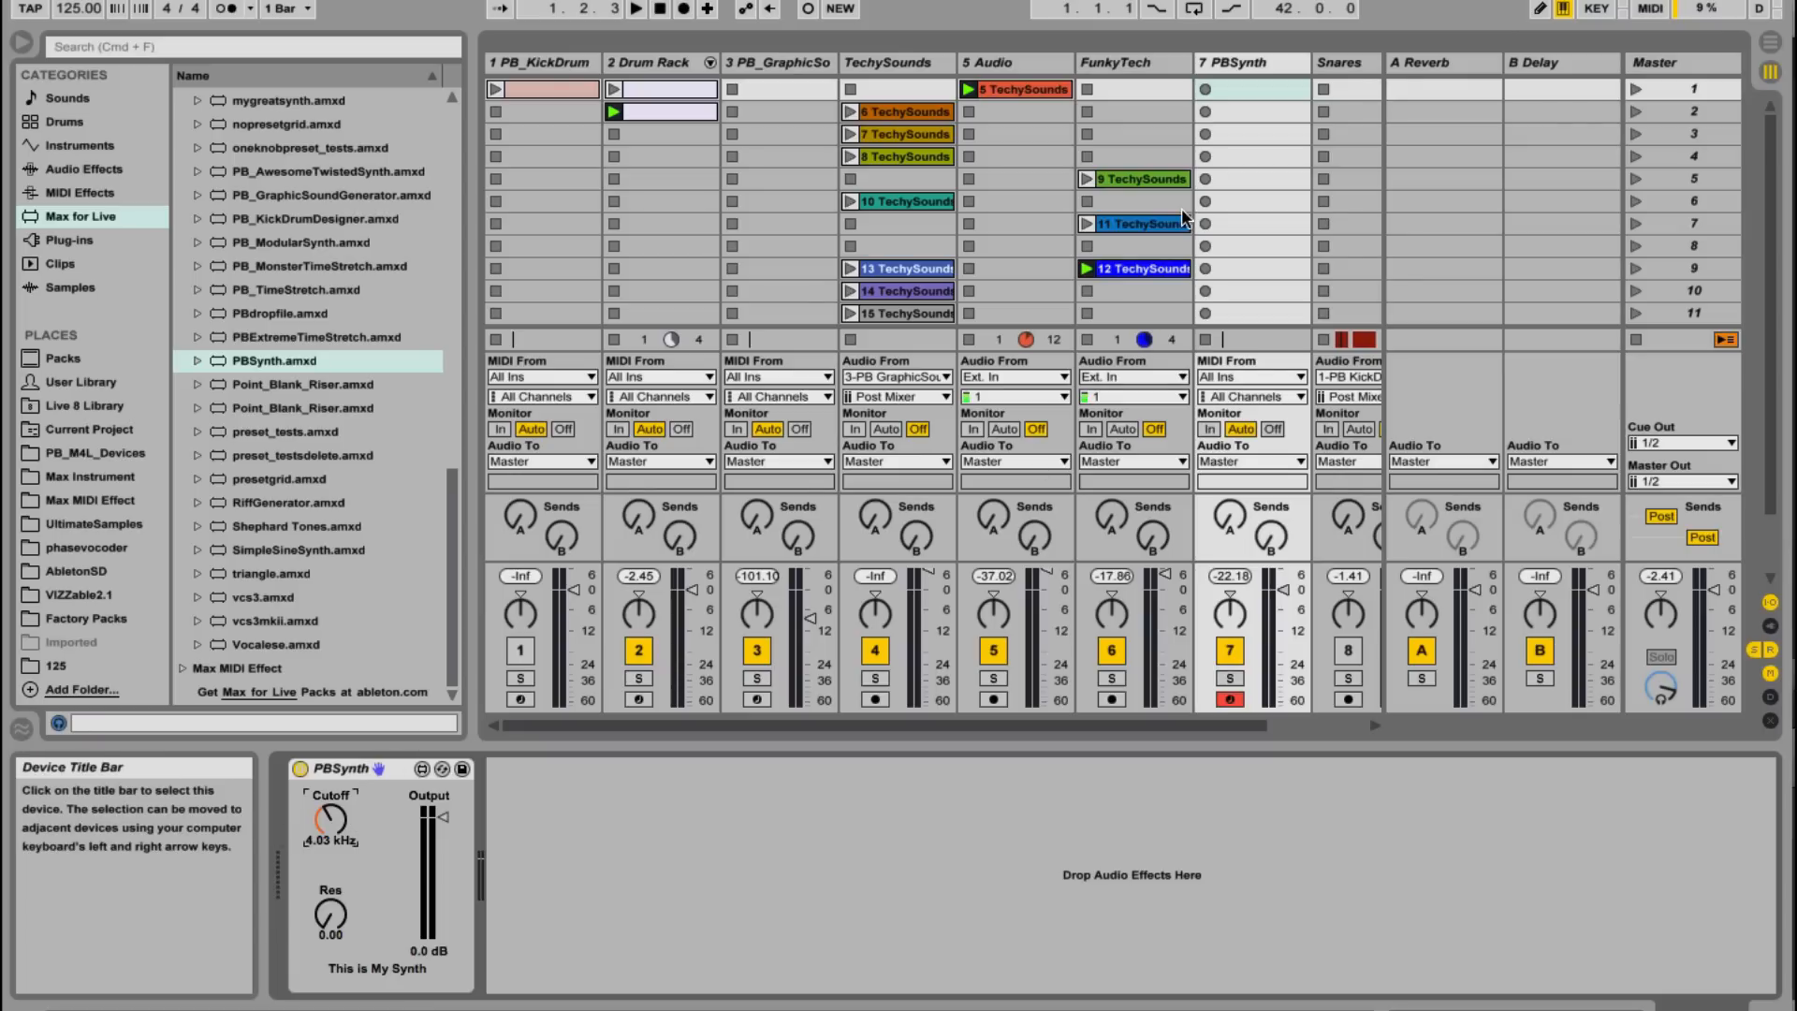
left_click(93, 451)
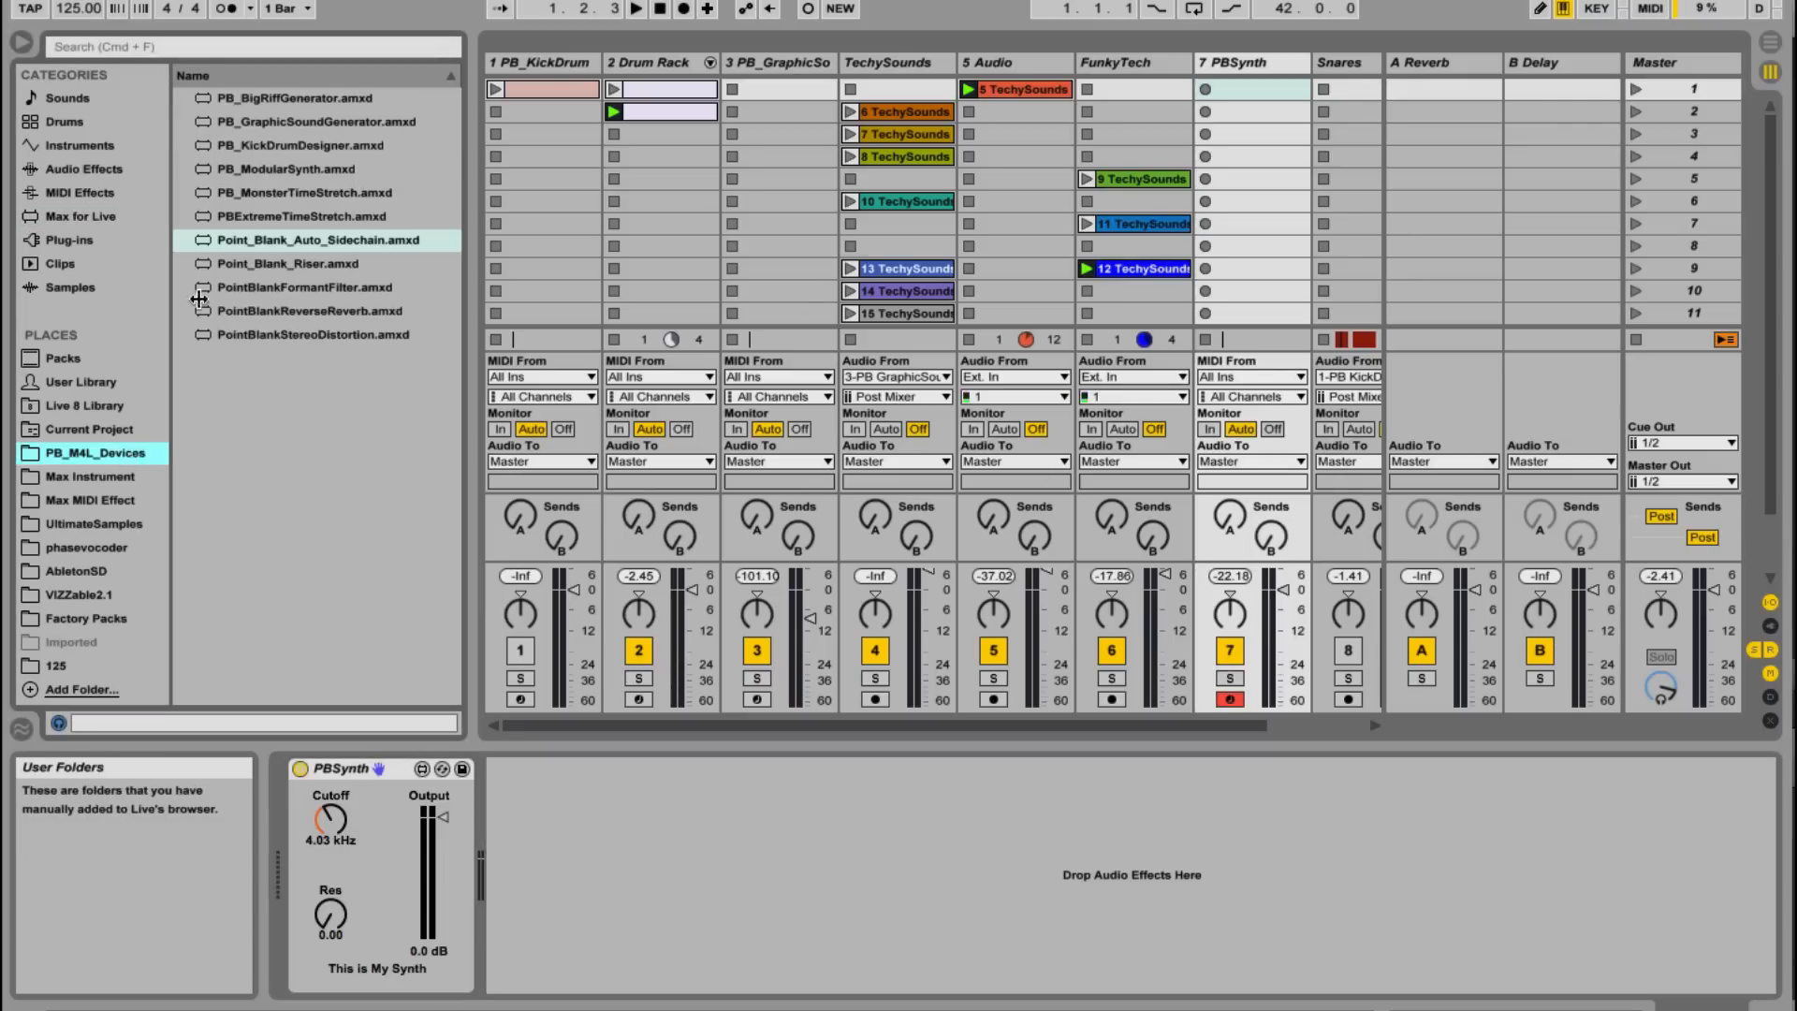
Step: Add the Point Blank Big Riff Generator ahead of PBSynth and open its full window
left_click(309, 97)
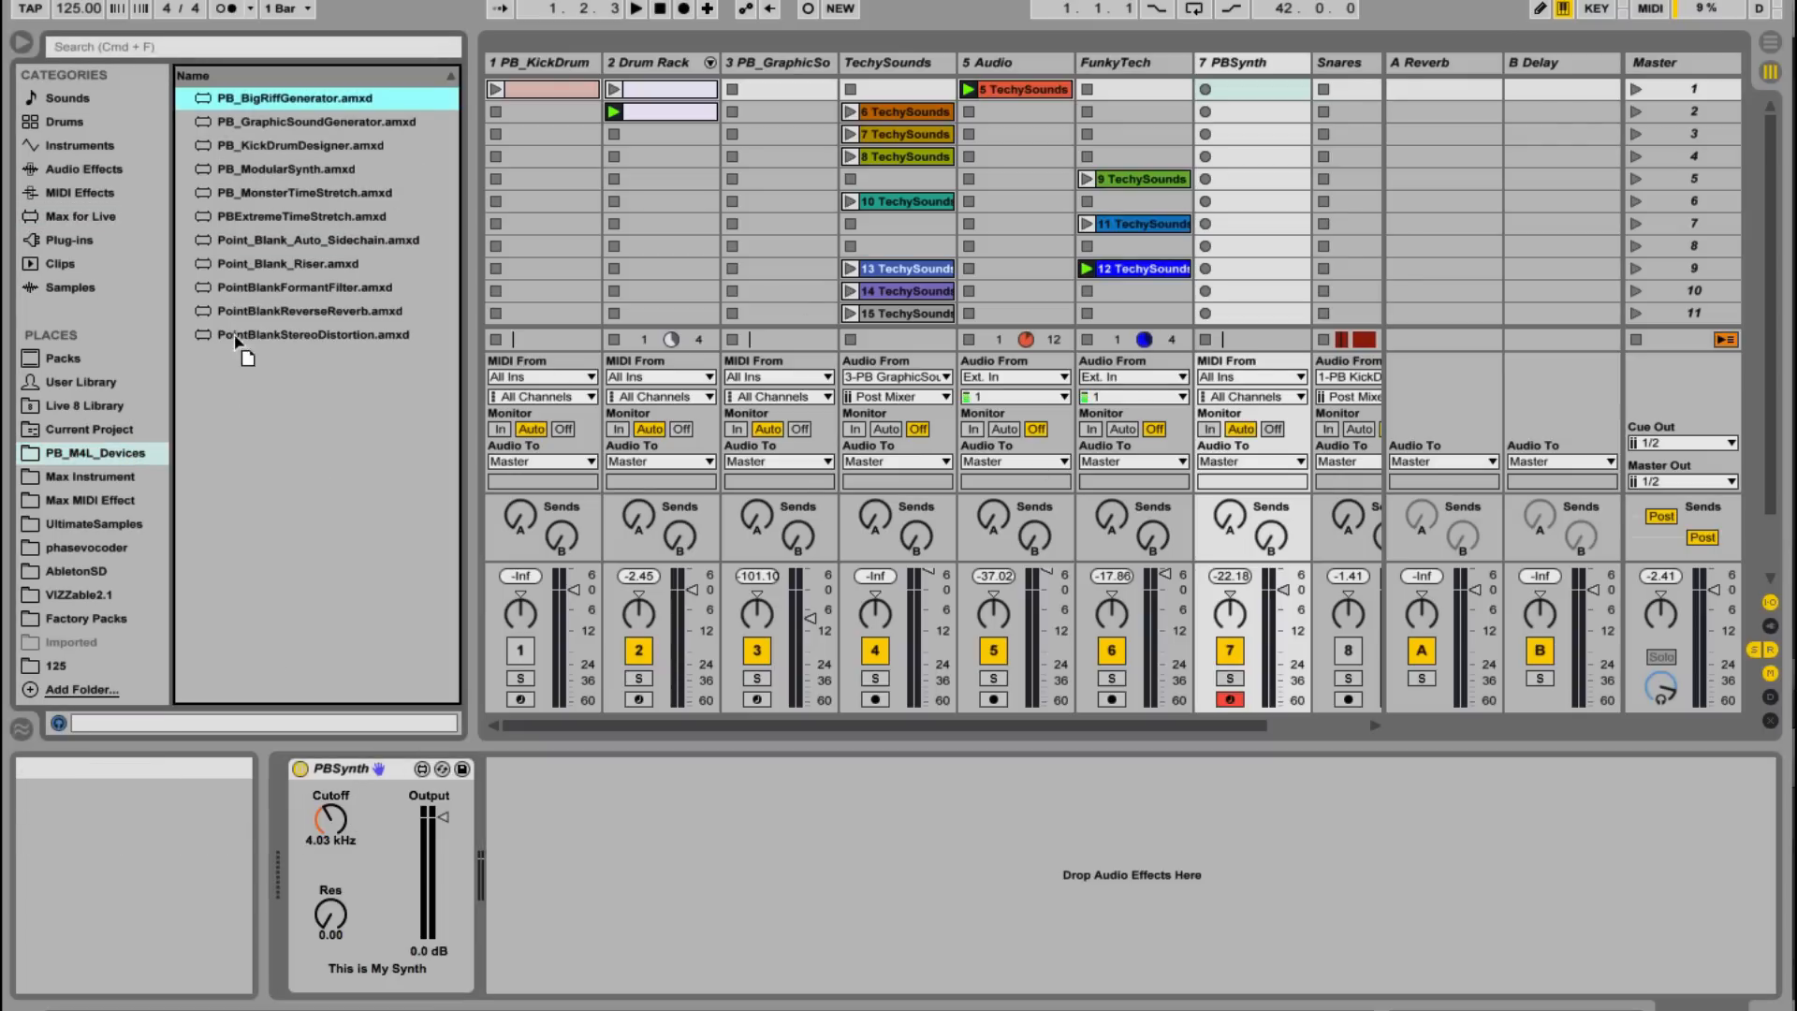
double_click(310, 97)
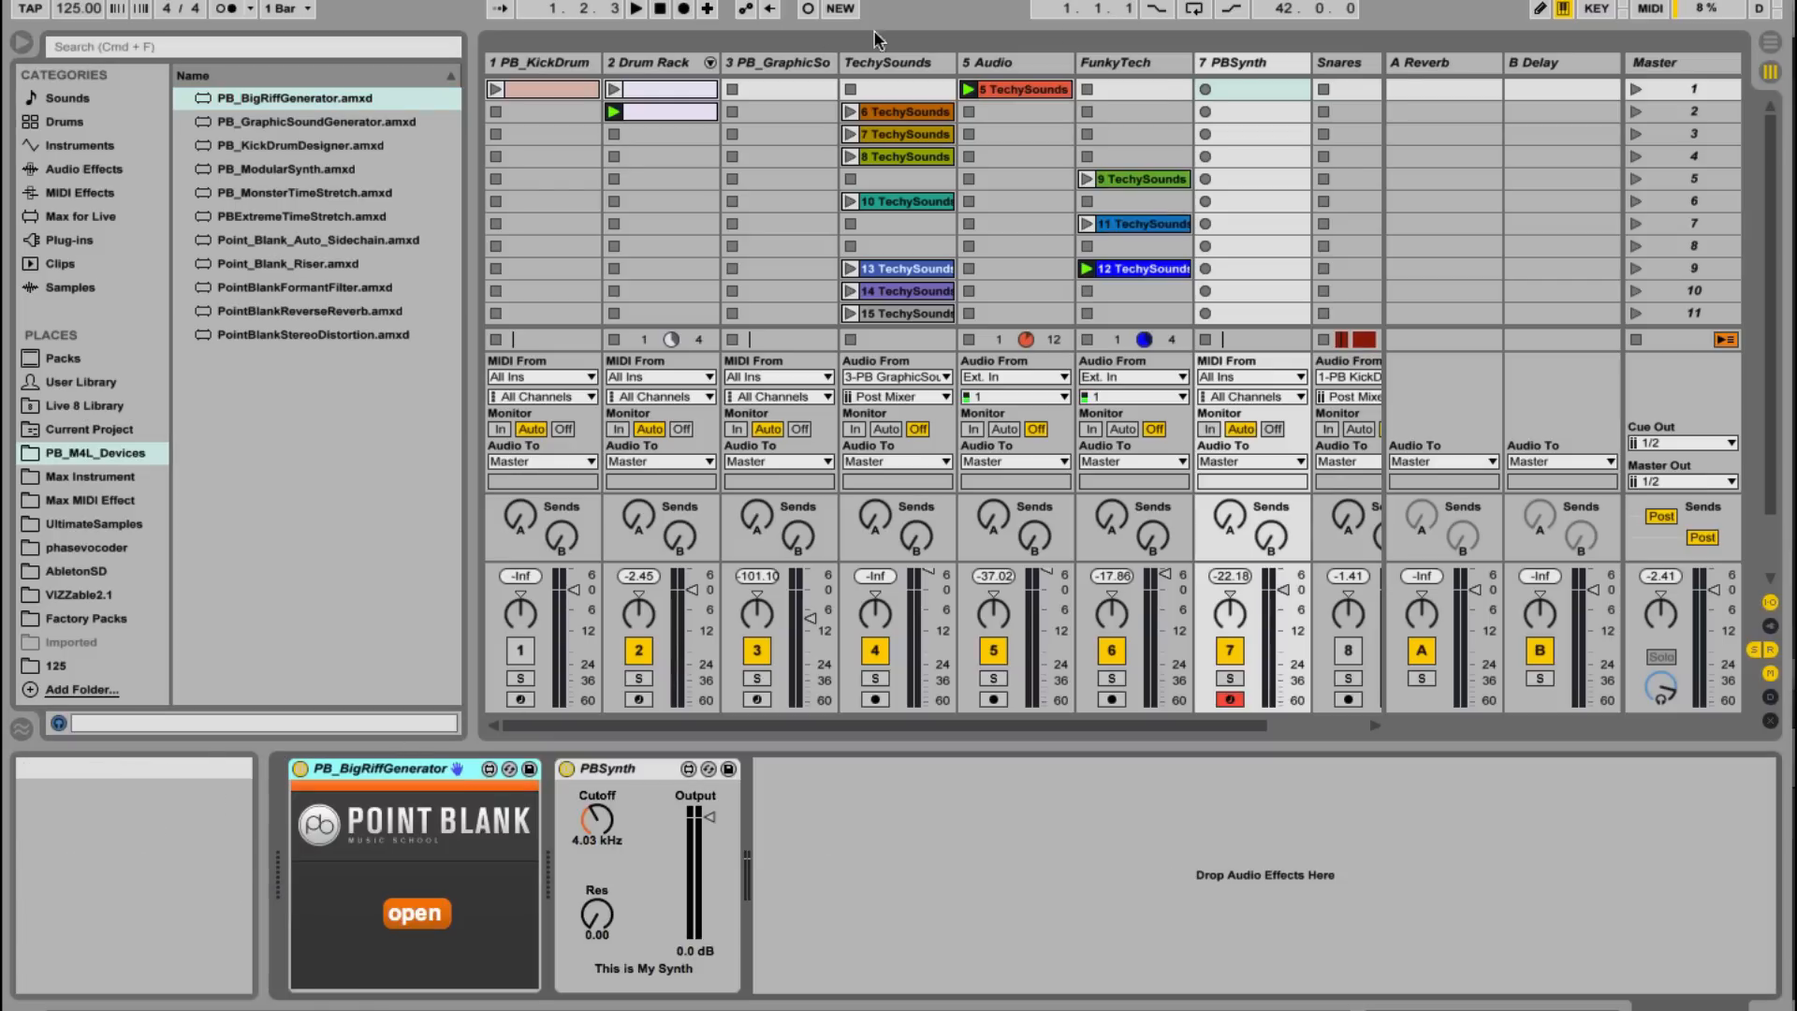
left_click(1249, 90)
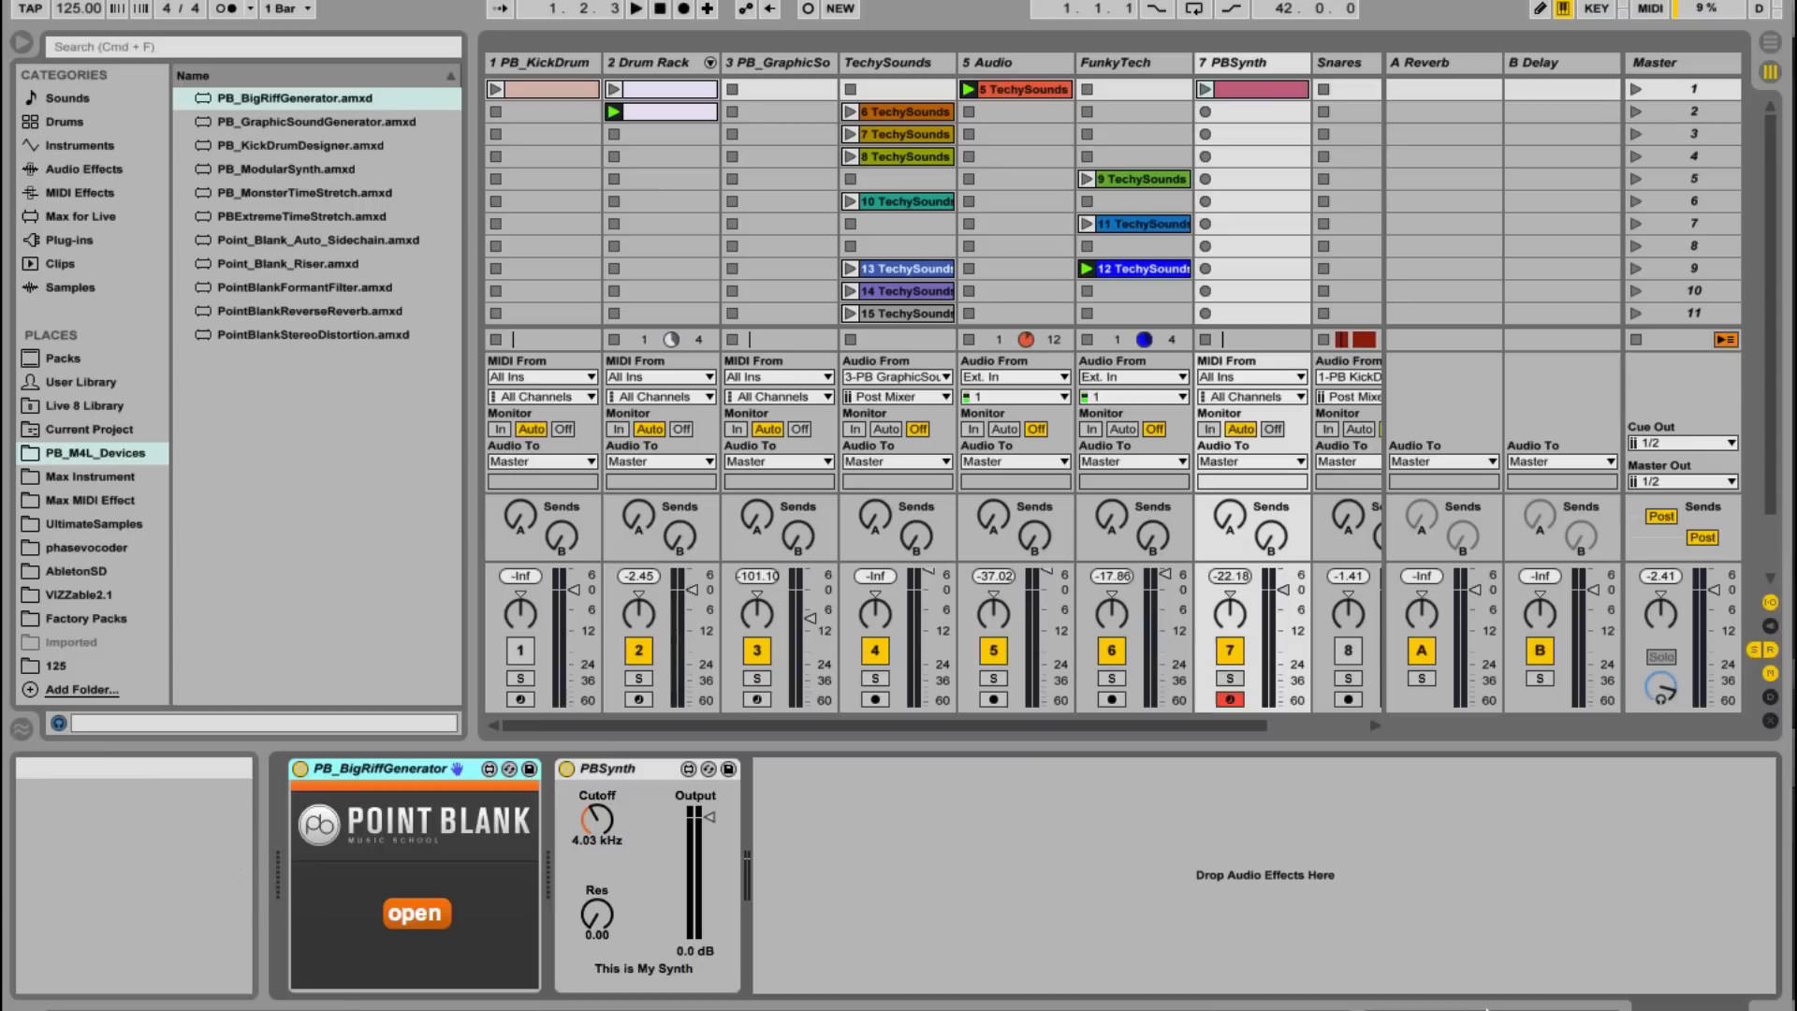
left_click(416, 914)
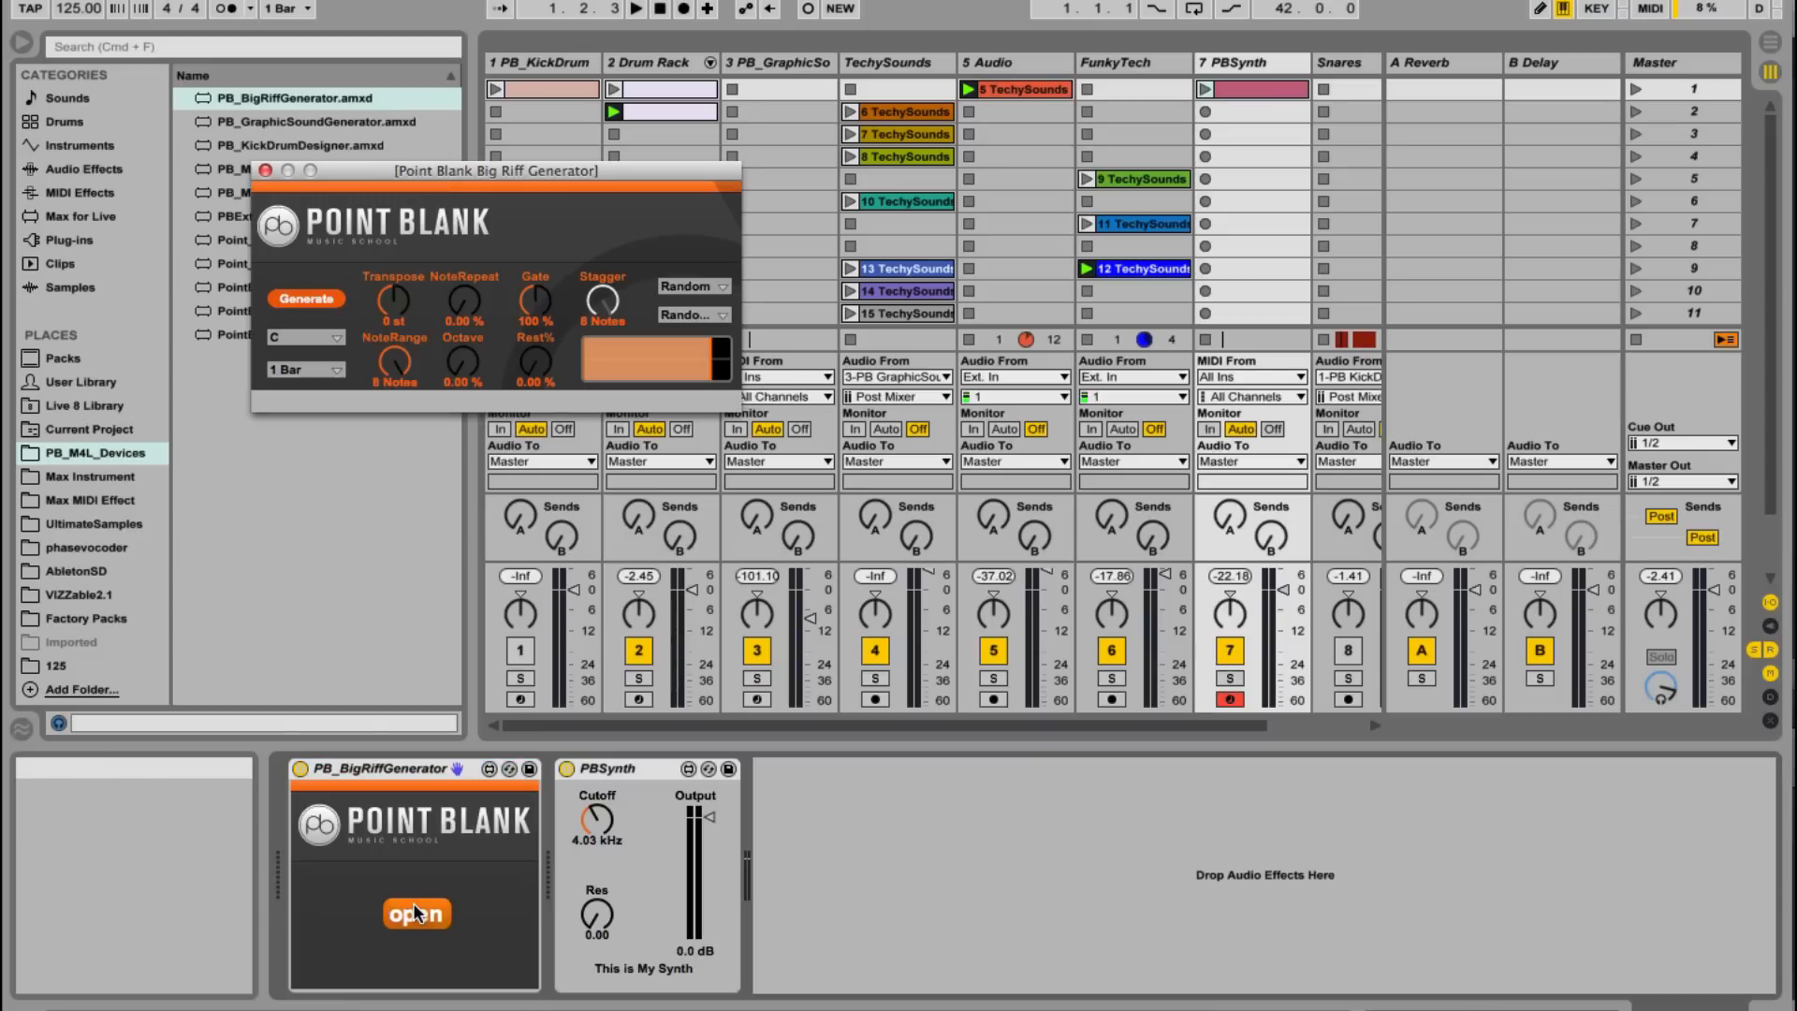
left_click_drag(496, 169, 395, 158)
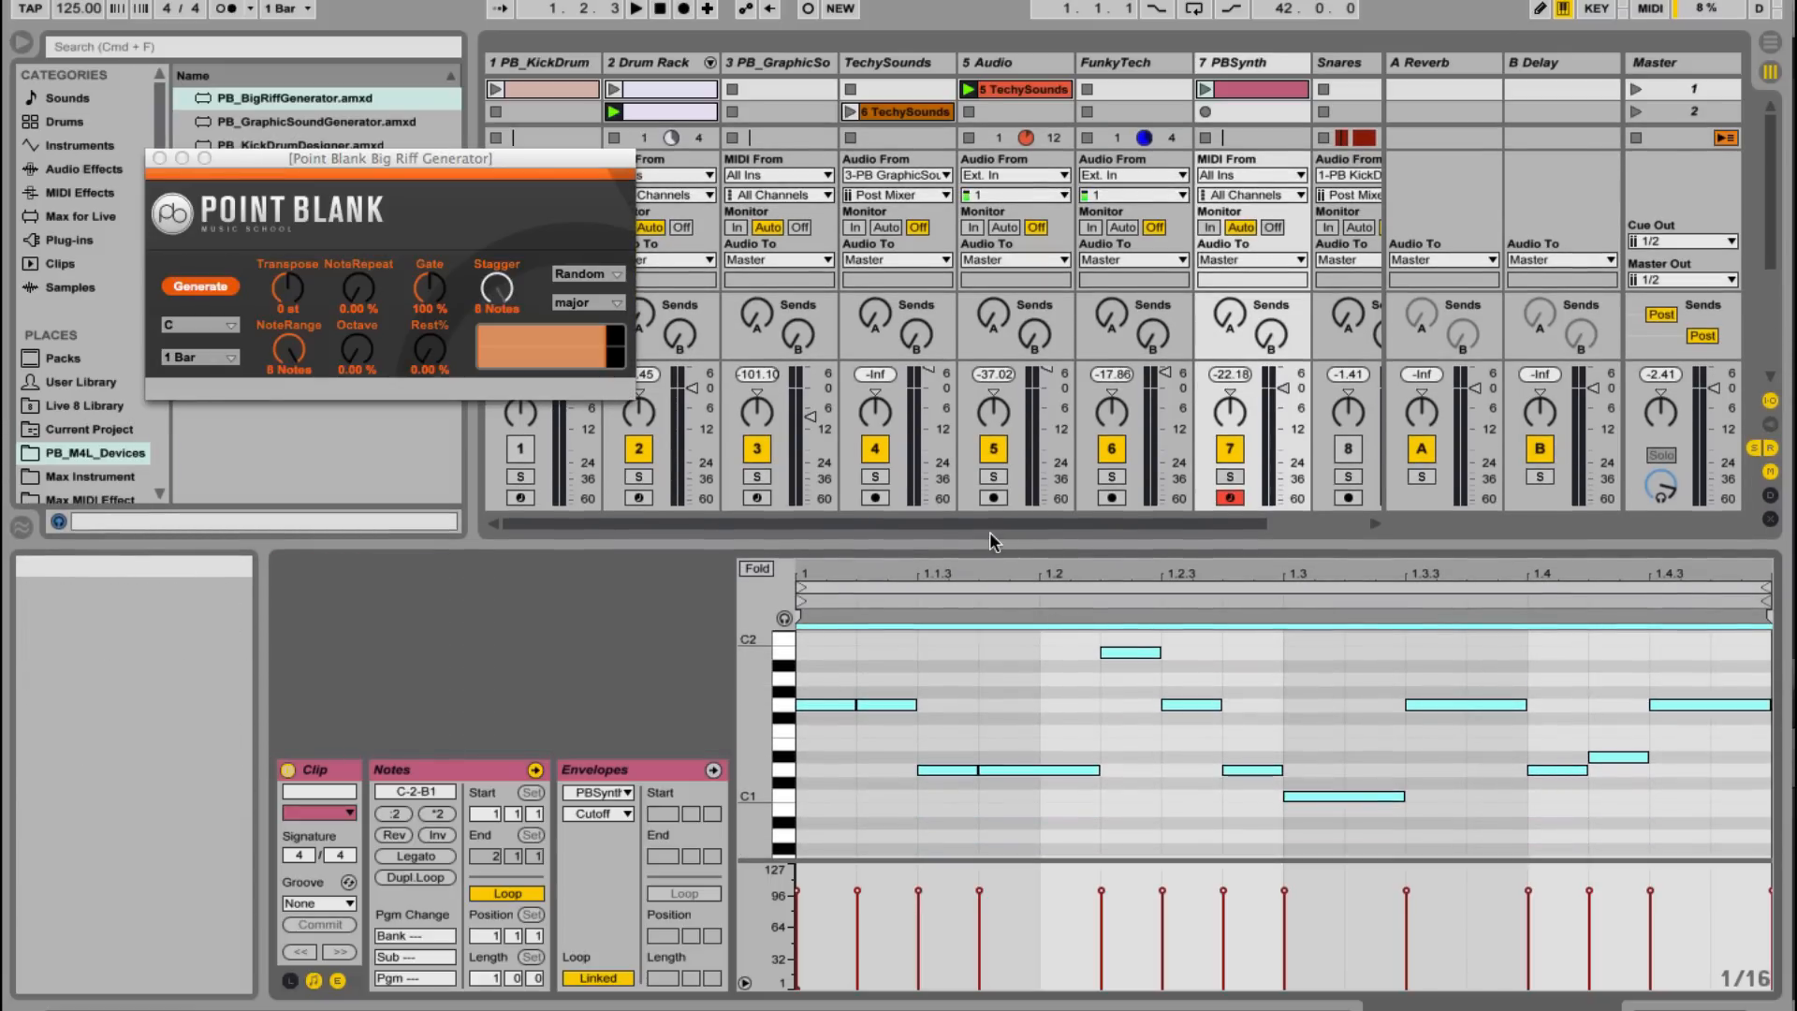
mouse_move(904, 674)
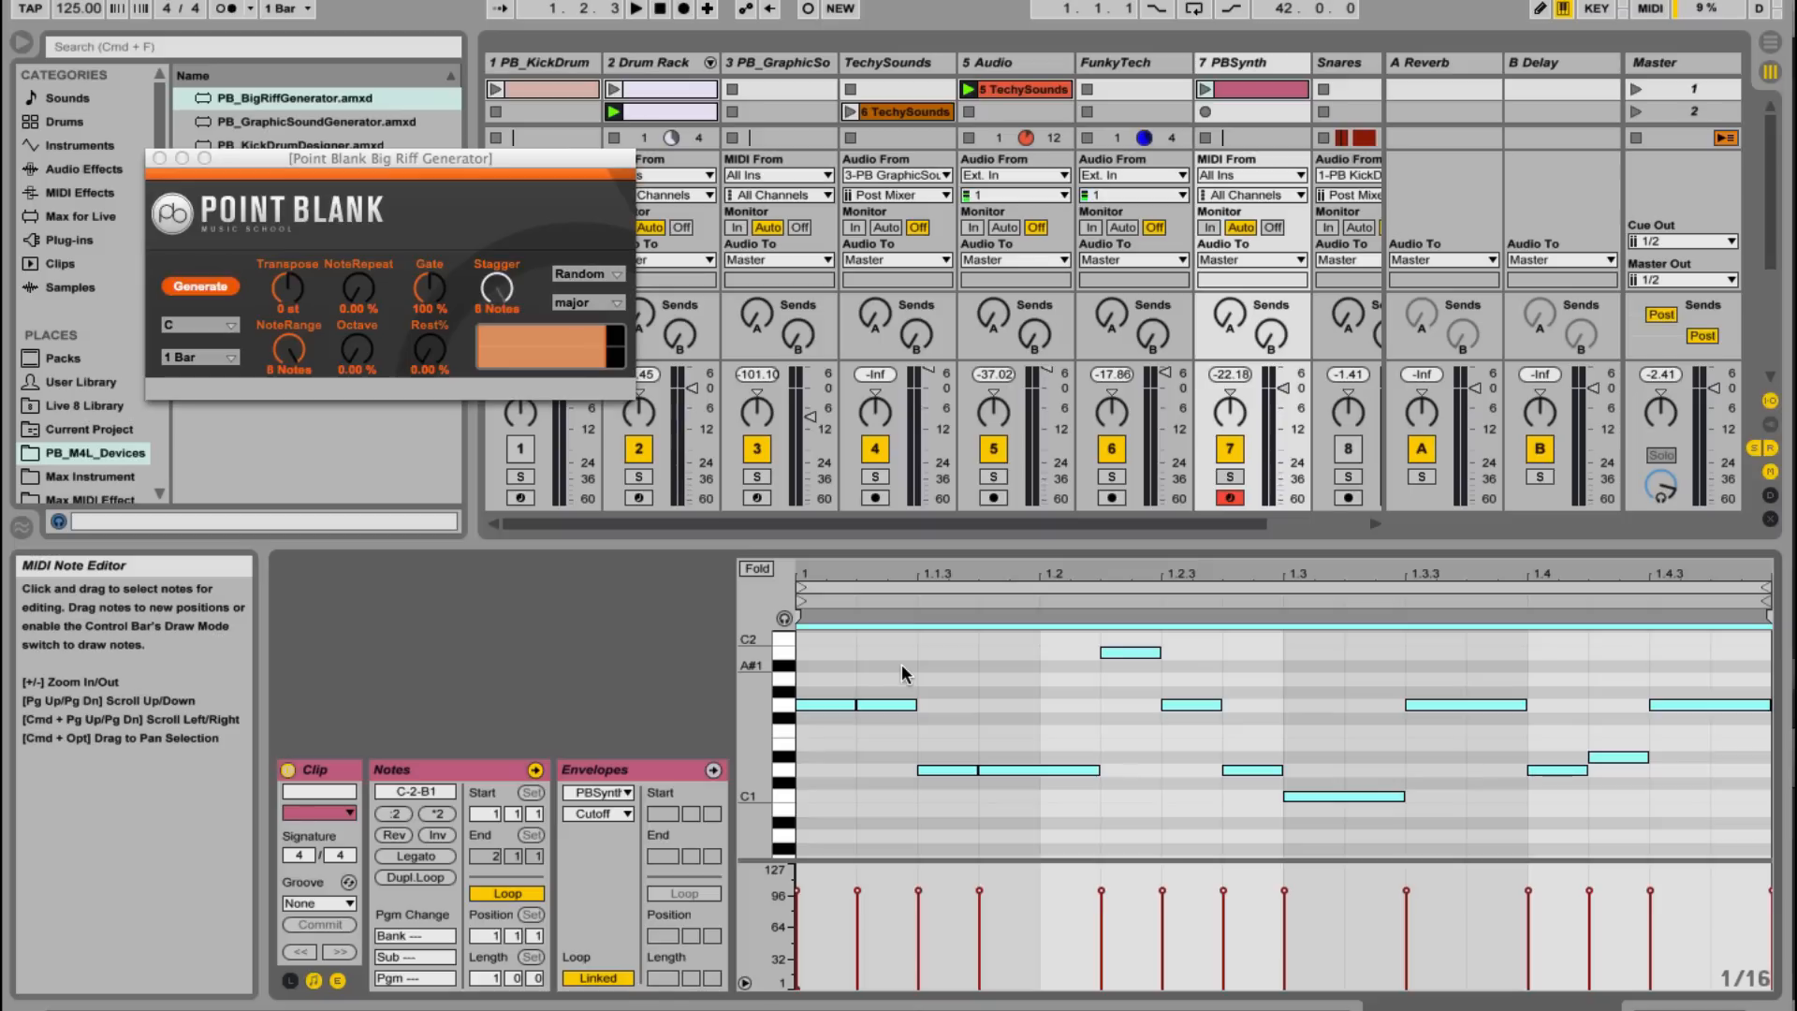
mouse_move(867, 672)
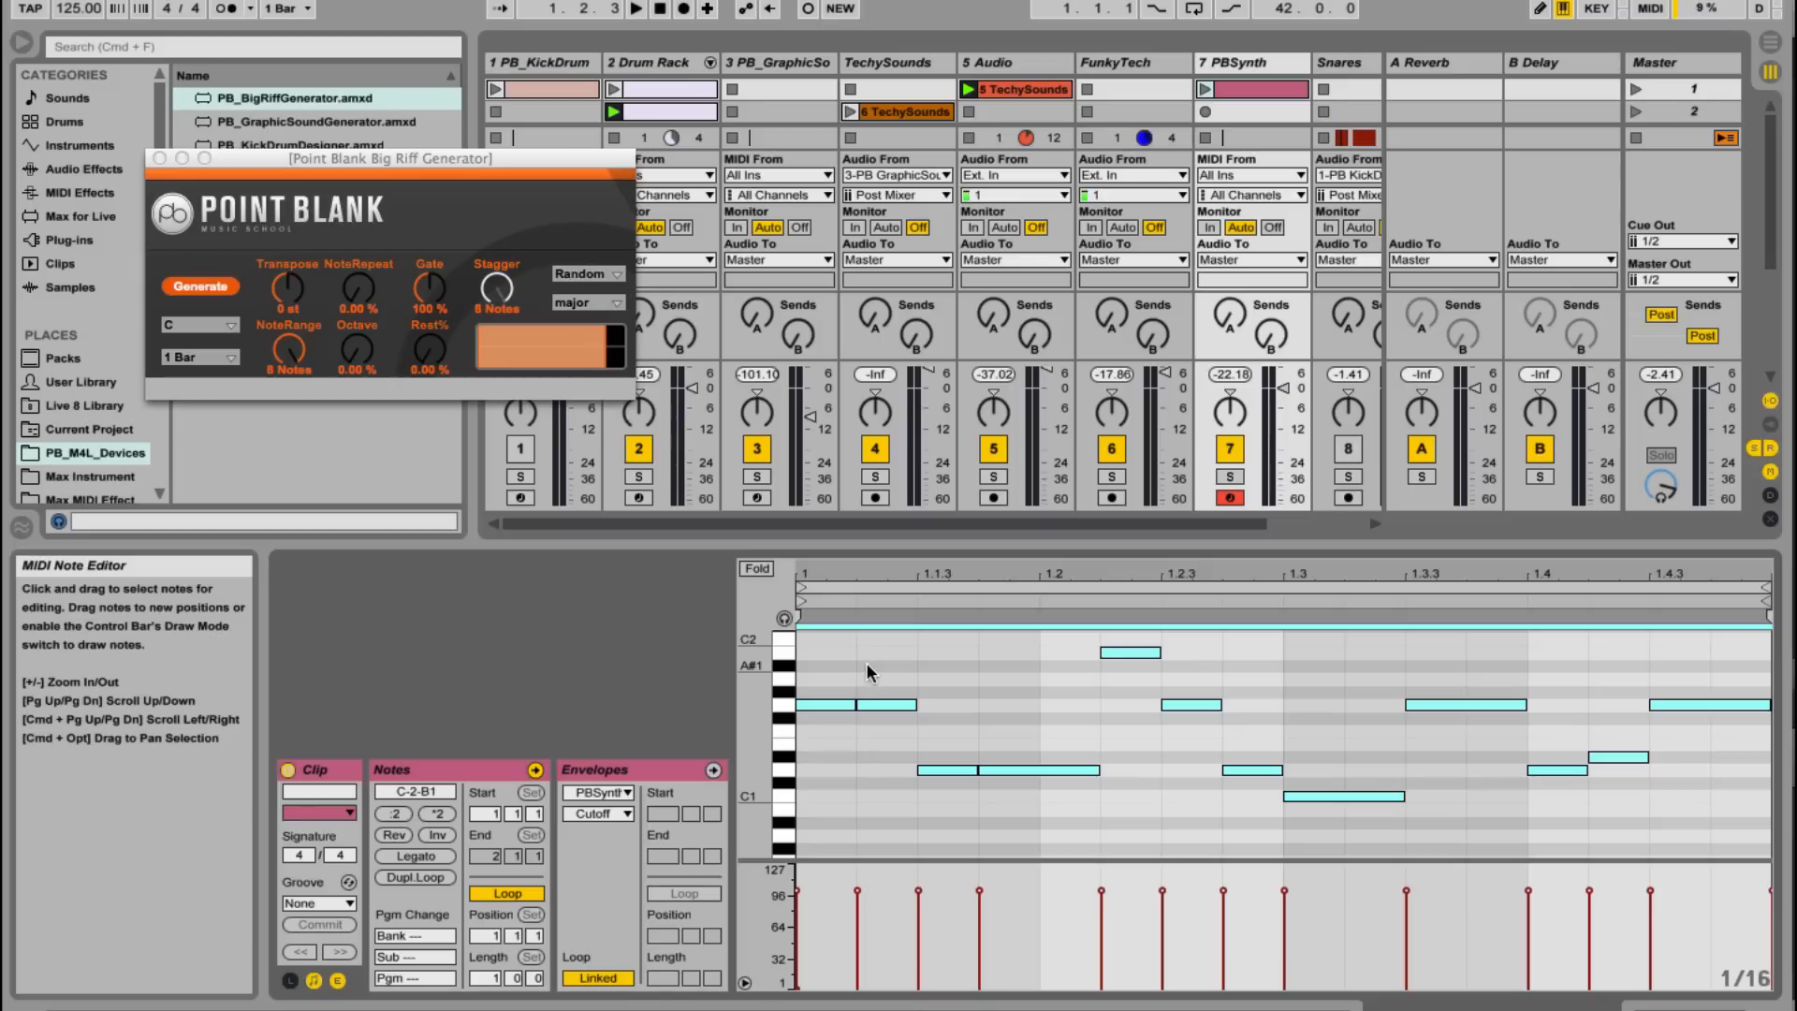
Step: Edit the generated phrygian riff's notes and loop in the clip view
left_click(857, 704)
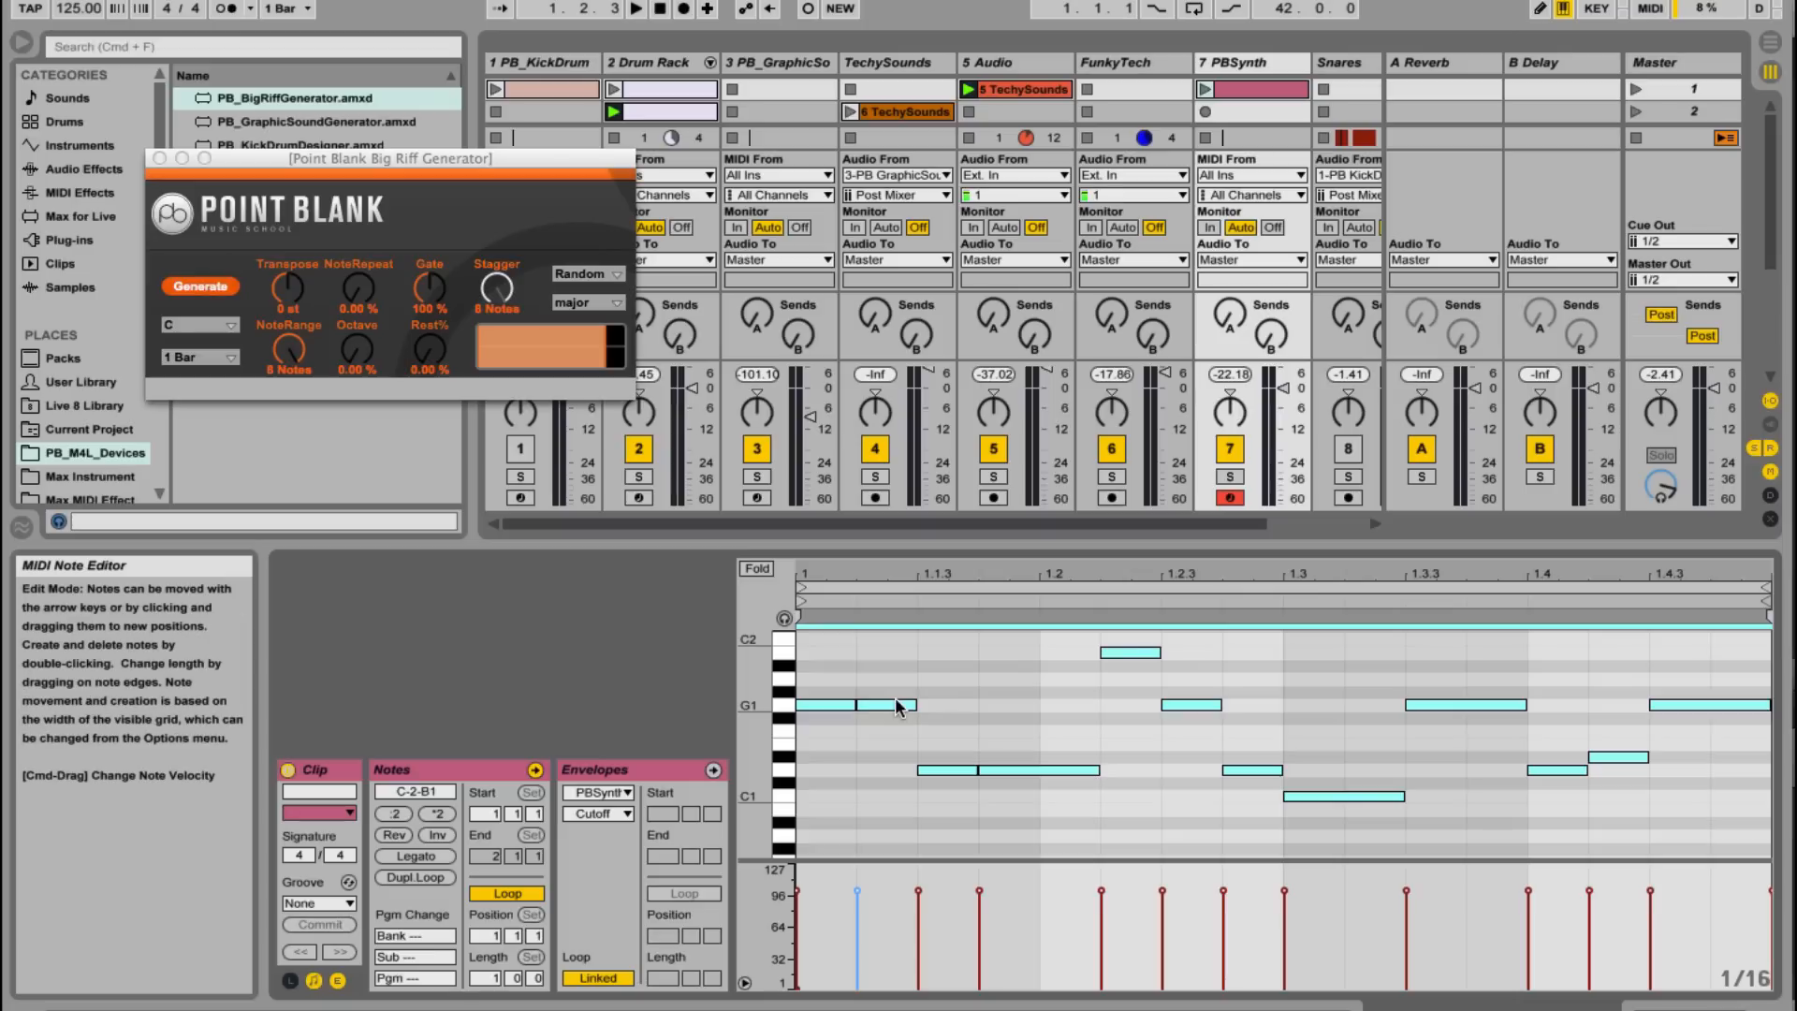
mouse_move(1205, 91)
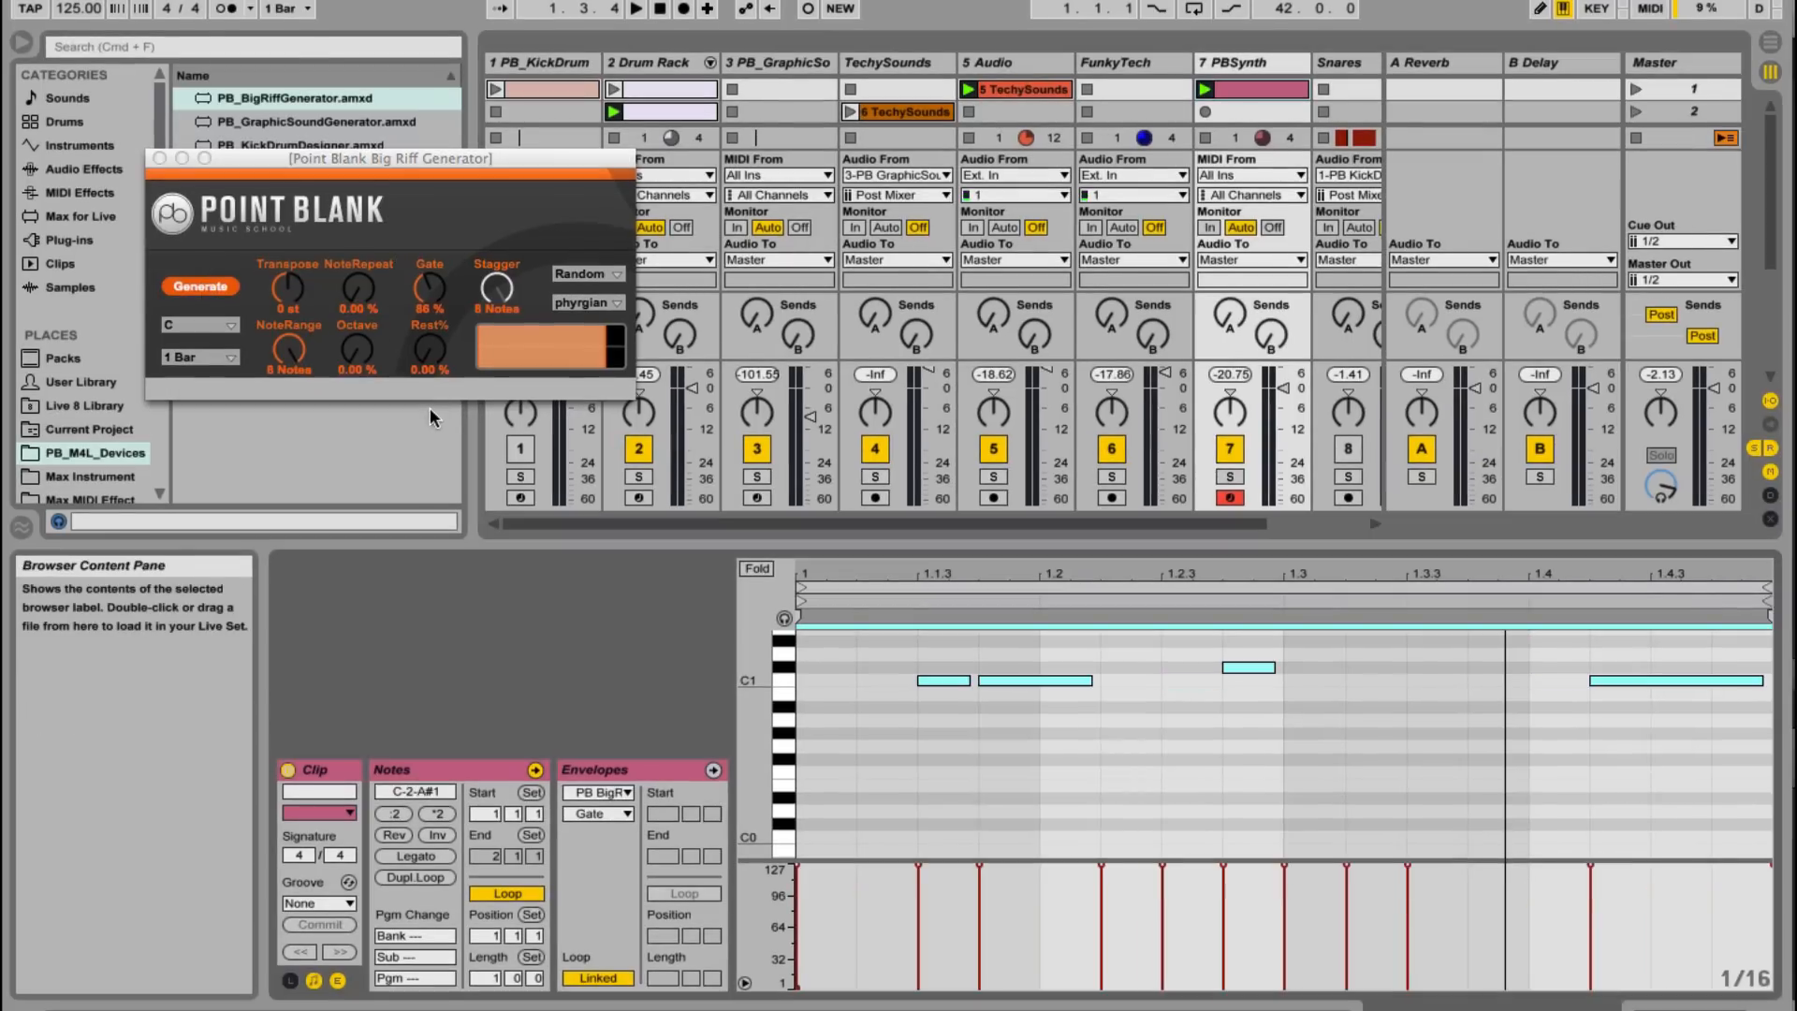
left_click(617, 9)
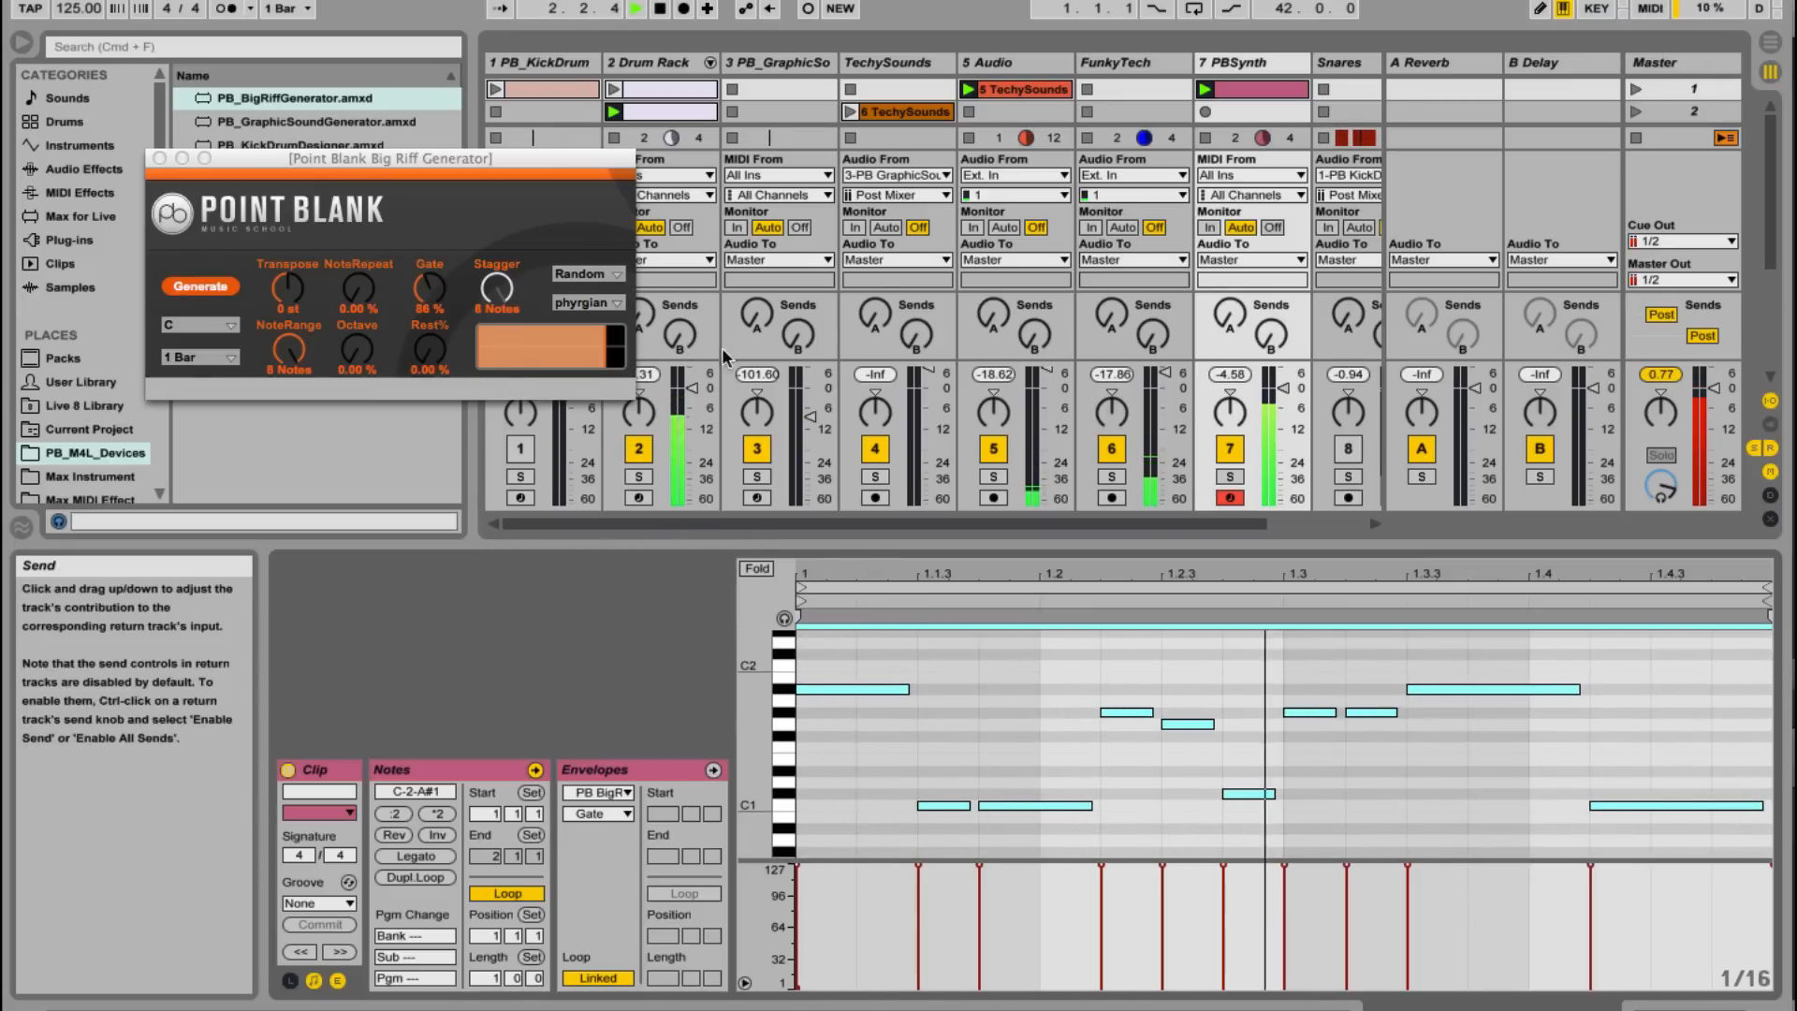
left_click(627, 9)
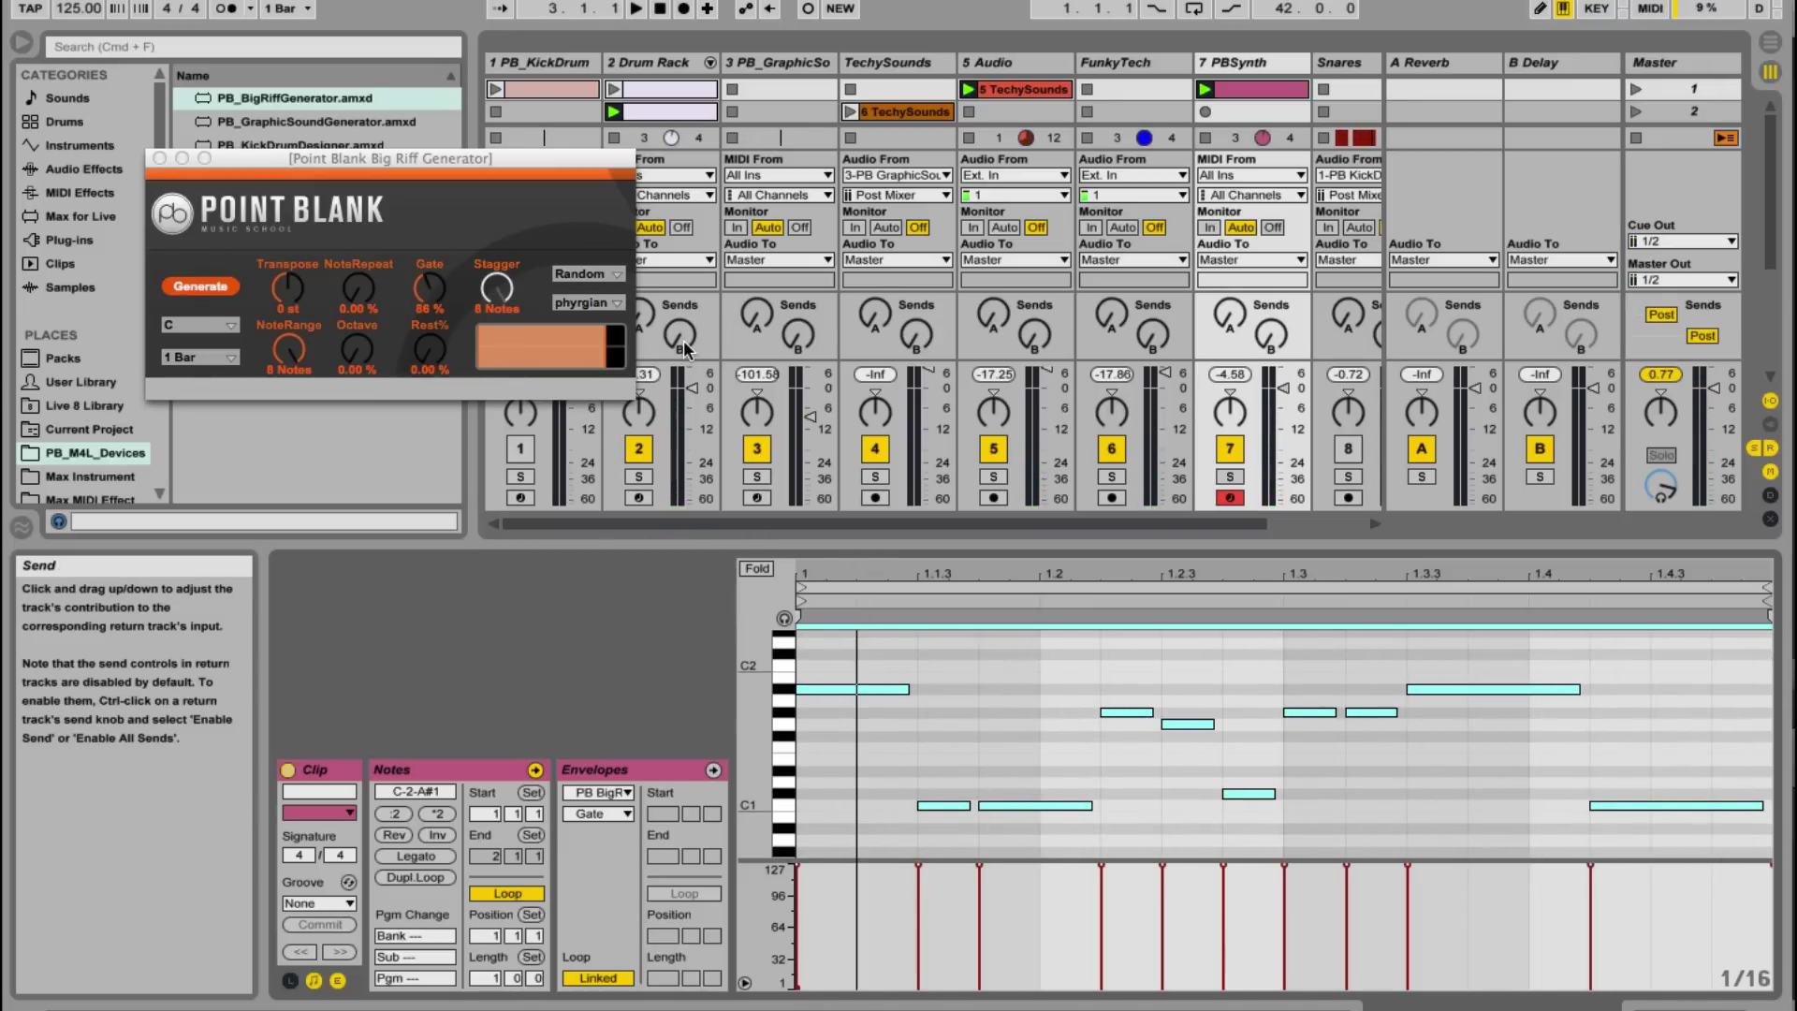
mouse_move(545, 347)
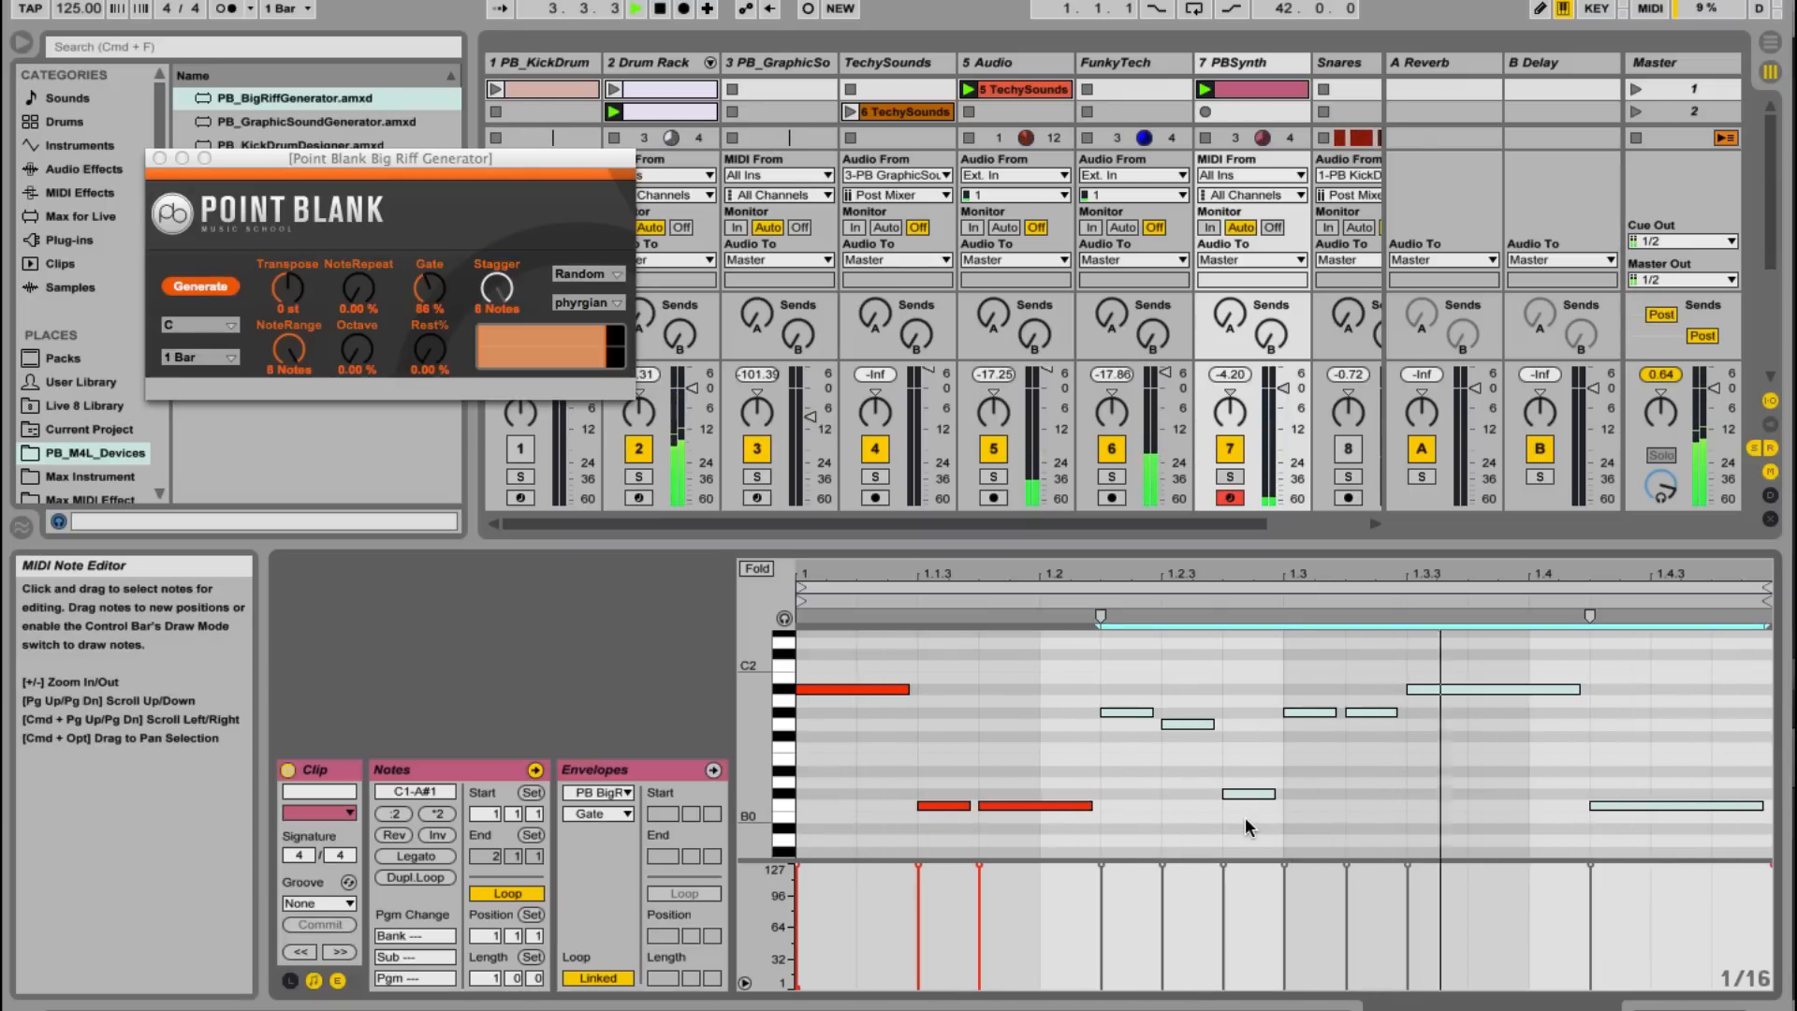
left_click(628, 9)
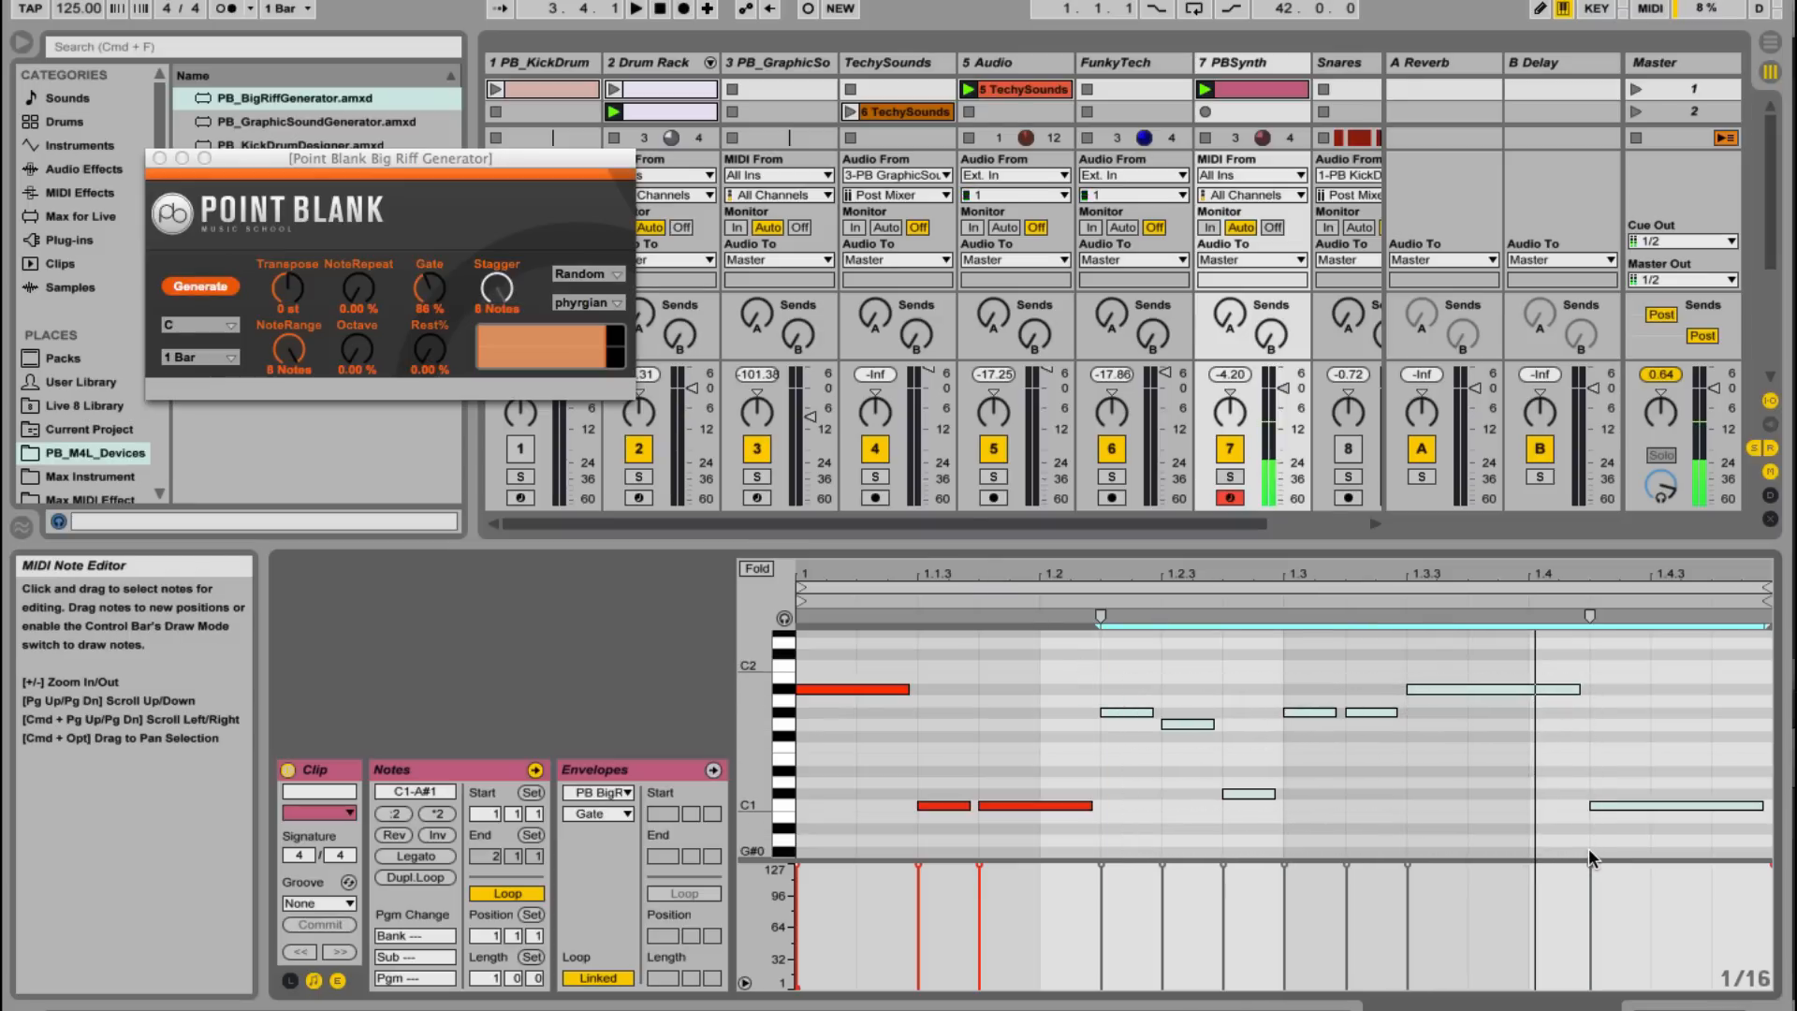
left_click(199, 285)
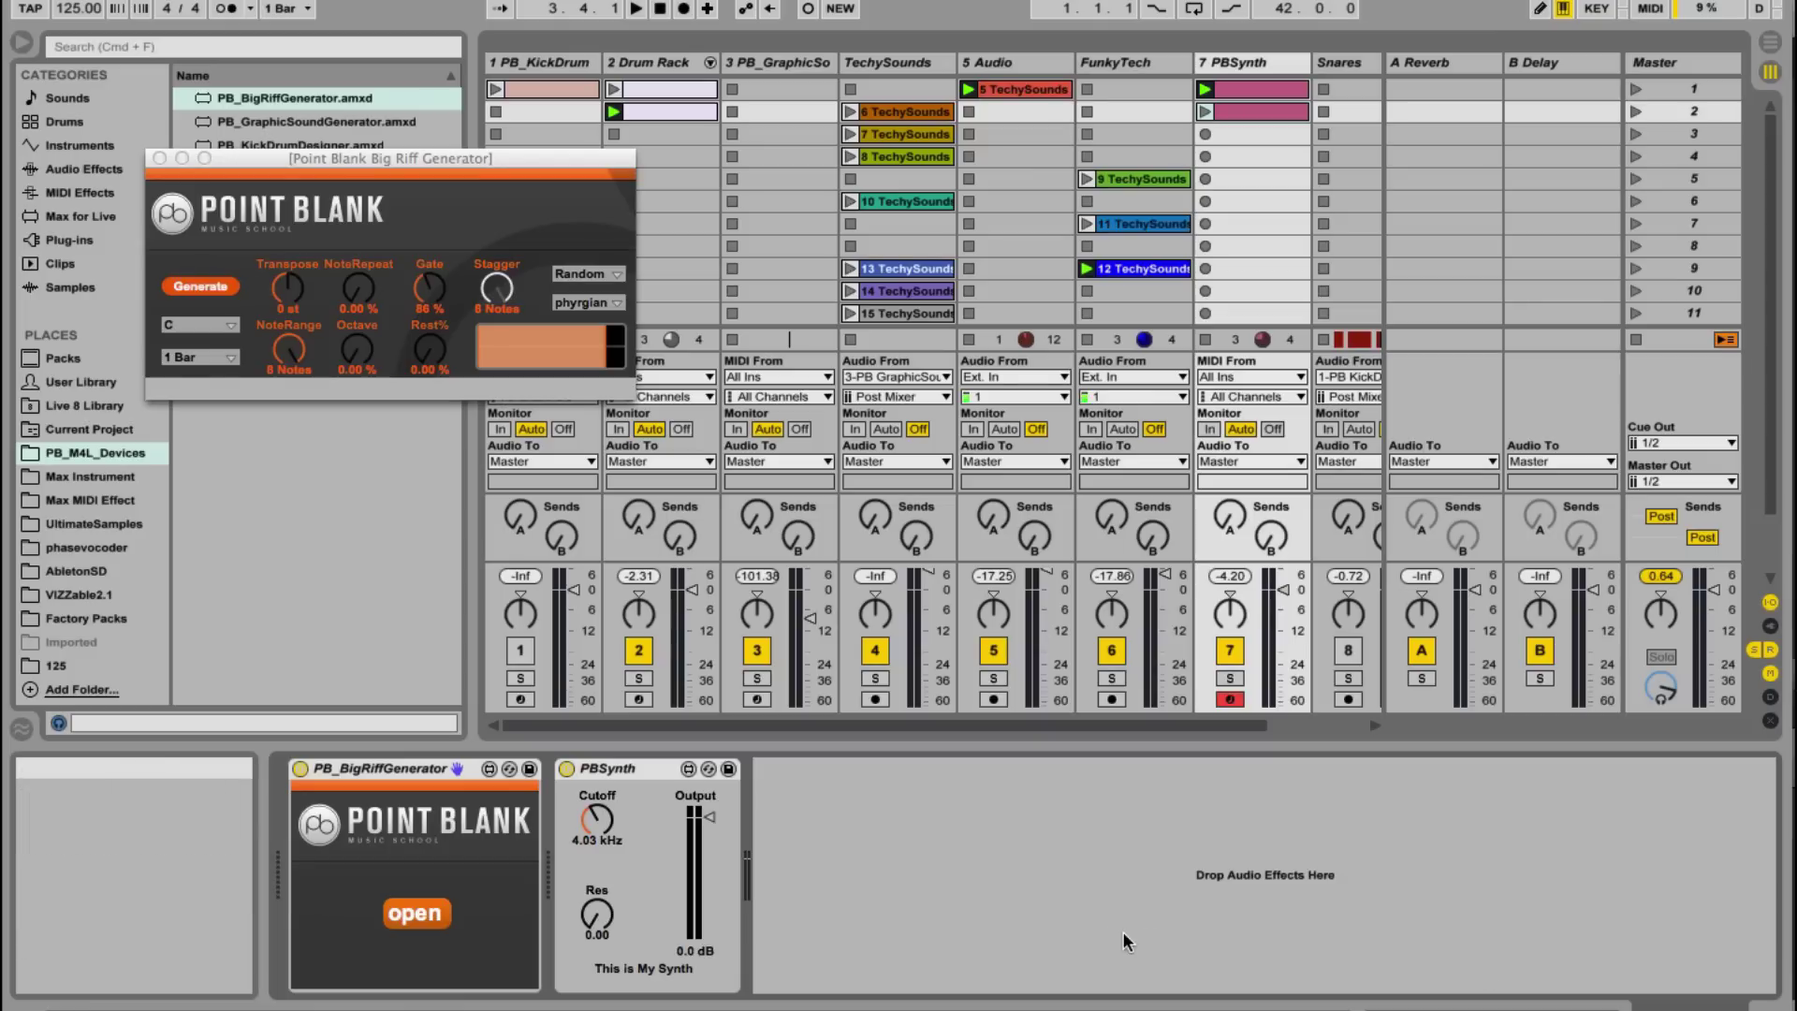
mouse_move(893, 907)
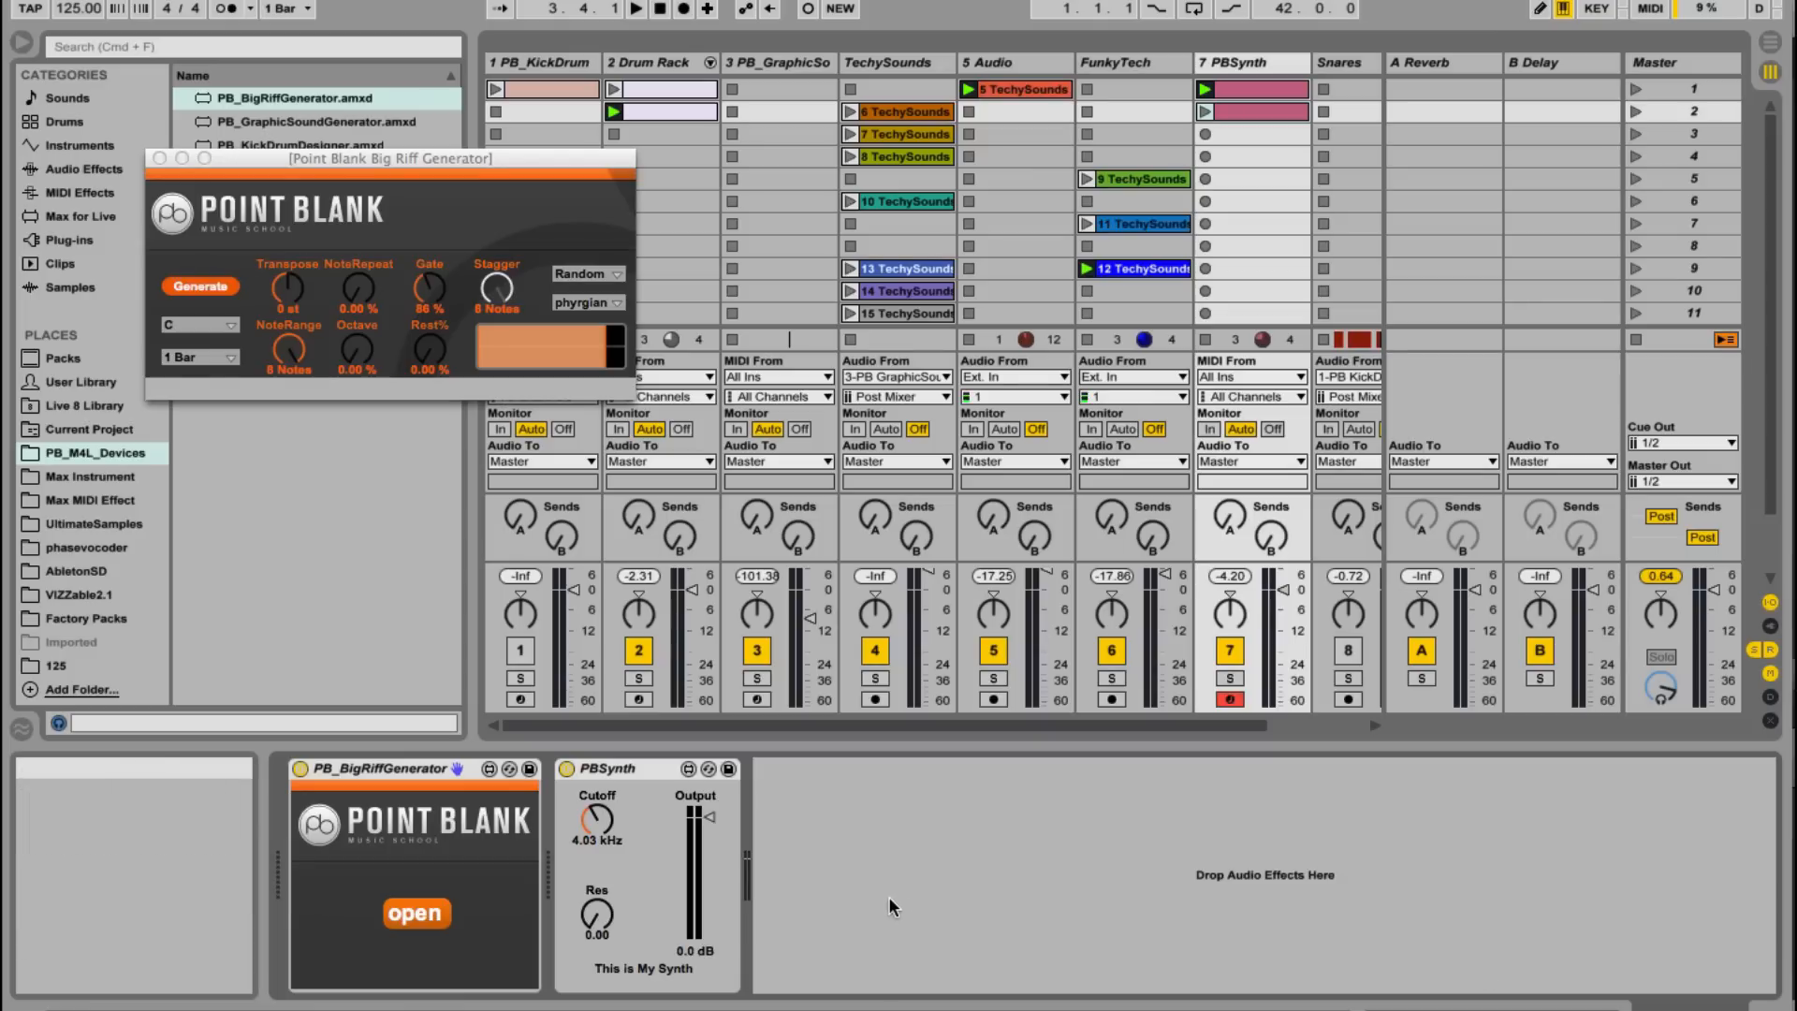
mouse_move(859, 894)
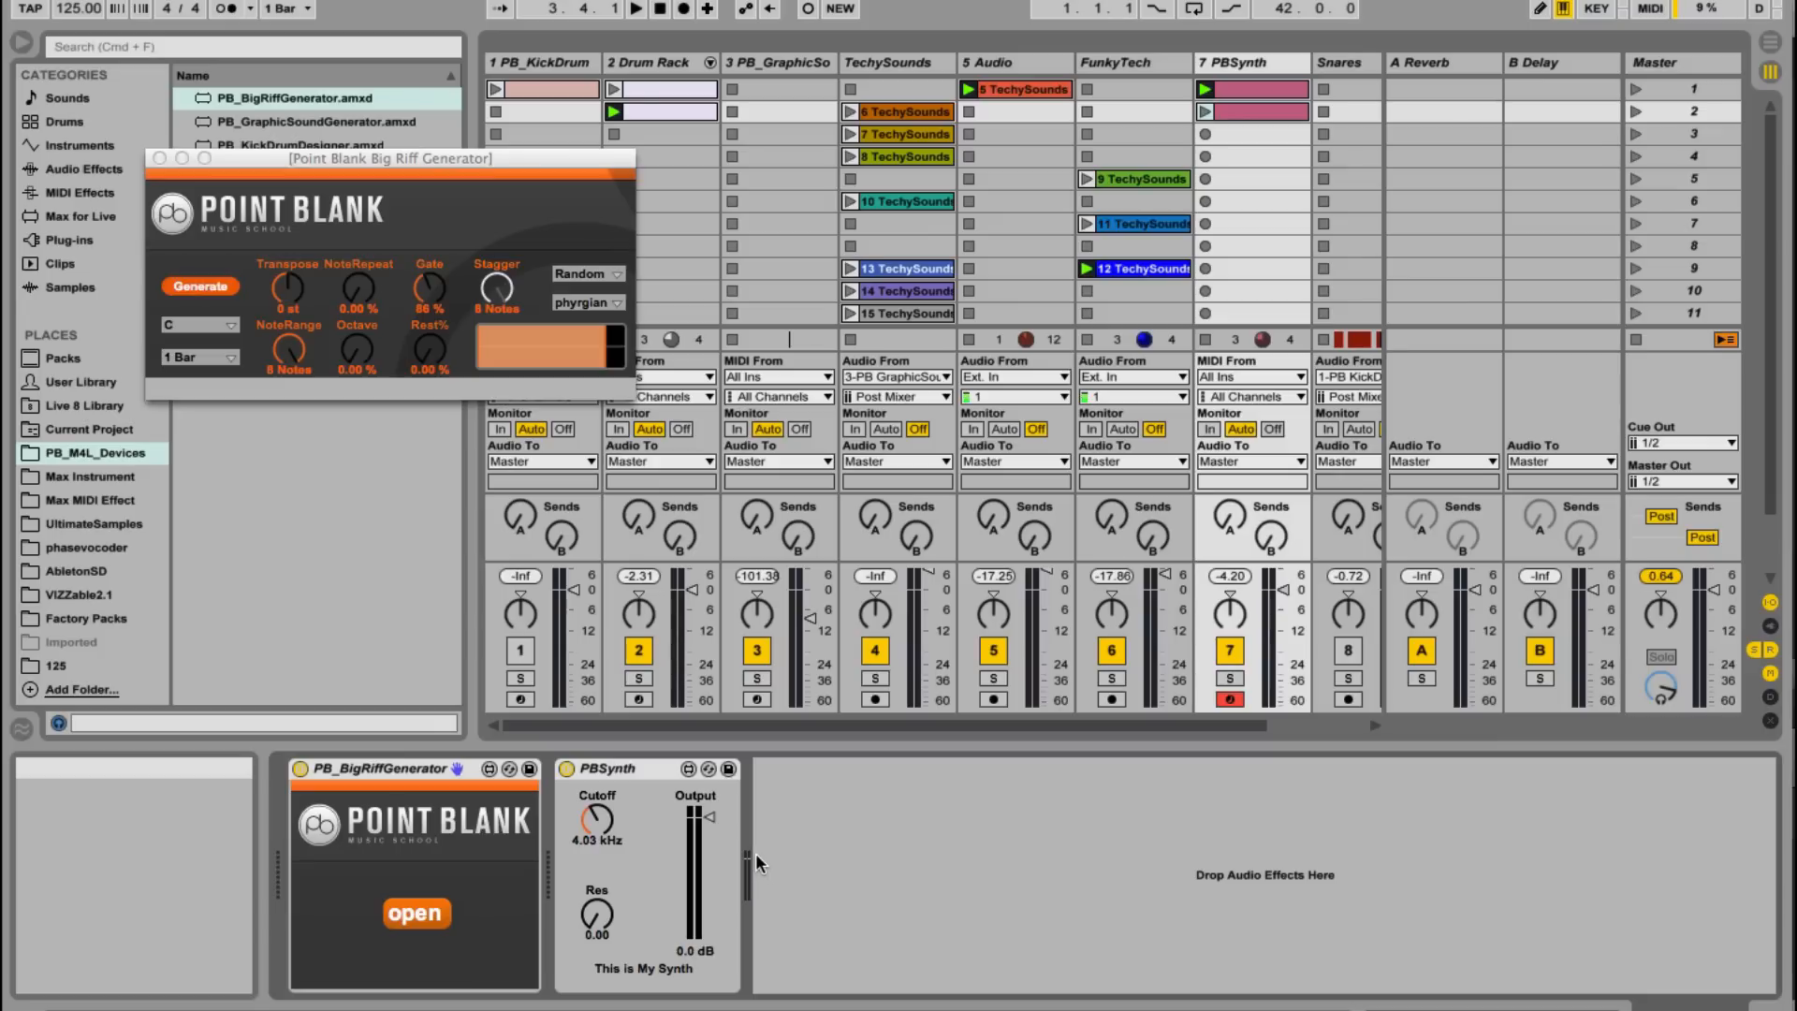
Step: Add Point Blank Stereo Distortion after PBSynth from the browser
left_click(84, 168)
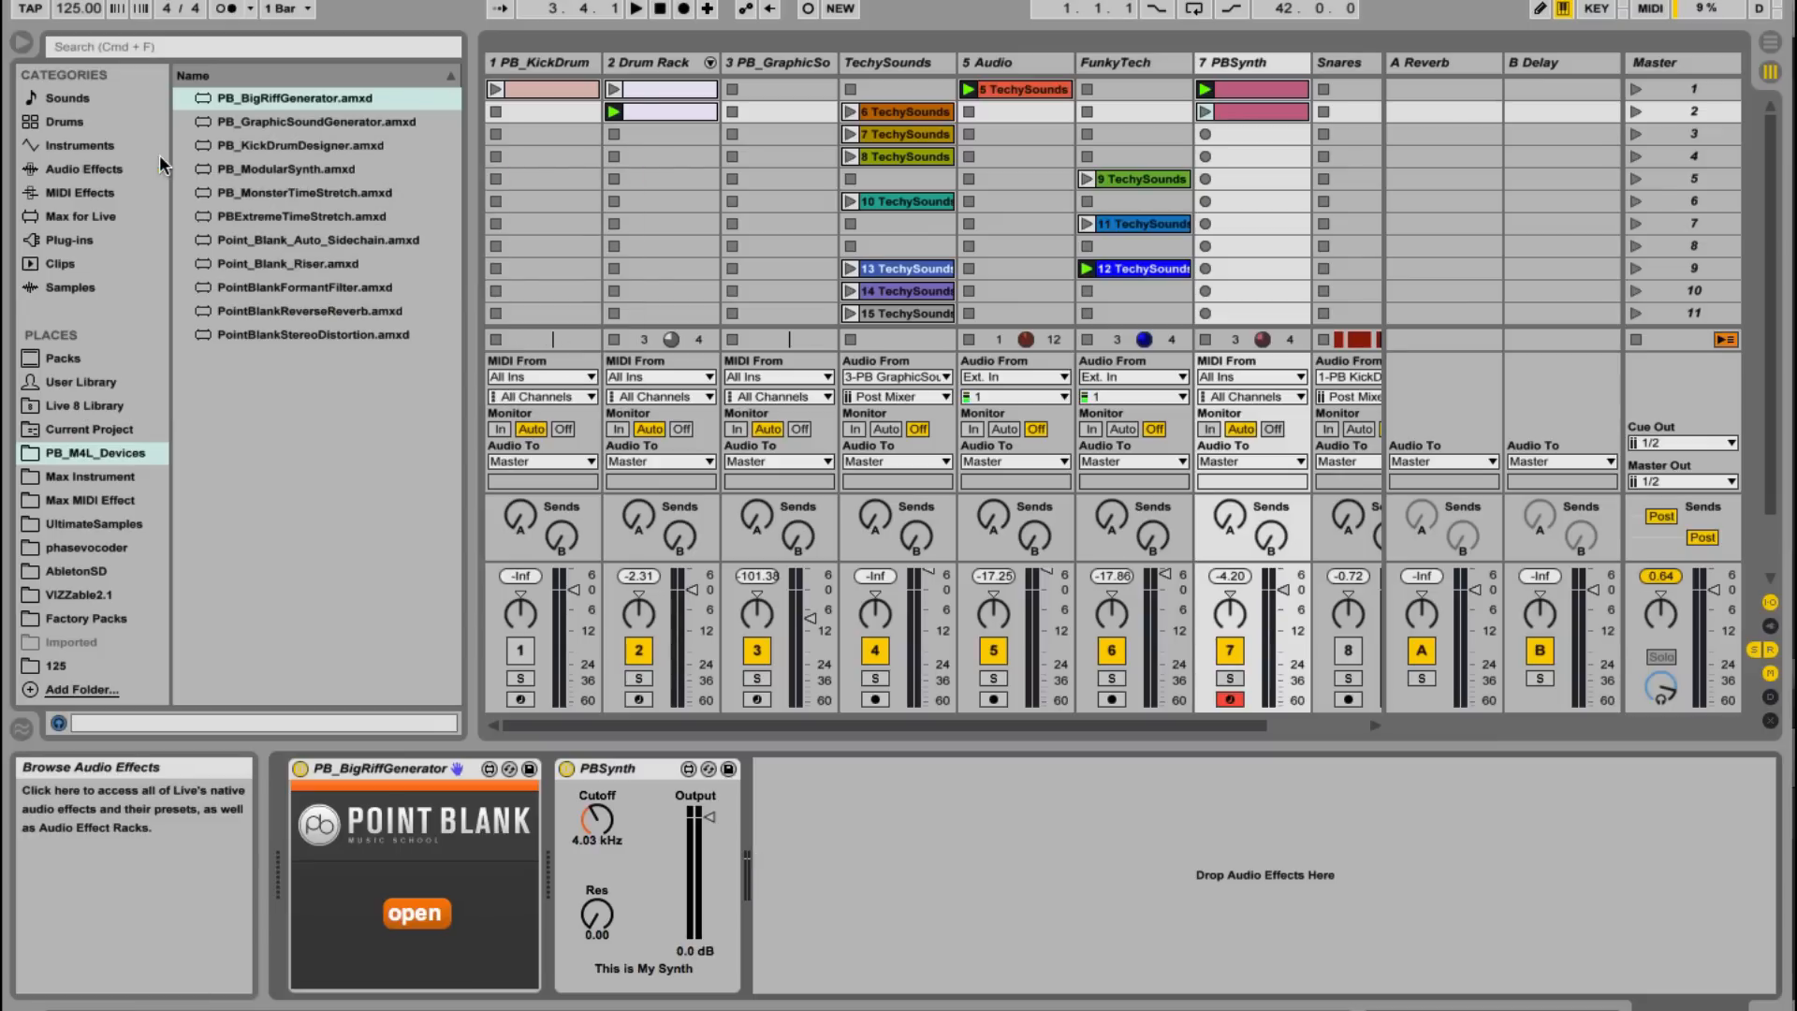
mouse_move(255, 283)
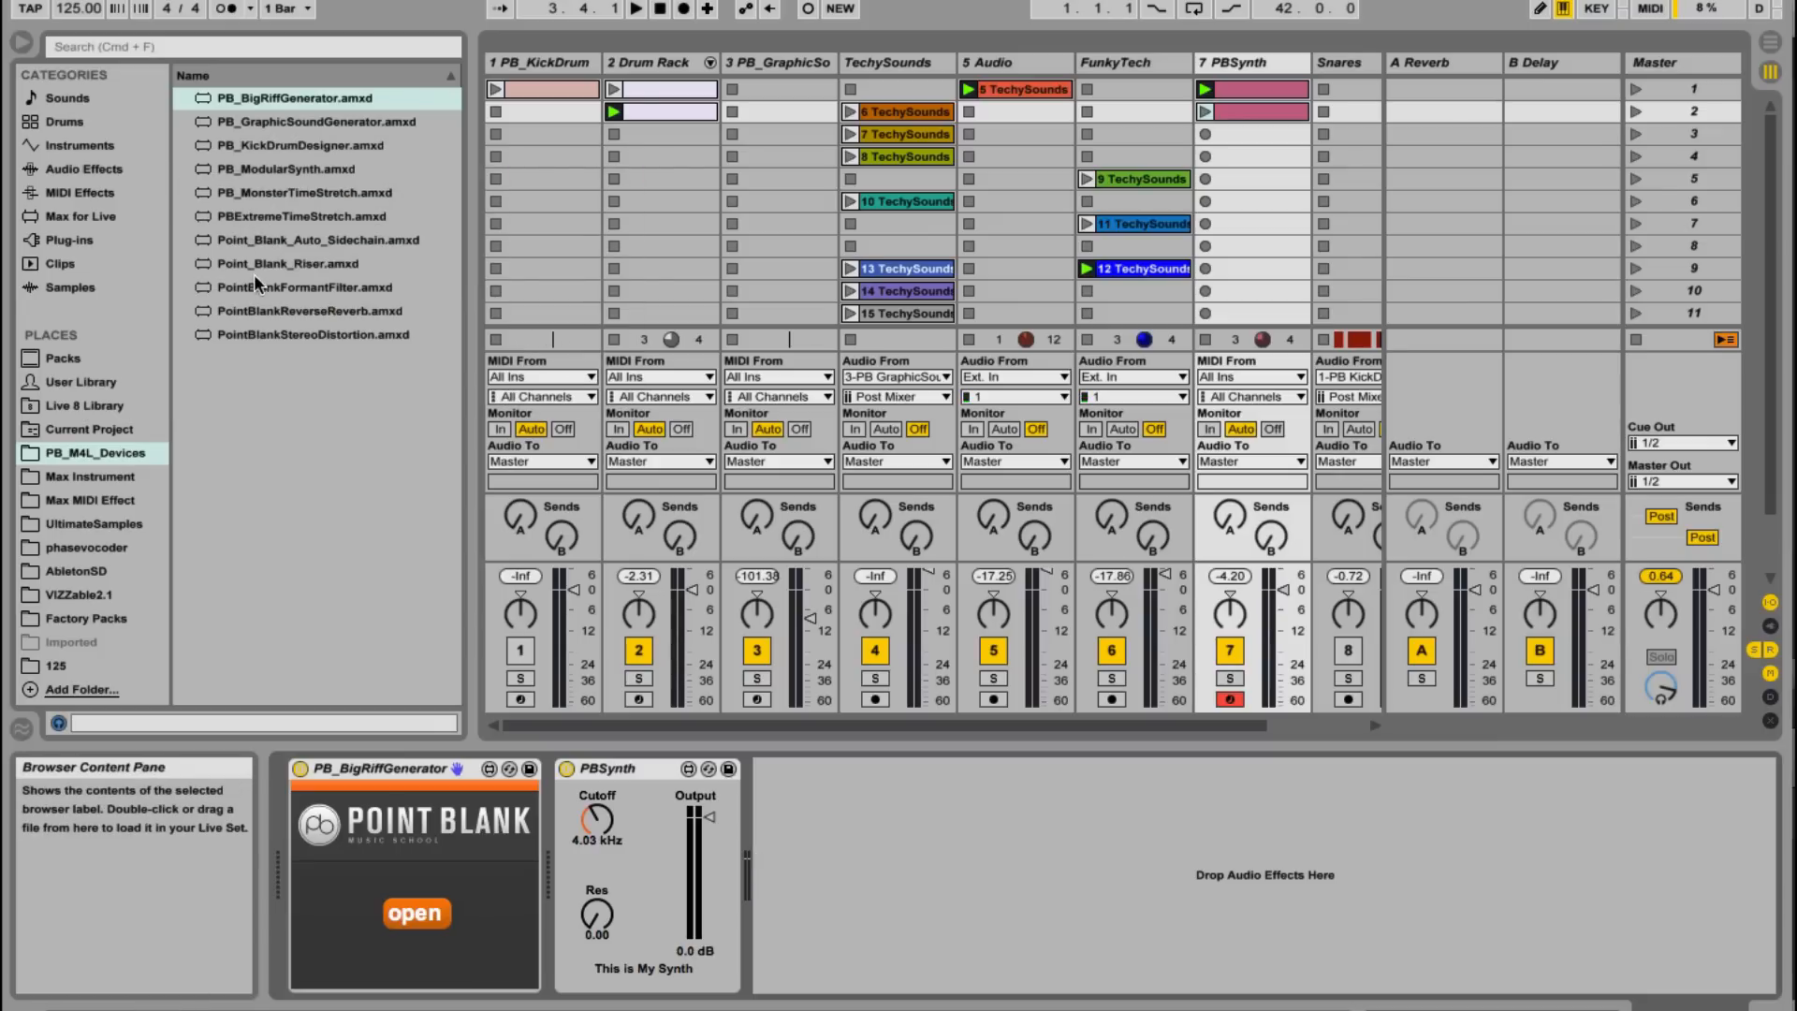
left_click(316, 333)
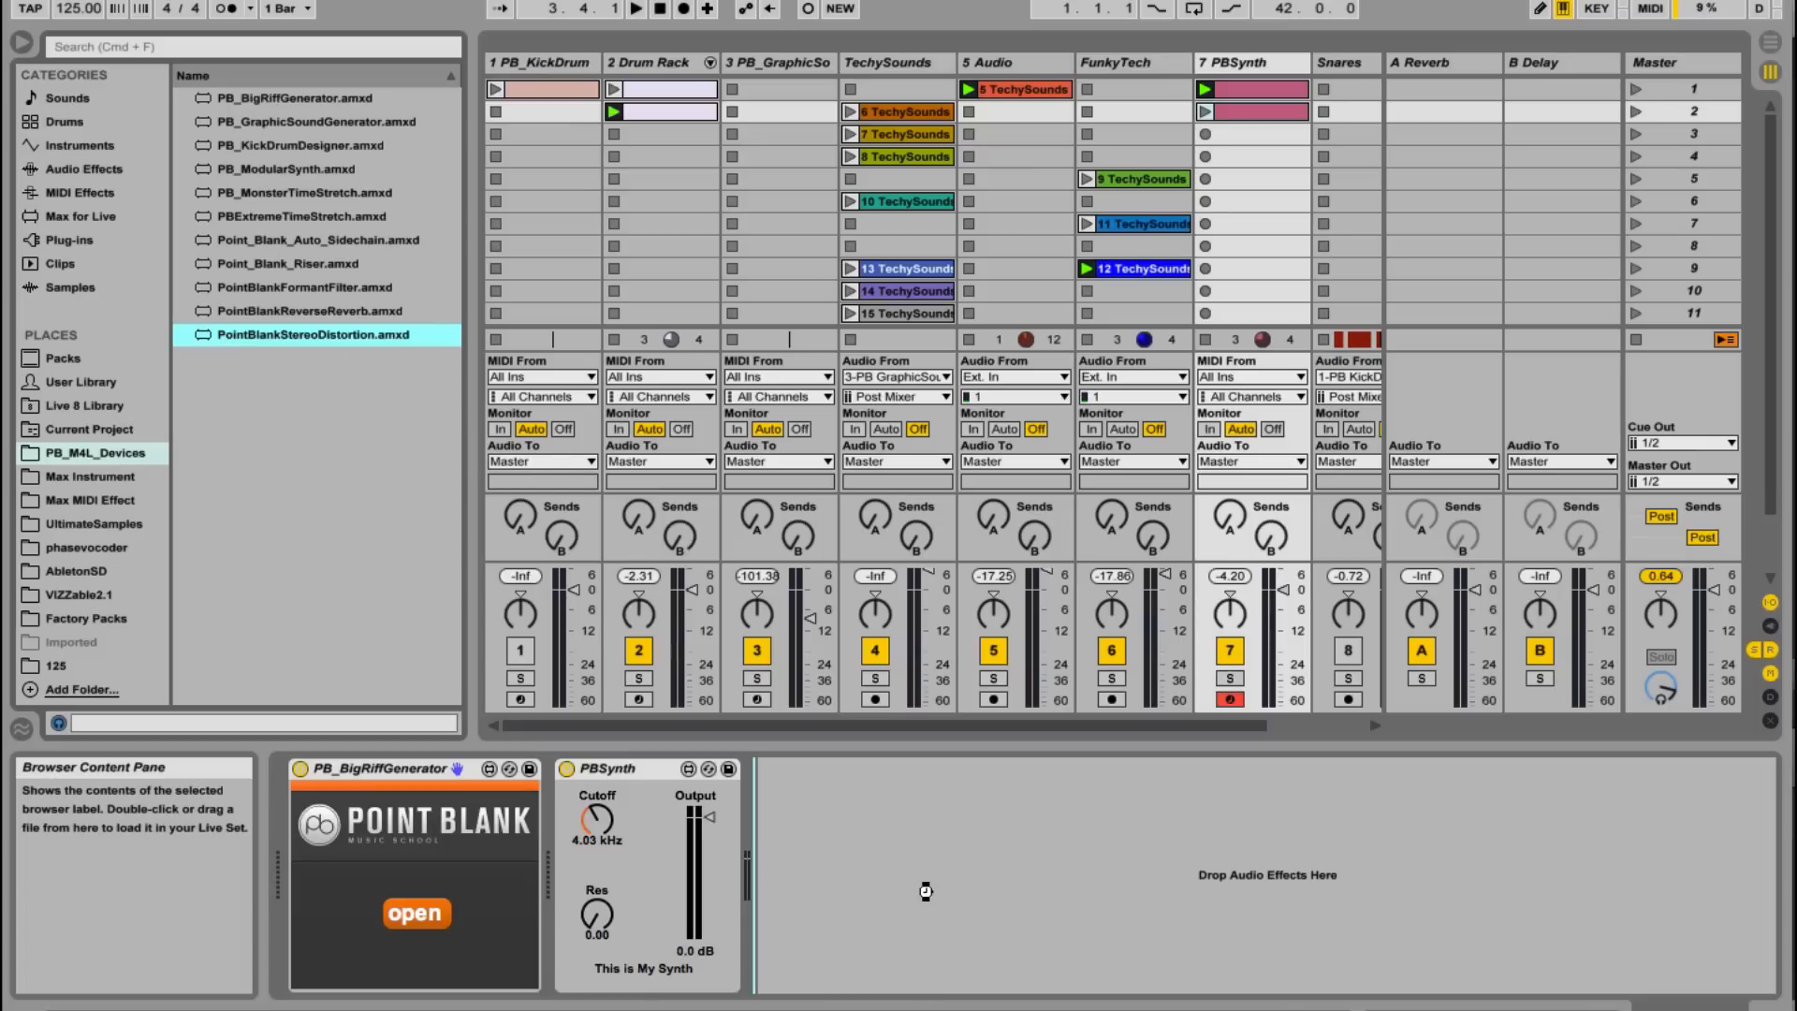
double_click(323, 334)
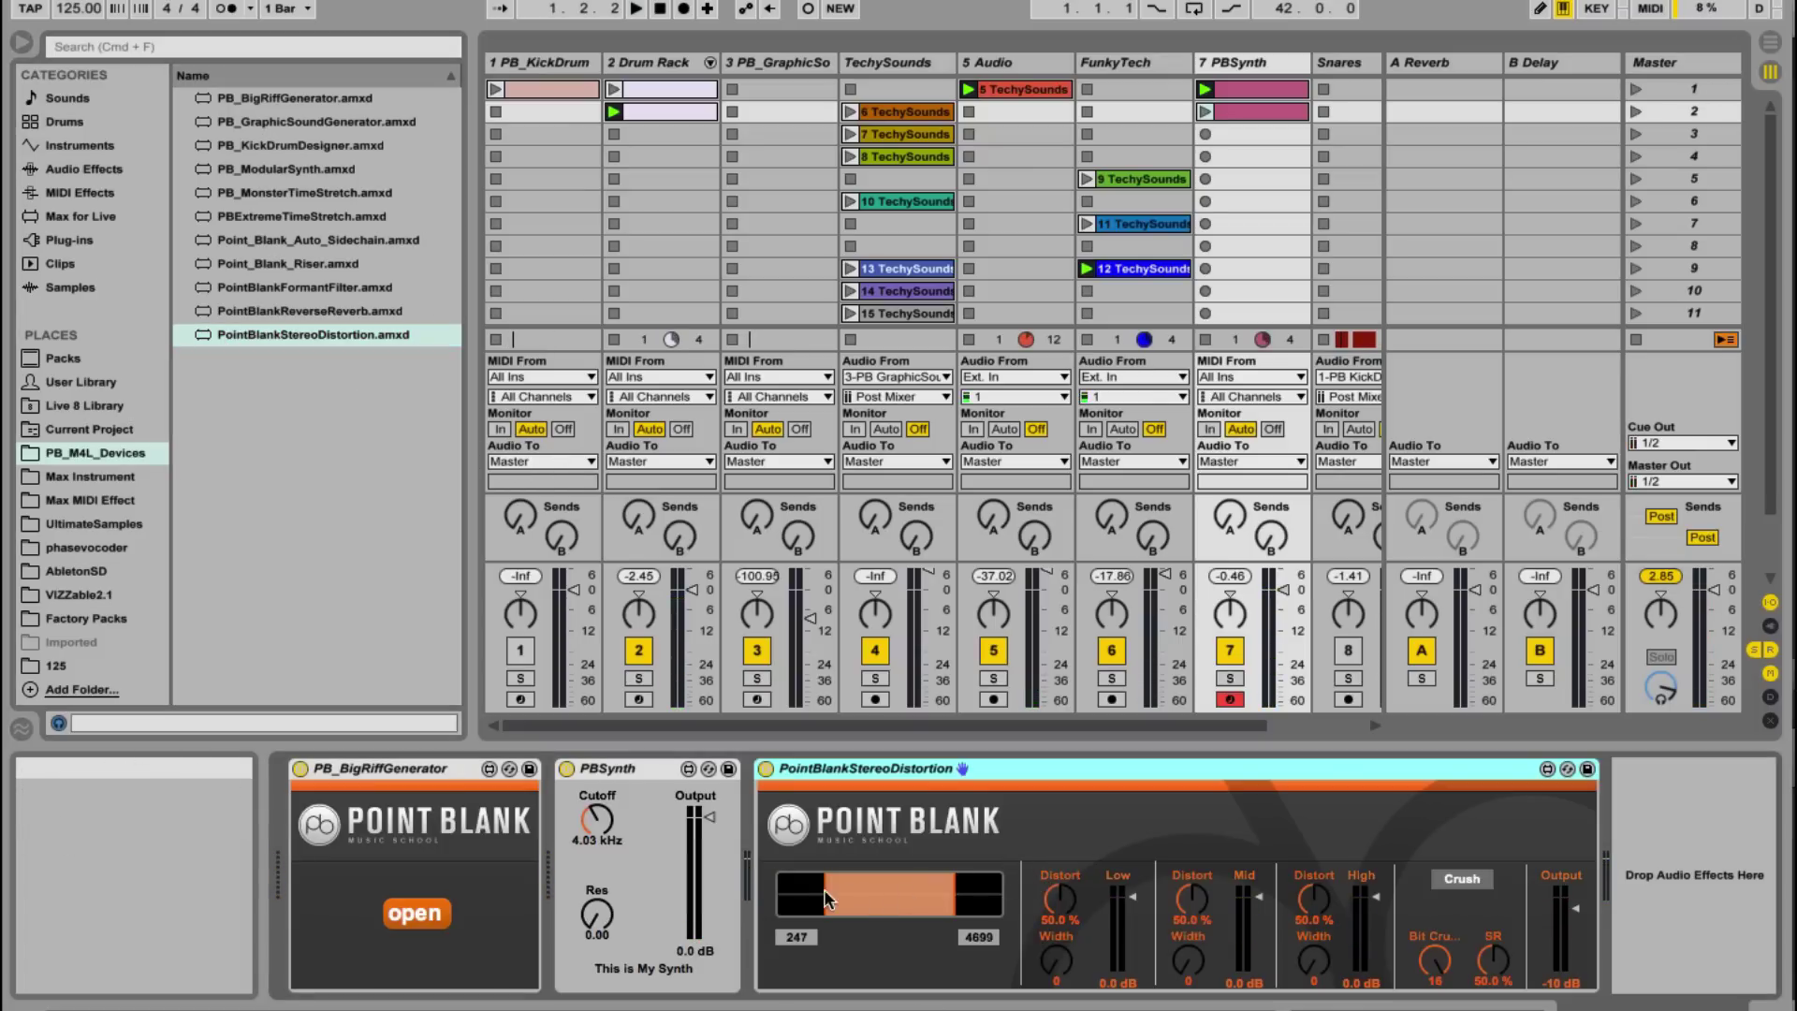
mouse_move(827, 900)
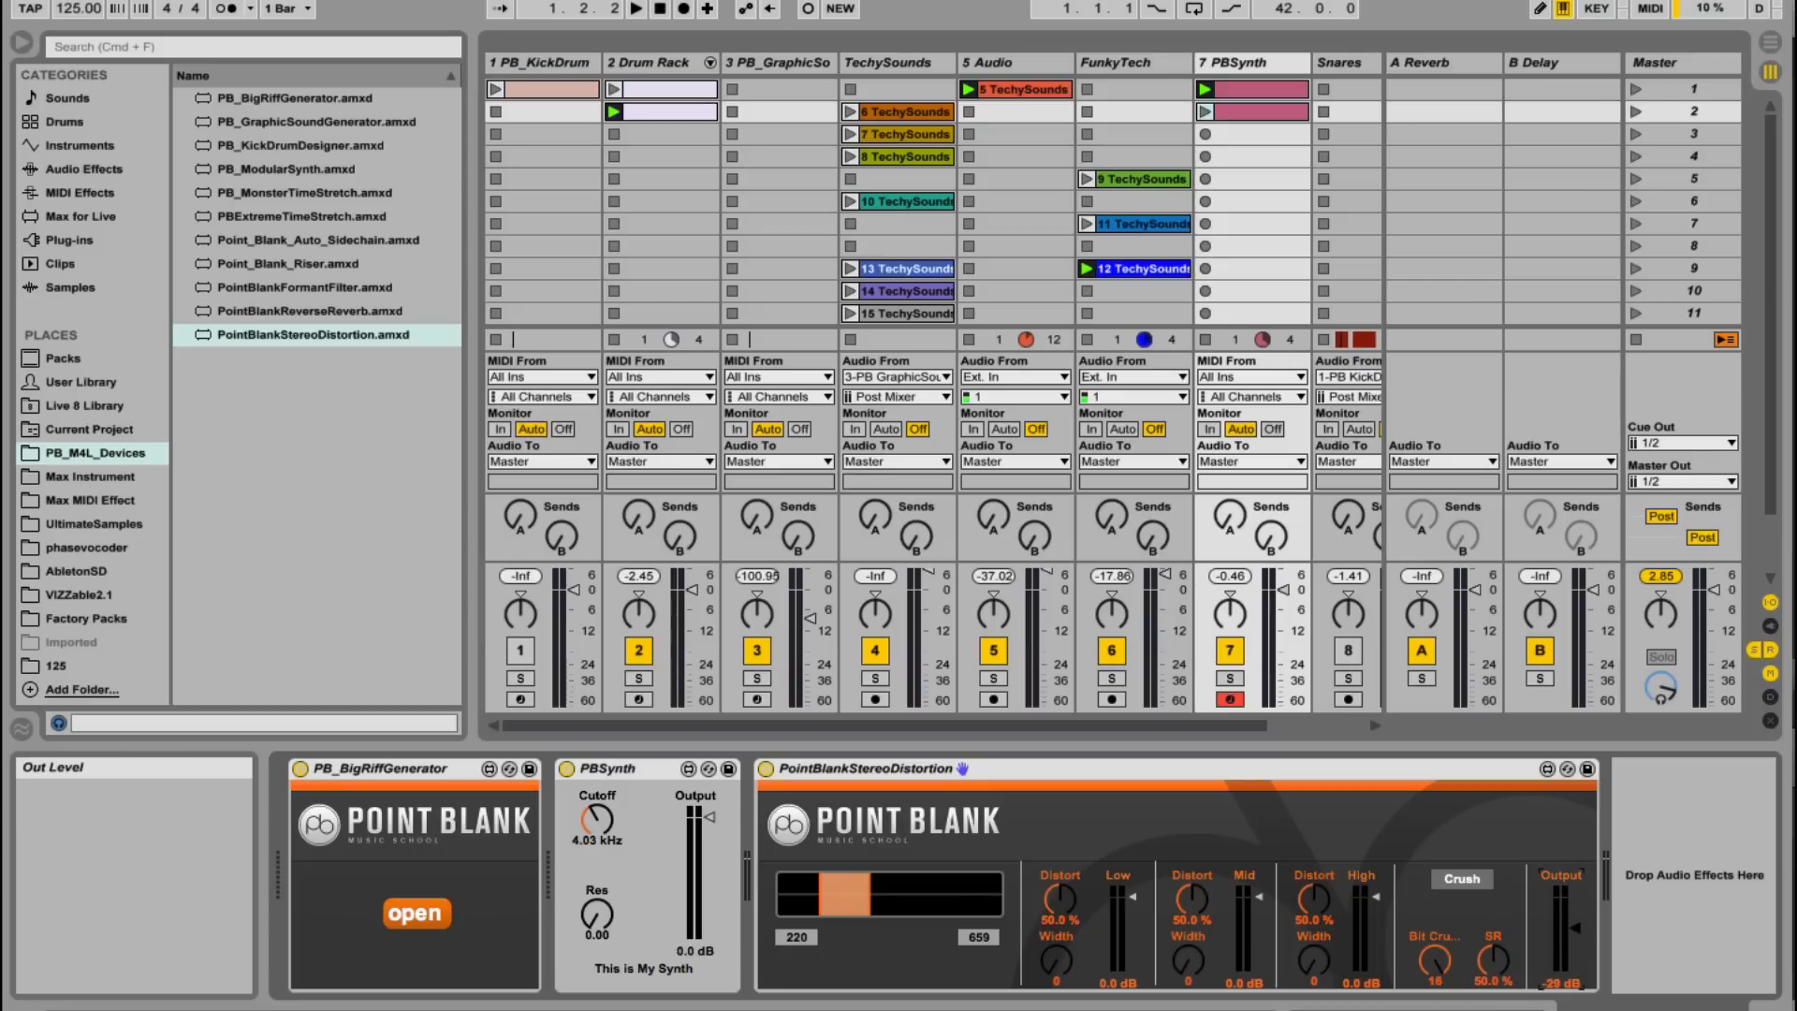
Step: Narrow the distortion's crossover range, enable Crush, and add Point Blank Auto Sidechain after it
left_click(596, 10)
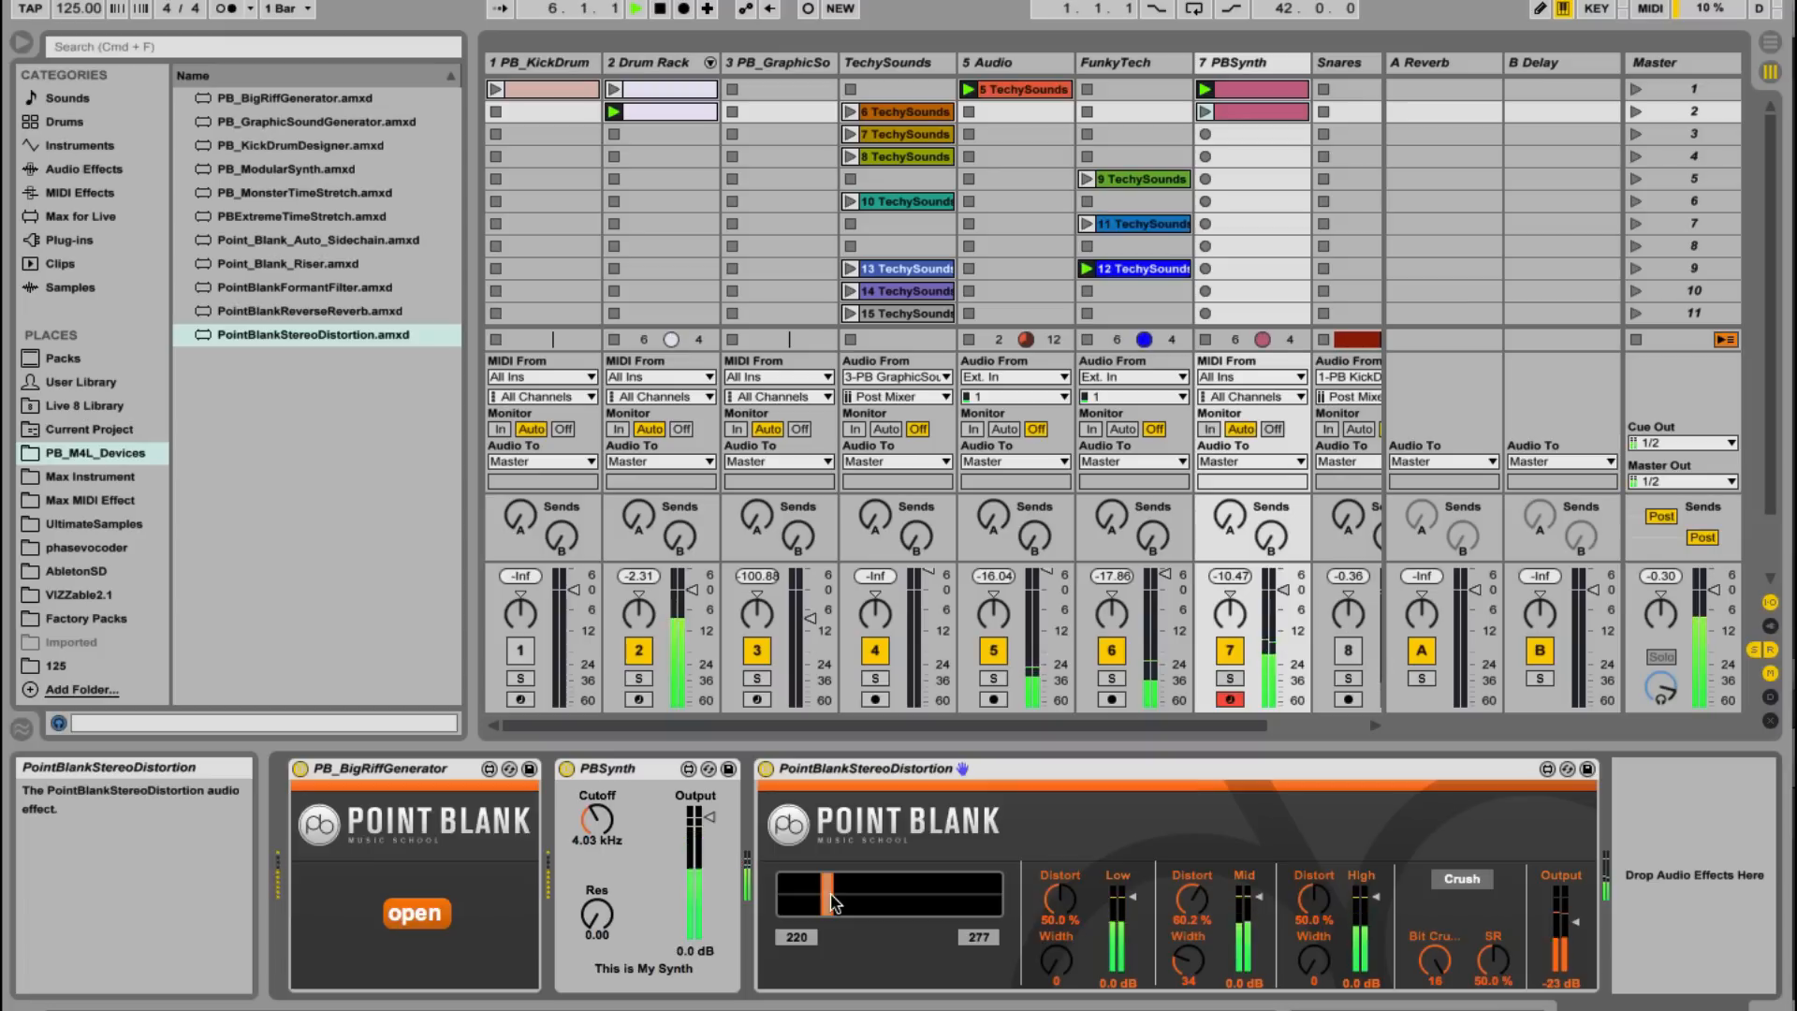
mouse_move(836, 899)
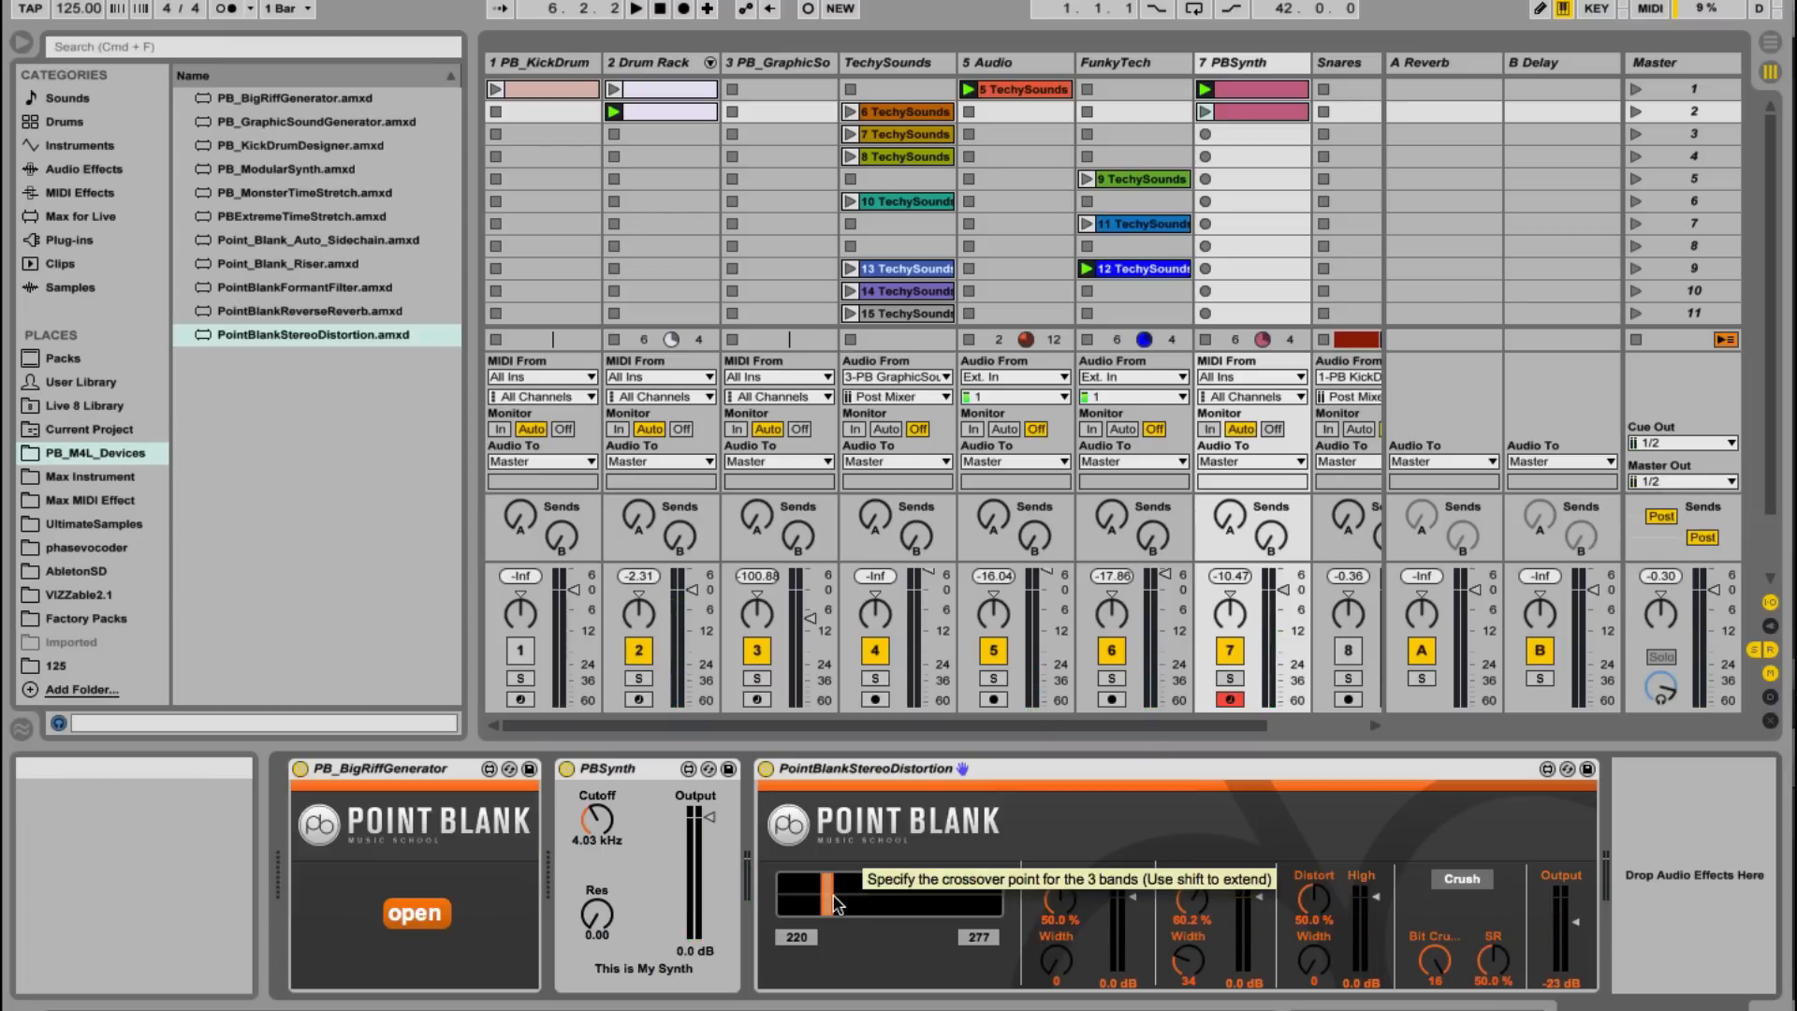
left_click(637, 9)
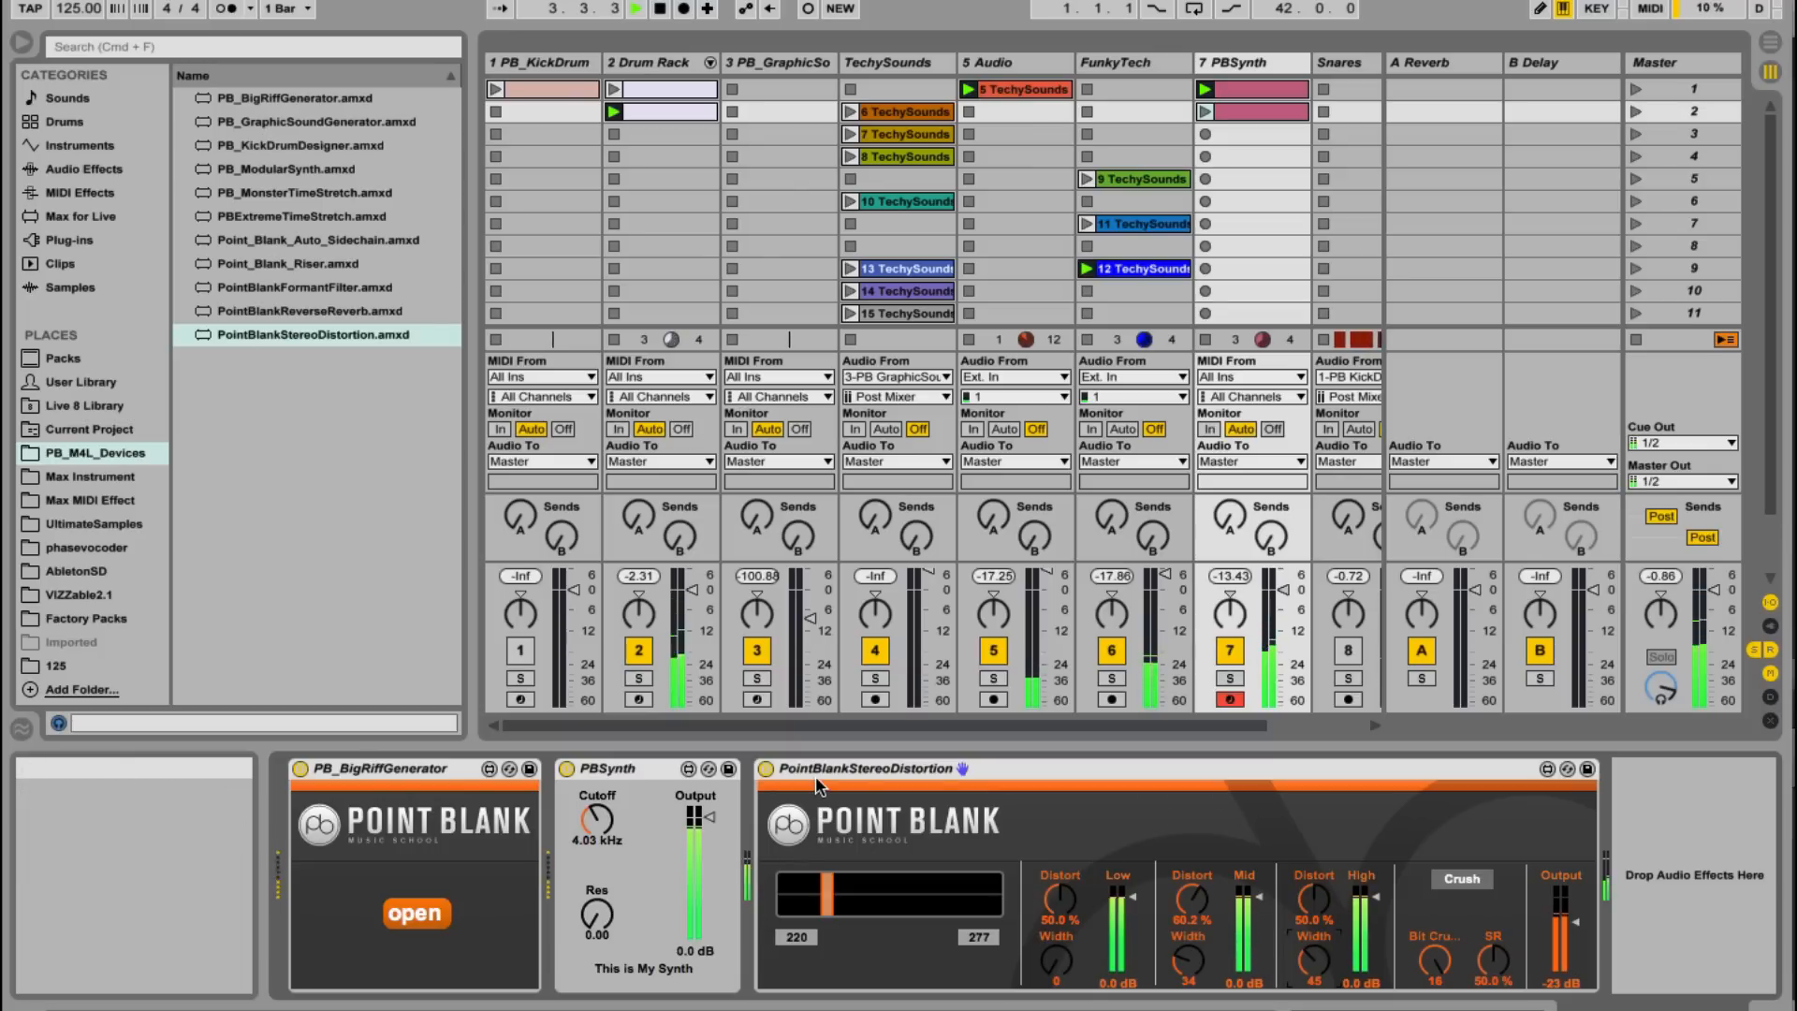
left_click(1461, 878)
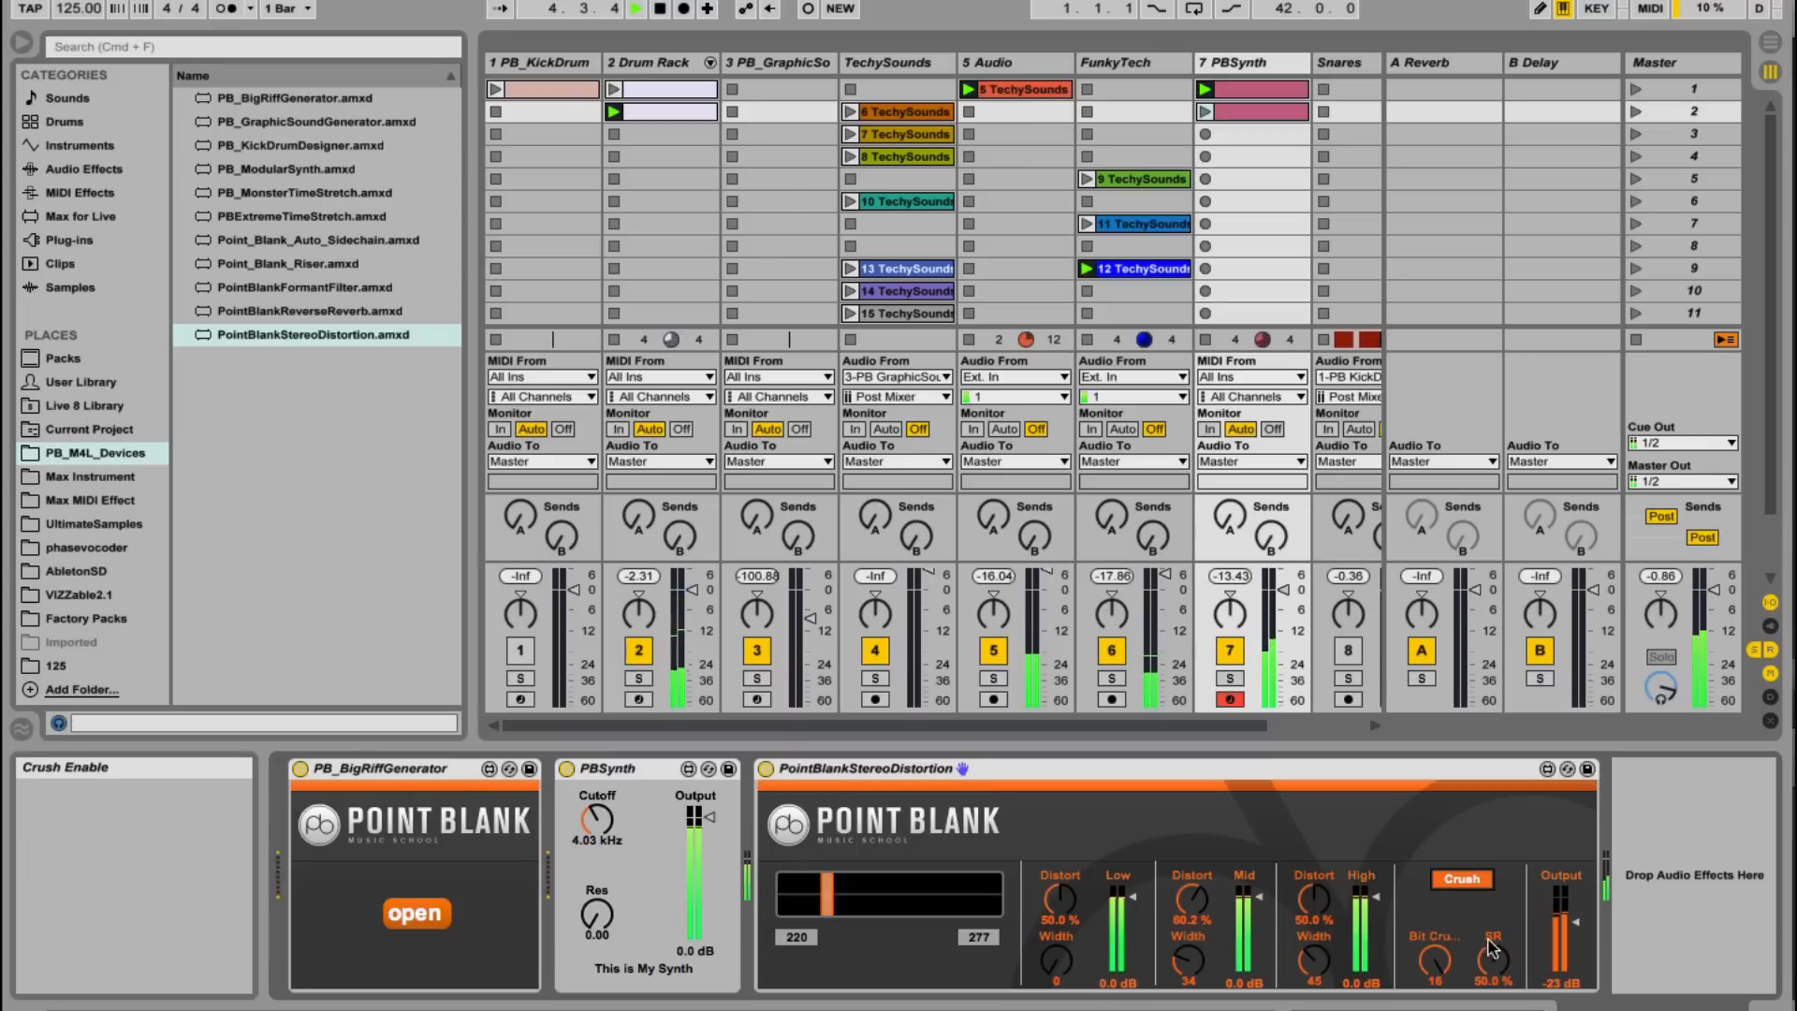
mouse_move(1489, 945)
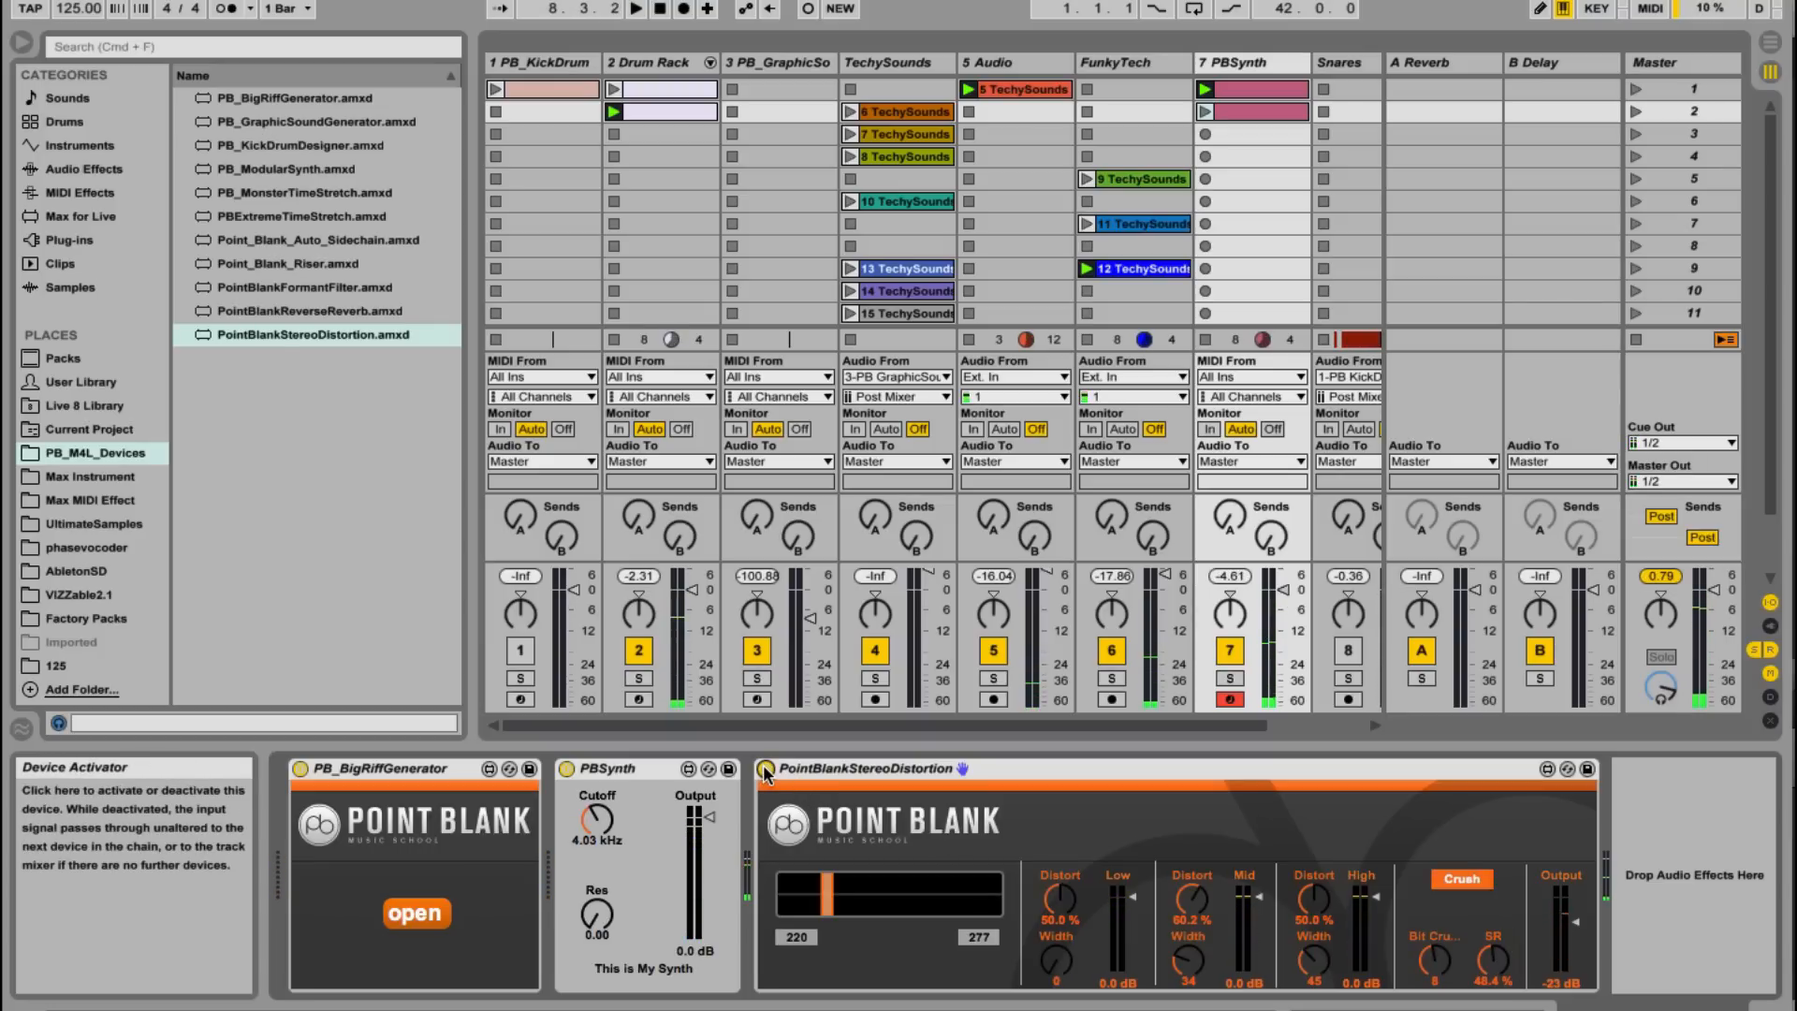
left_click(316, 239)
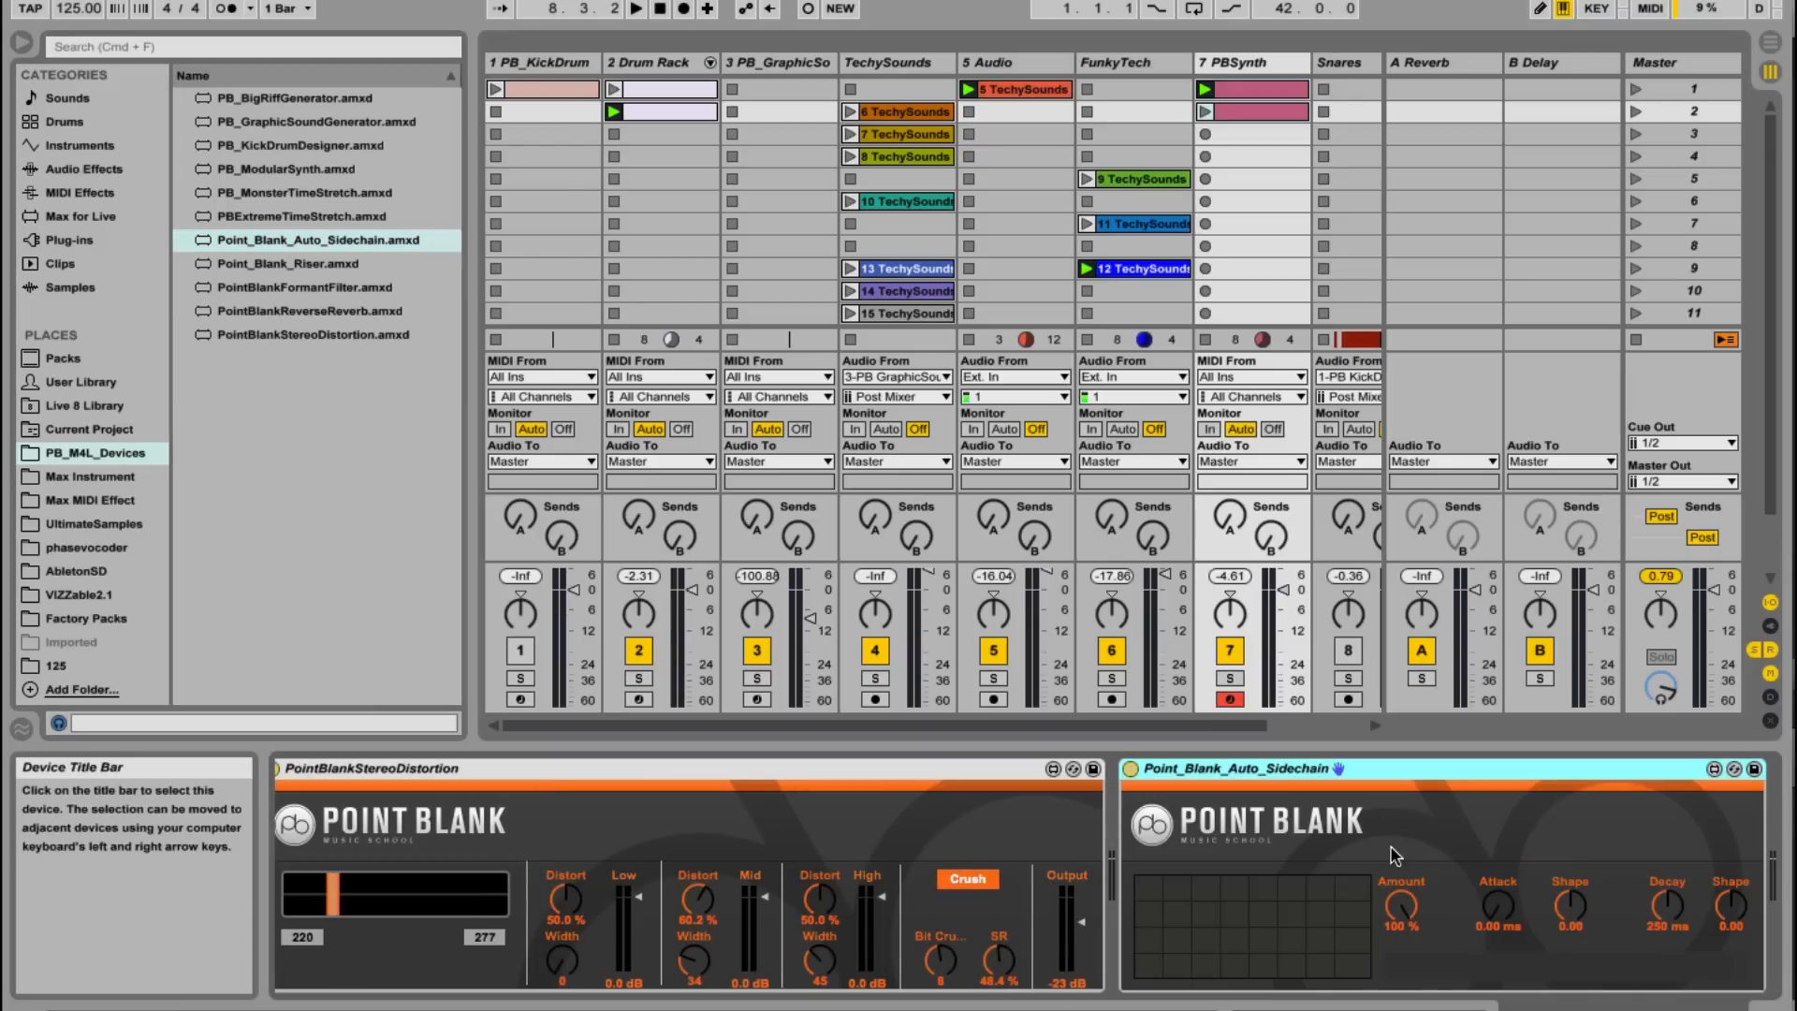
Step: Launch the PBSynth clip in scene 2 and open it in the MIDI Note Editor
left_click(635, 9)
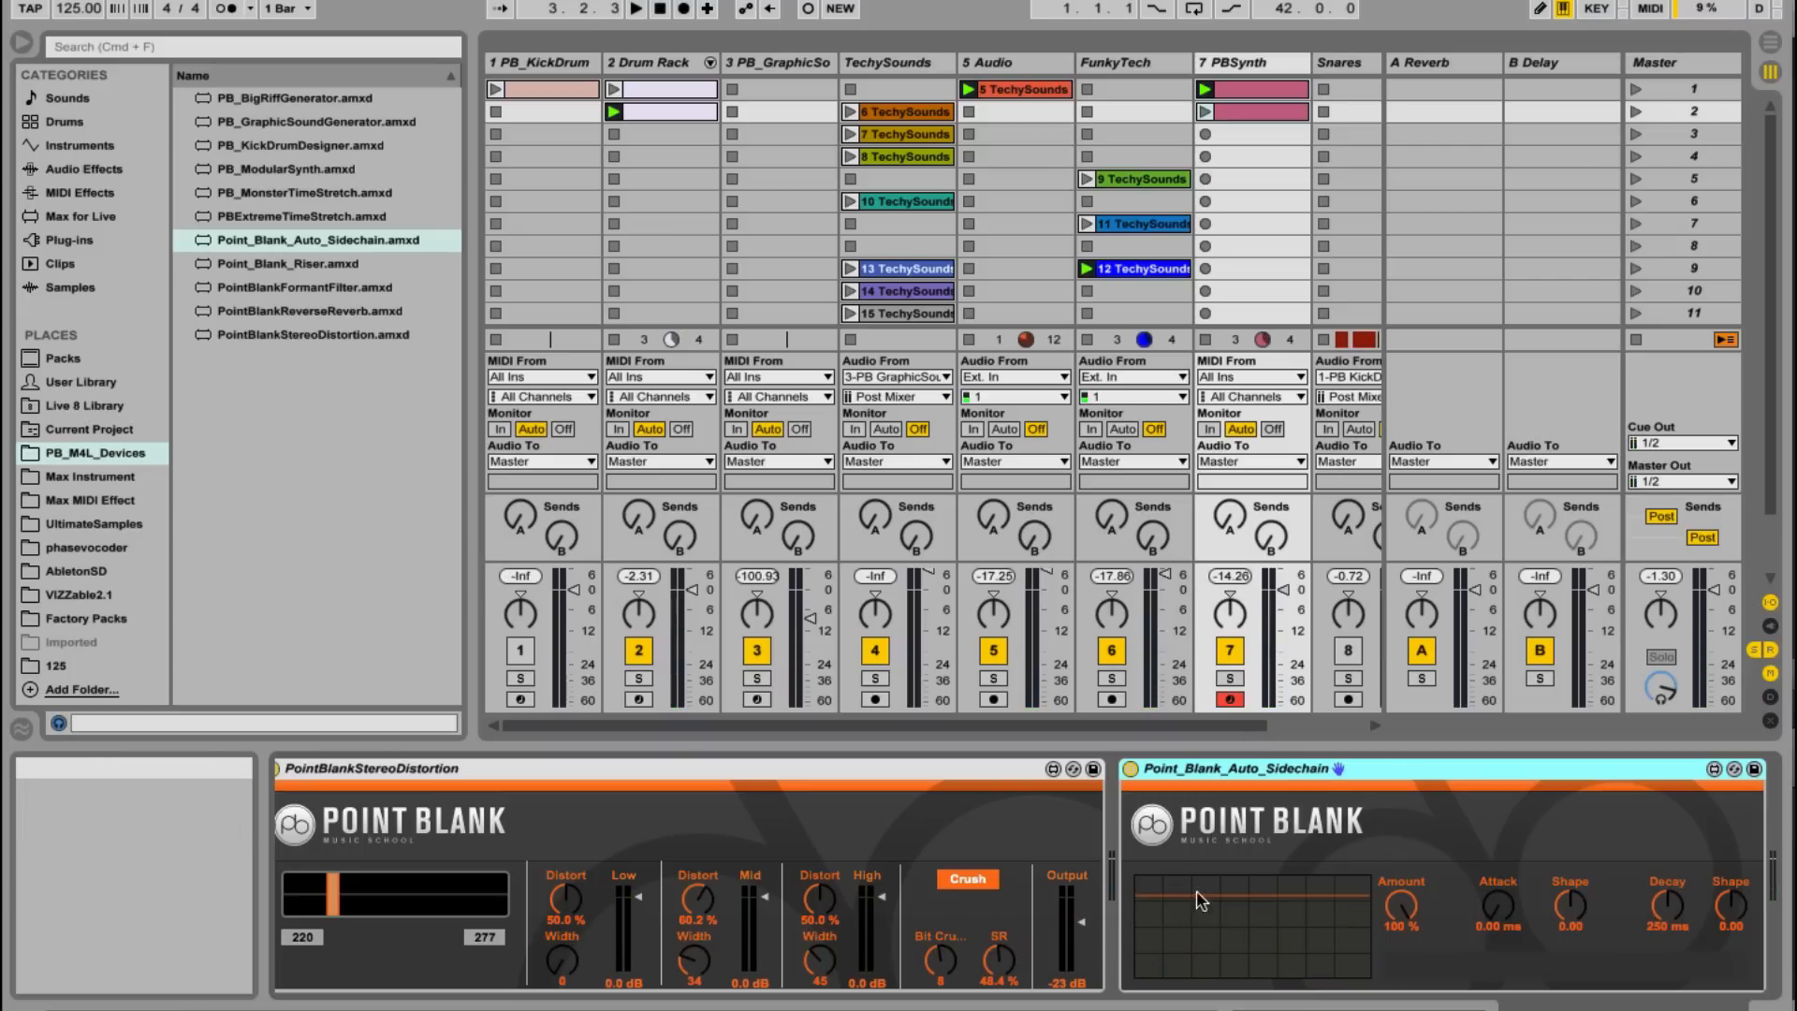
mouse_move(1276, 855)
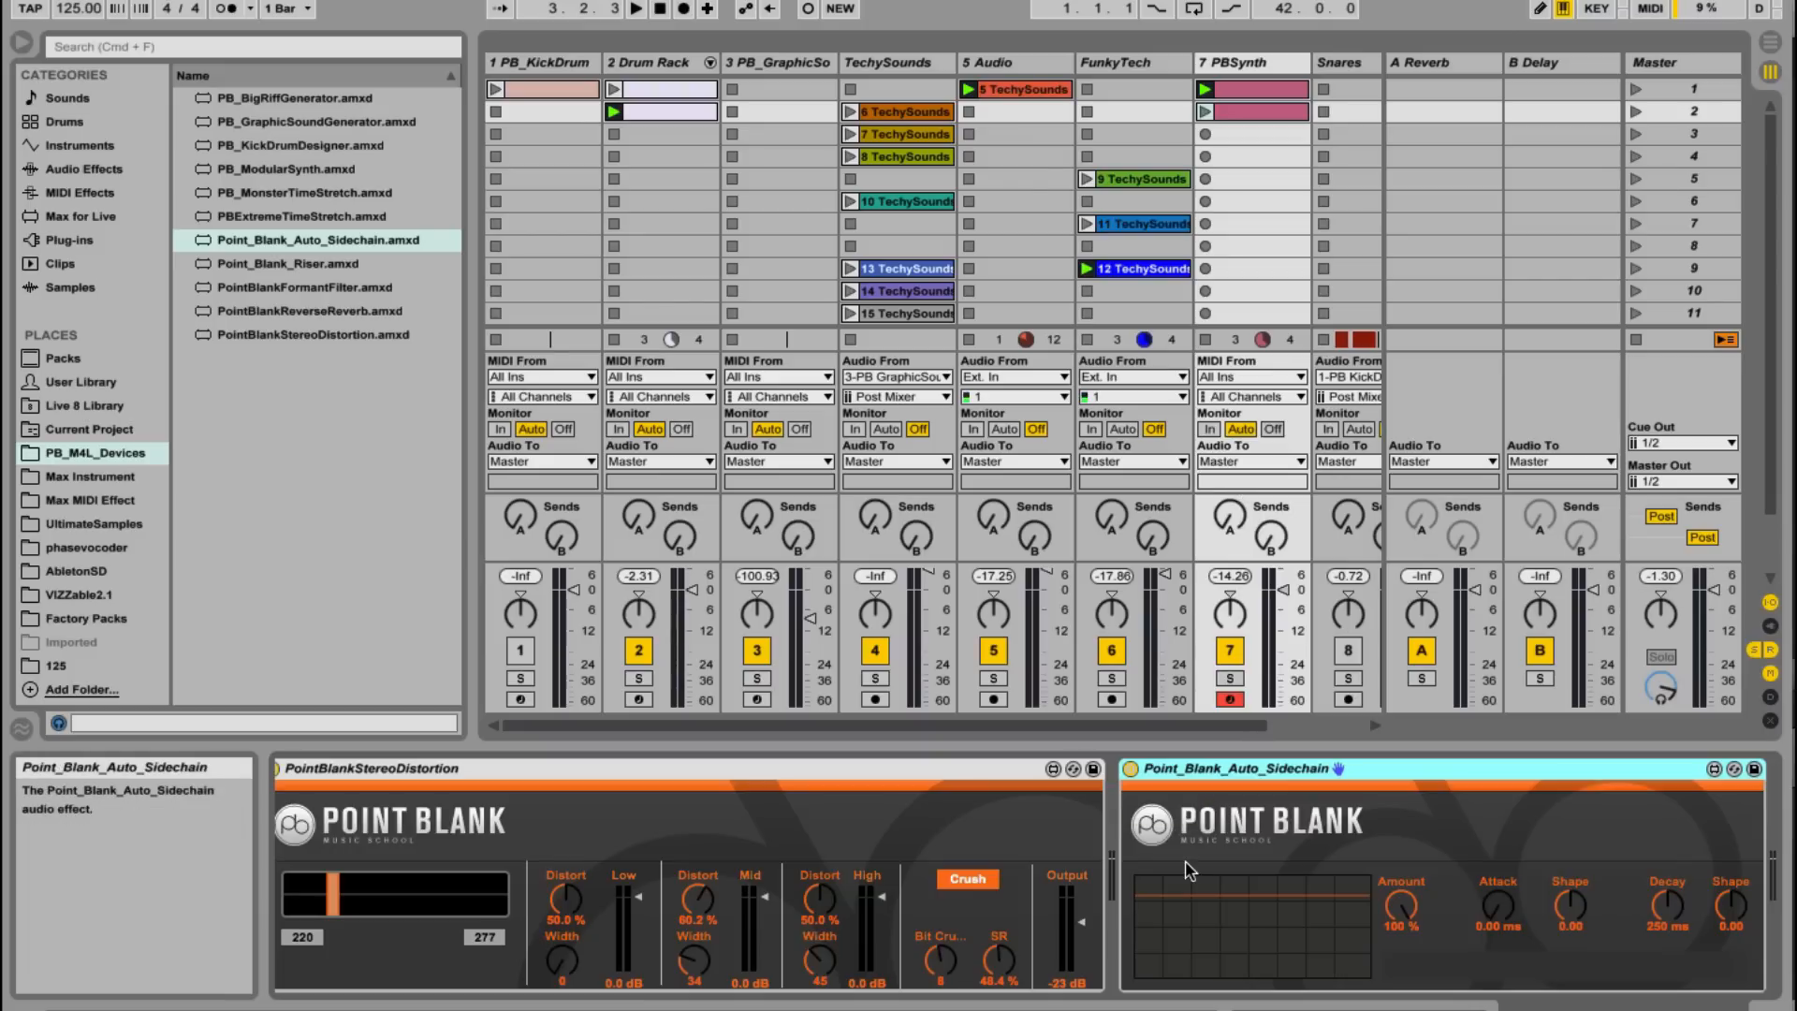
mouse_move(1204, 112)
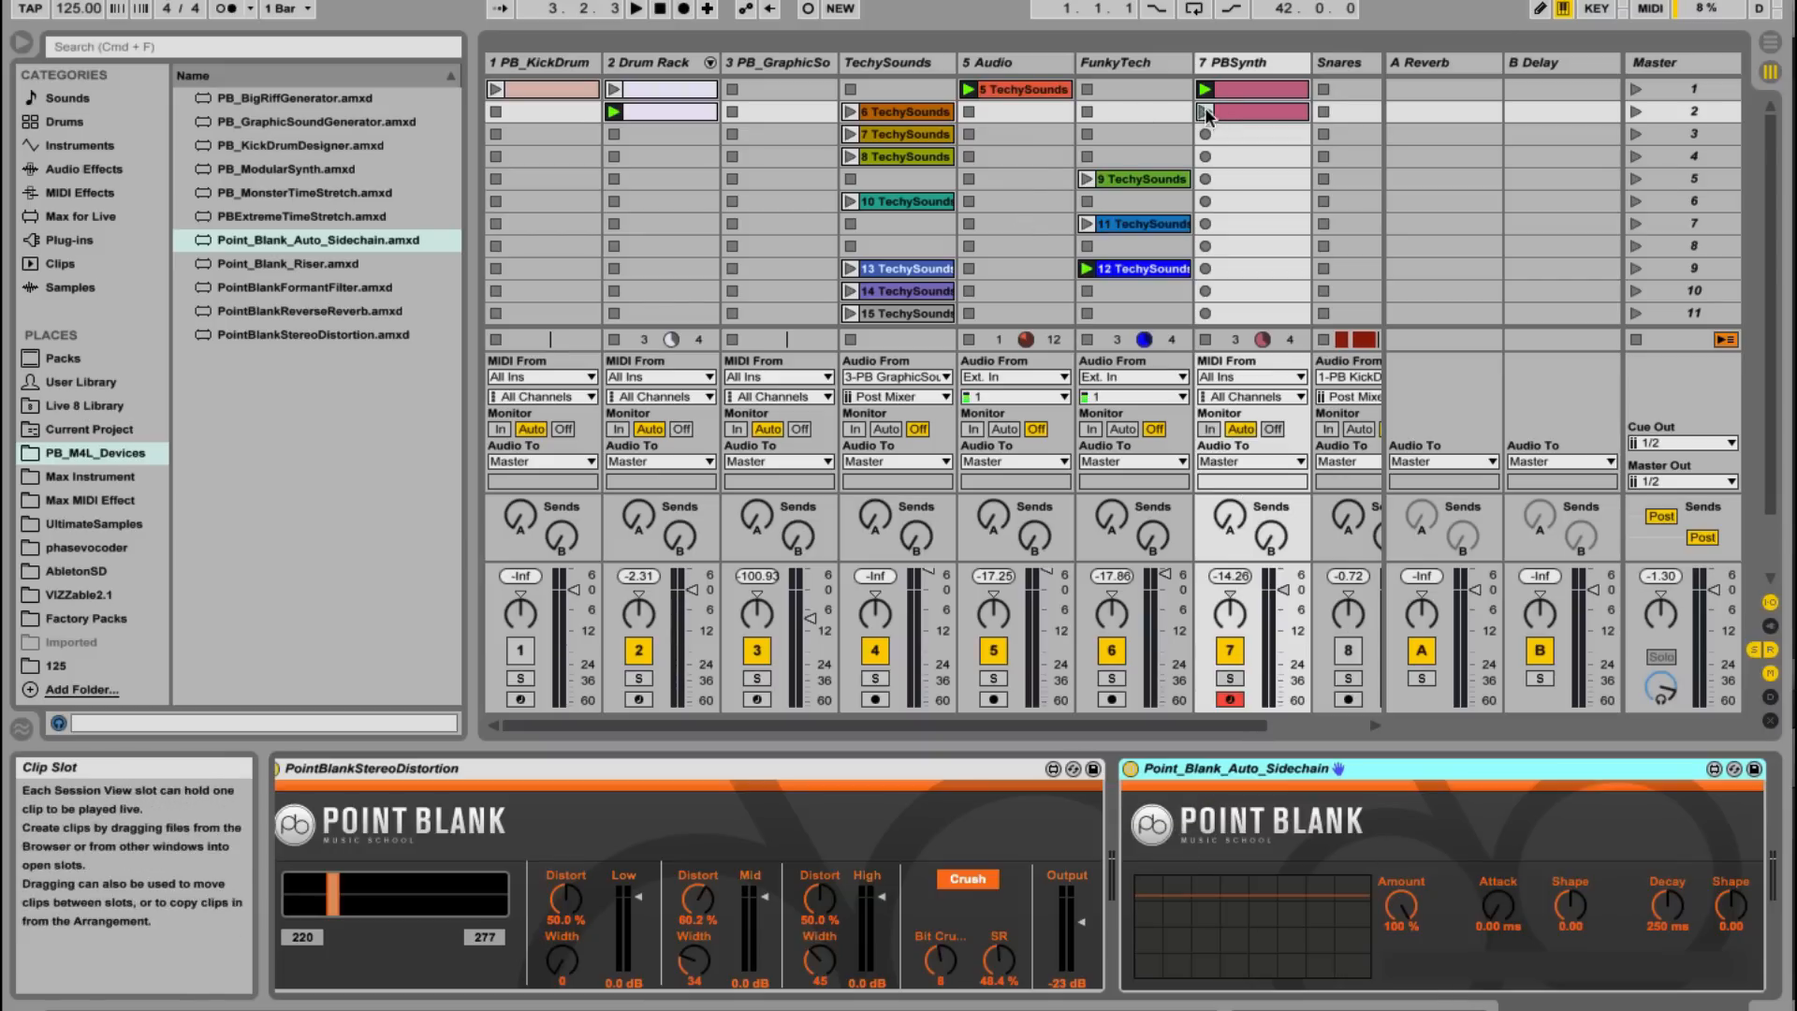
mouse_move(1200, 112)
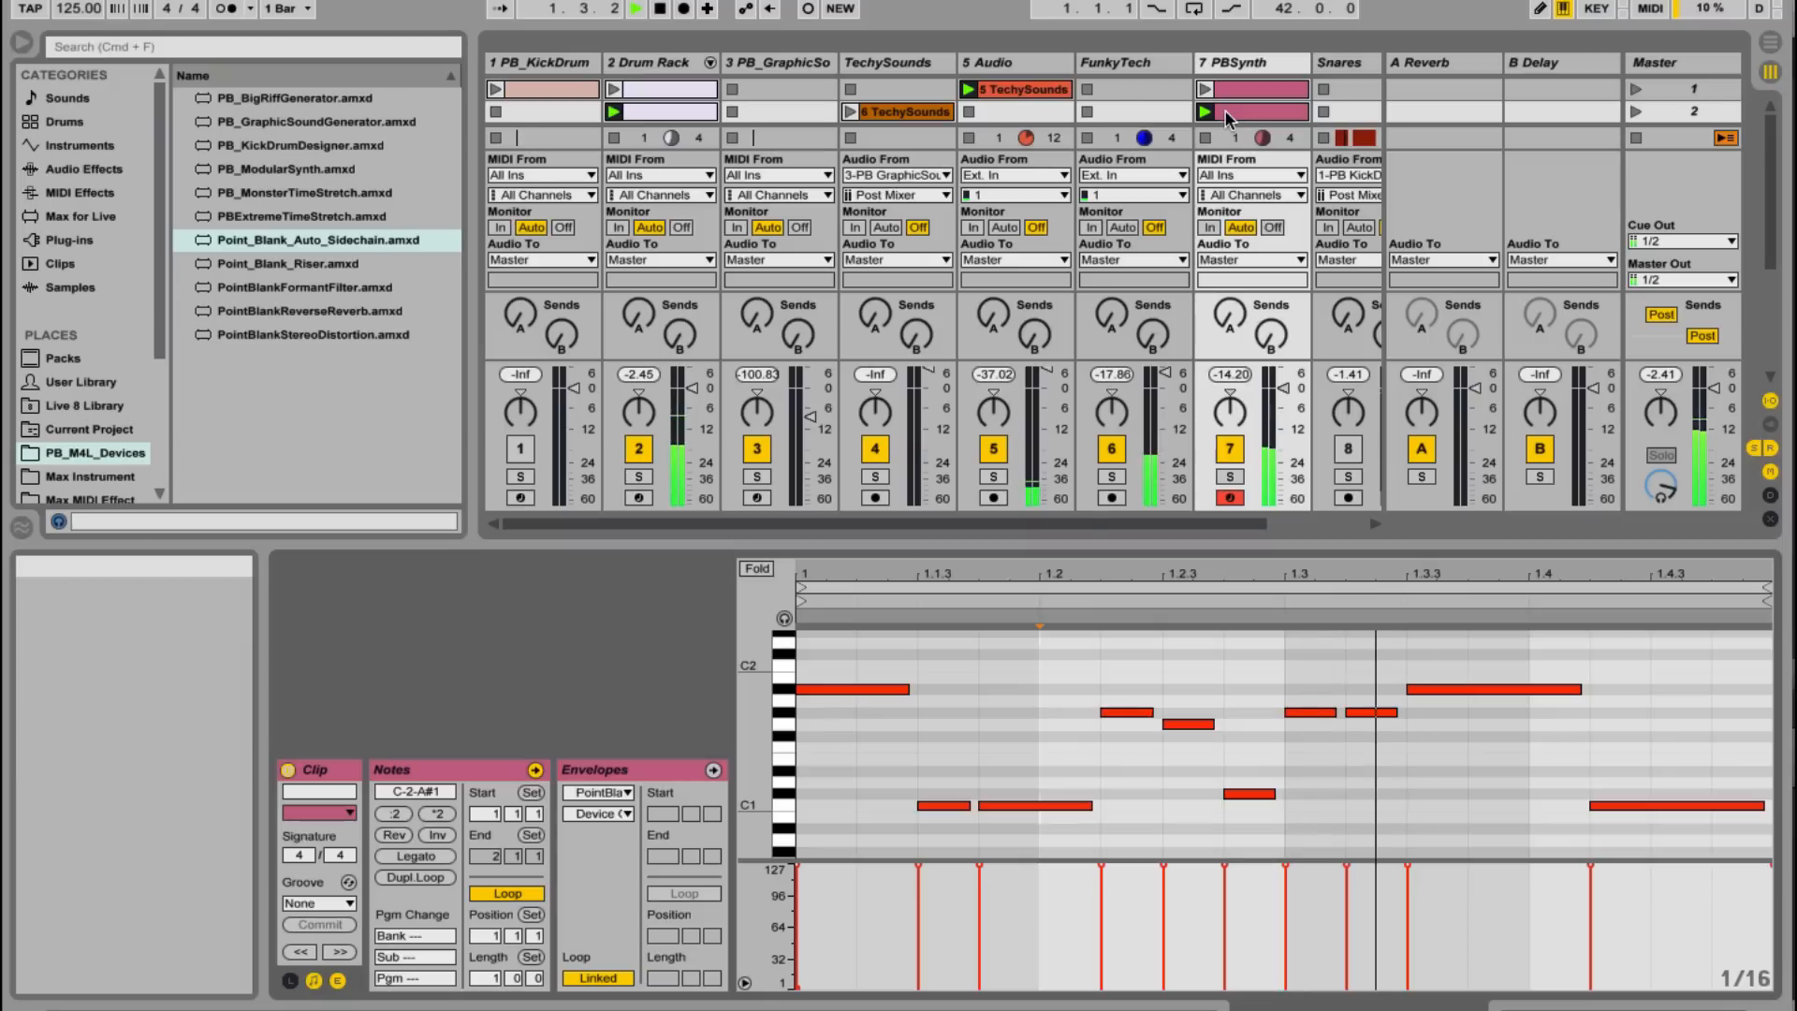
Step: Select the G#1 note at beat 1.3 and drag its end to shorten it
left_click(614, 10)
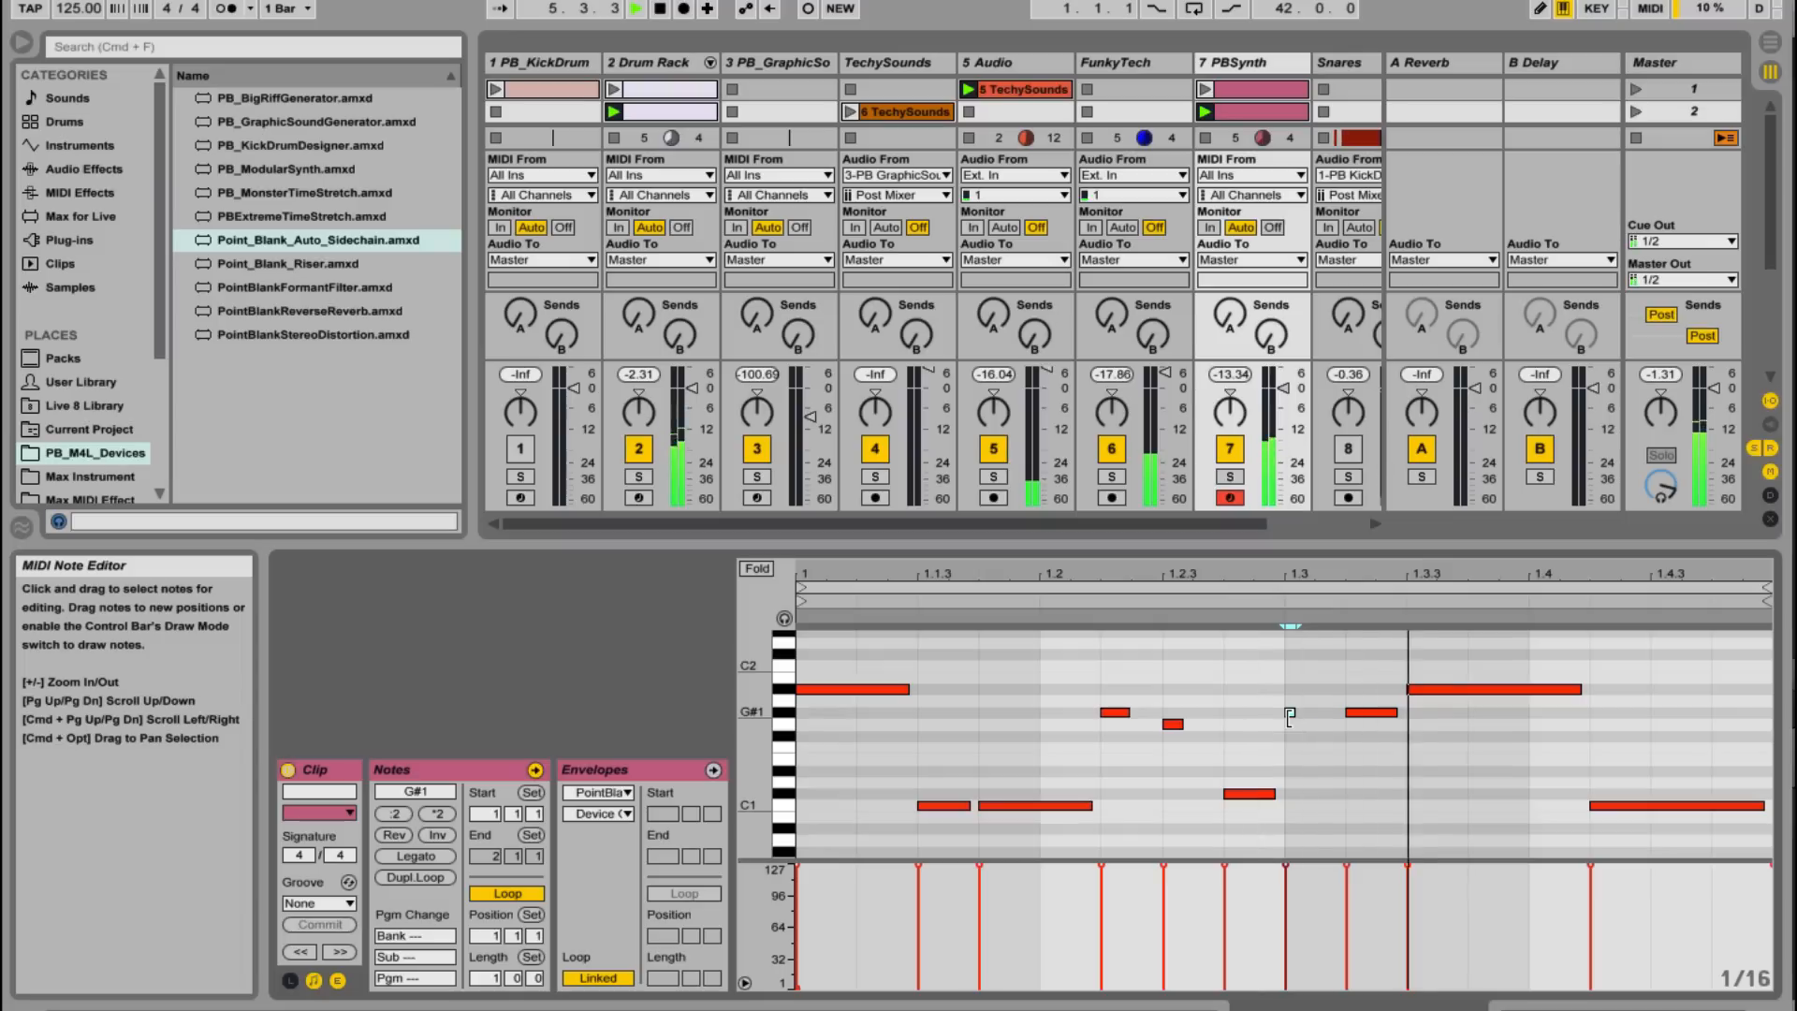
left_click(1293, 710)
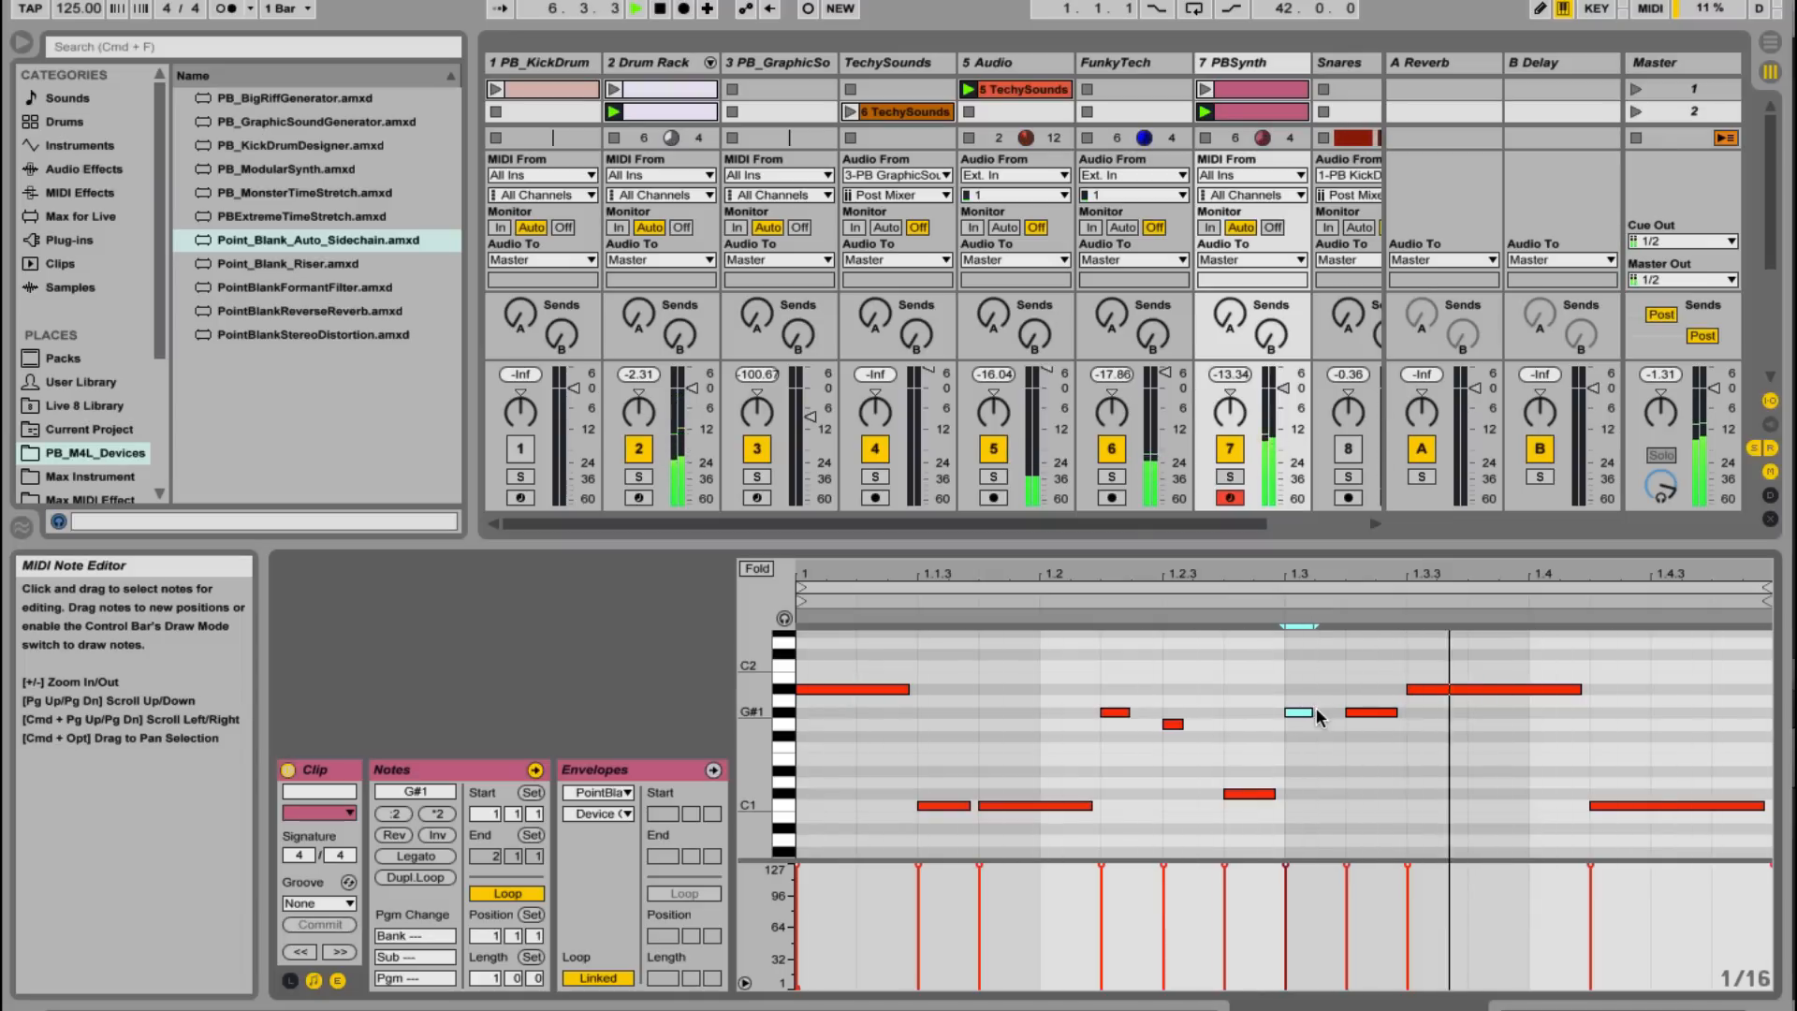
left_click(634, 9)
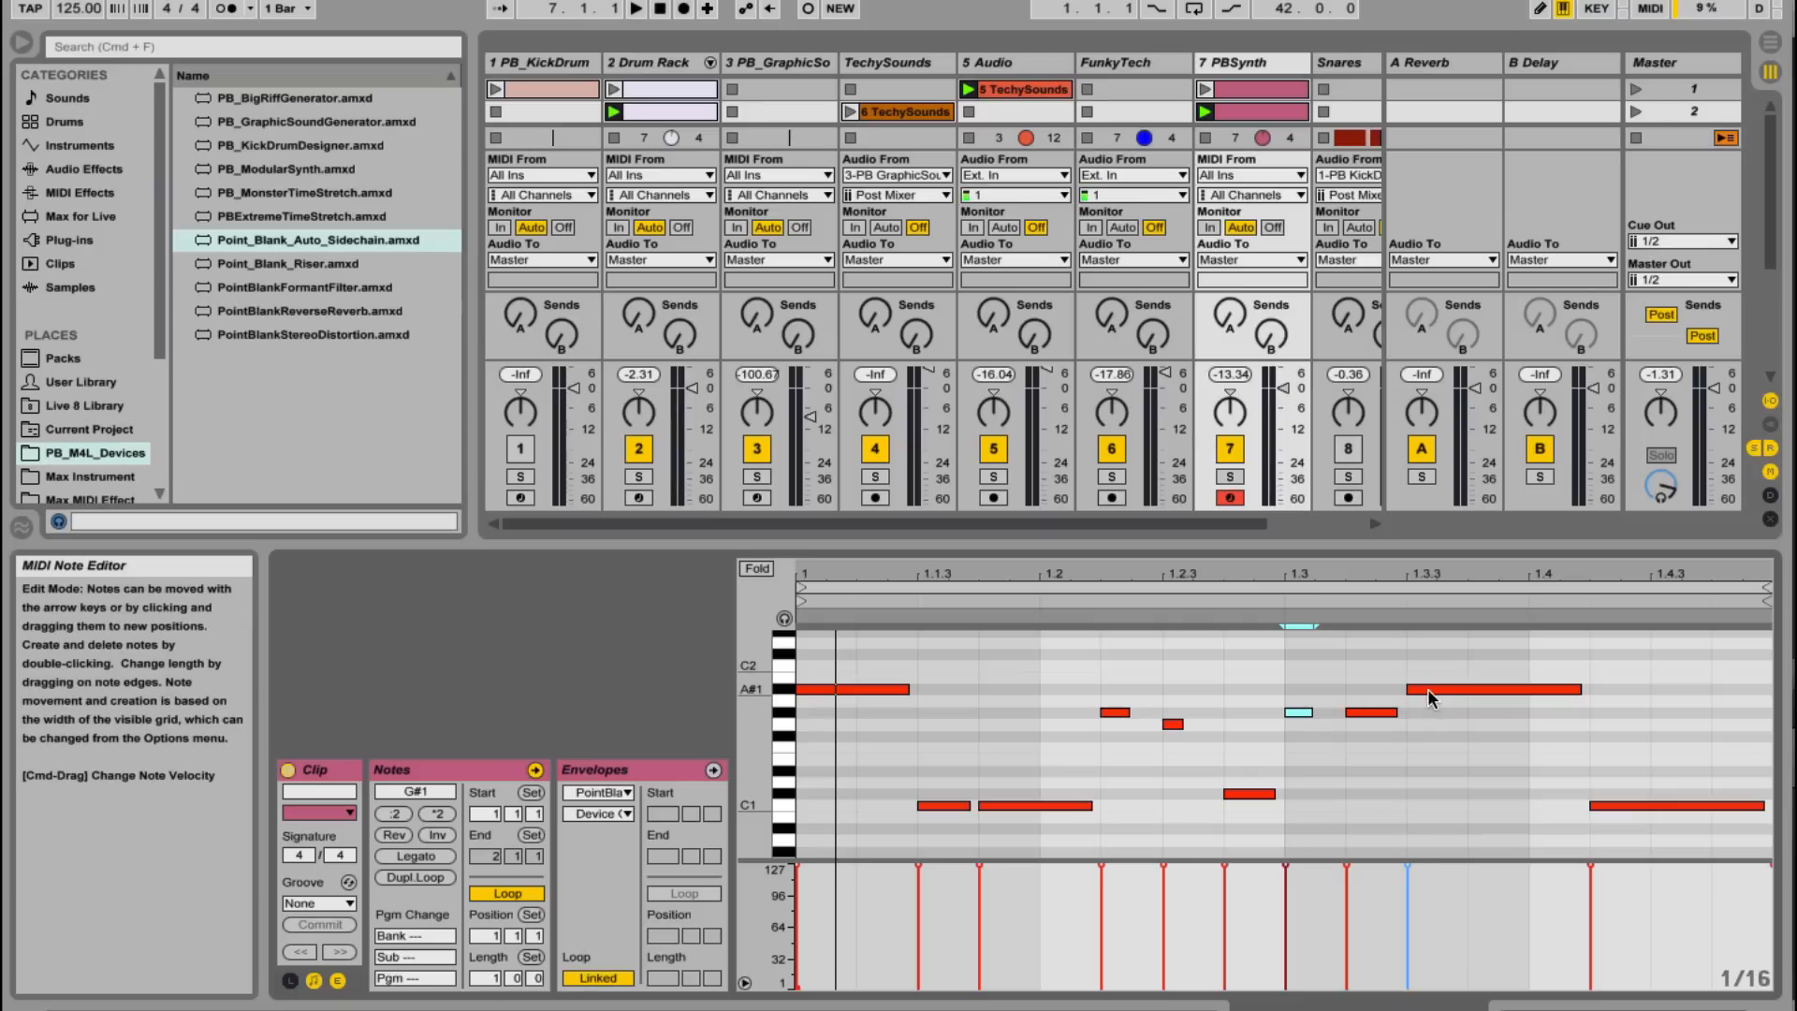
mouse_move(1441, 703)
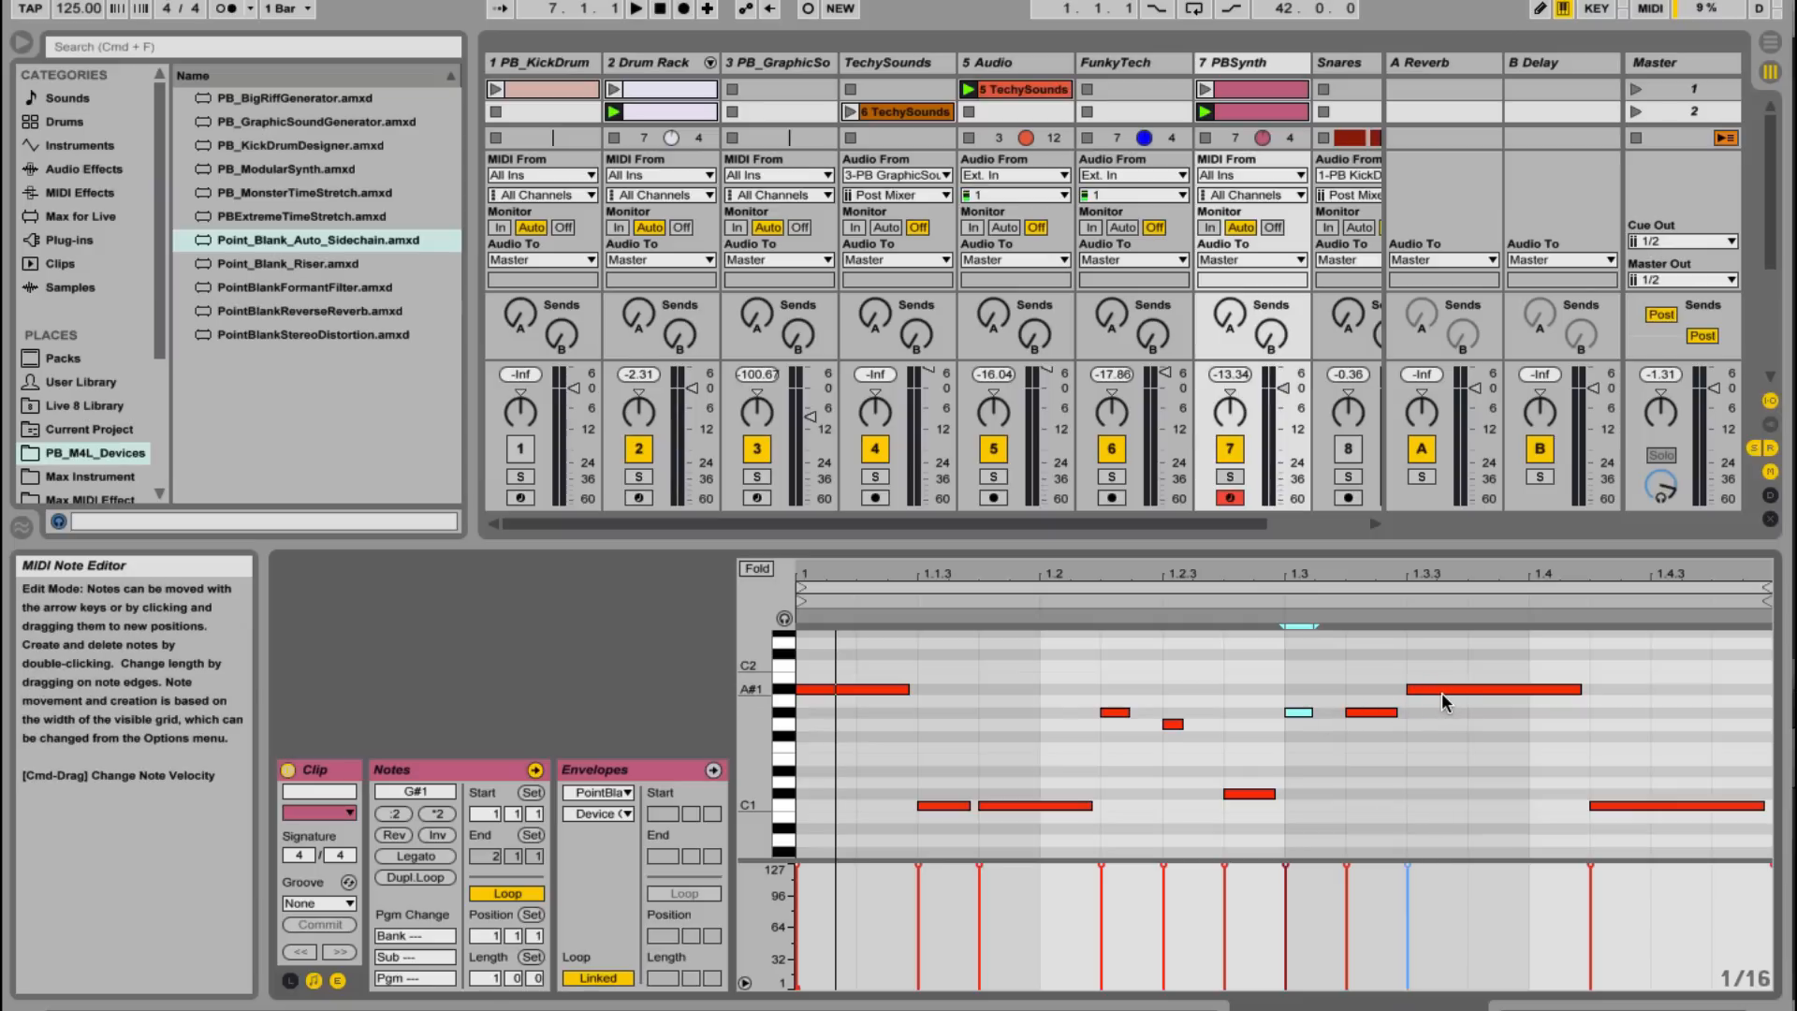
mouse_move(1295, 316)
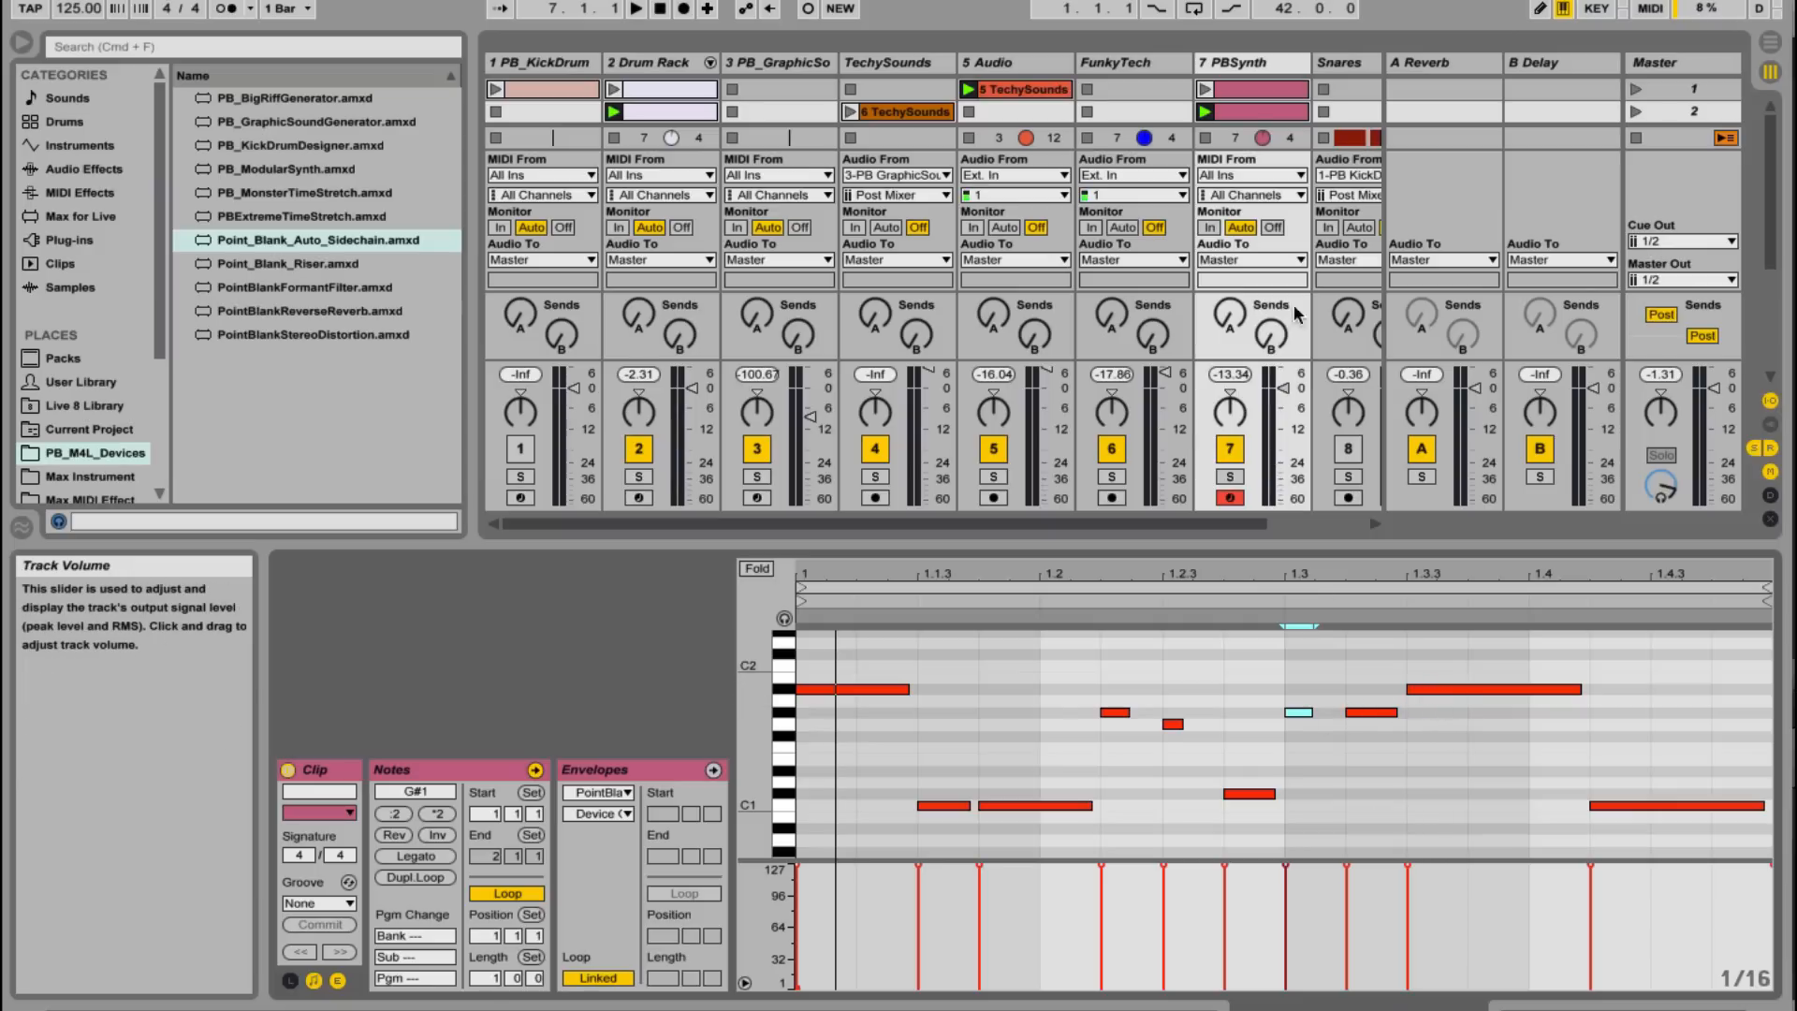
mouse_move(753, 699)
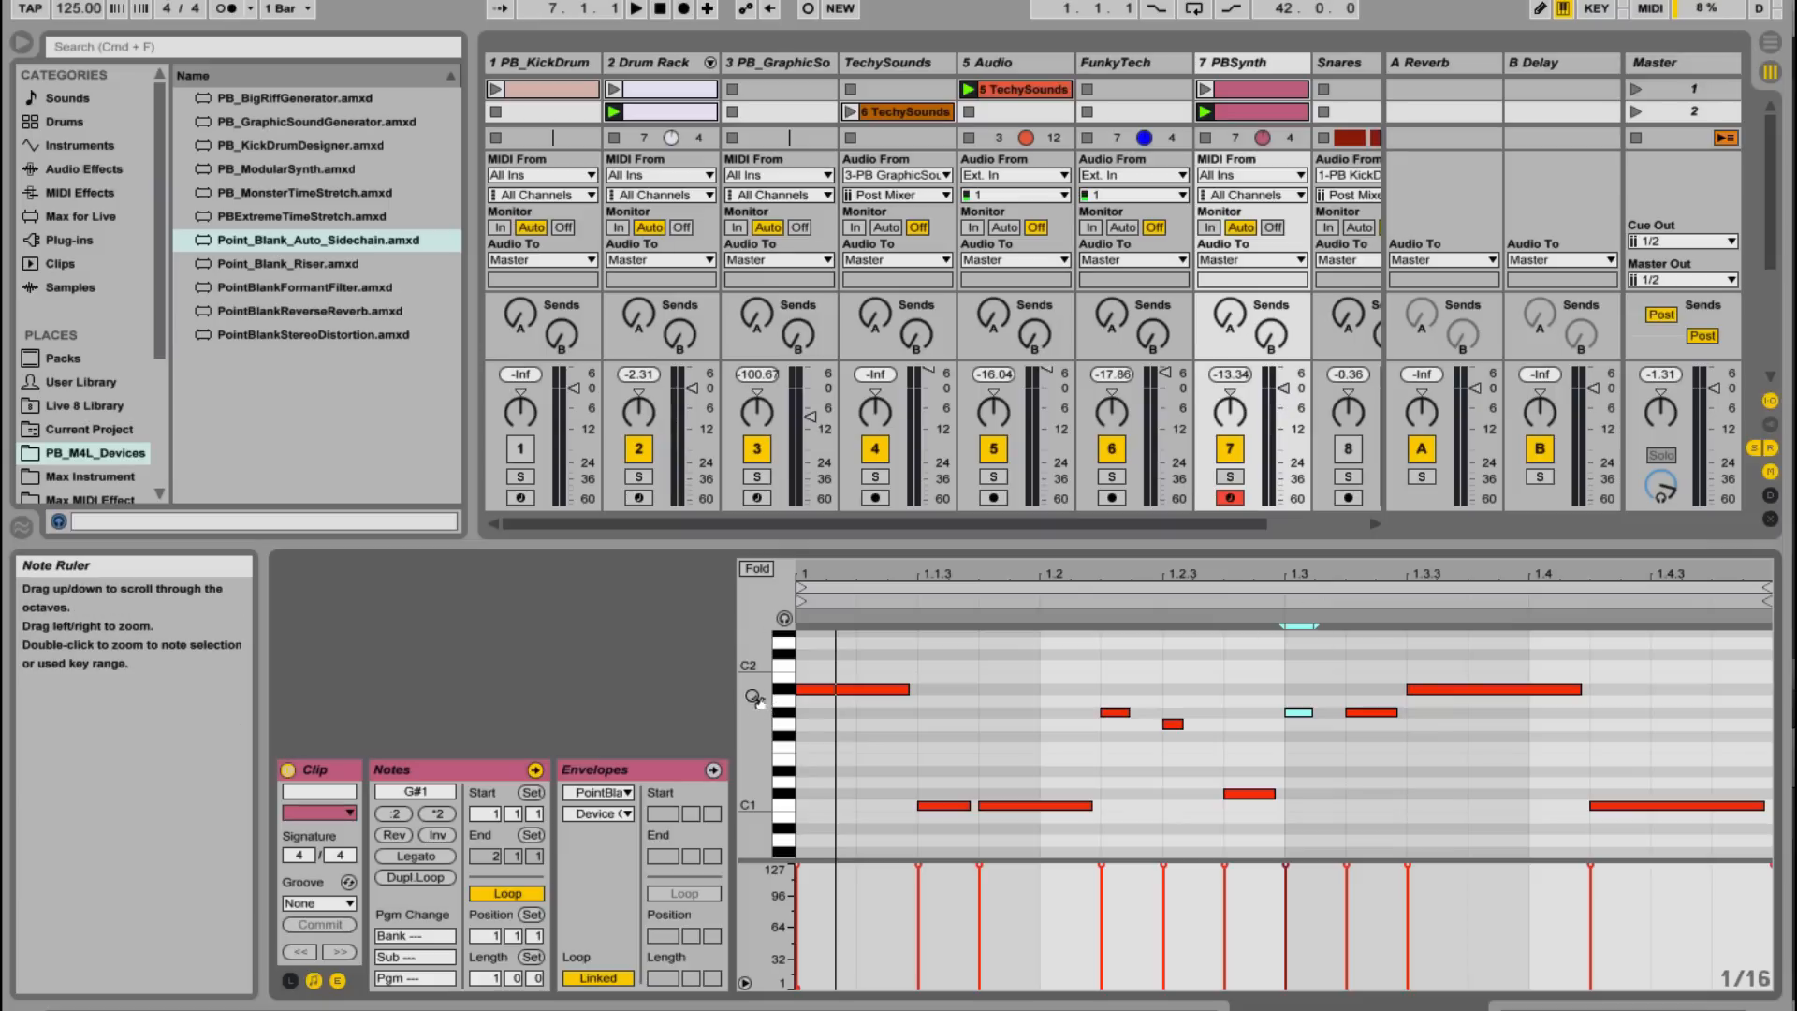
mouse_move(1094, 783)
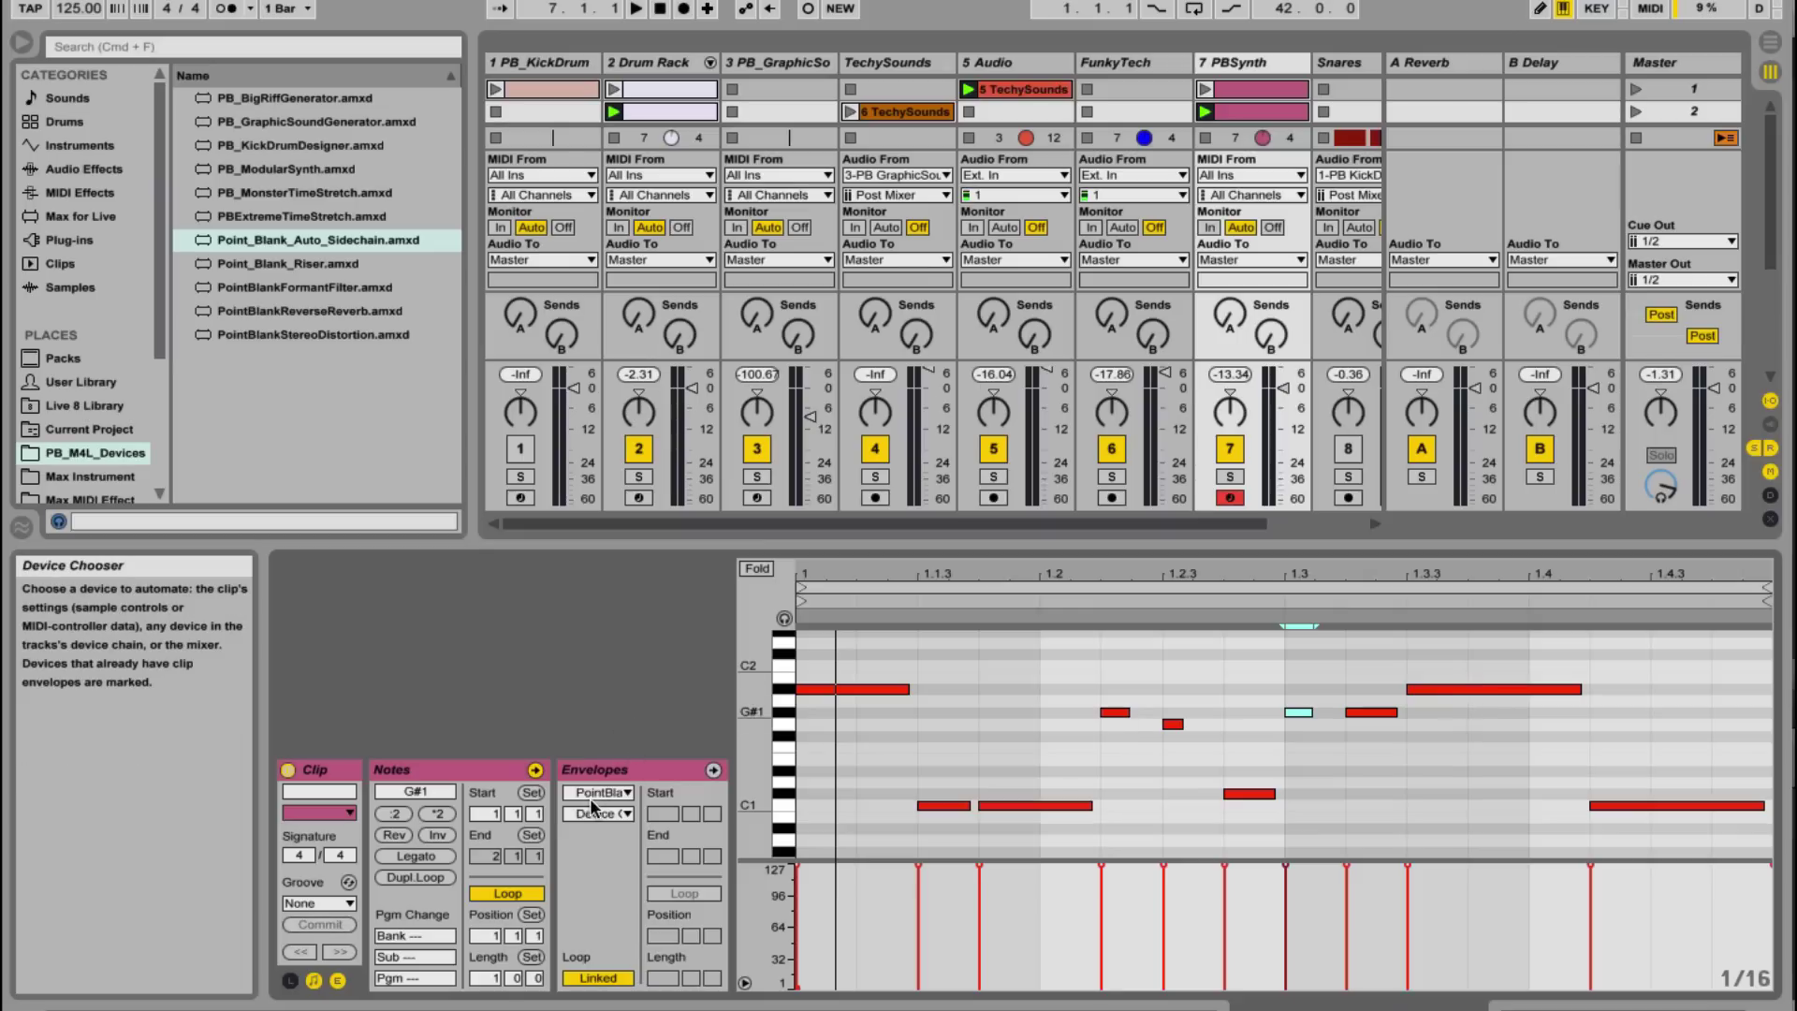
left_click(601, 792)
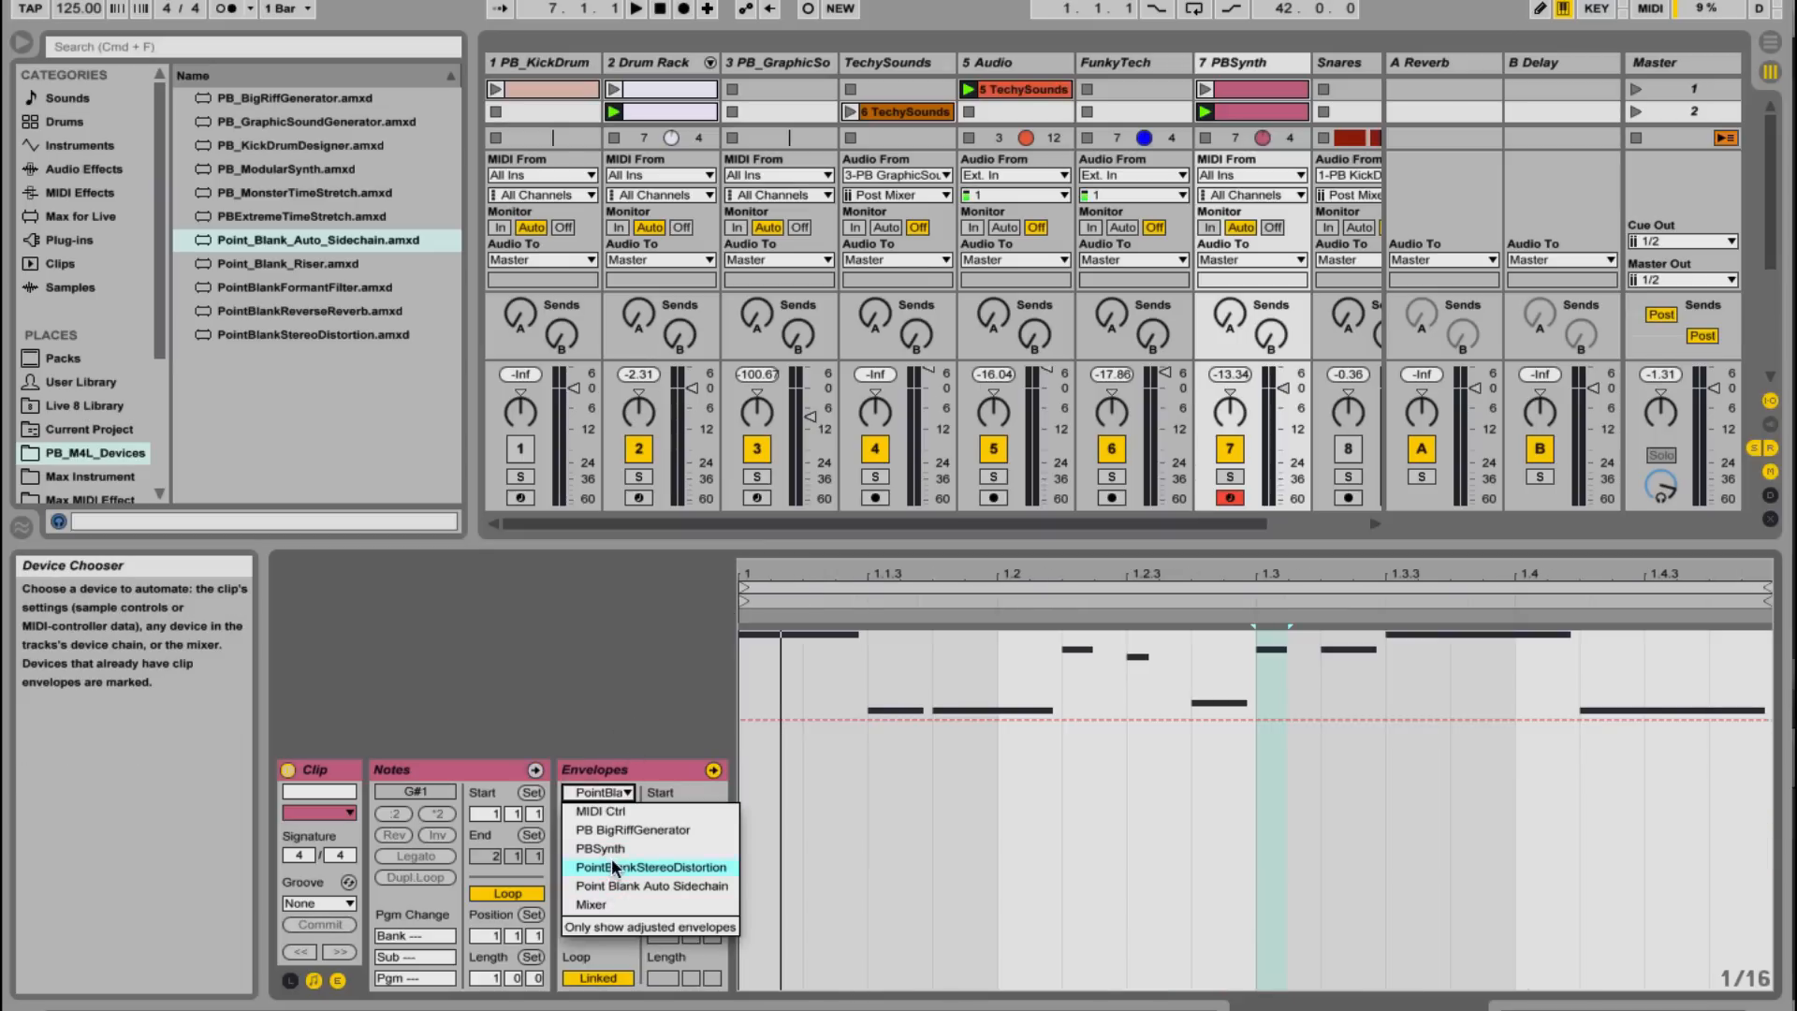
Step: Choose PBSynth > Cutoff in Envelopes and add breakpoints drawing dips after 1.3.3
left_click(598, 847)
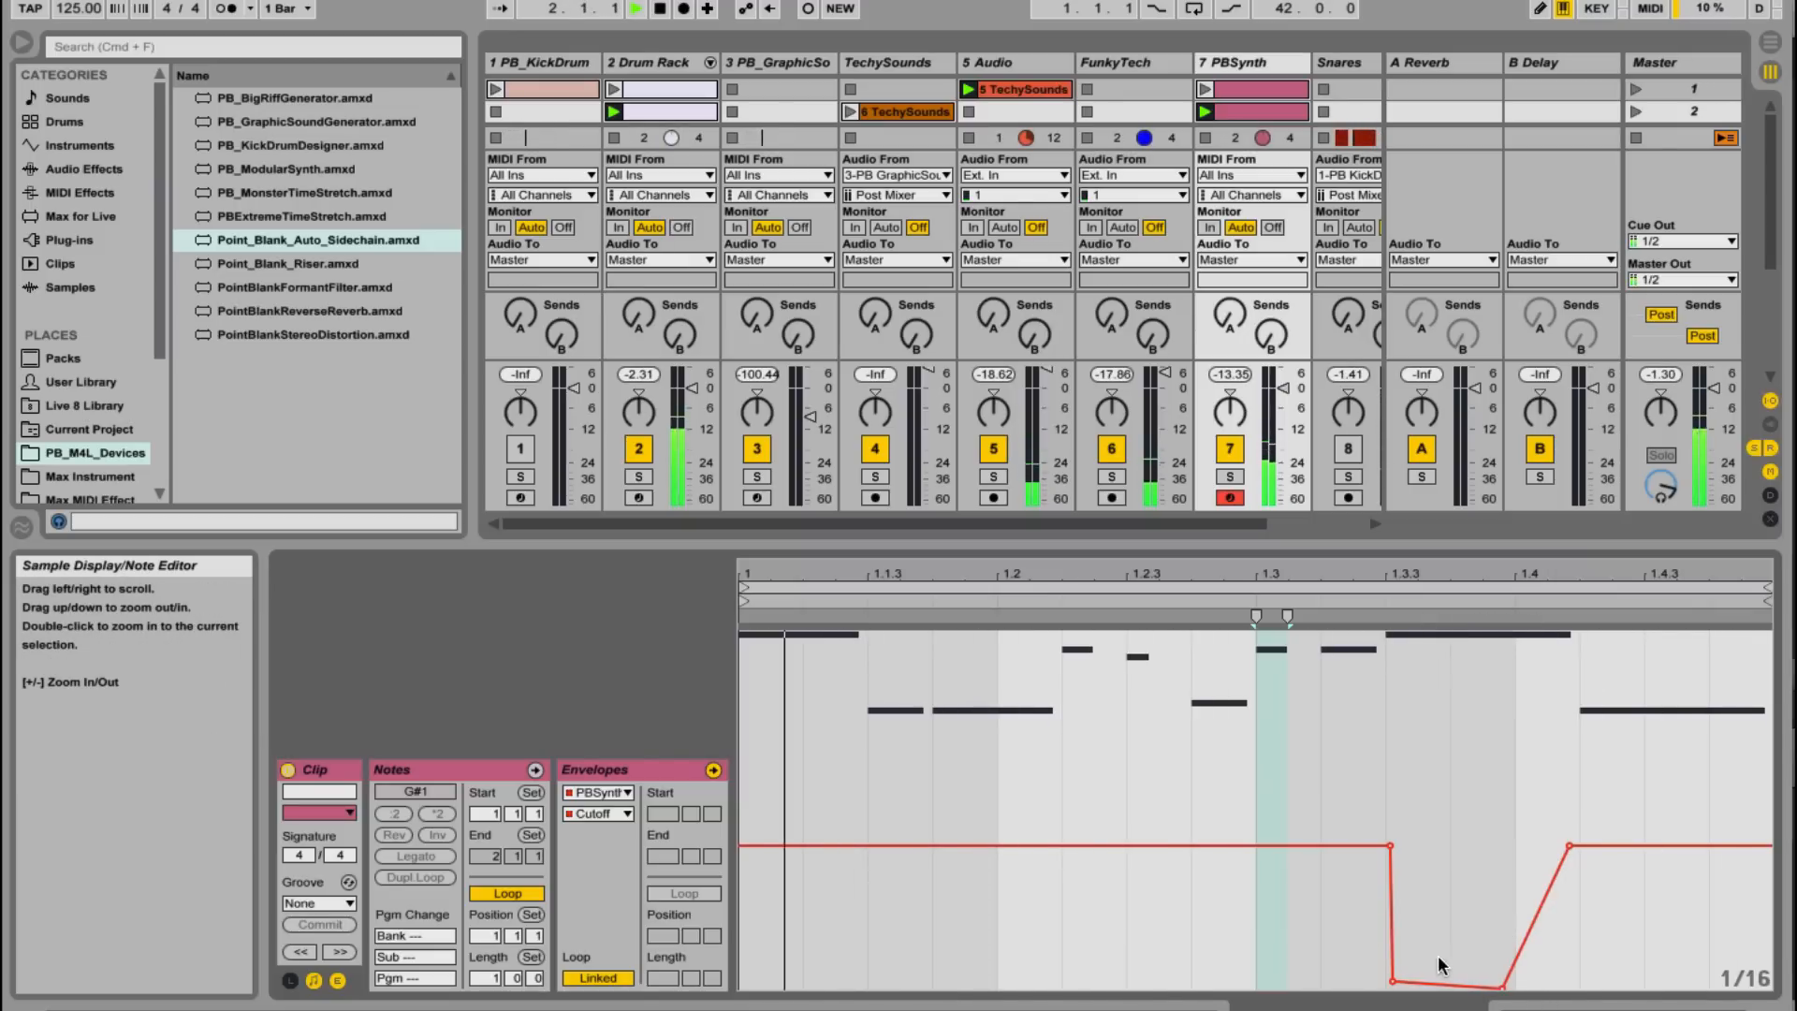
mouse_move(1665, 851)
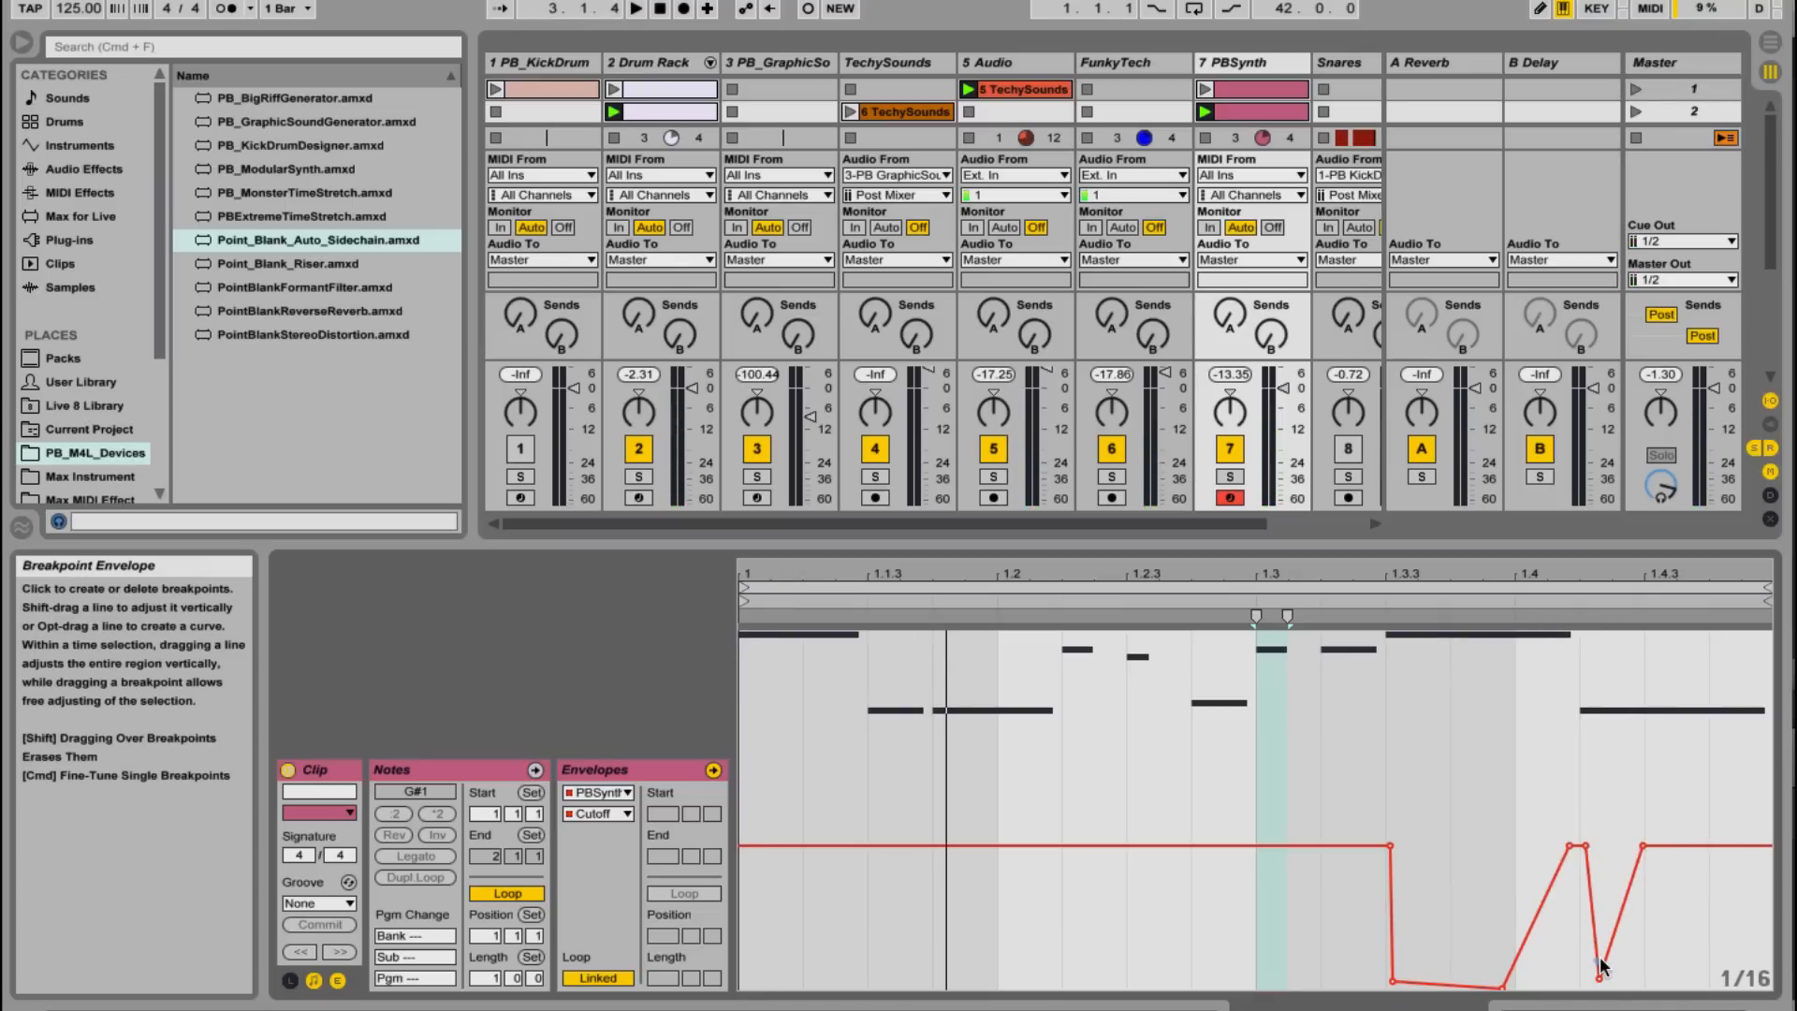
left_click(634, 9)
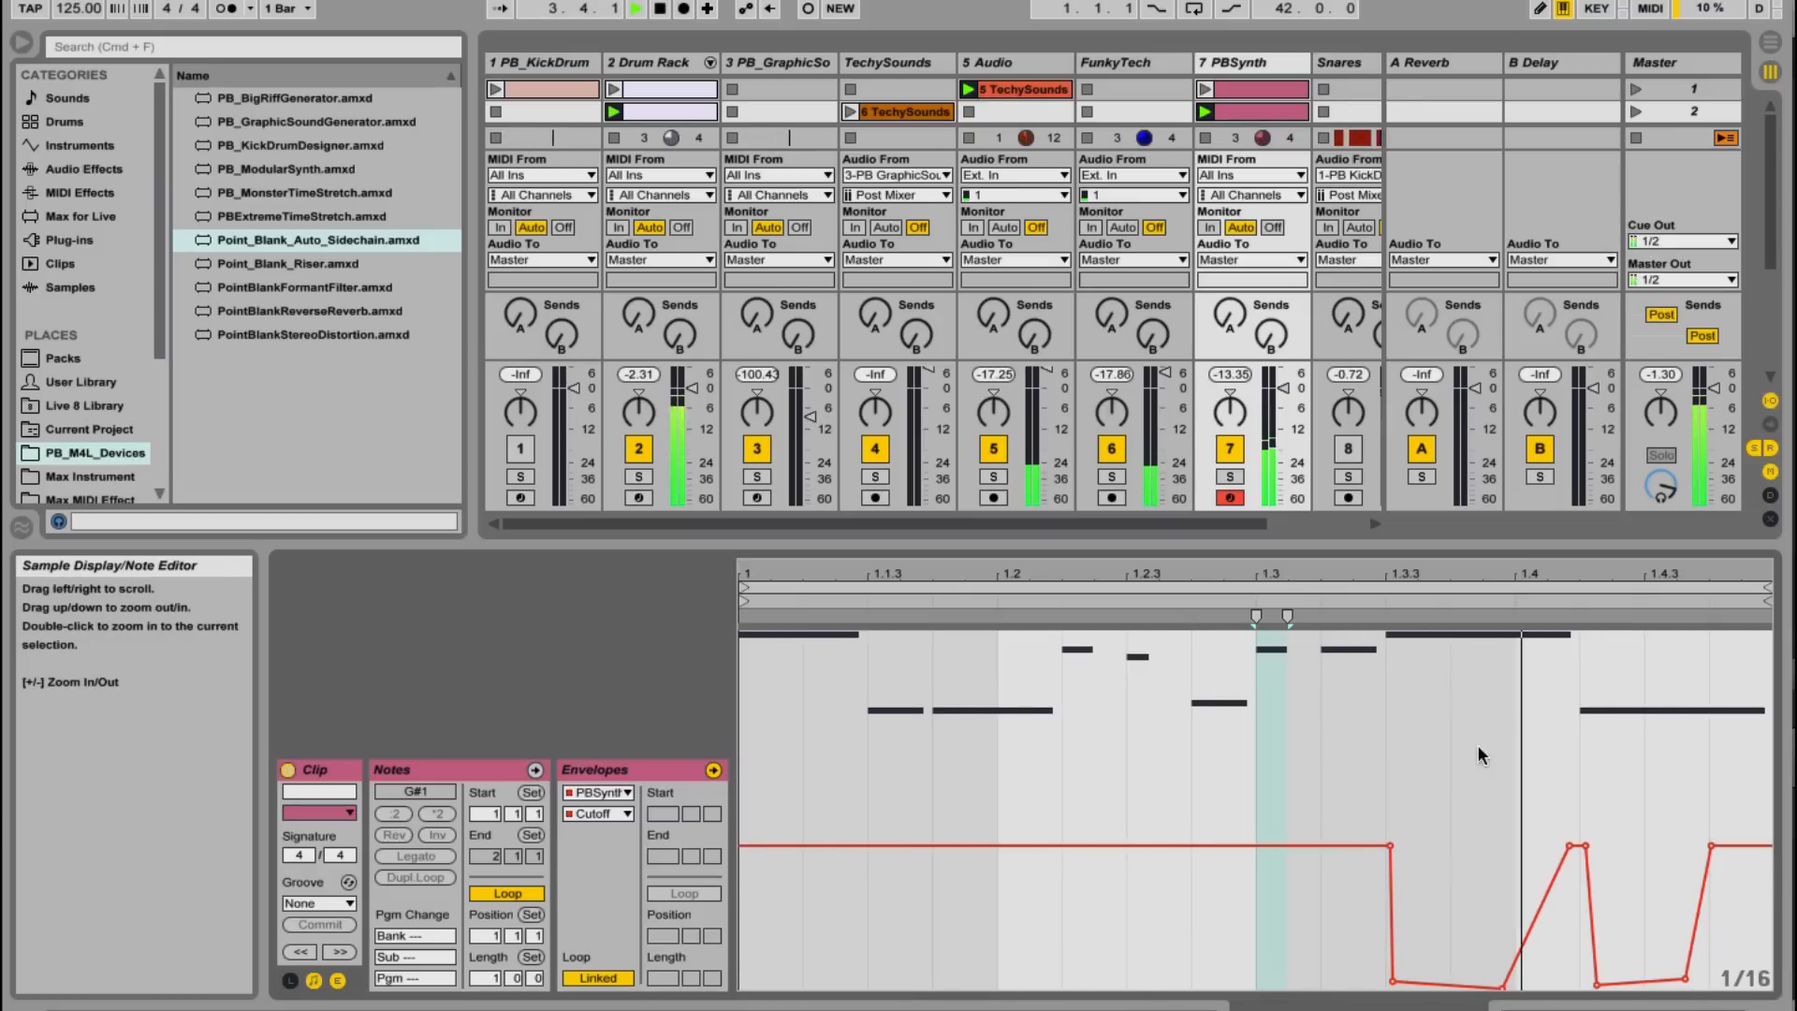
left_click(612, 8)
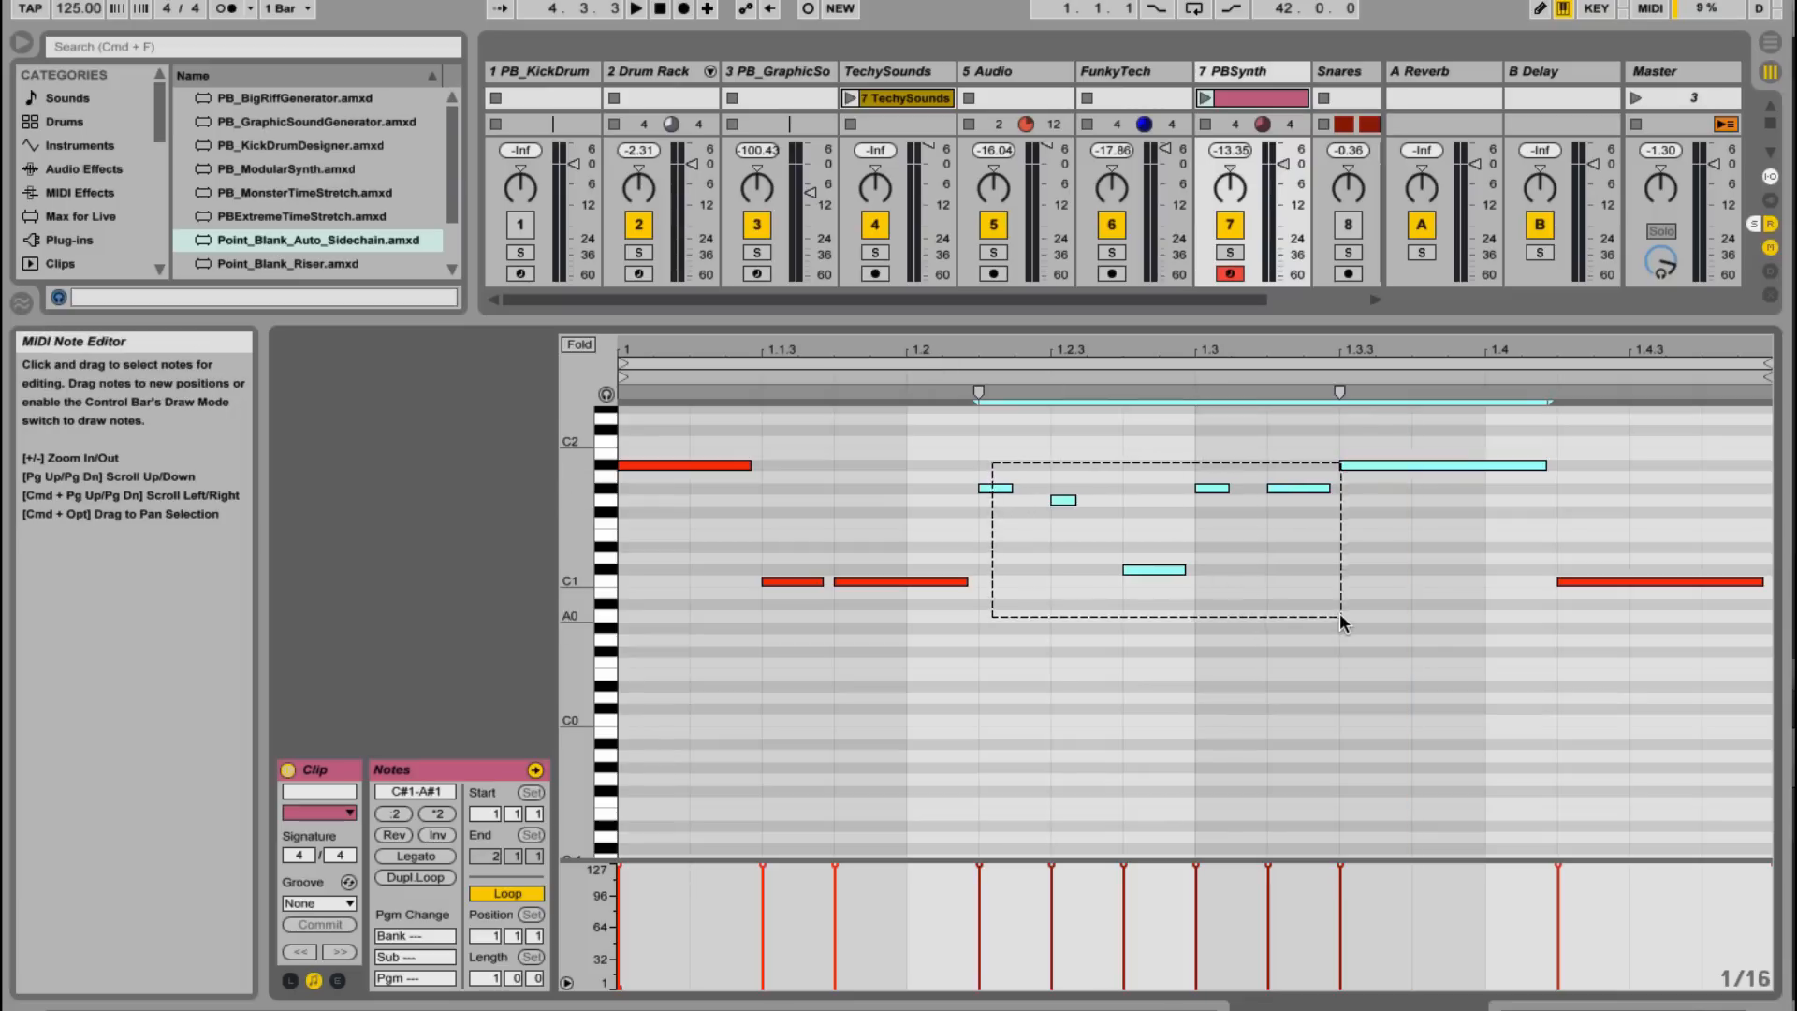
Step: Deactivate the riff notes after 1.2.3, re-enable one, and raise track 7's send B
left_click(638, 9)
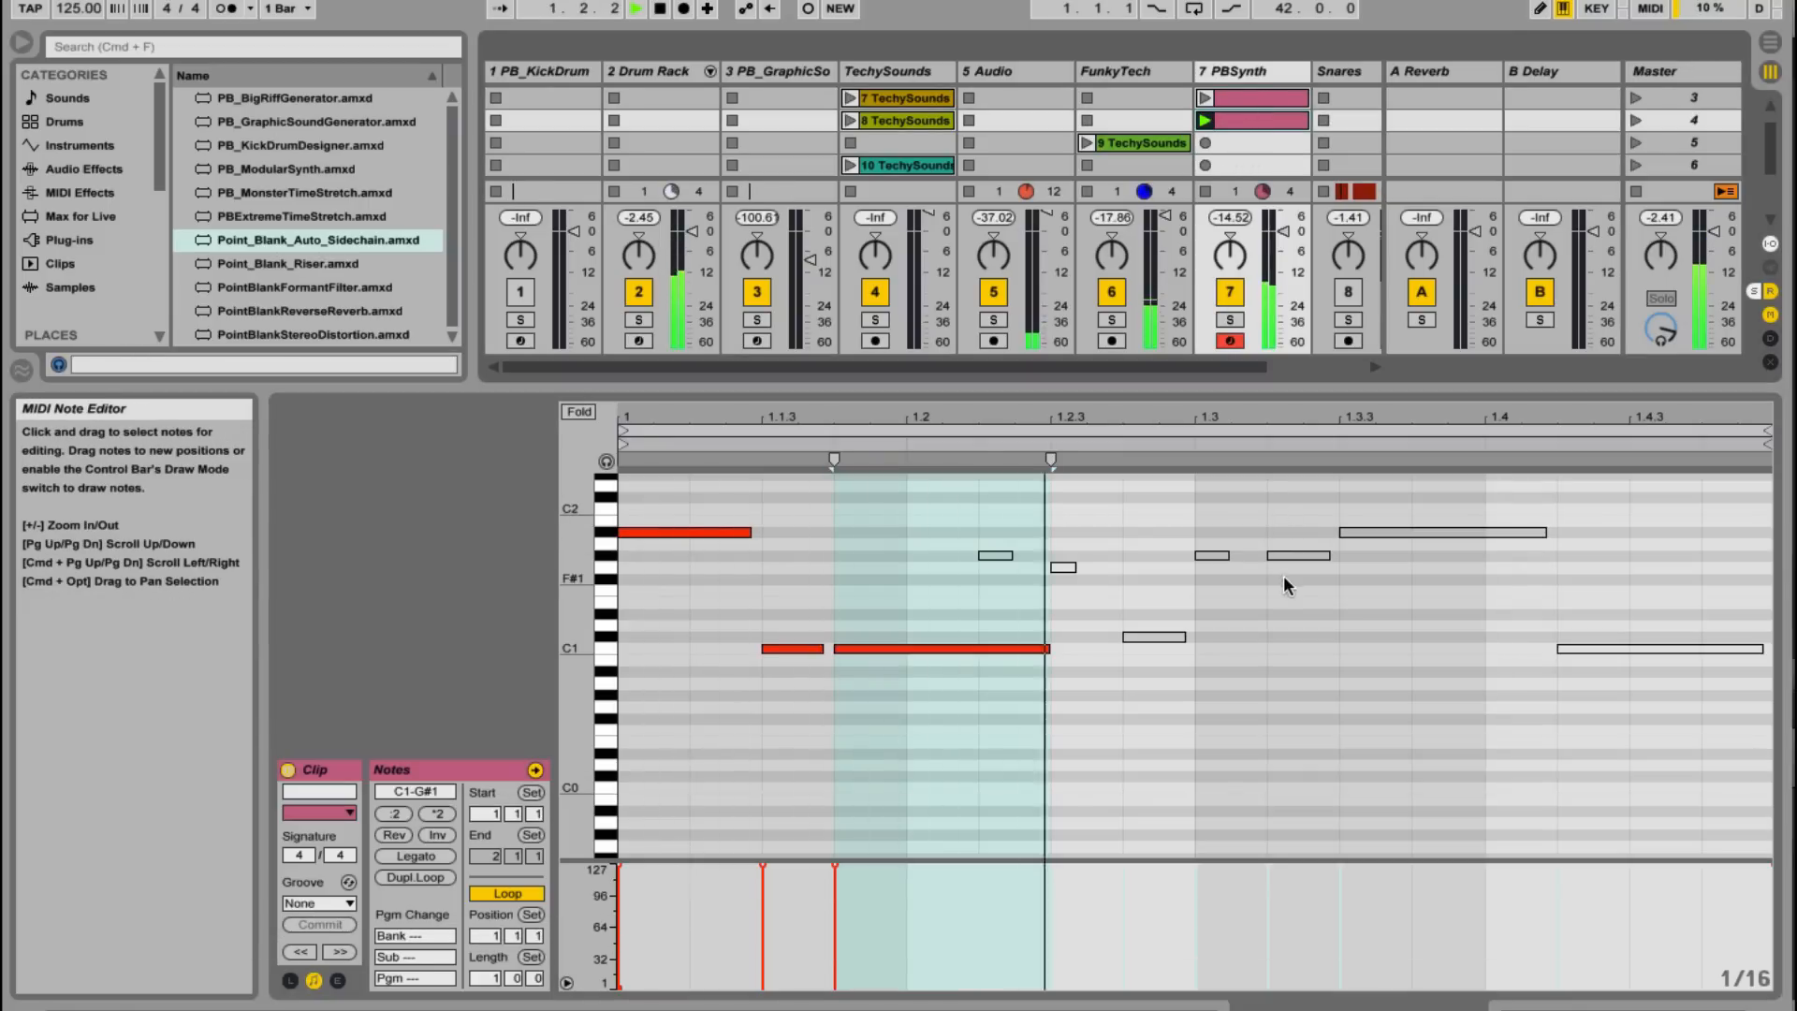
left_click(1297, 557)
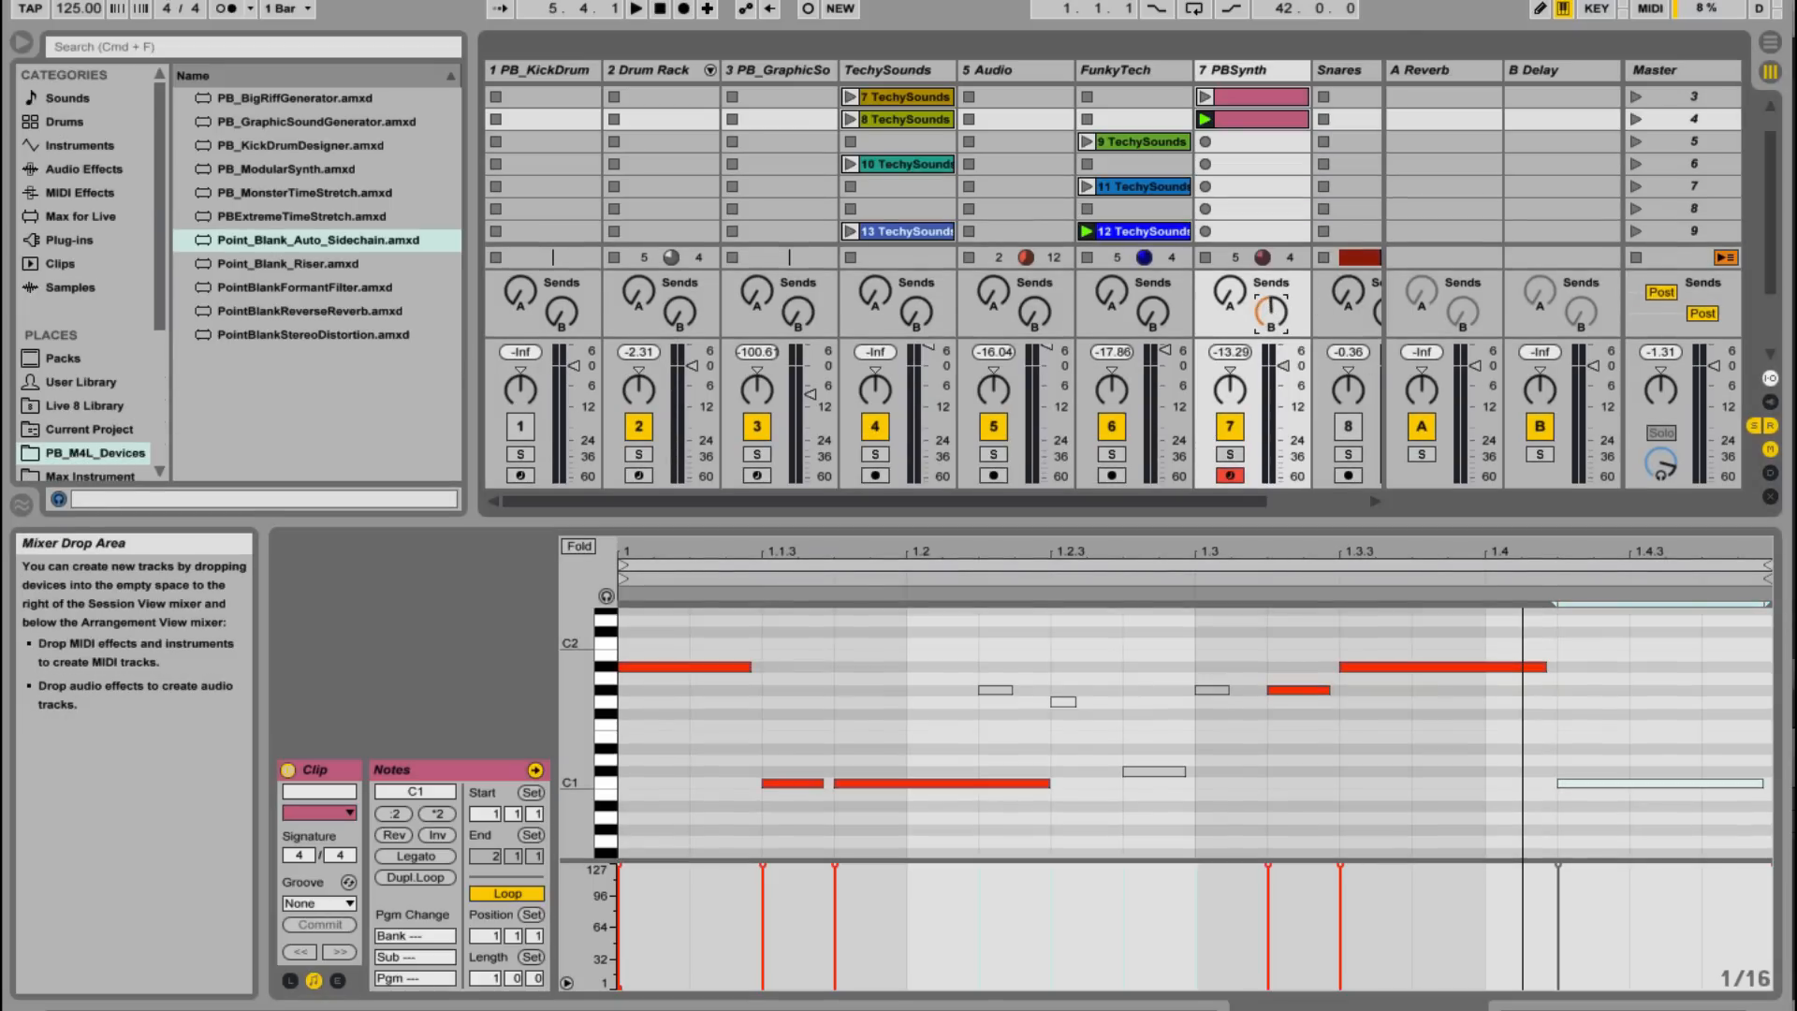
left_click(637, 9)
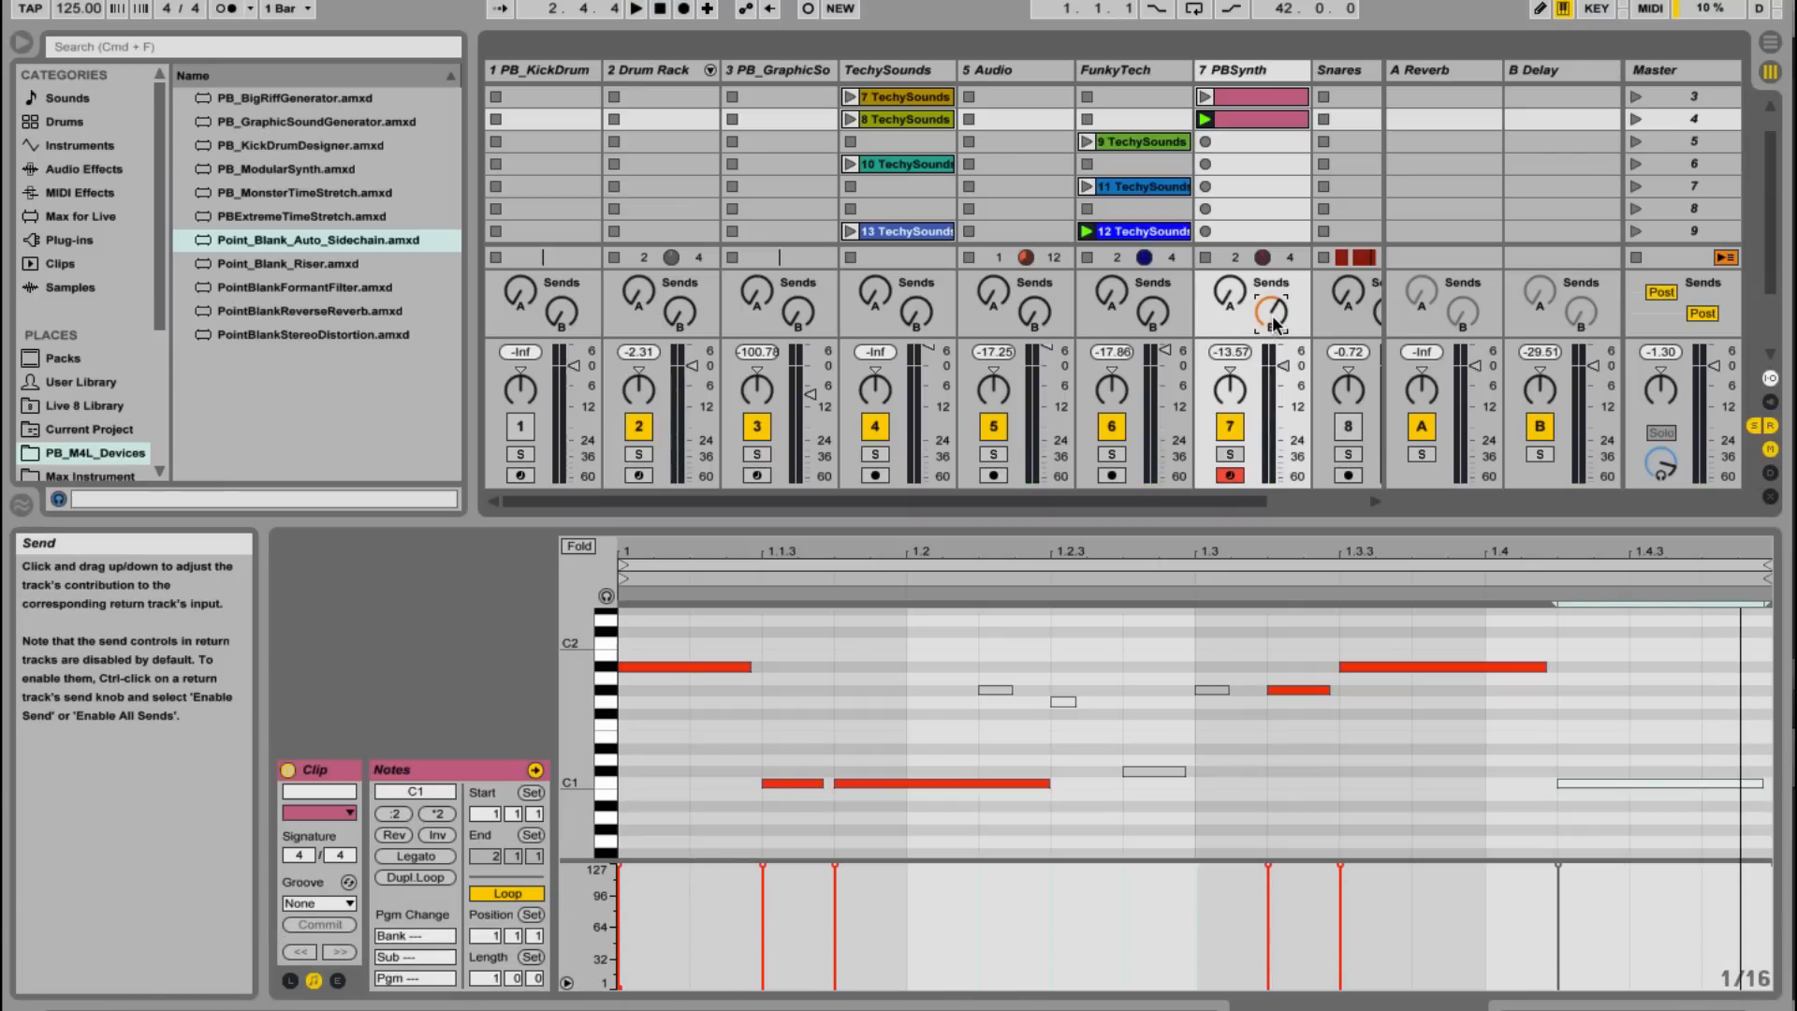
mouse_move(1412, 688)
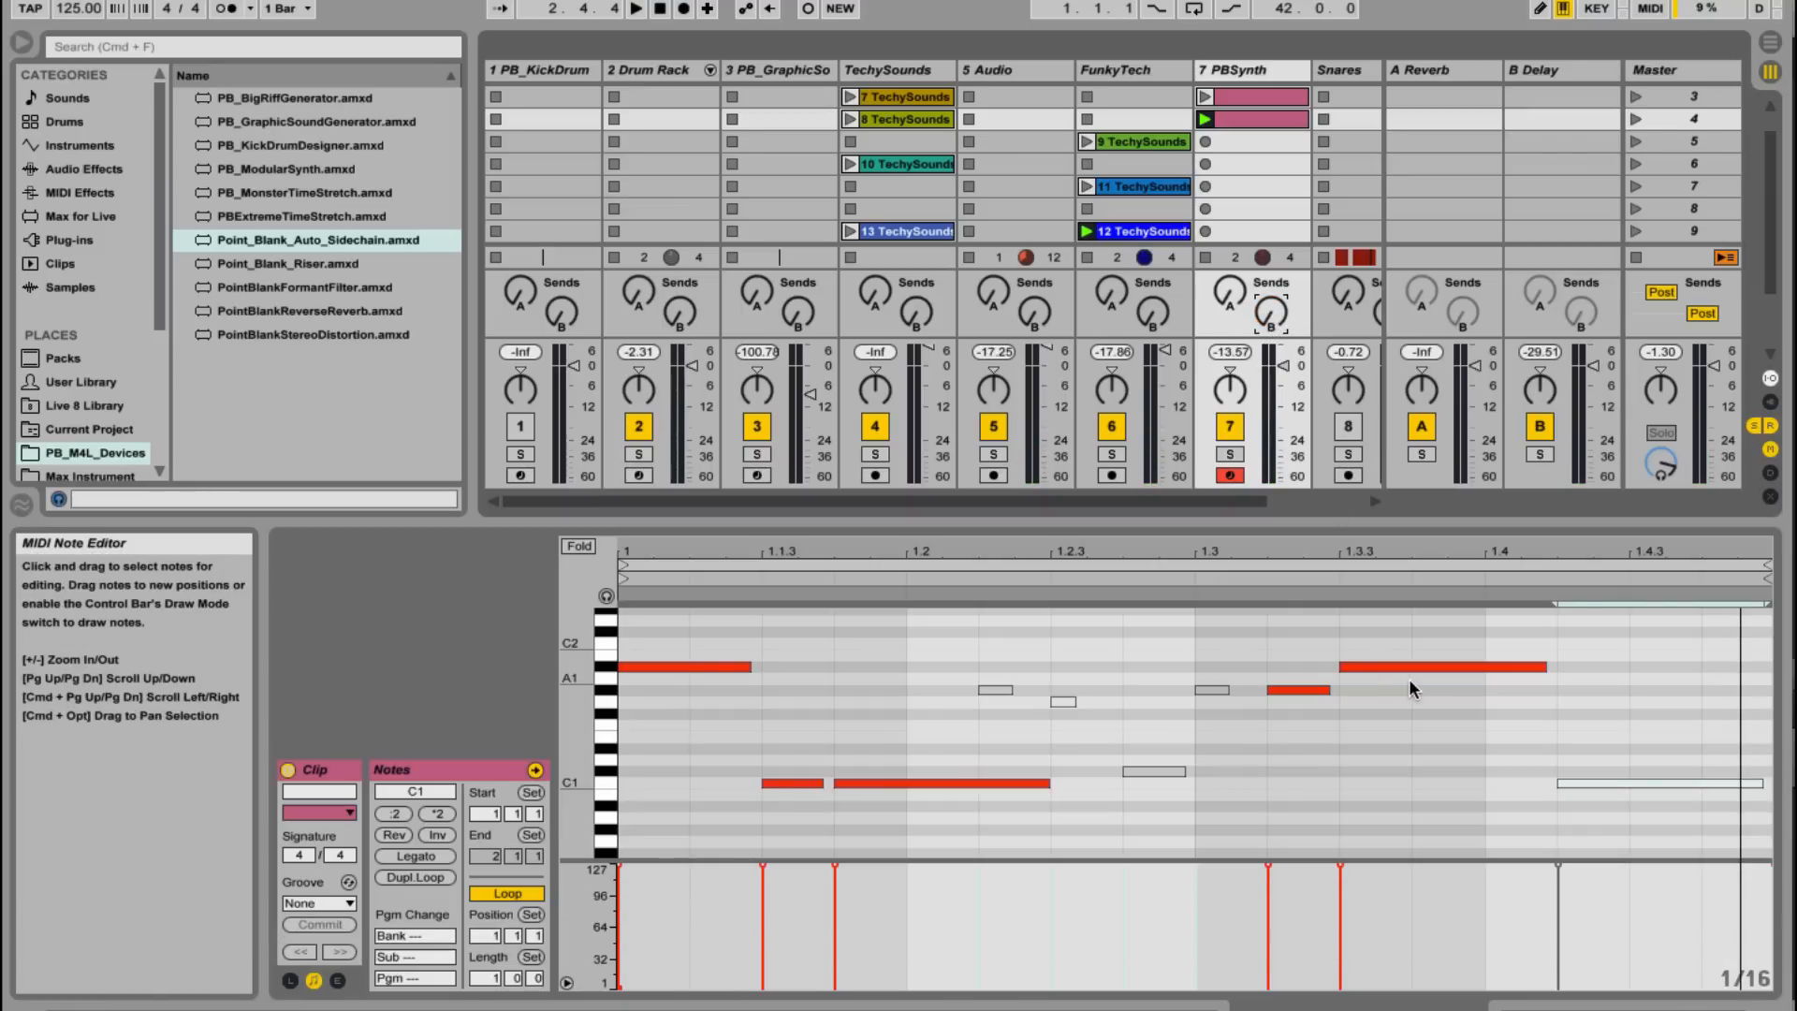
mouse_move(1221, 297)
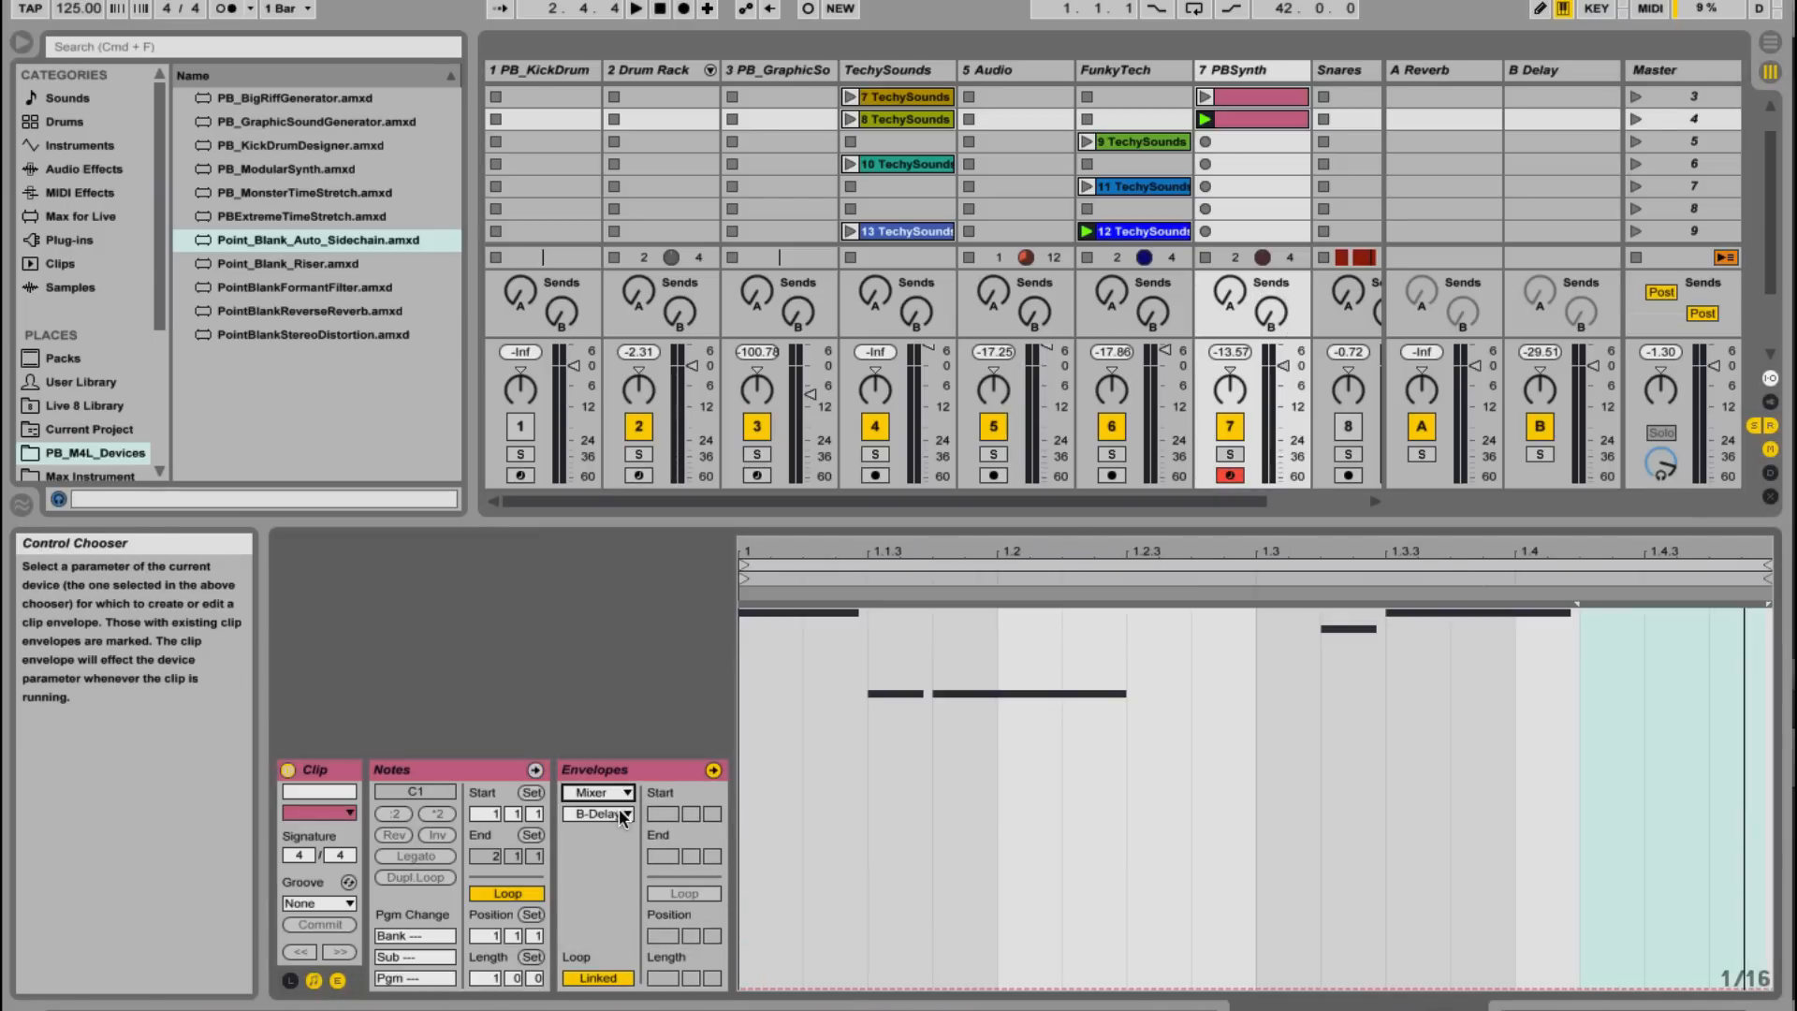
Step: Select Mixer > B-Delay as the clip envelope to draw the delay-send swell around beat 1.4
left_click(595, 814)
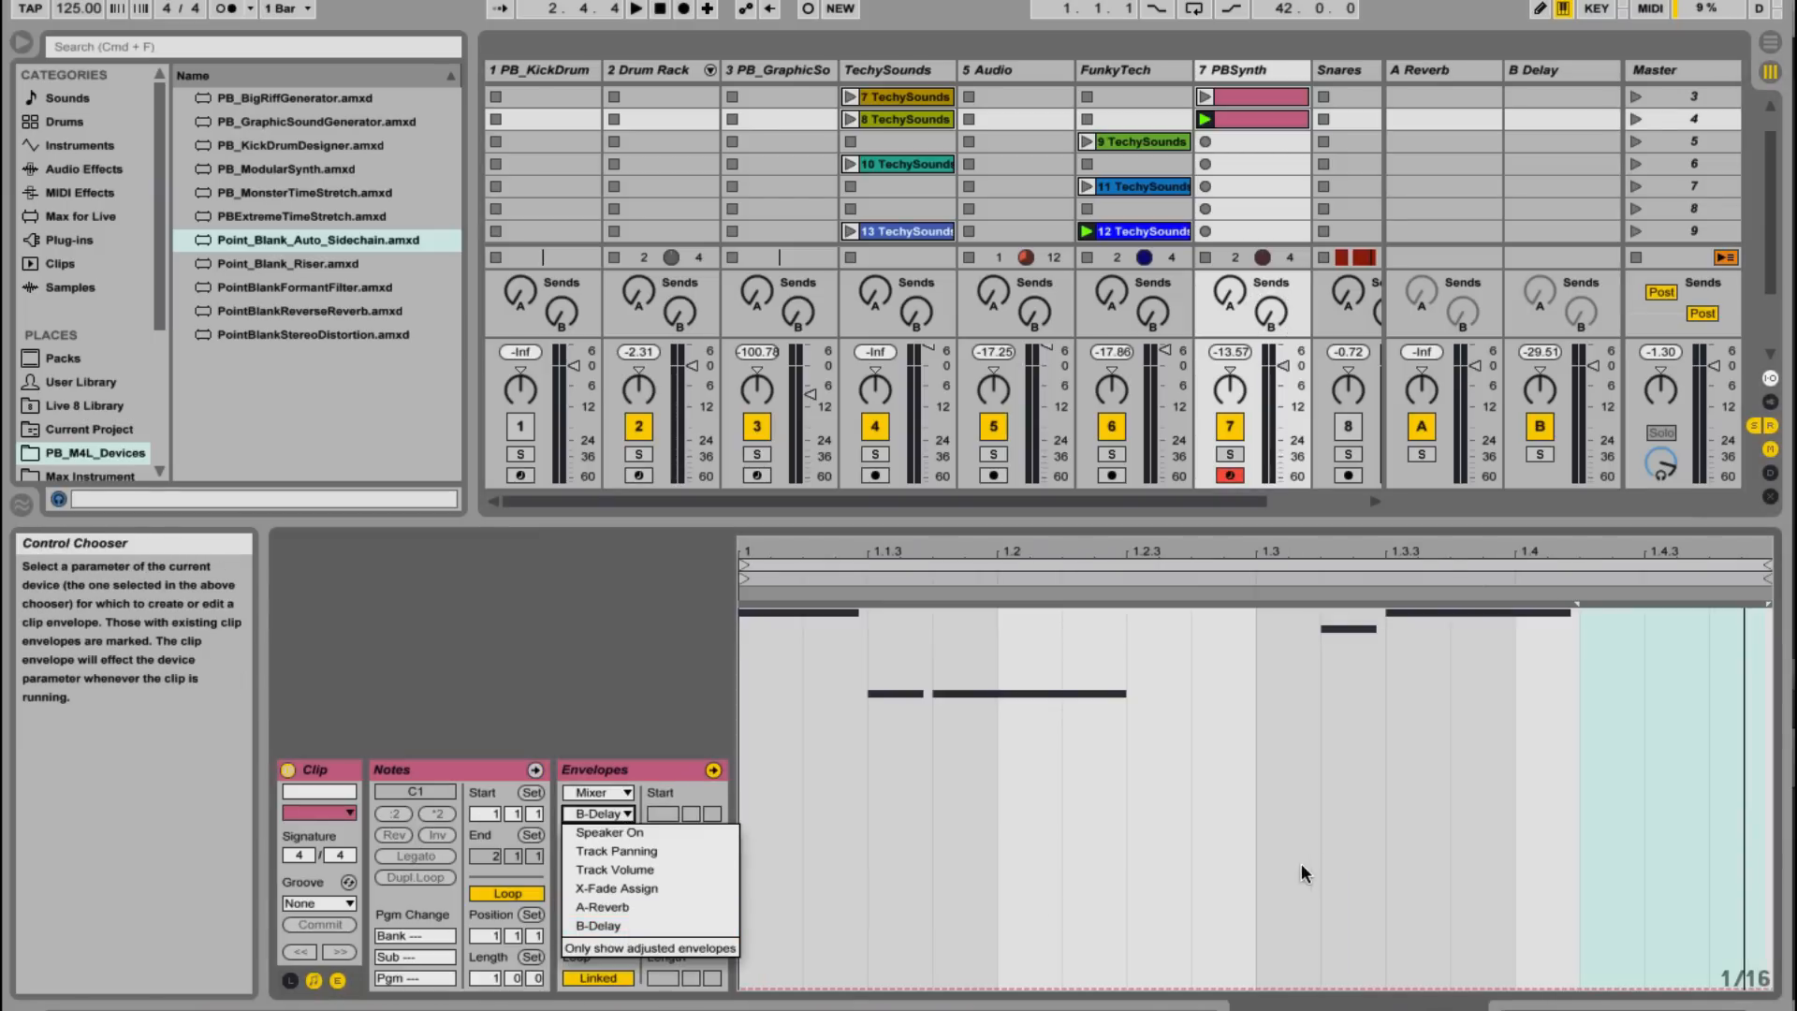
left_click(596, 925)
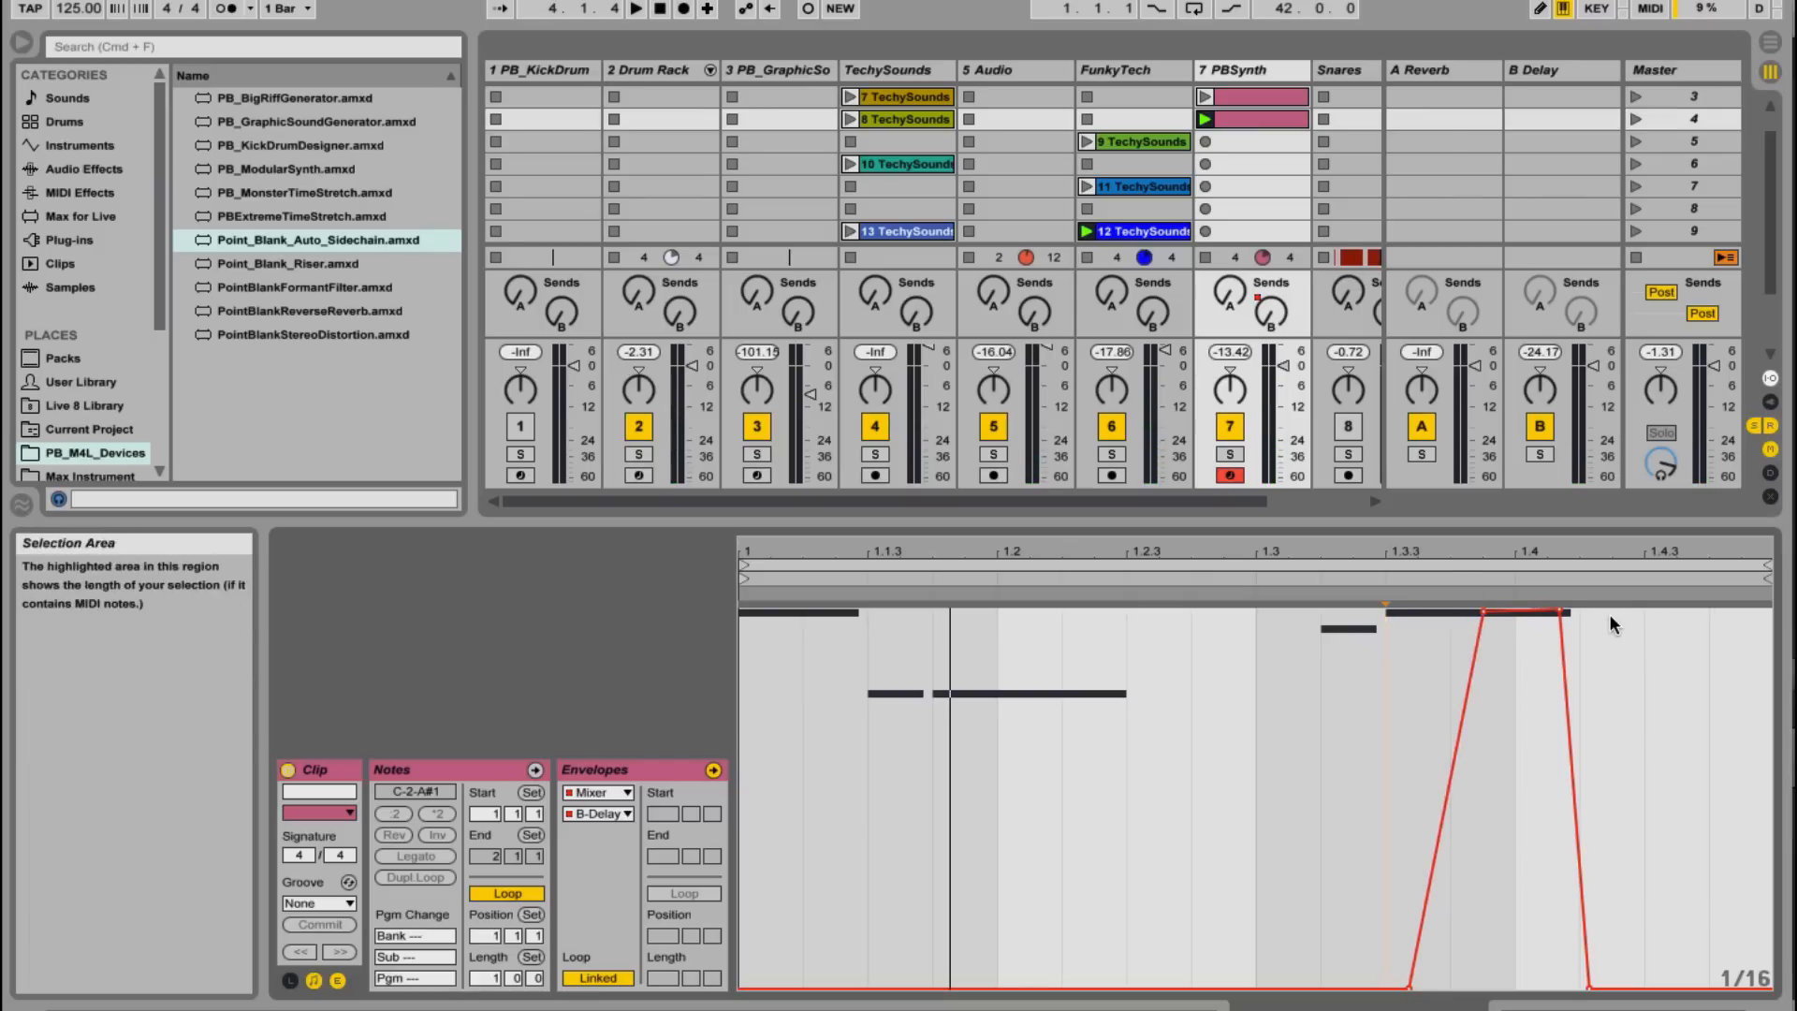
left_click(637, 9)
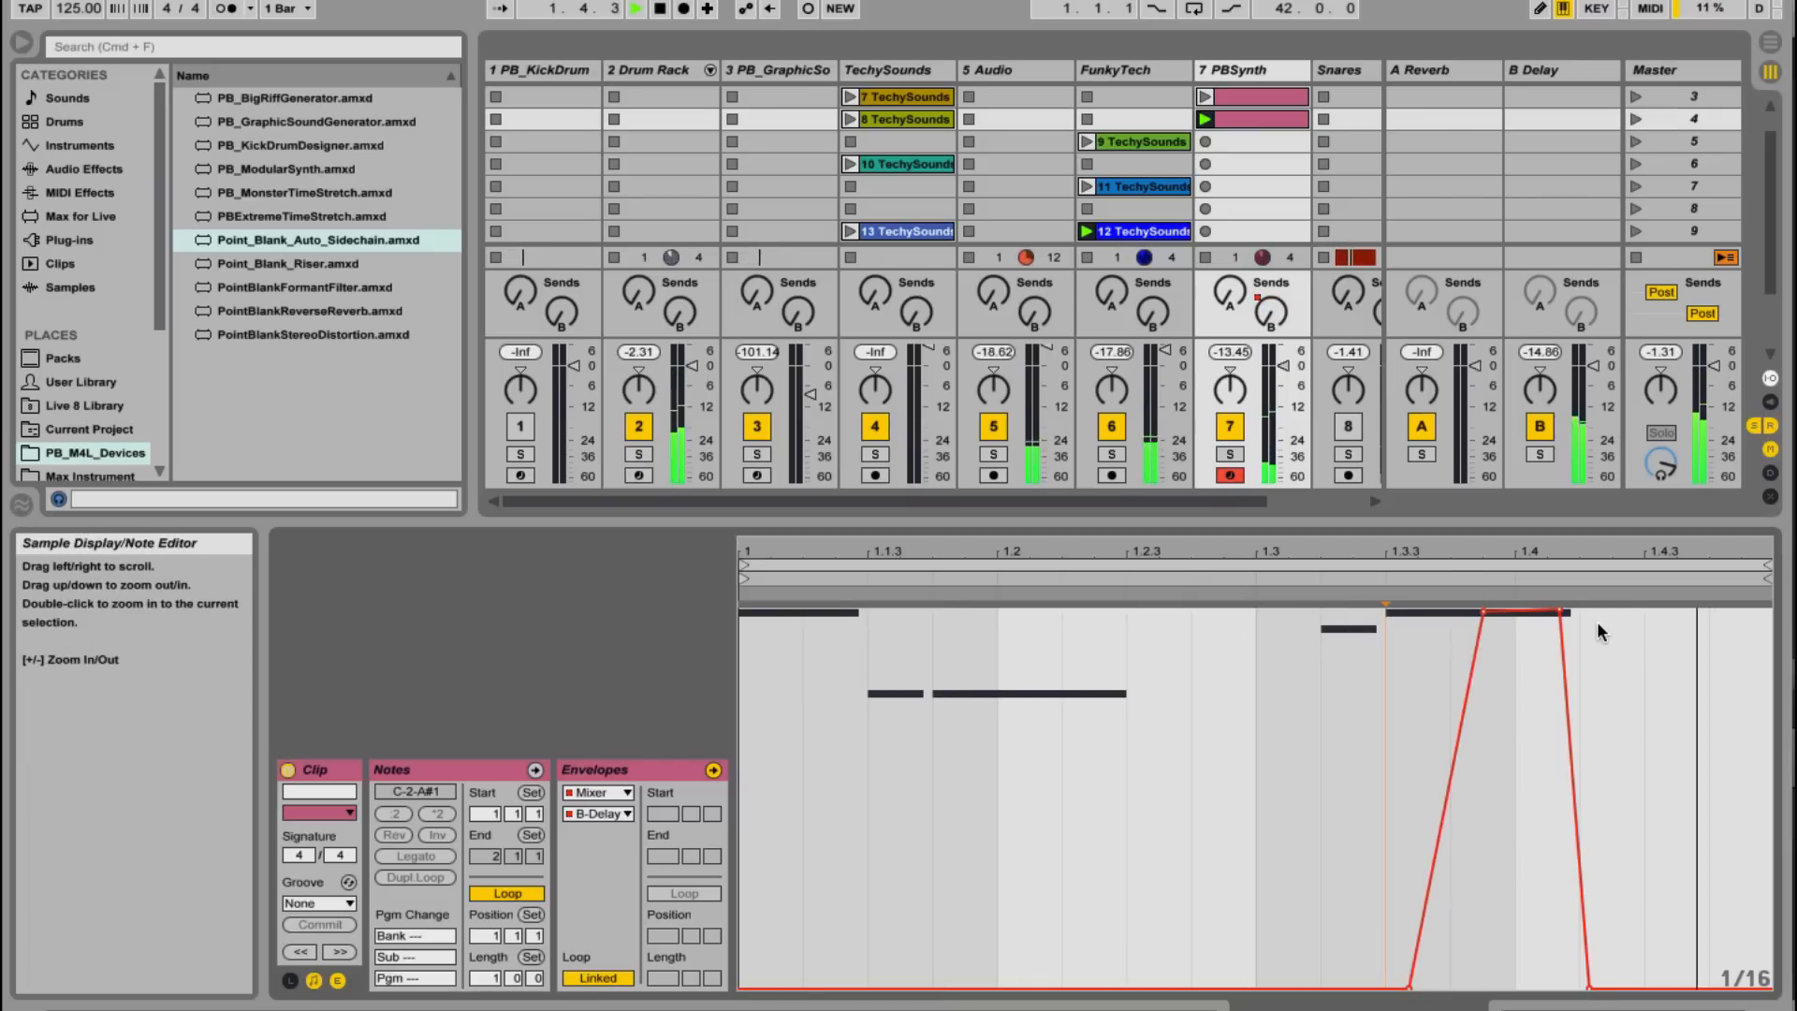